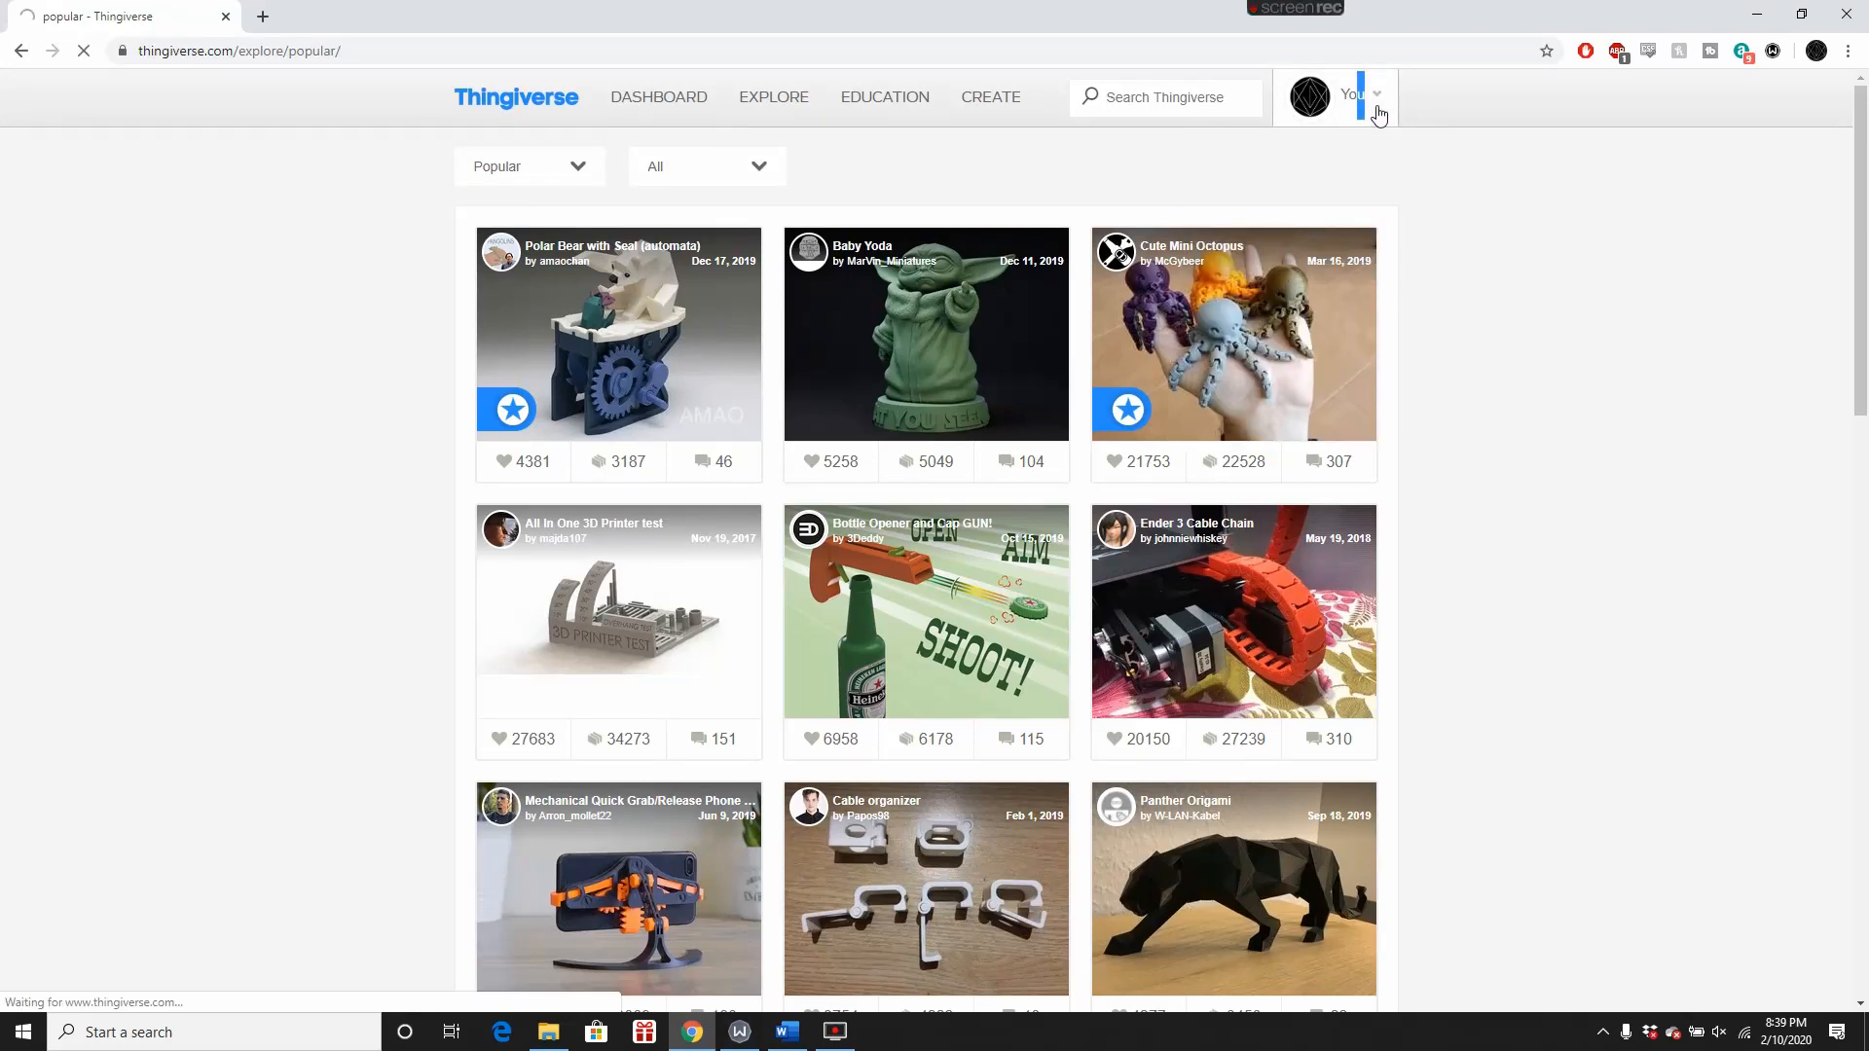
Step: Browse to the Majoras Mask HD with Woodgrain page in CNC Project and view its preview
left_click(1376, 95)
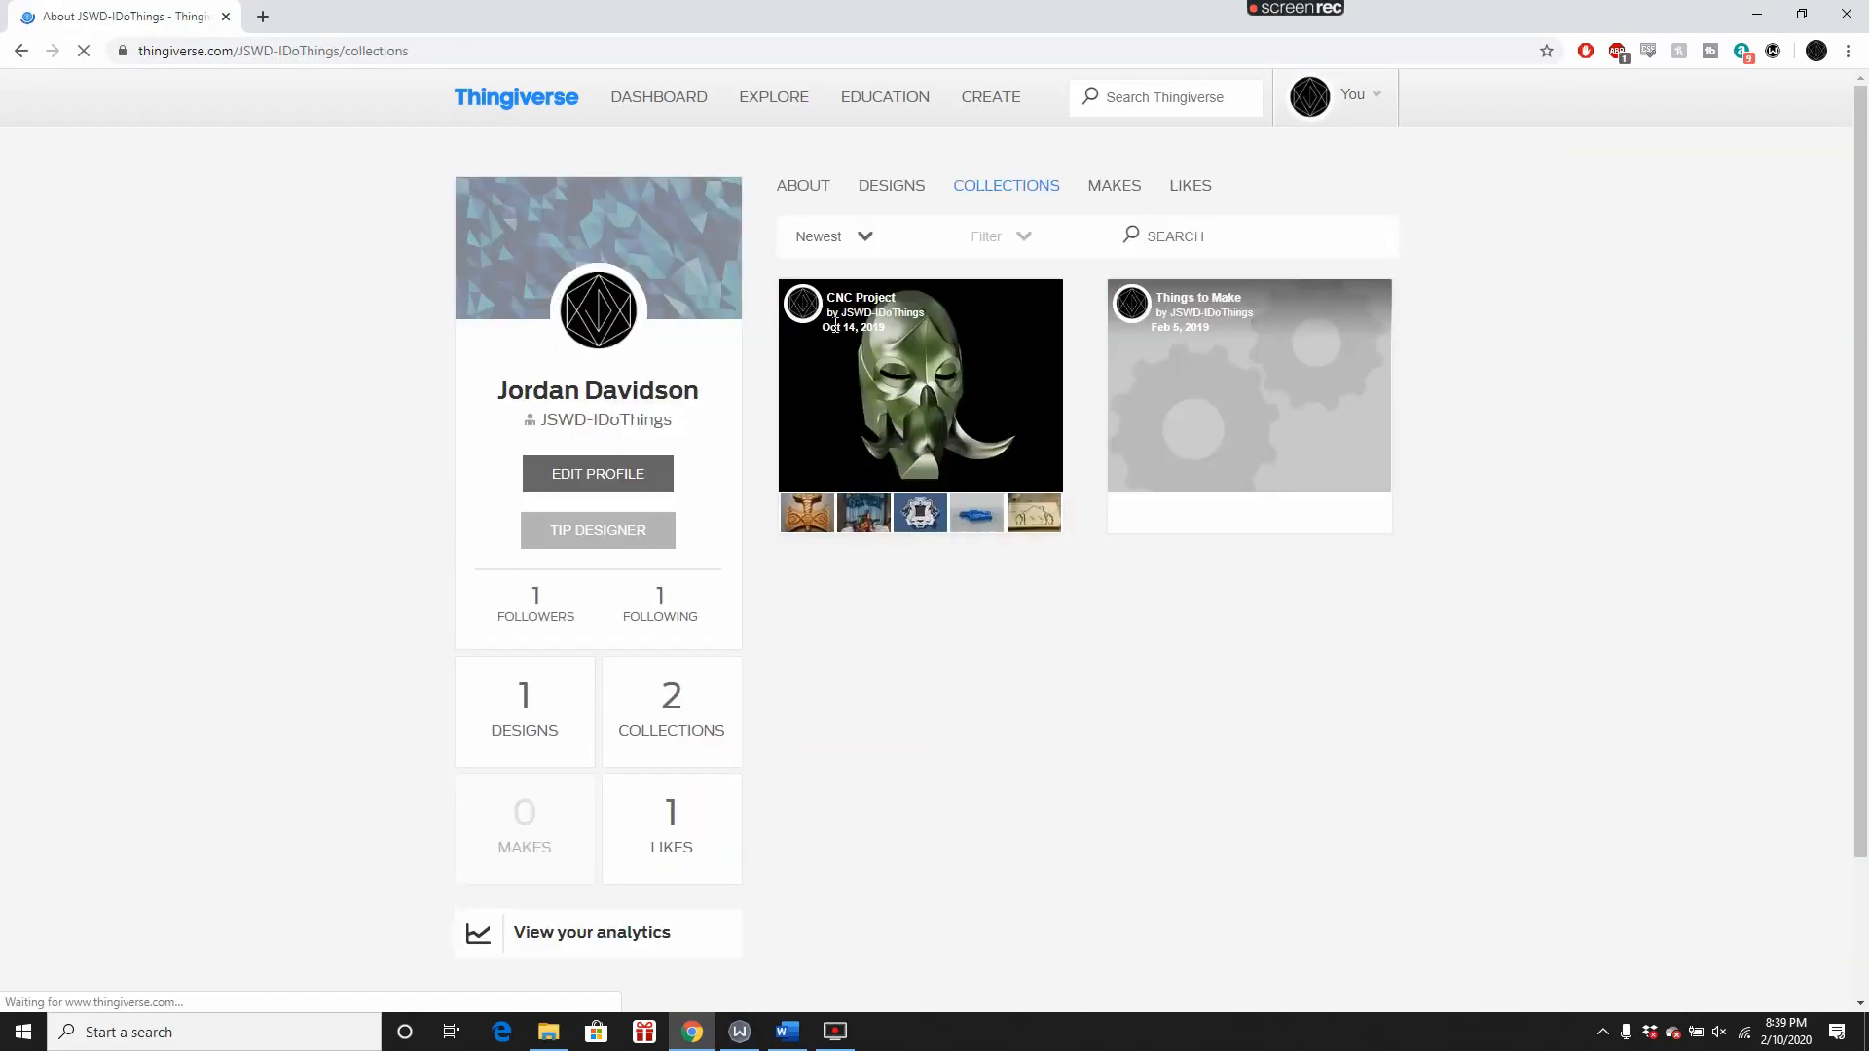
left_click(920, 385)
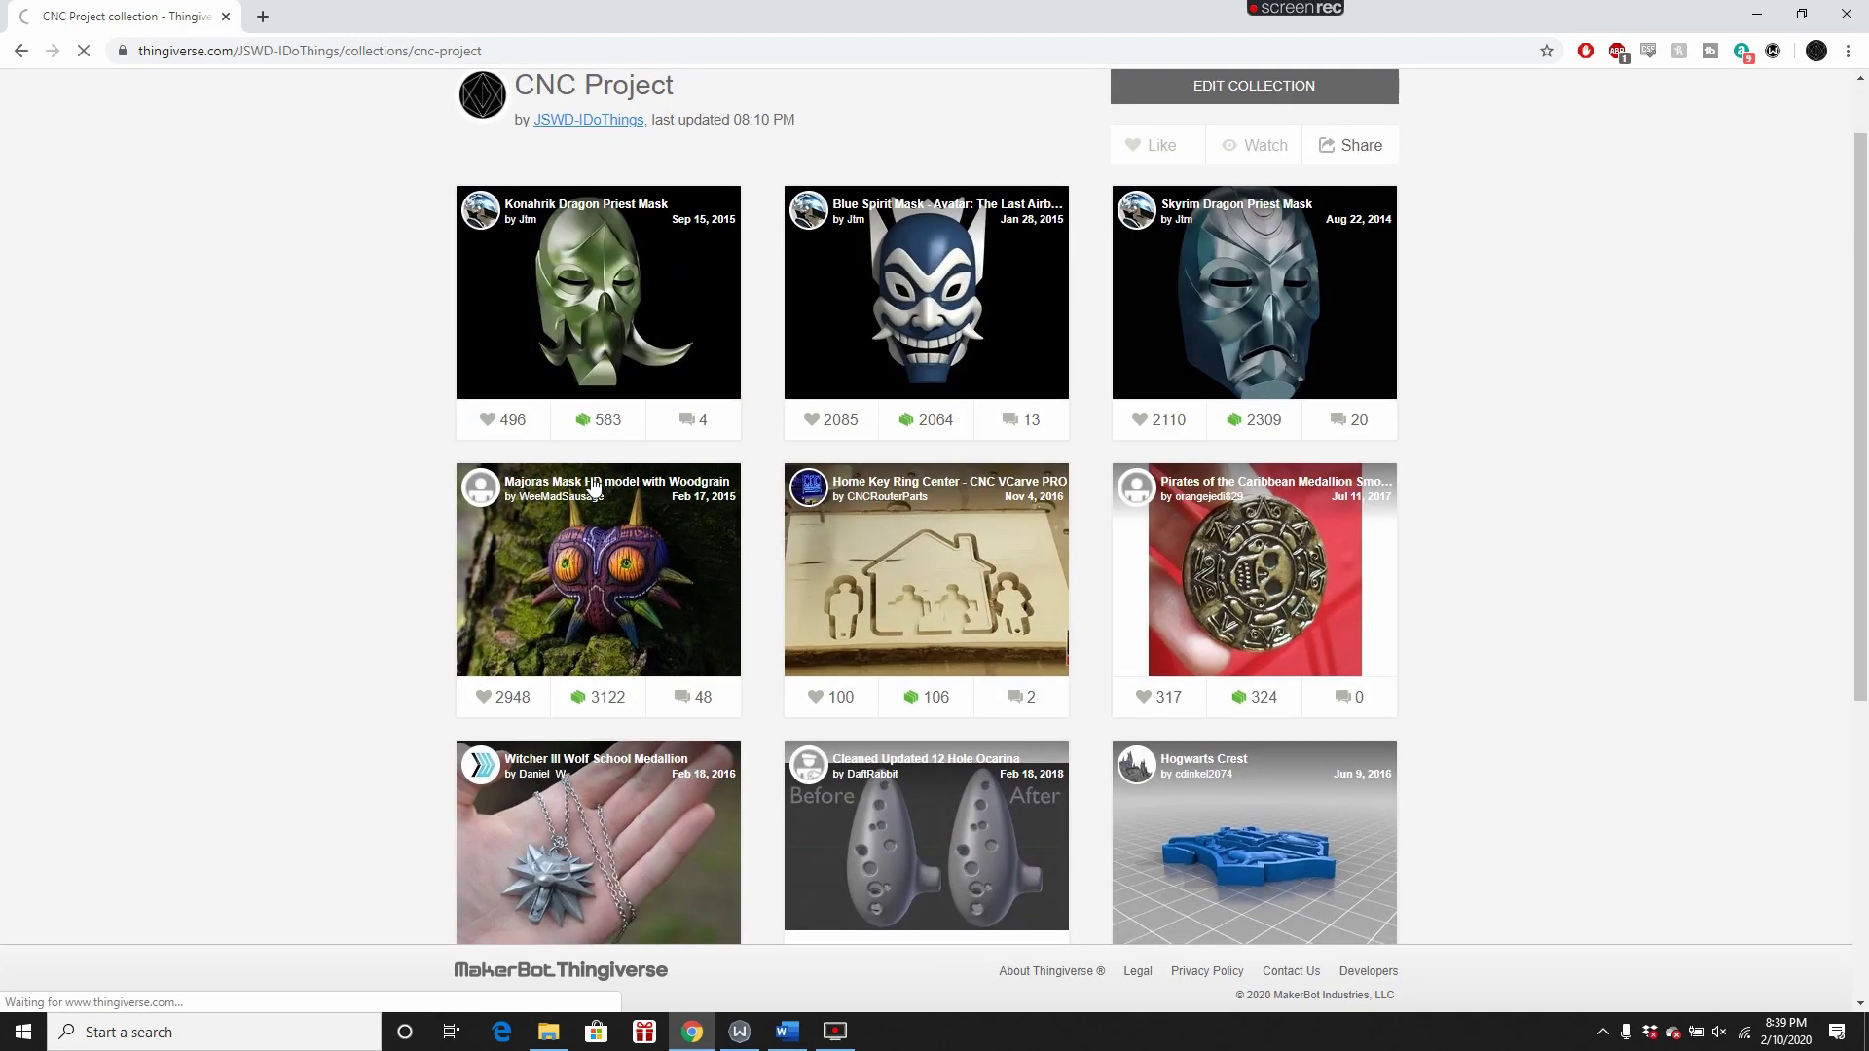
mouse_move(528, 502)
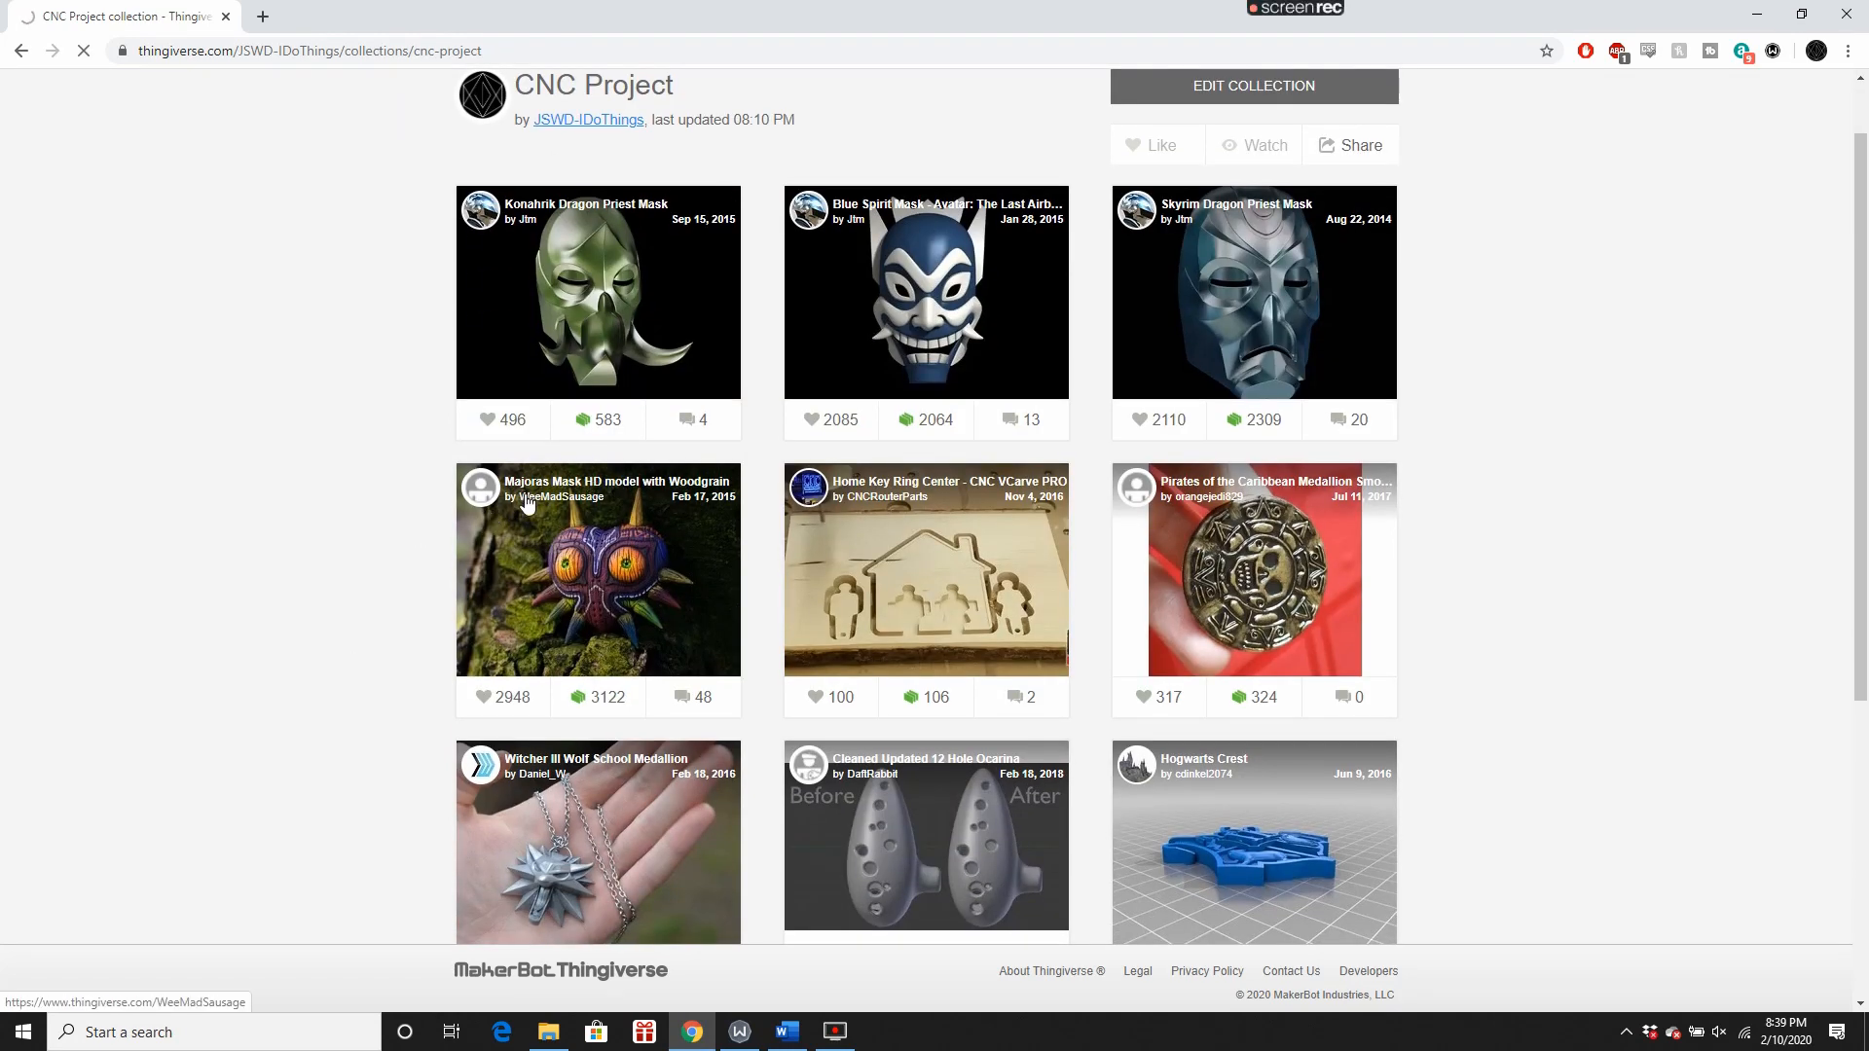
left_click(598, 570)
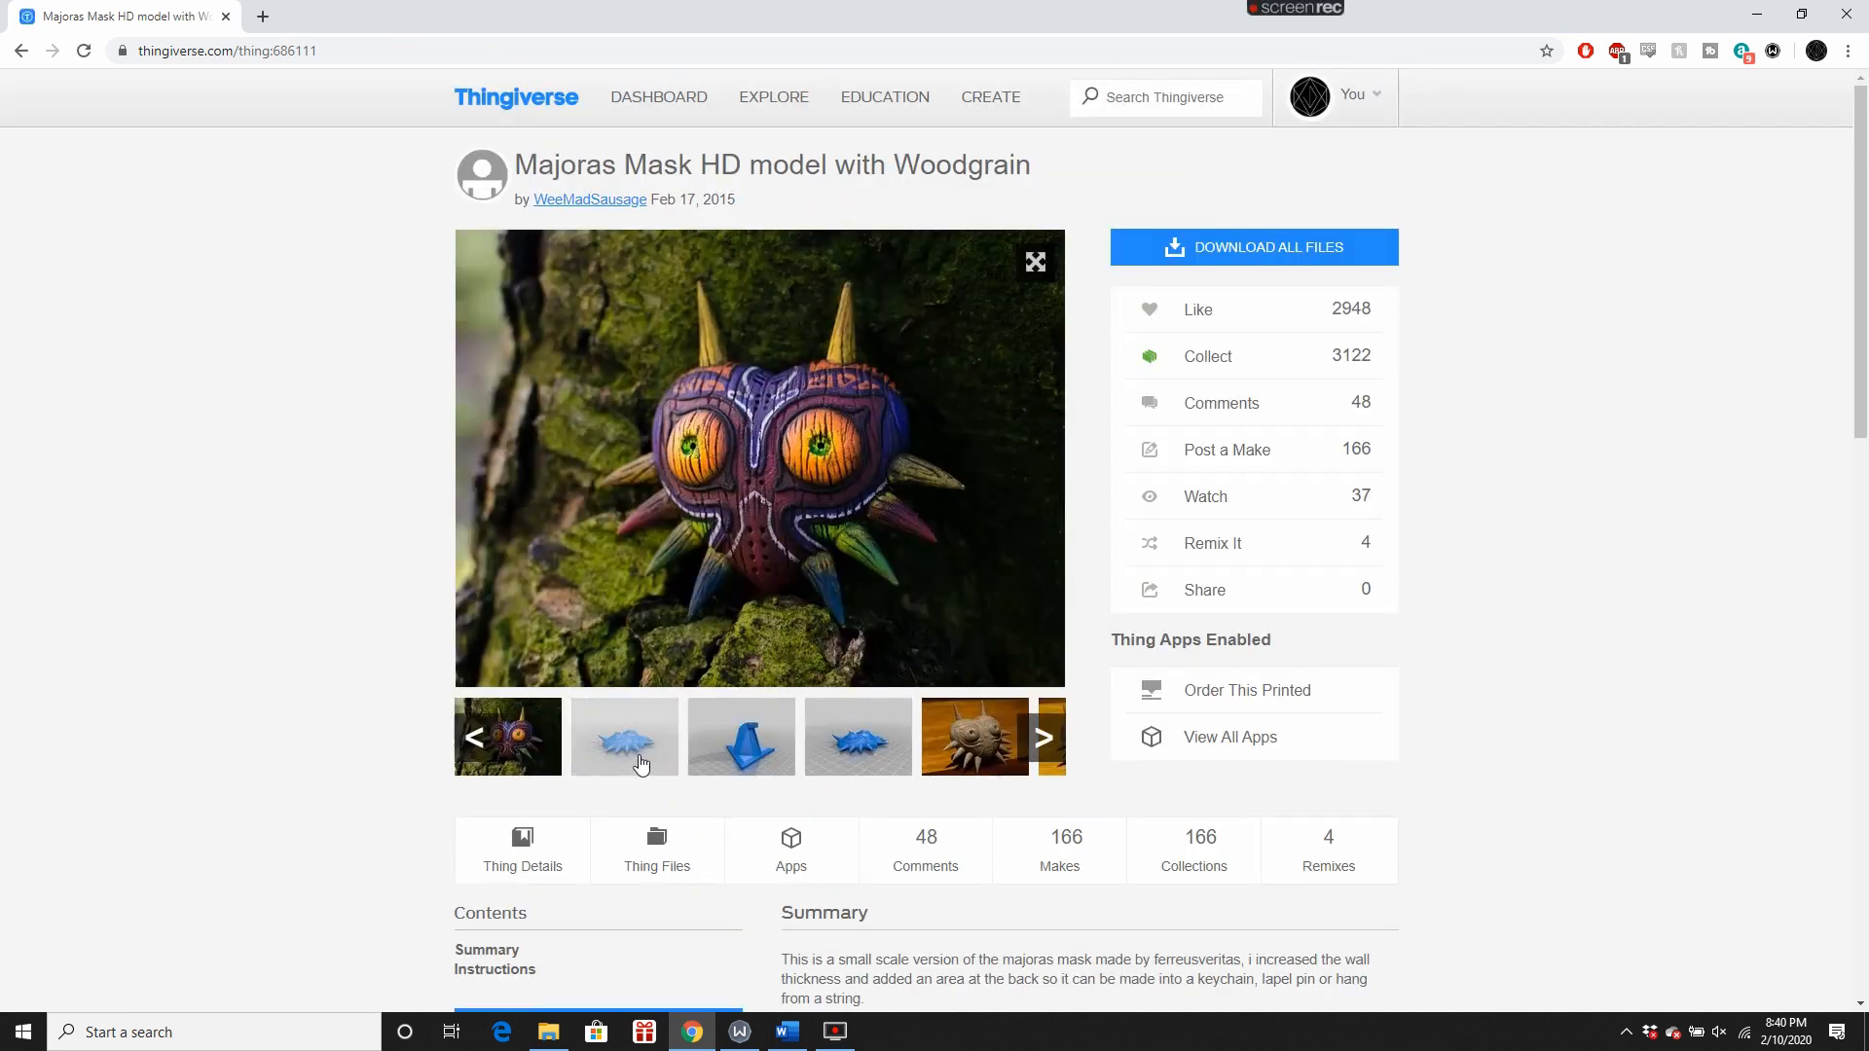
left_click(1253, 248)
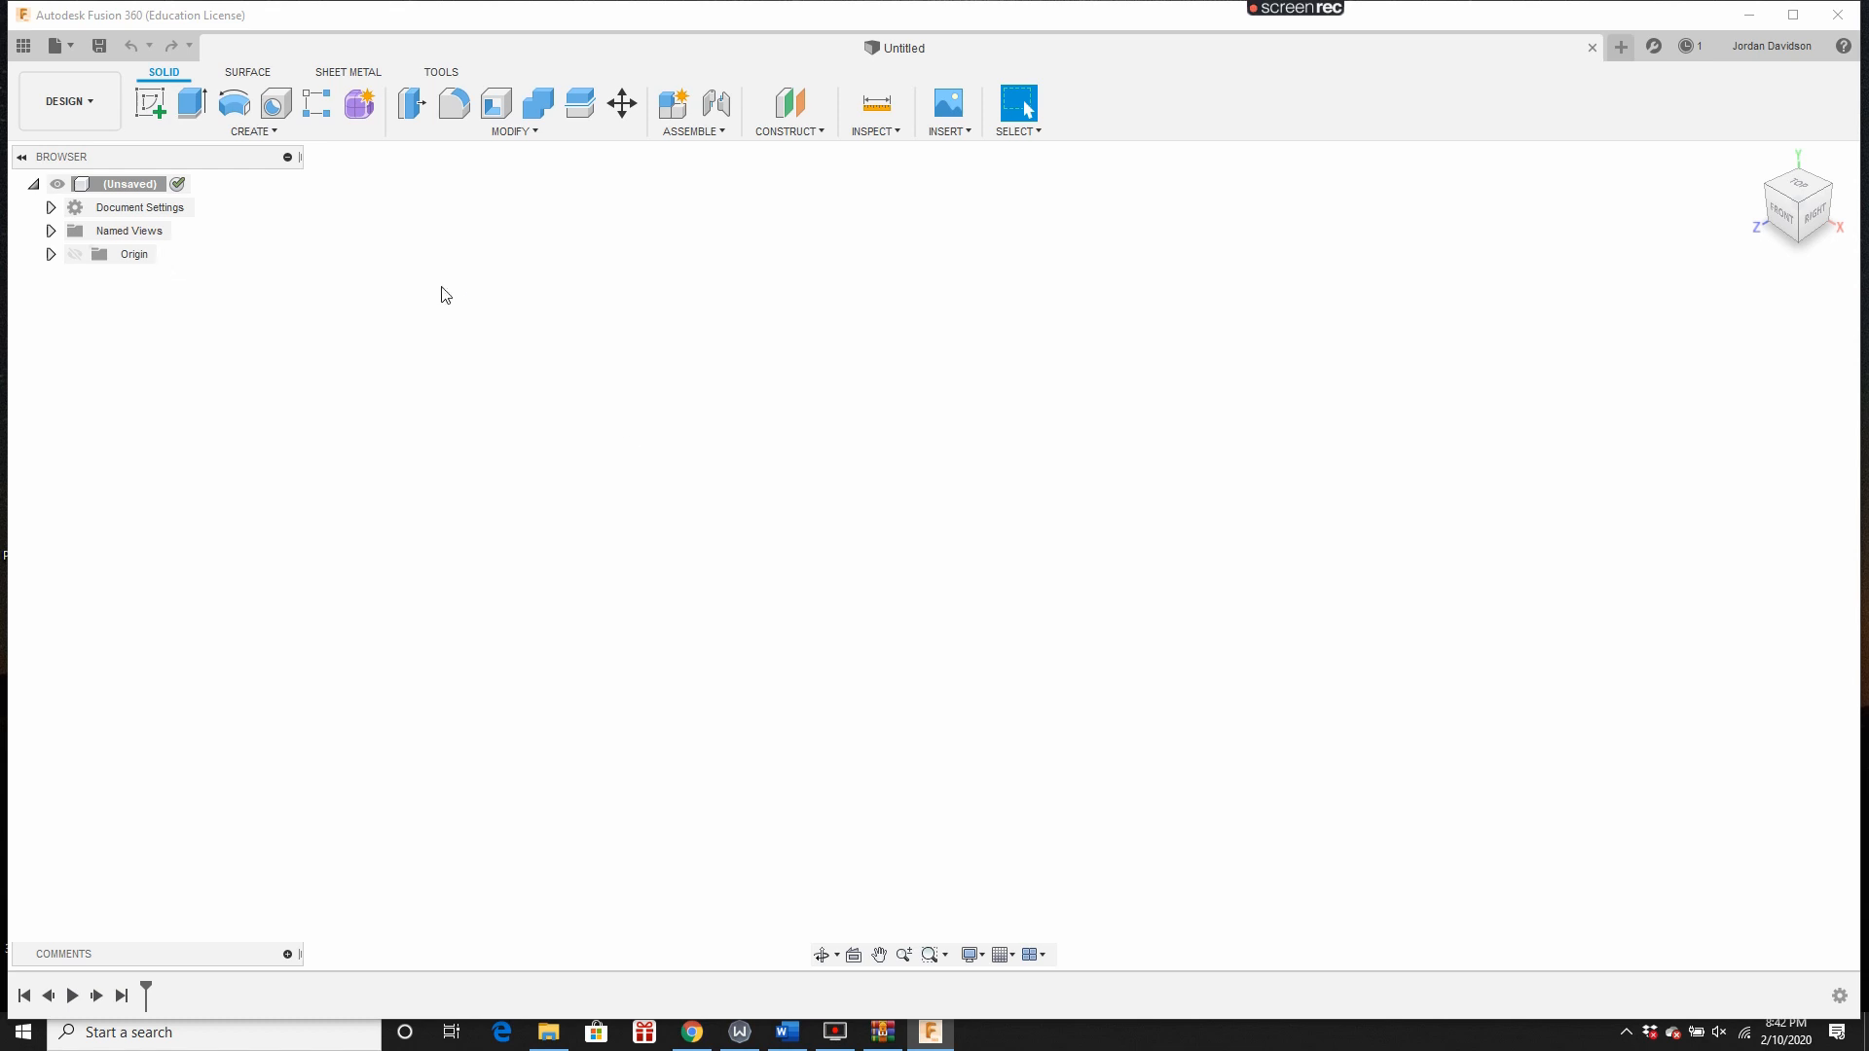
Step: Insert the mask STL as a mesh from the File menu, setting its unit type
left_click(73, 47)
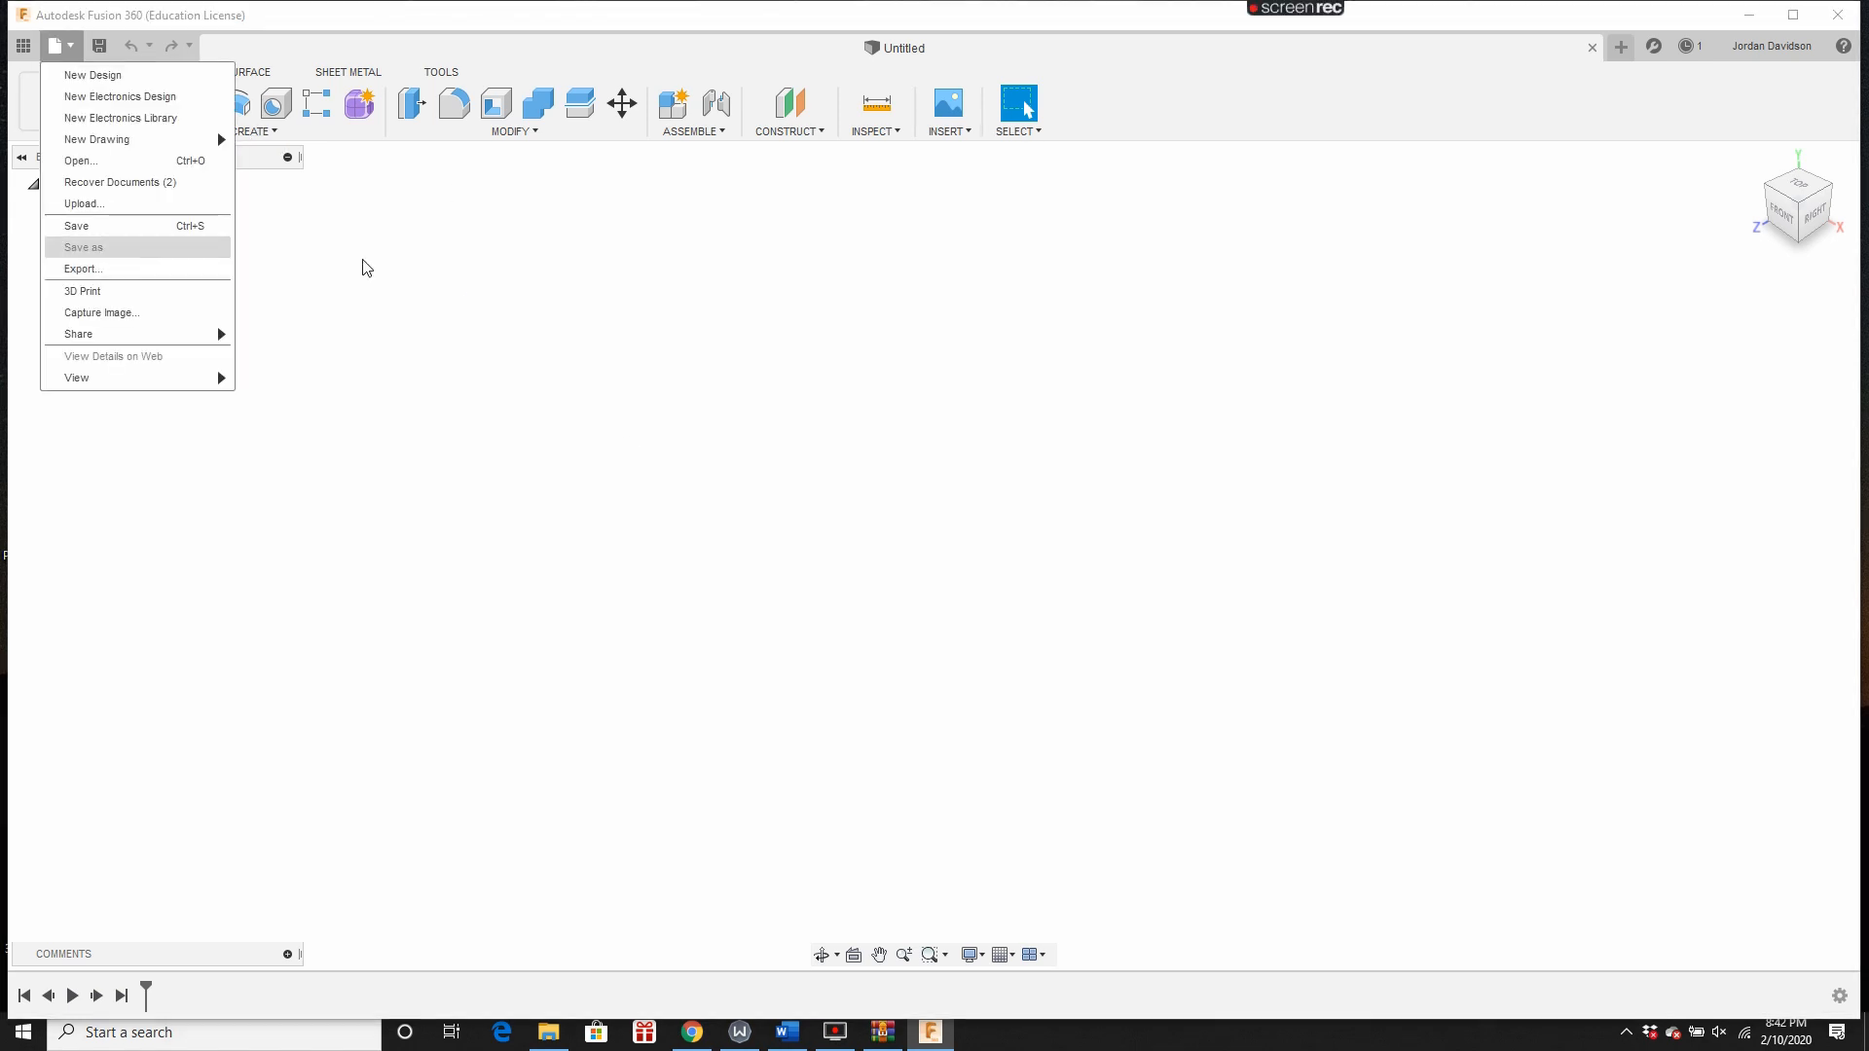
left_click(949, 117)
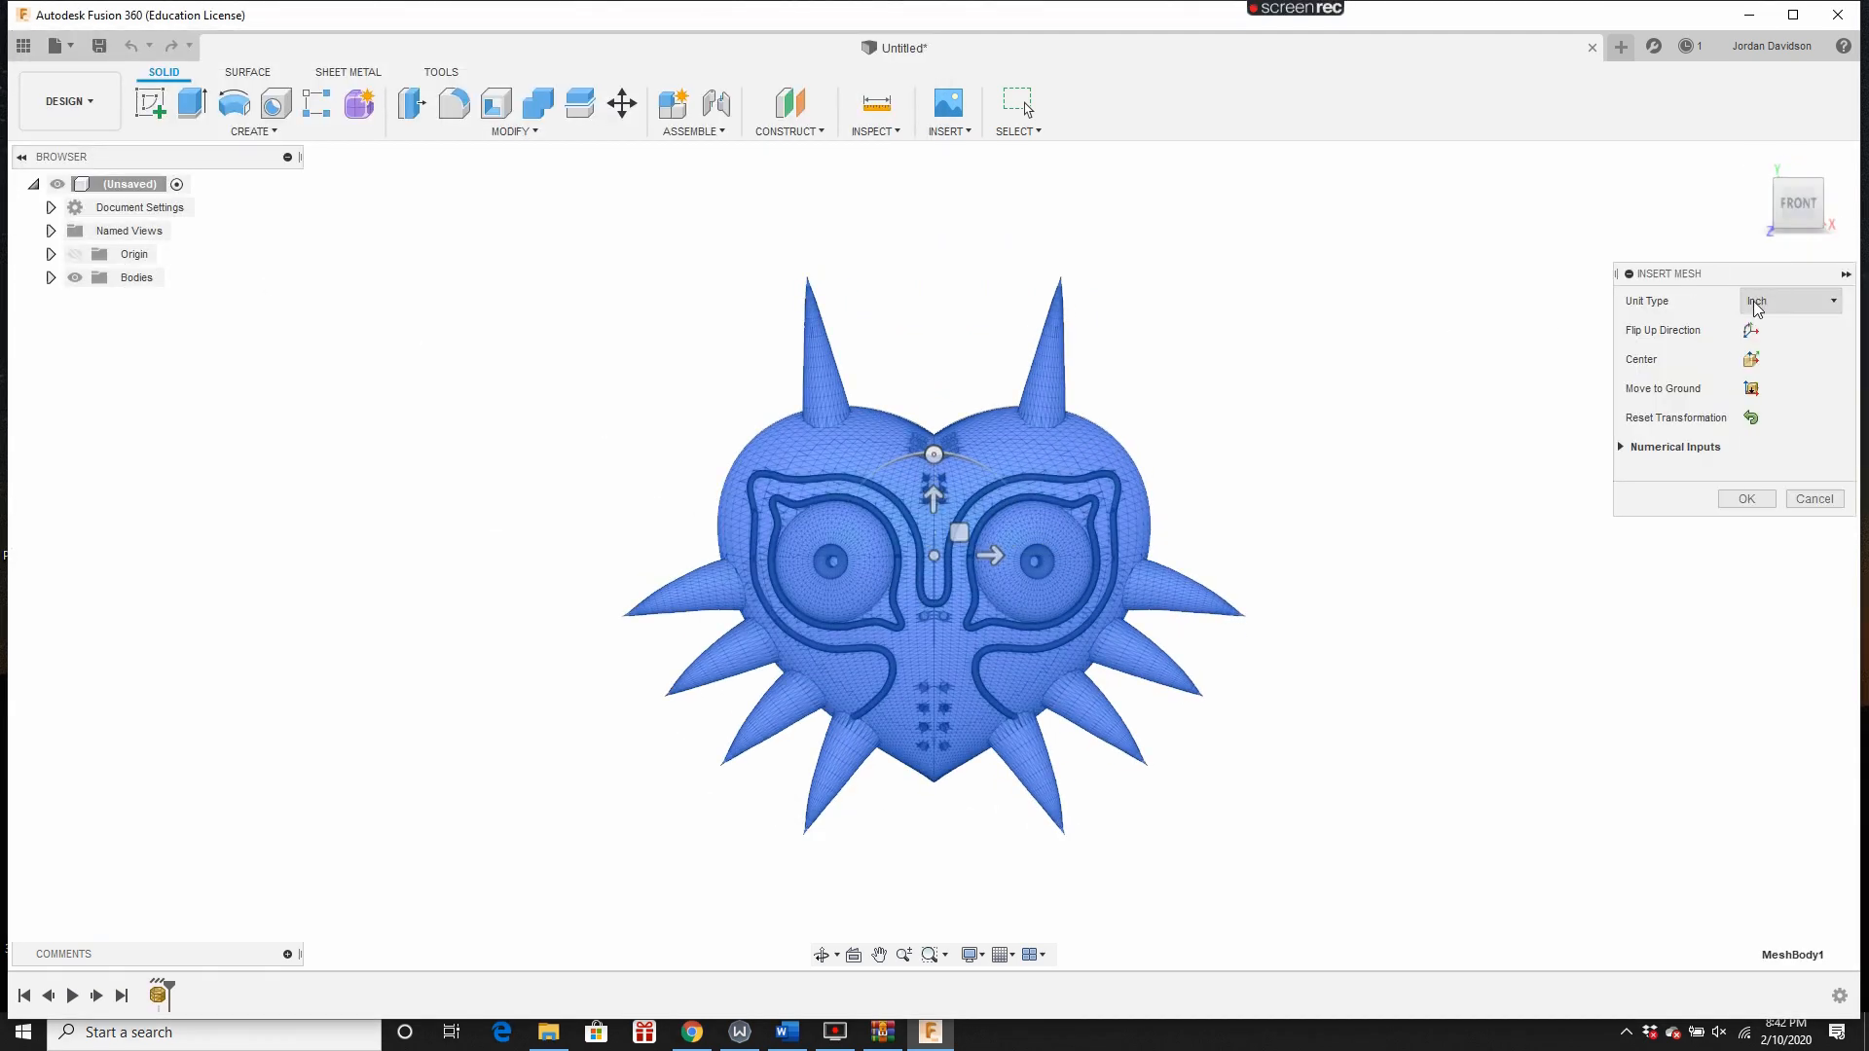
left_click(1766, 203)
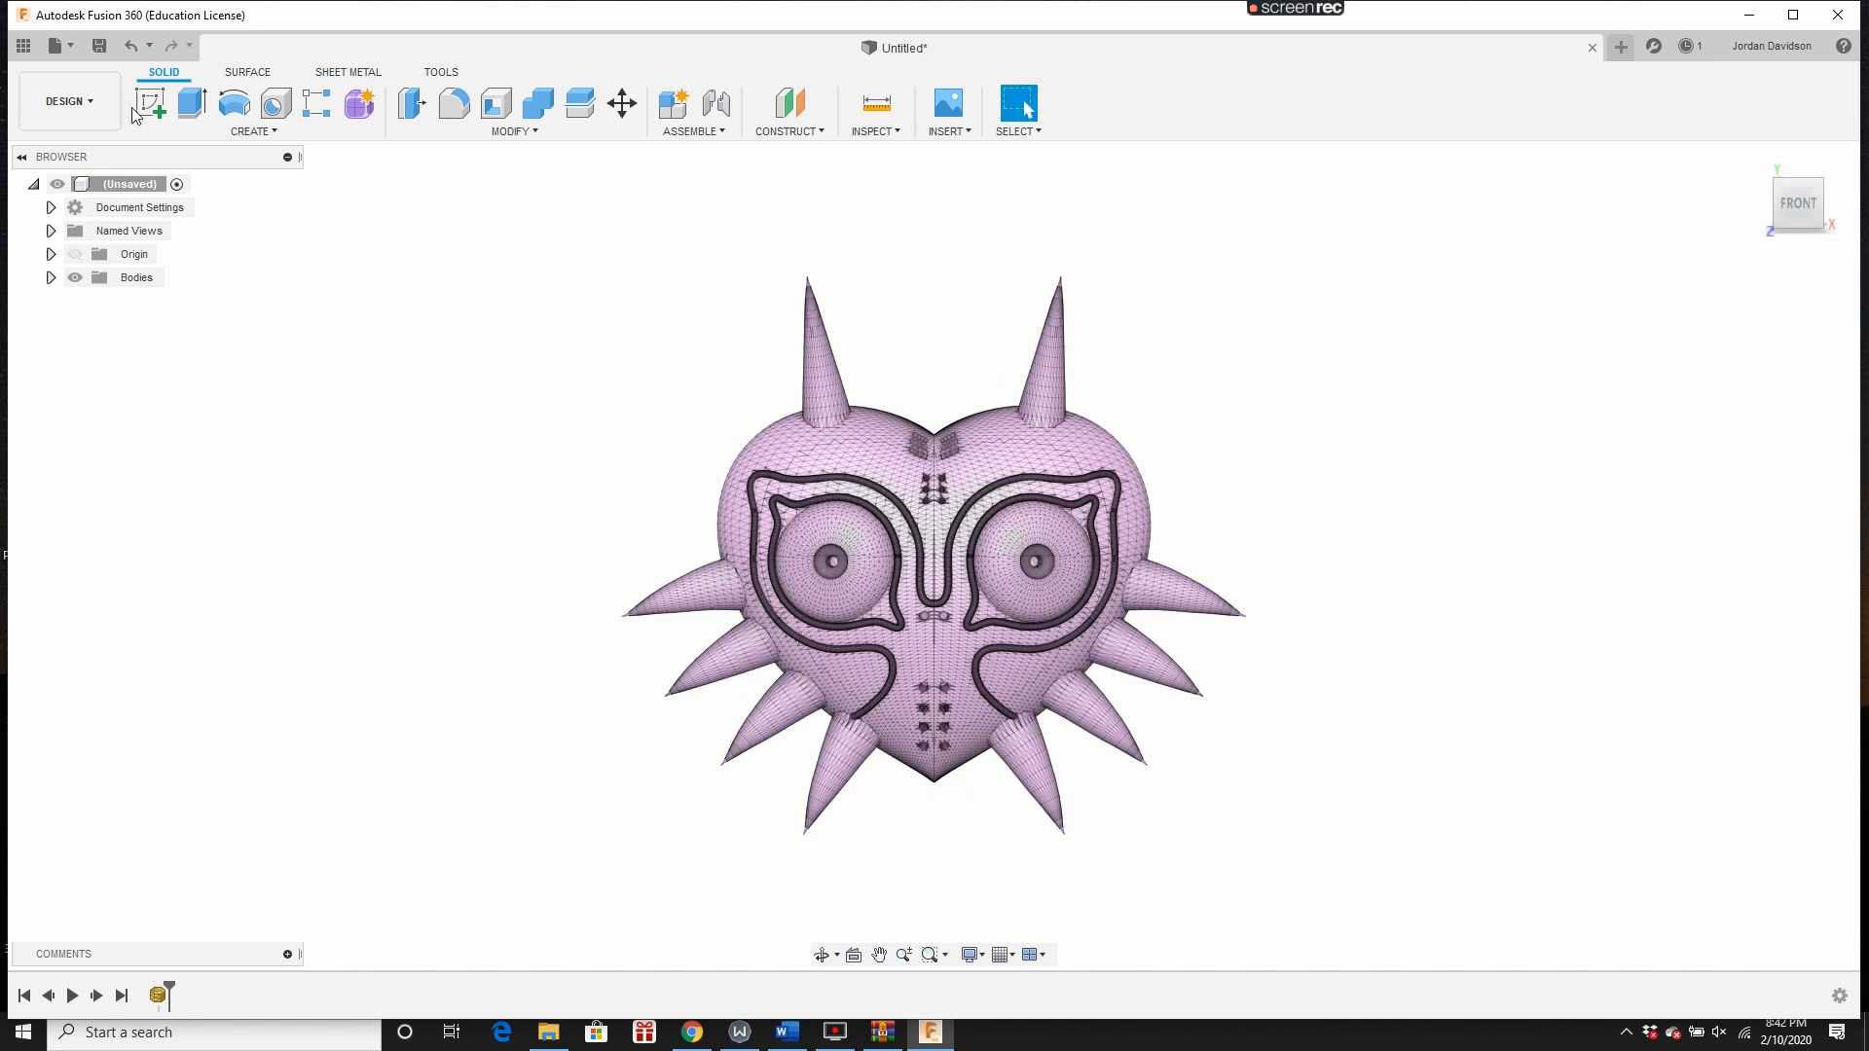
left_click(161, 107)
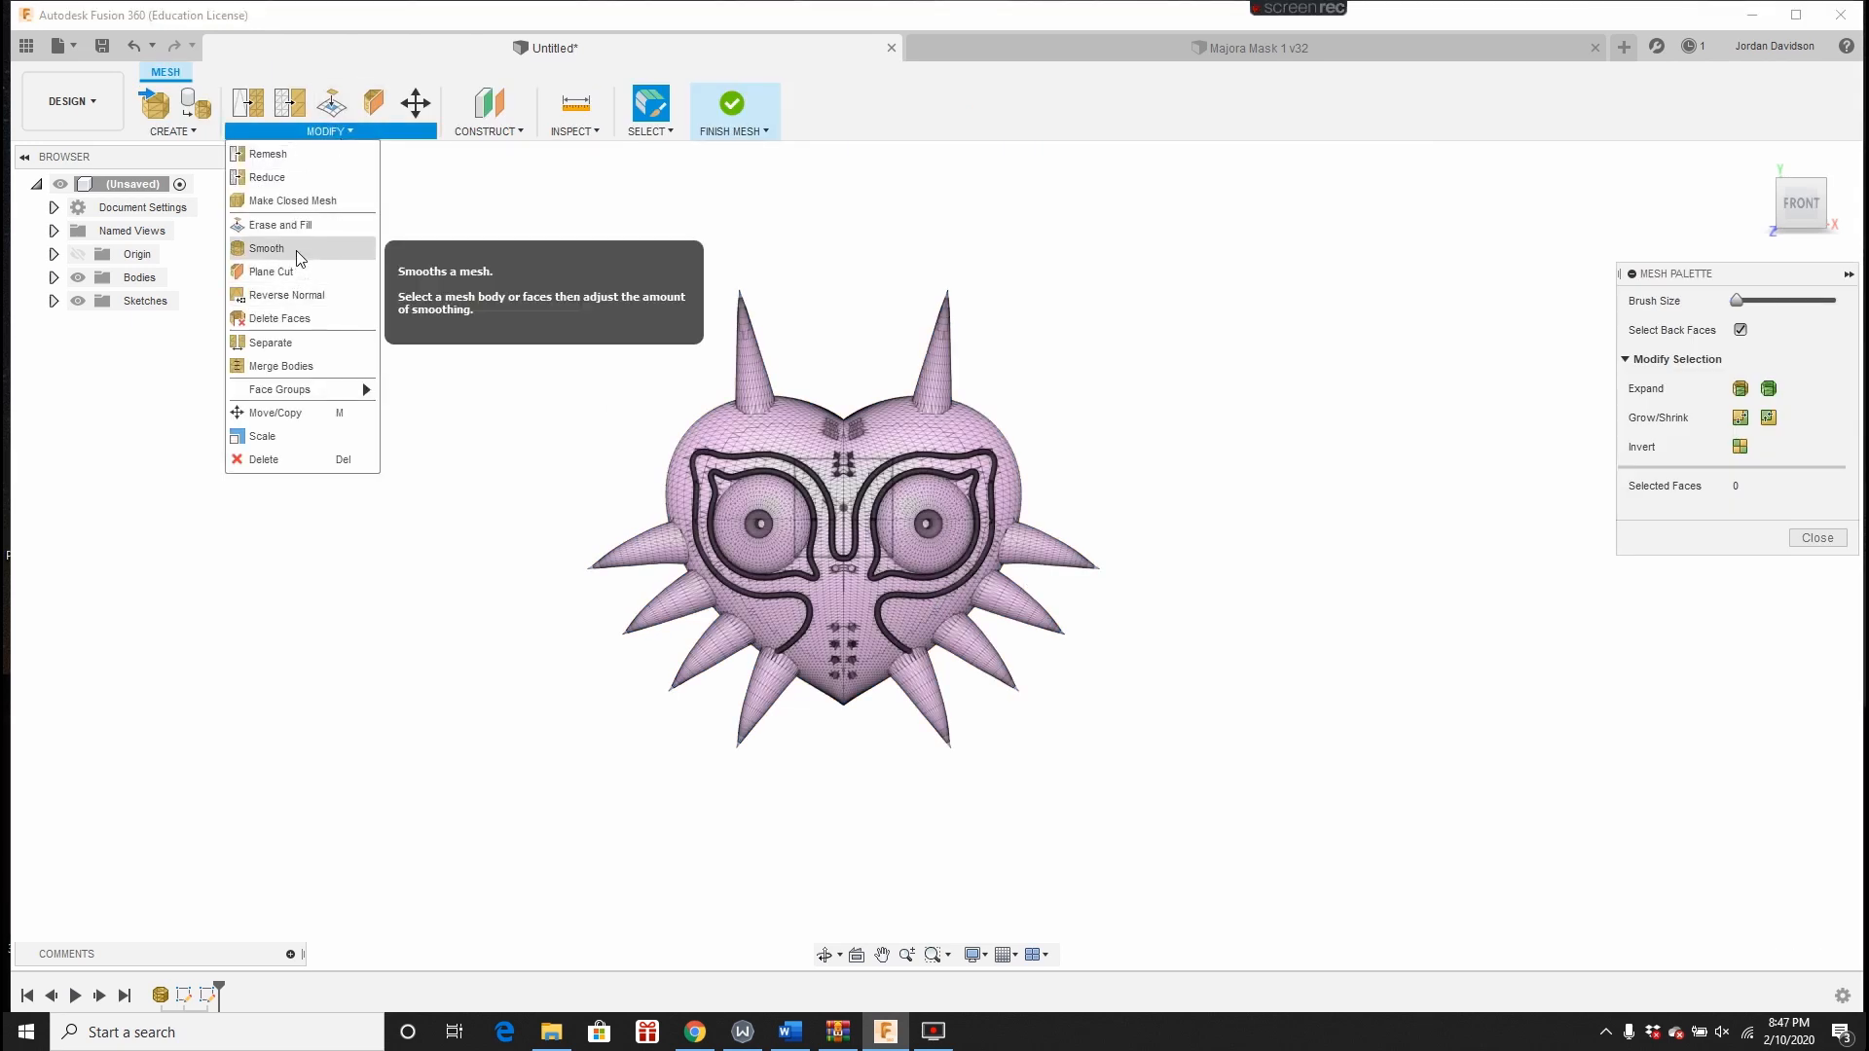
Step: Scale the mask mesh body by a factor of 0.1
left_click(262, 436)
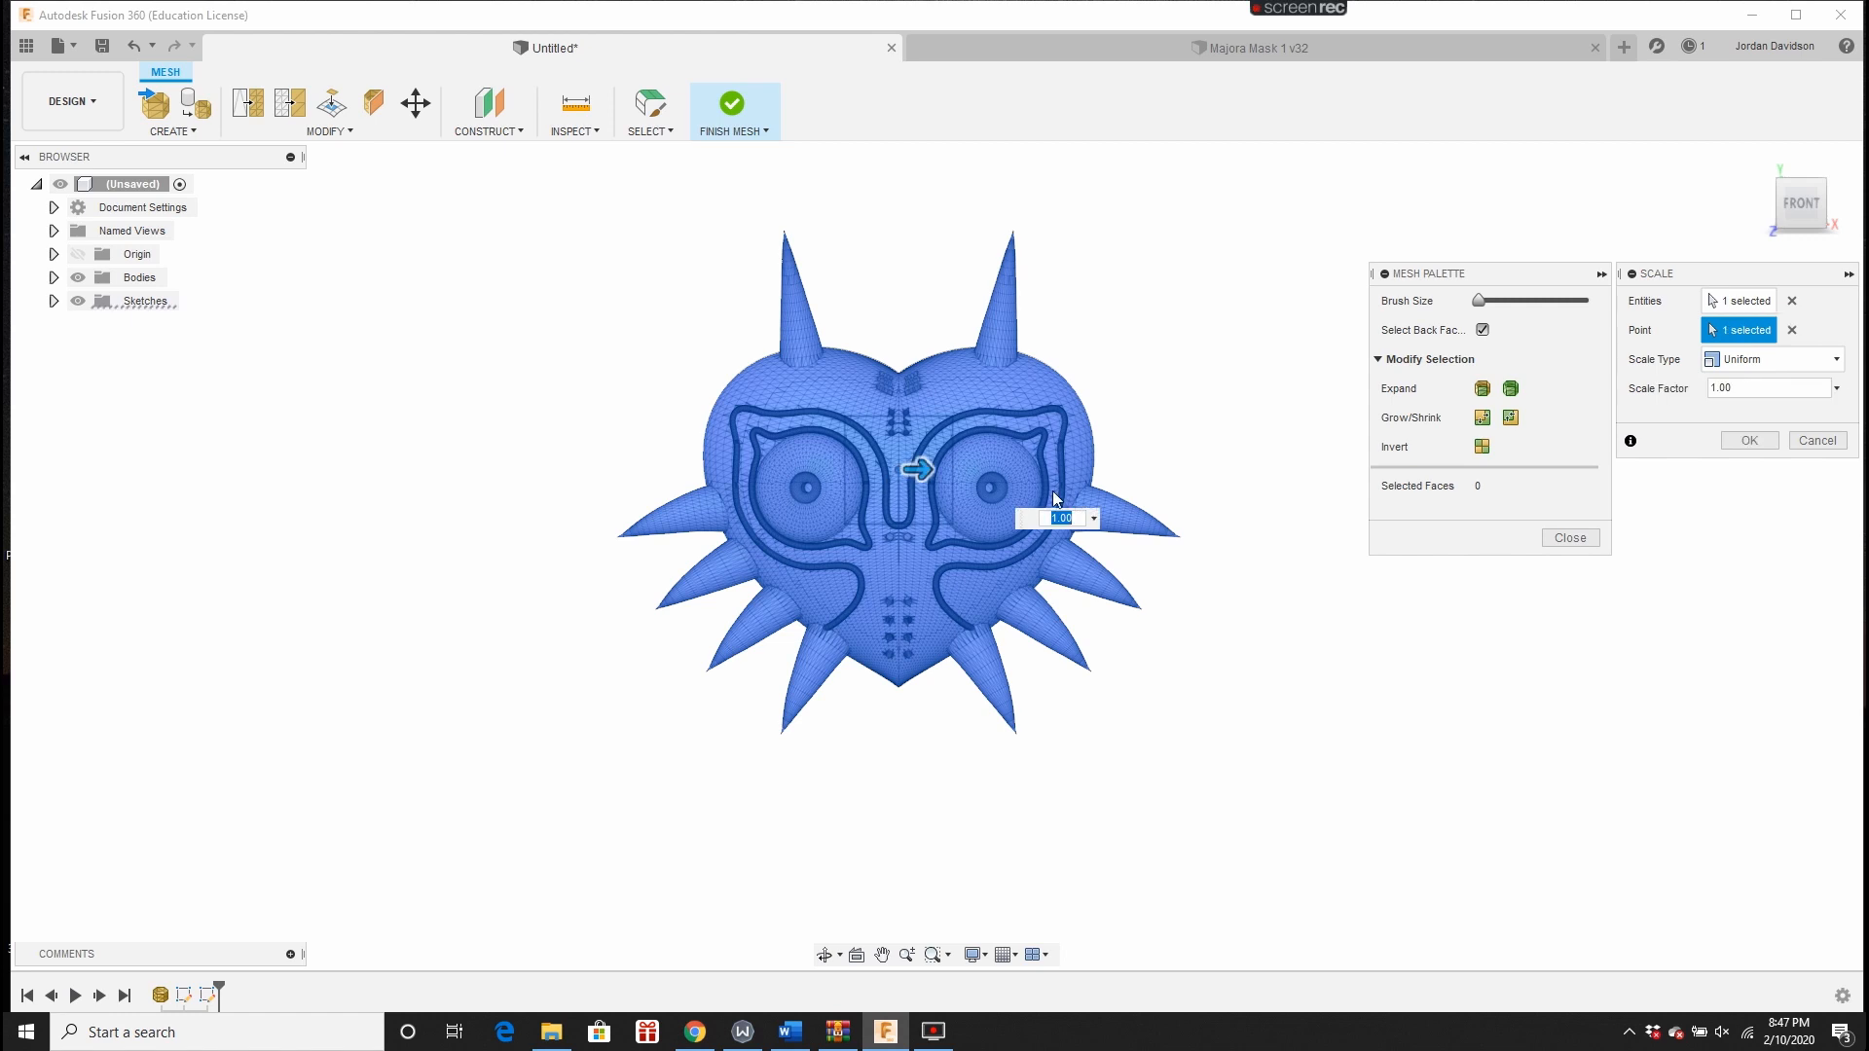
type("0.1")
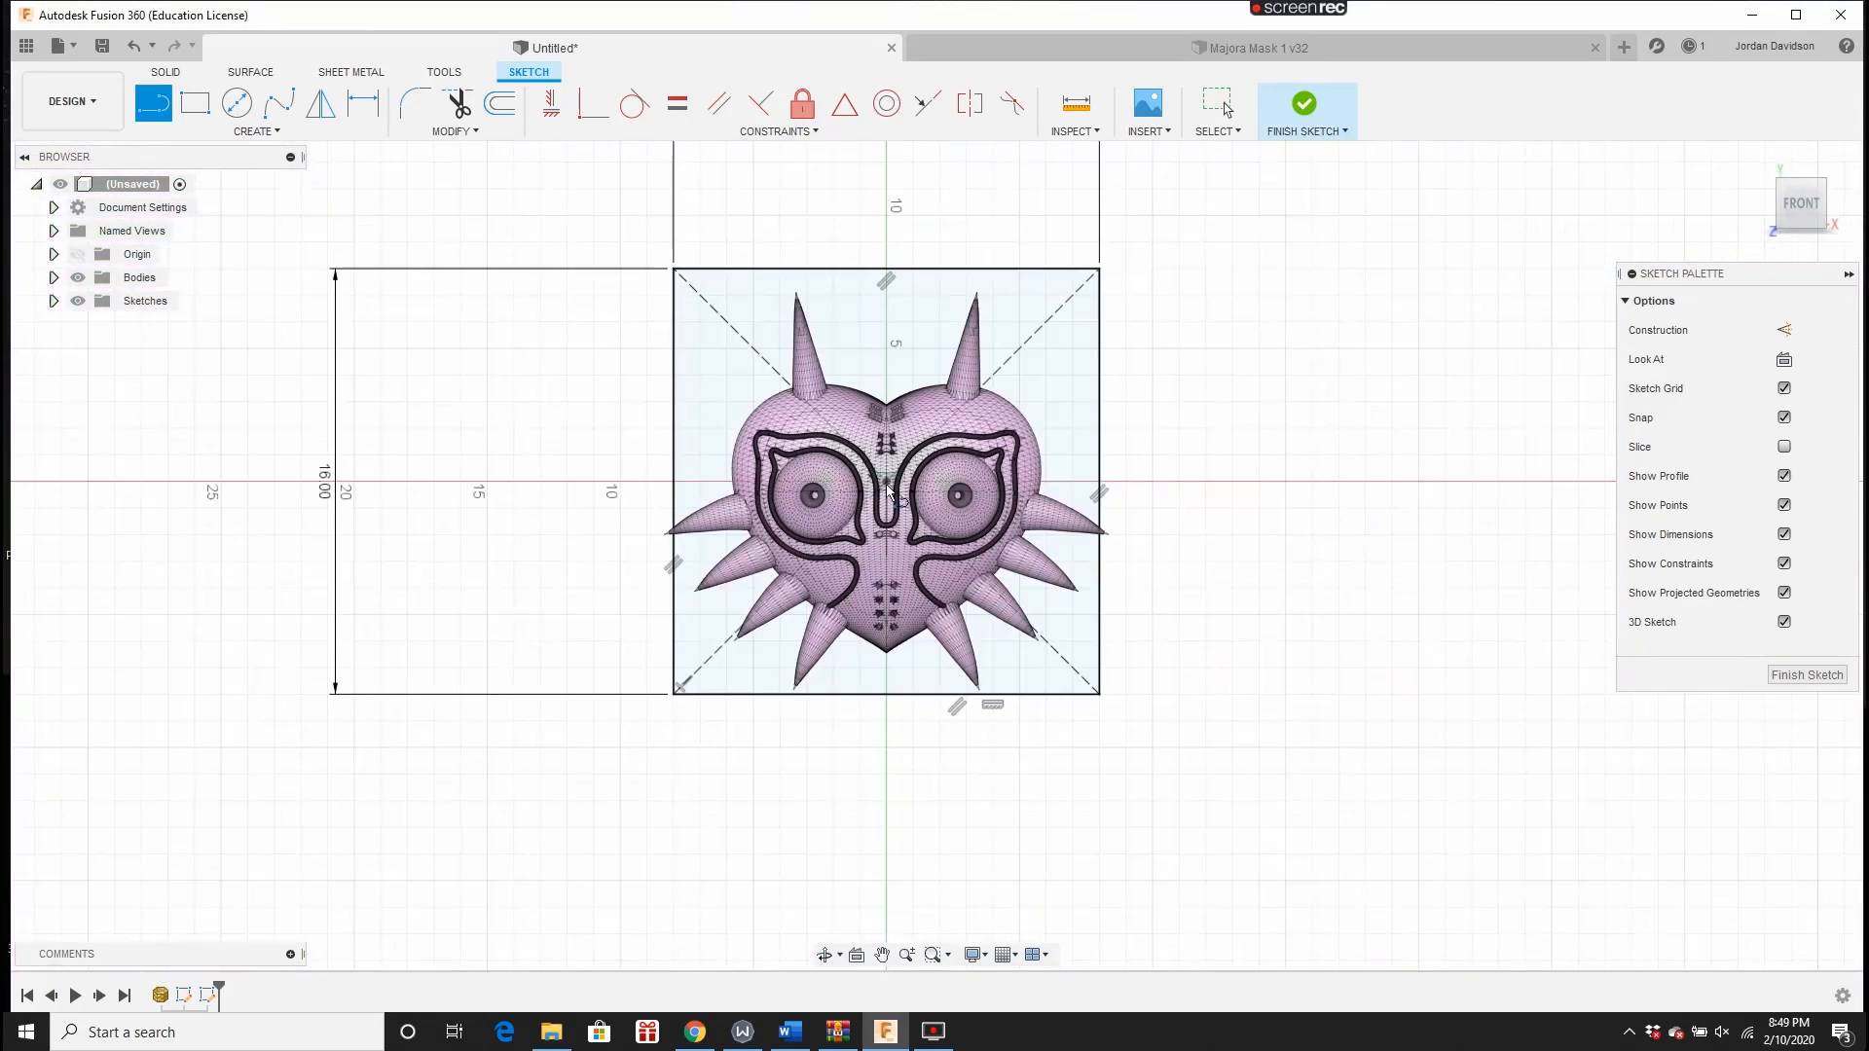
Step: Extrude the locator circle below the mask's tip into a solid ring
scroll("up", 3)
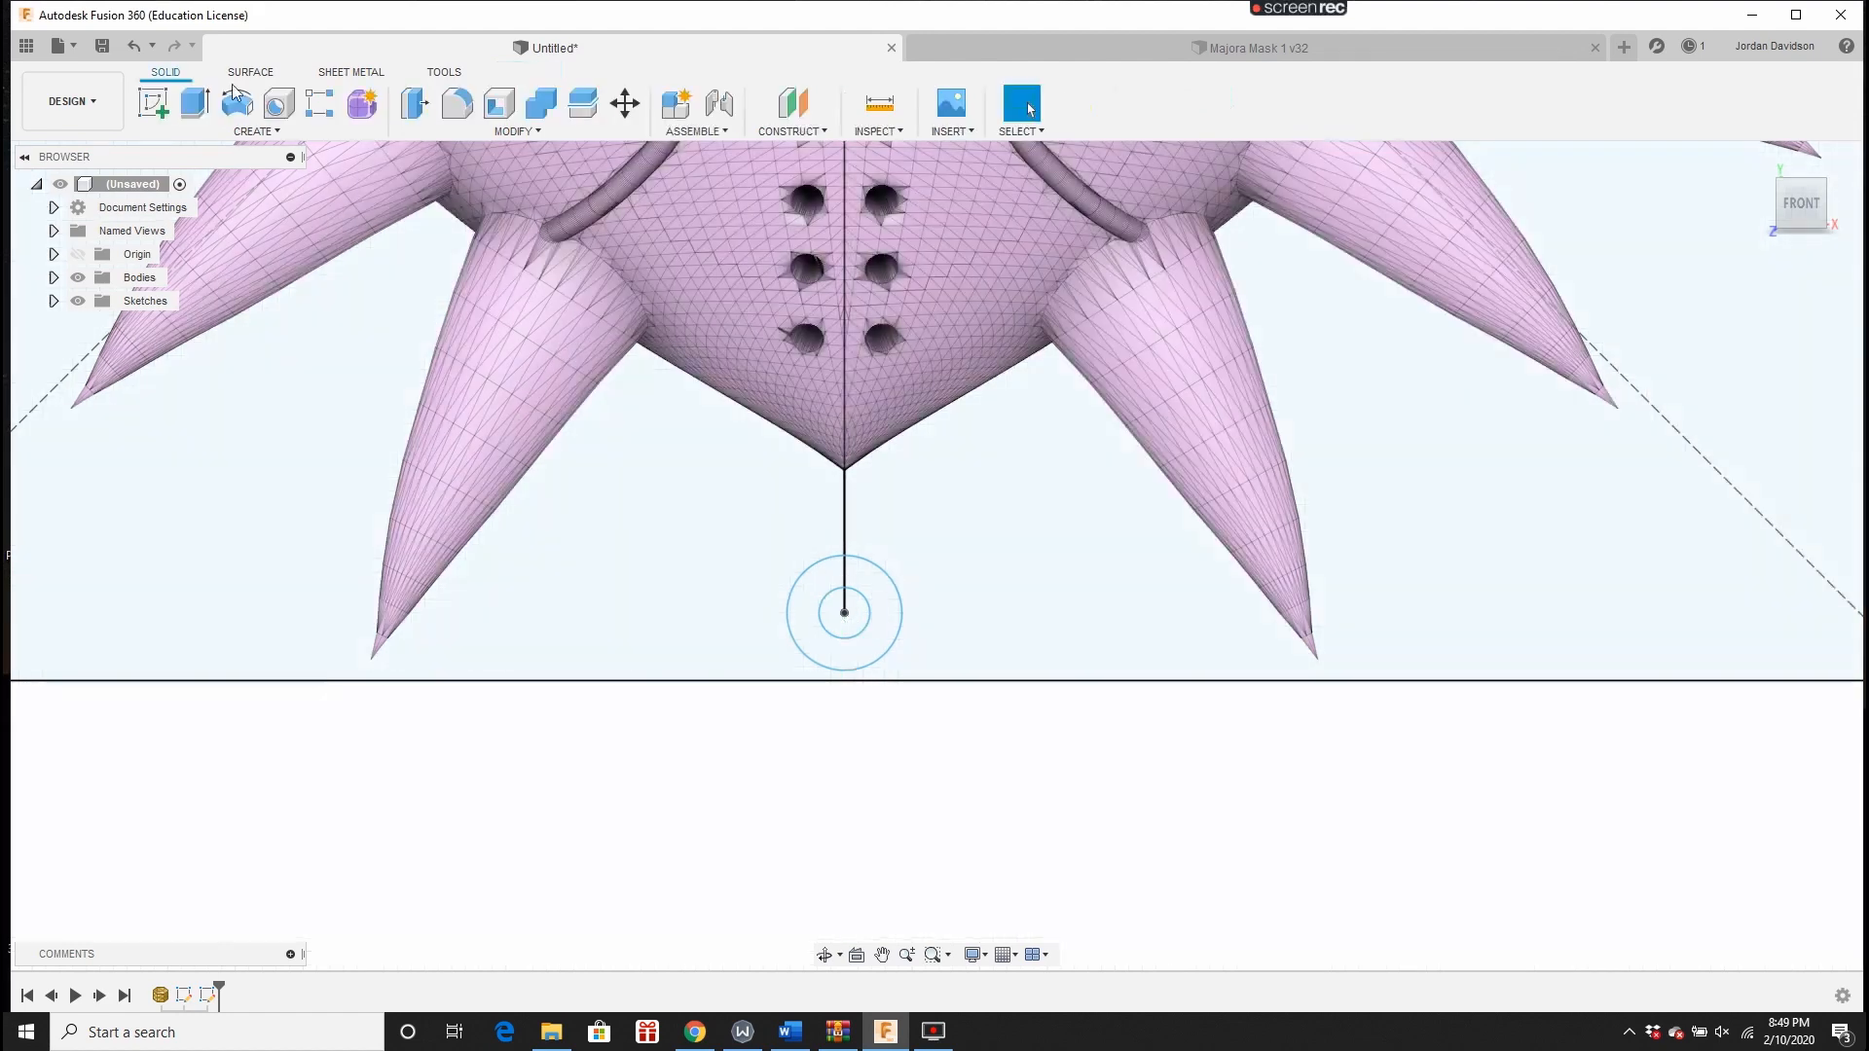
left_click(199, 104)
type("Majoras Tez")
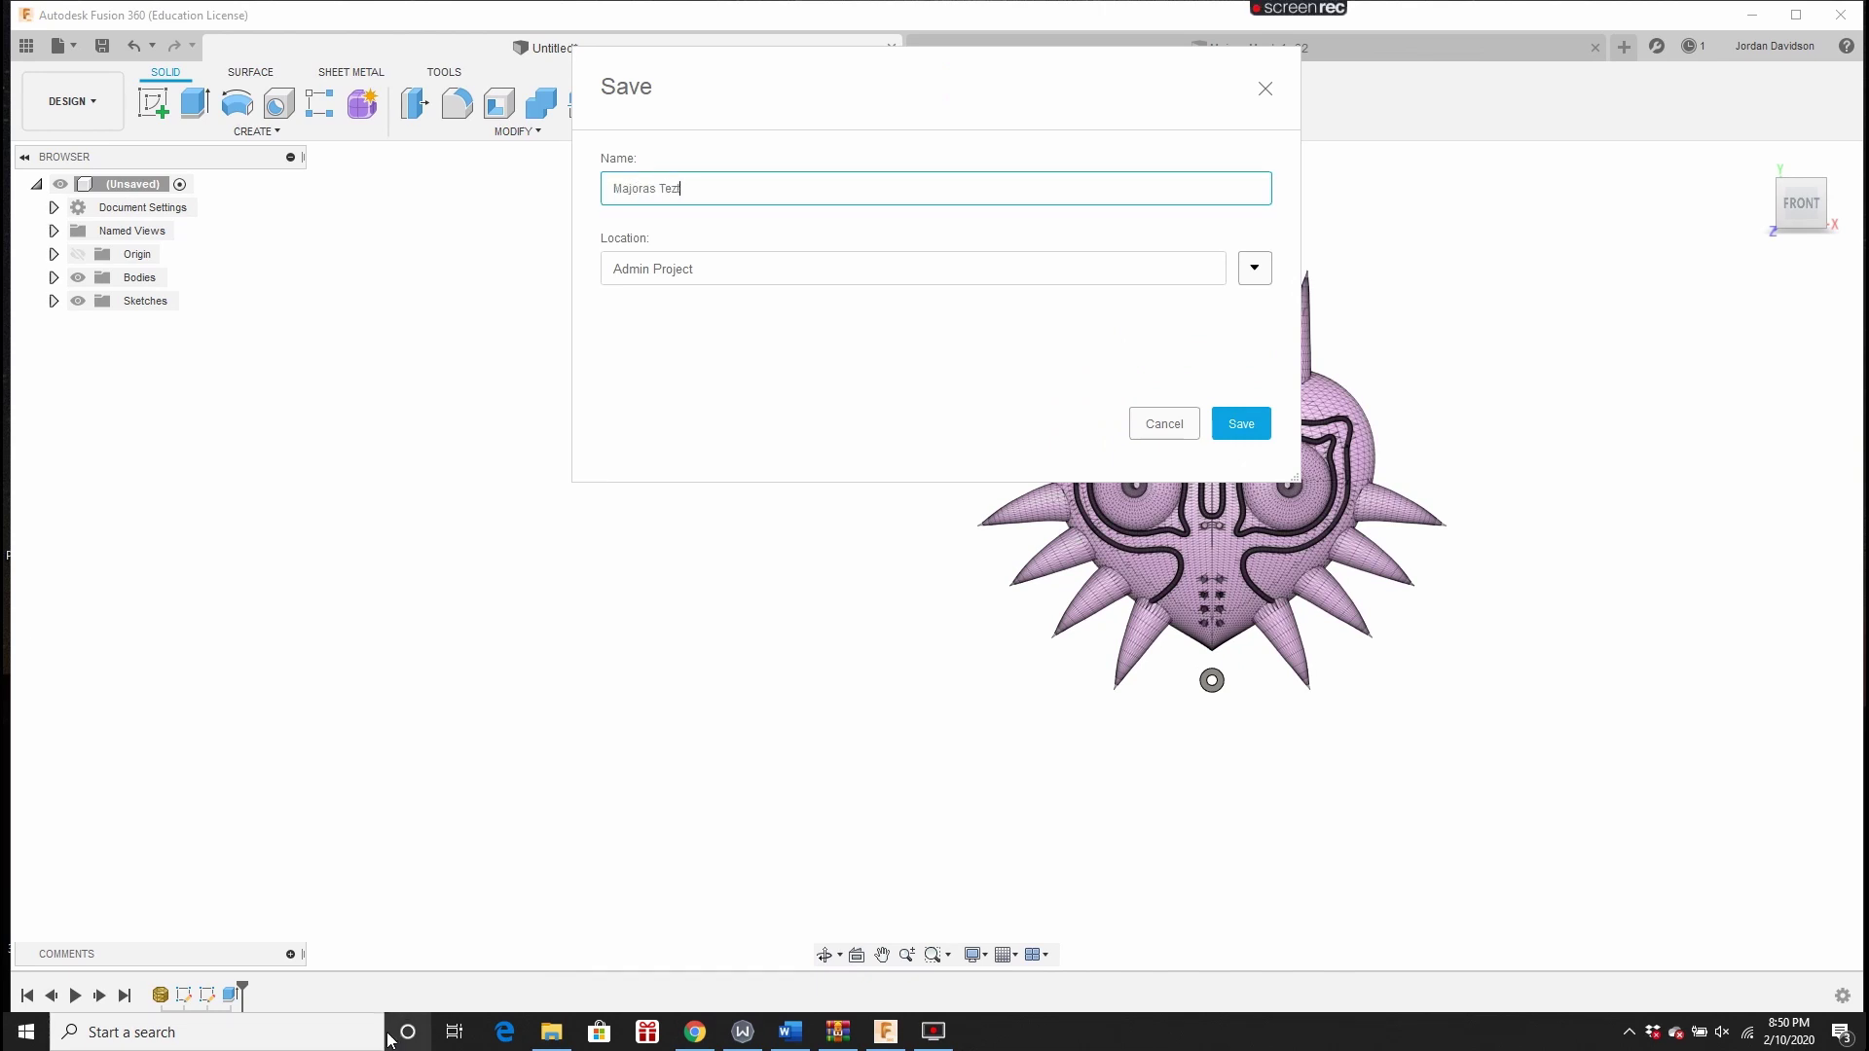
Step: Save the design as 'Majoras Test' and select the mask and rings as the setup model
left_click(1241, 424)
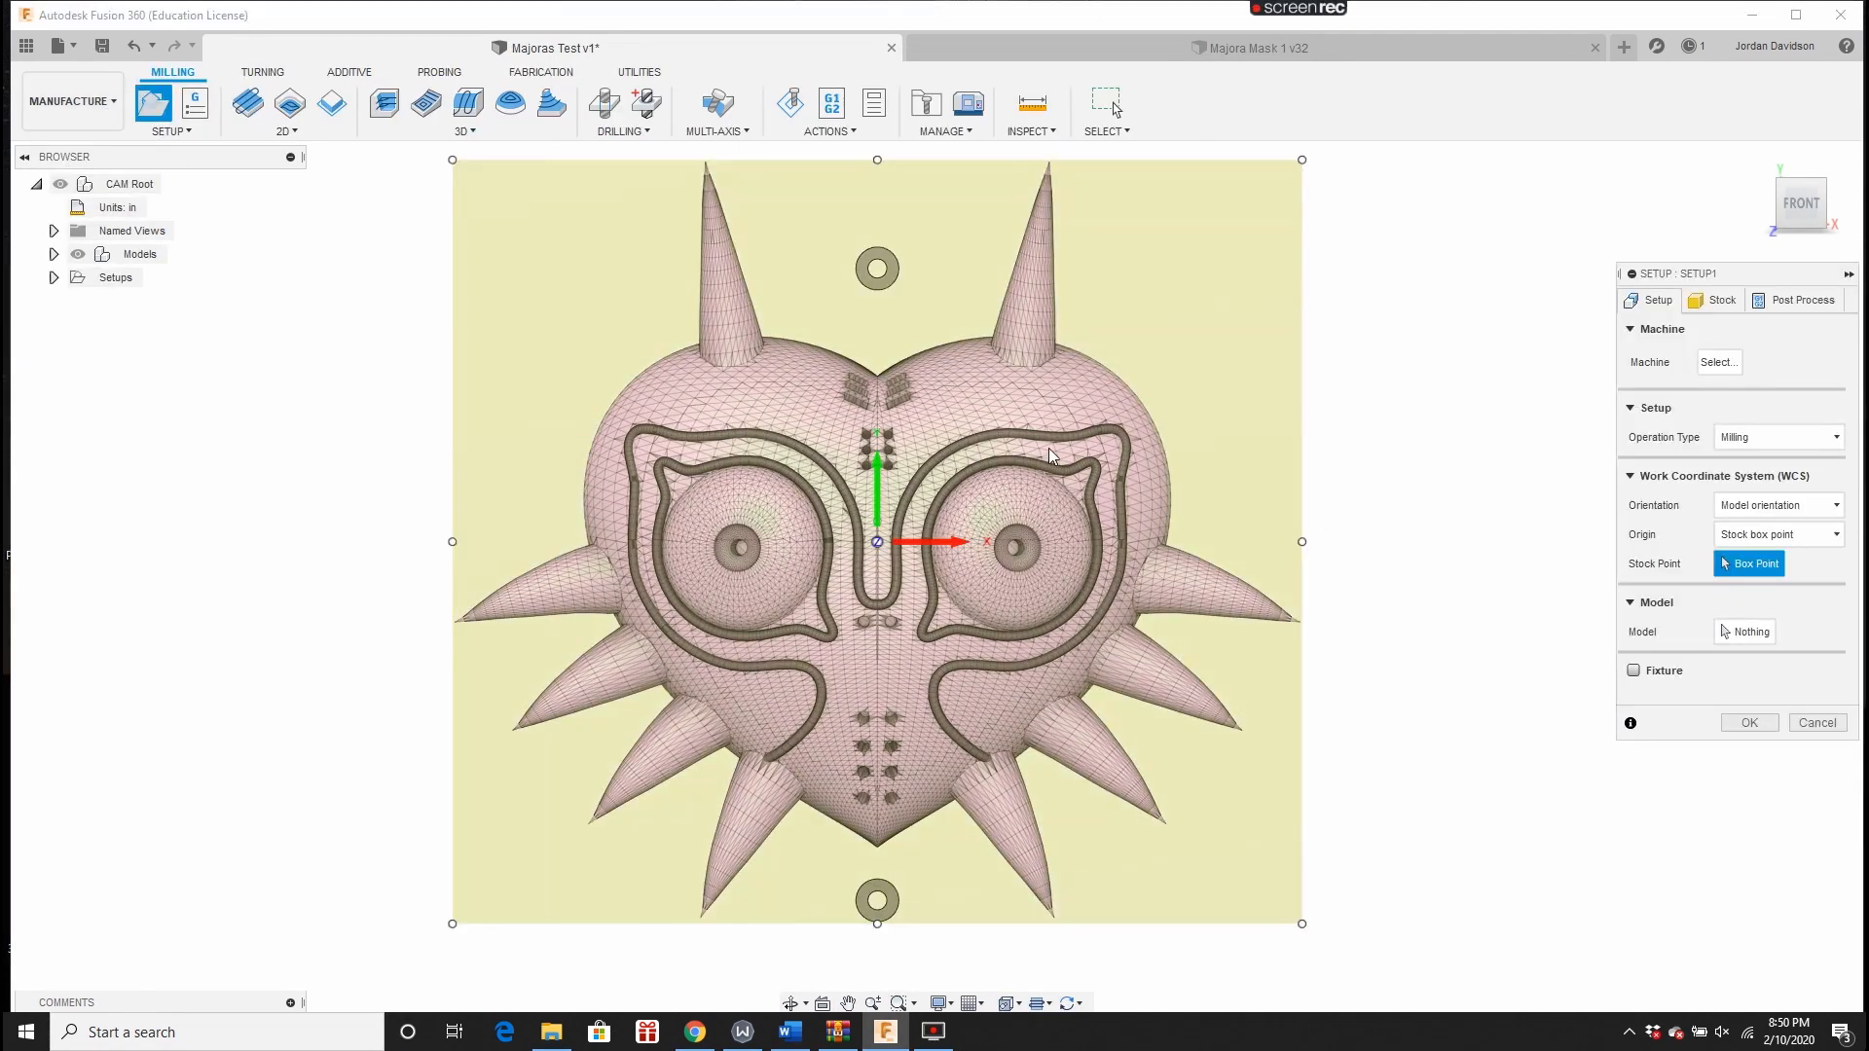
left_click(1824, 187)
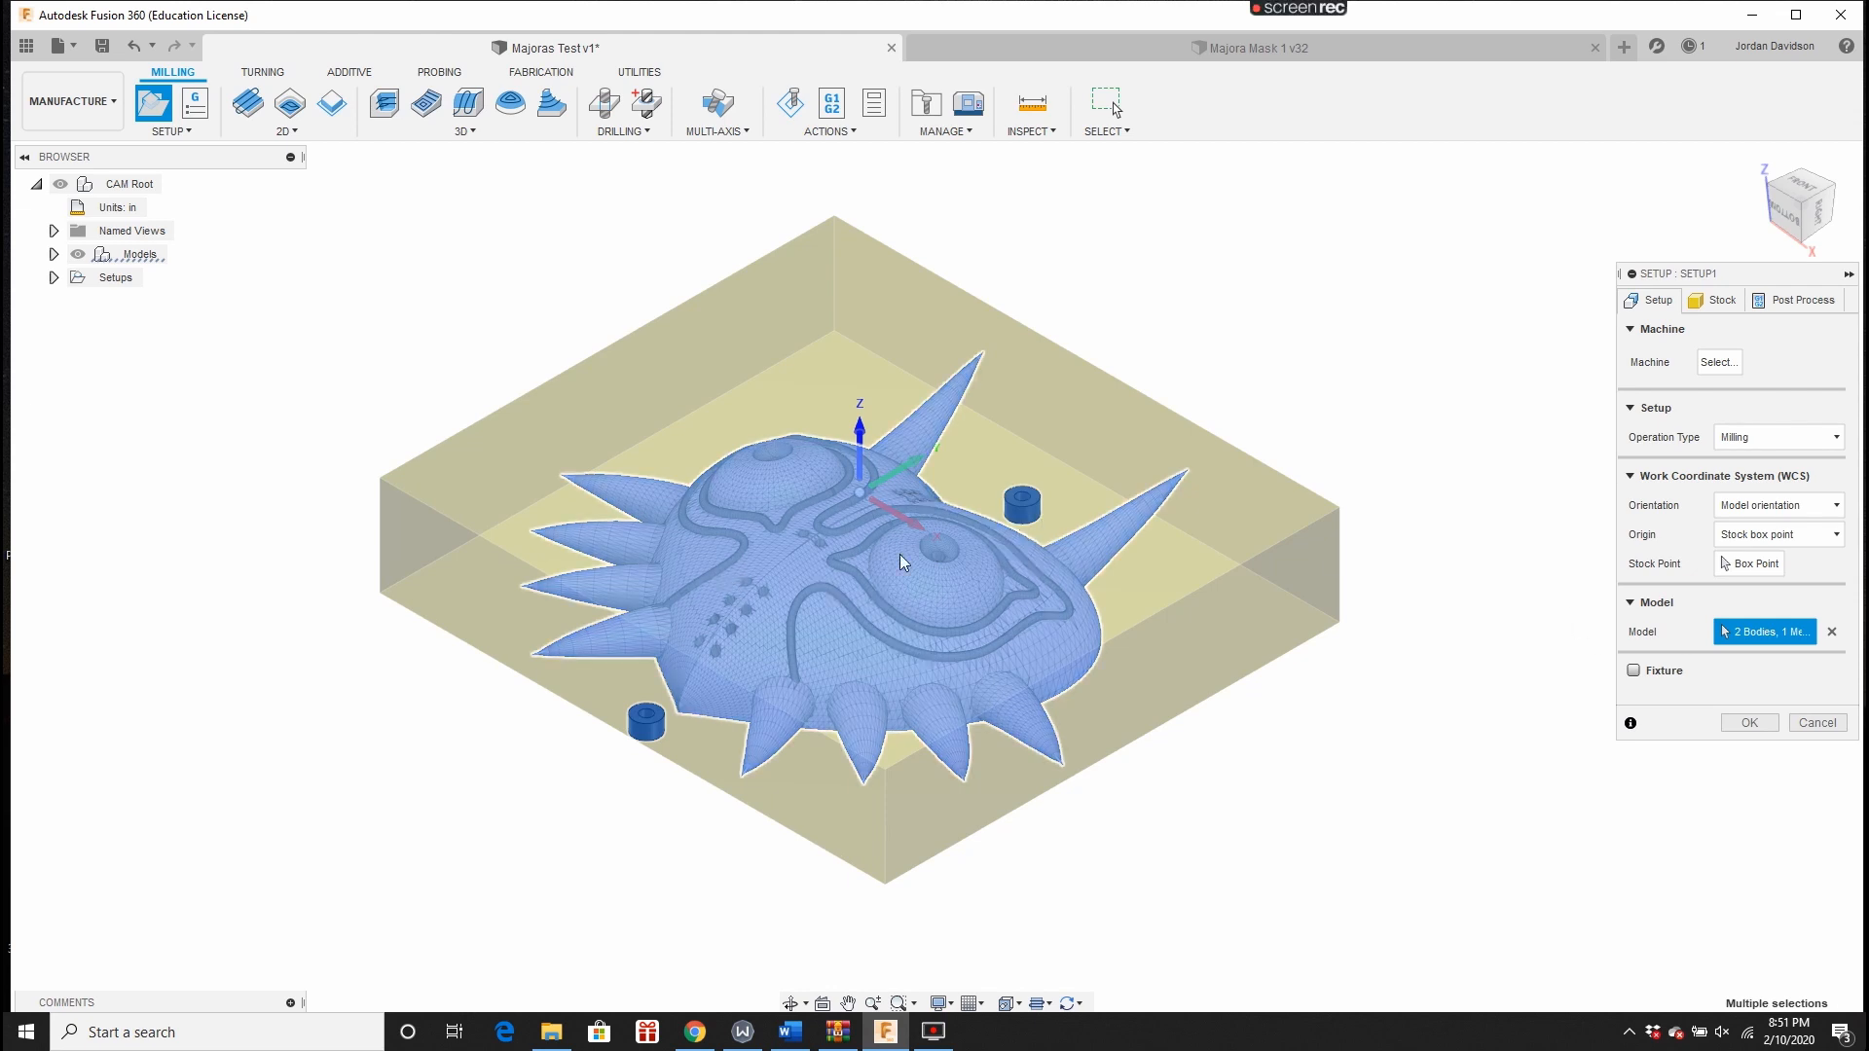
right_click(124, 300)
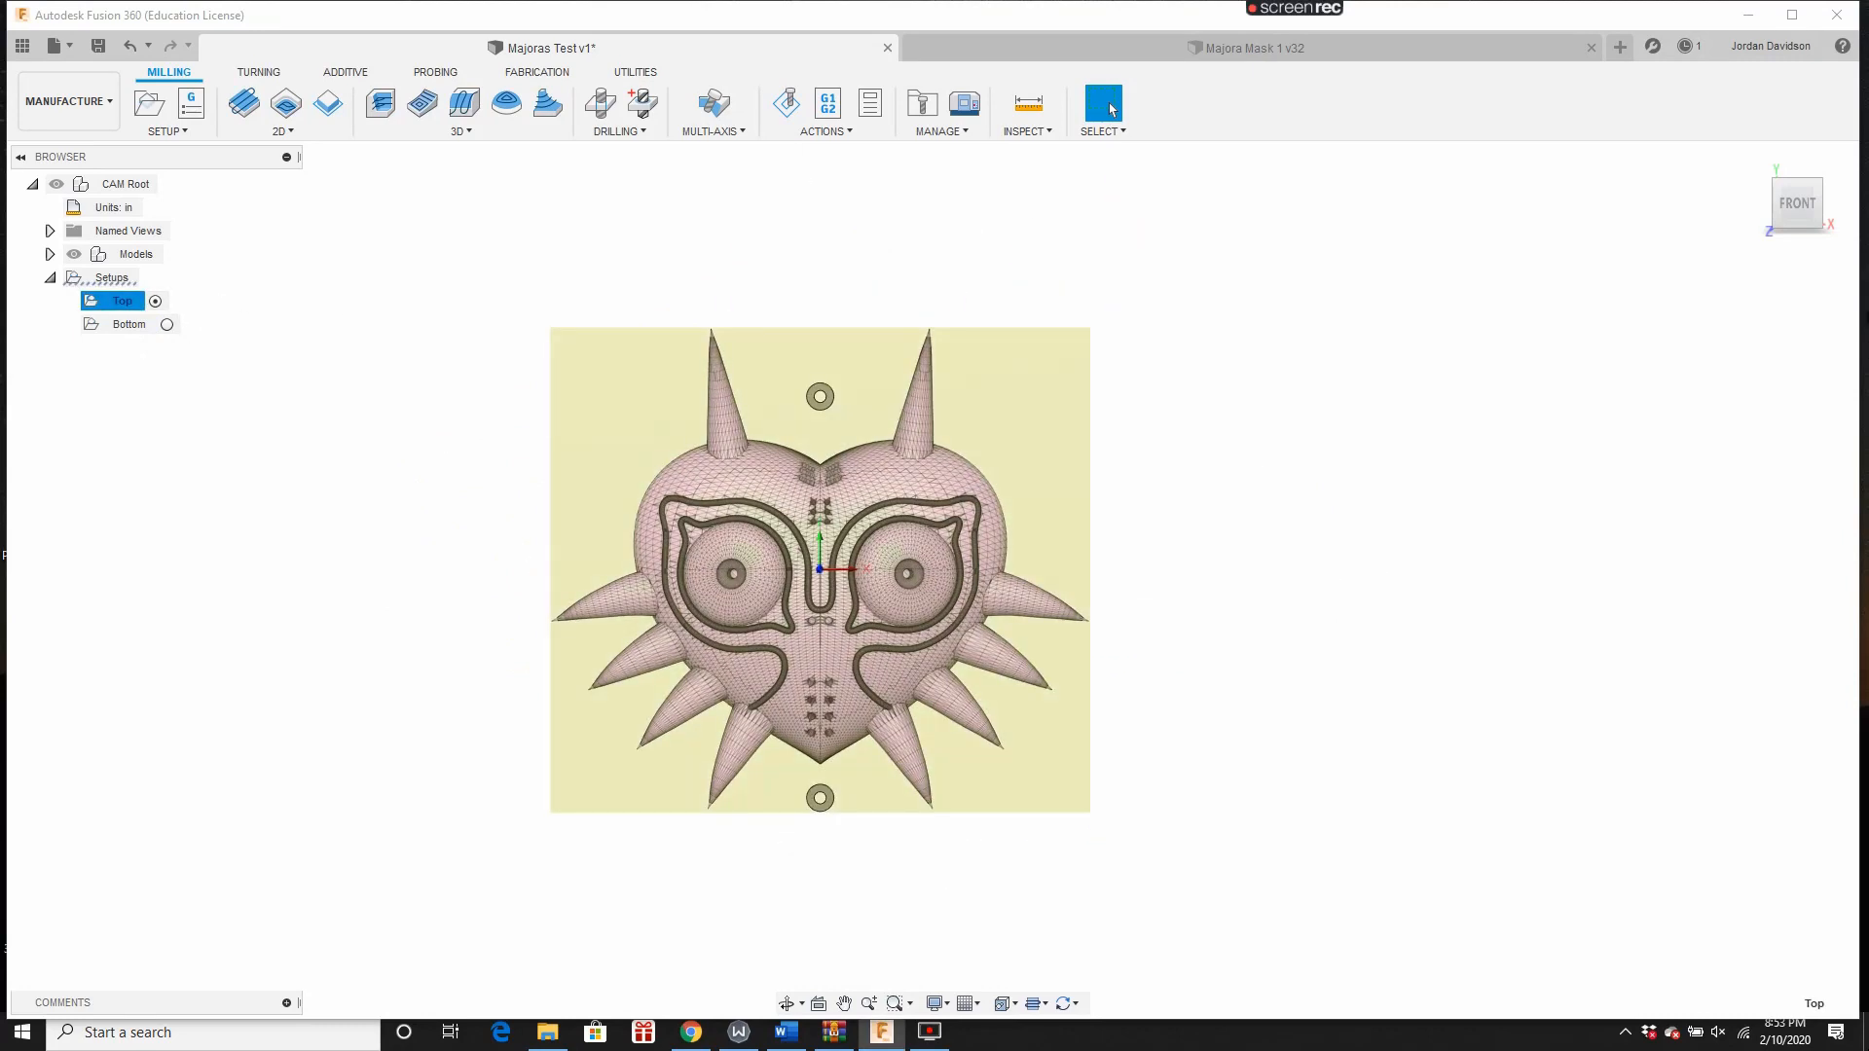
Step: Edit the Bottom setup to use Z axis/plane & X axis orientation with both axes flipped
left_click(1764, 202)
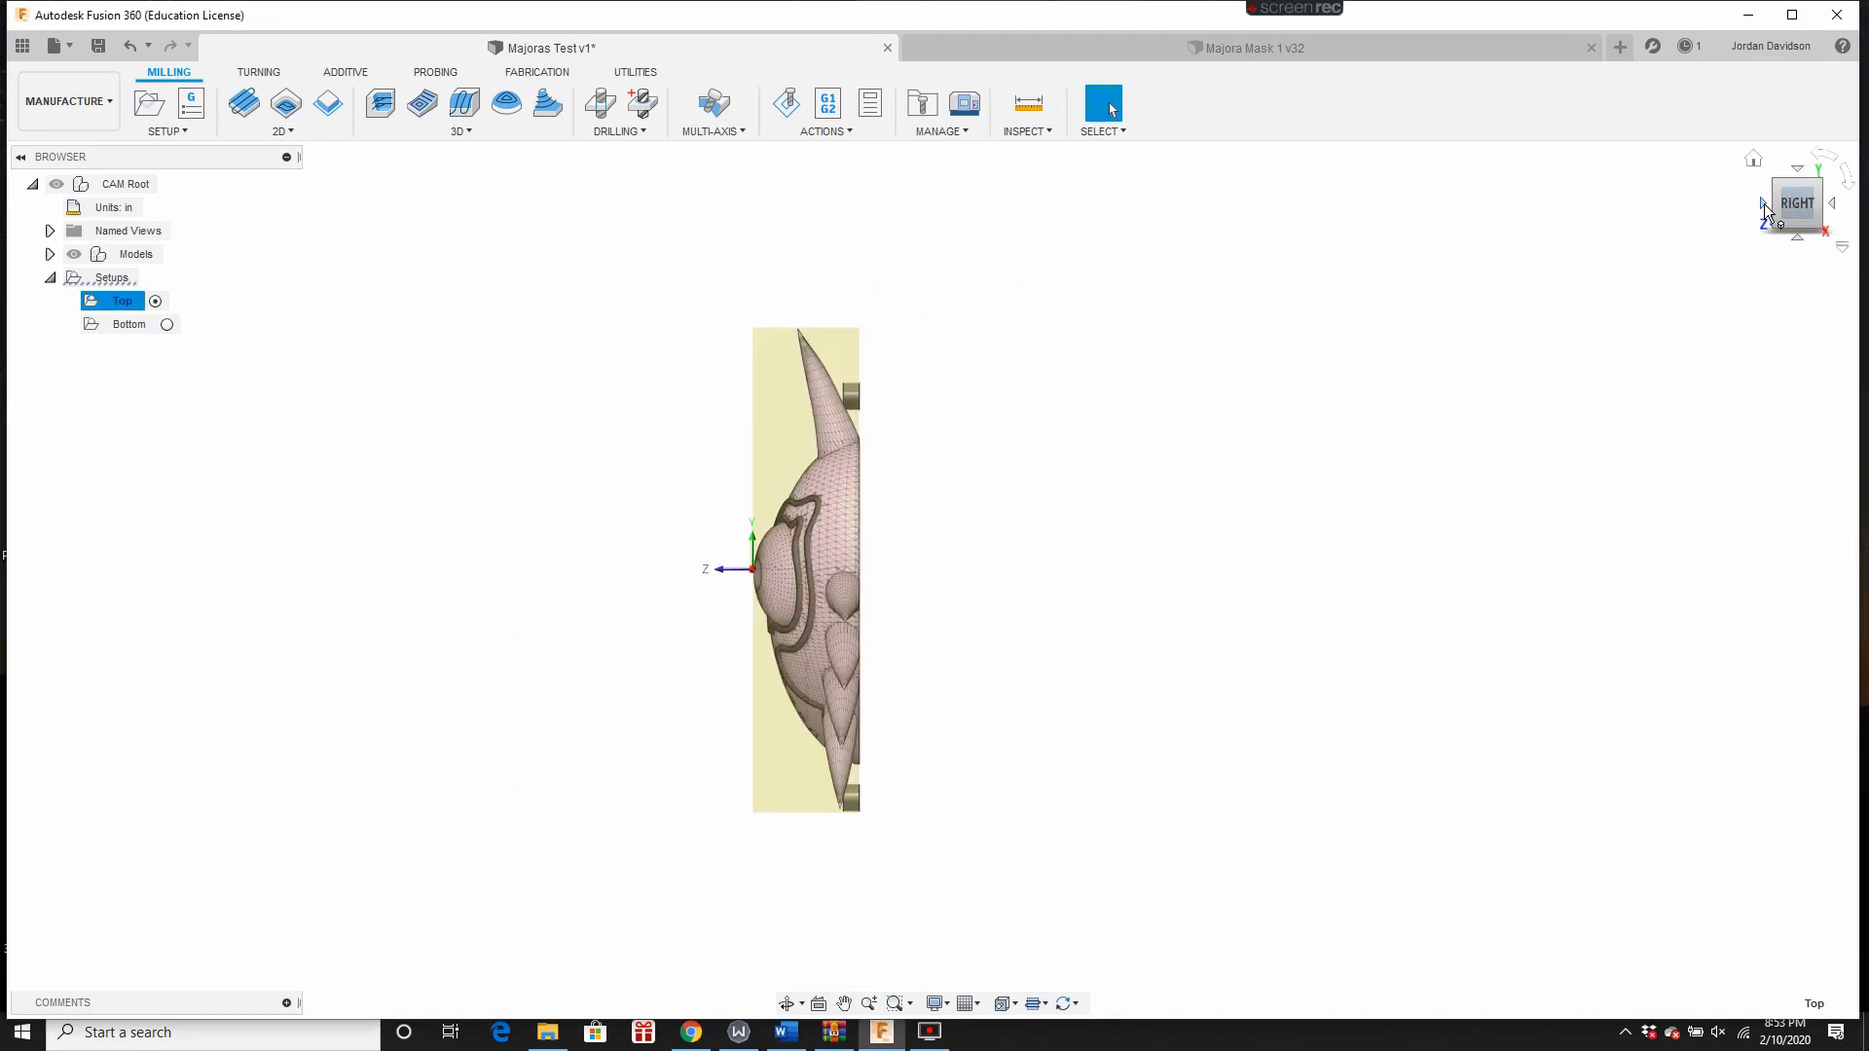
right_click(128, 323)
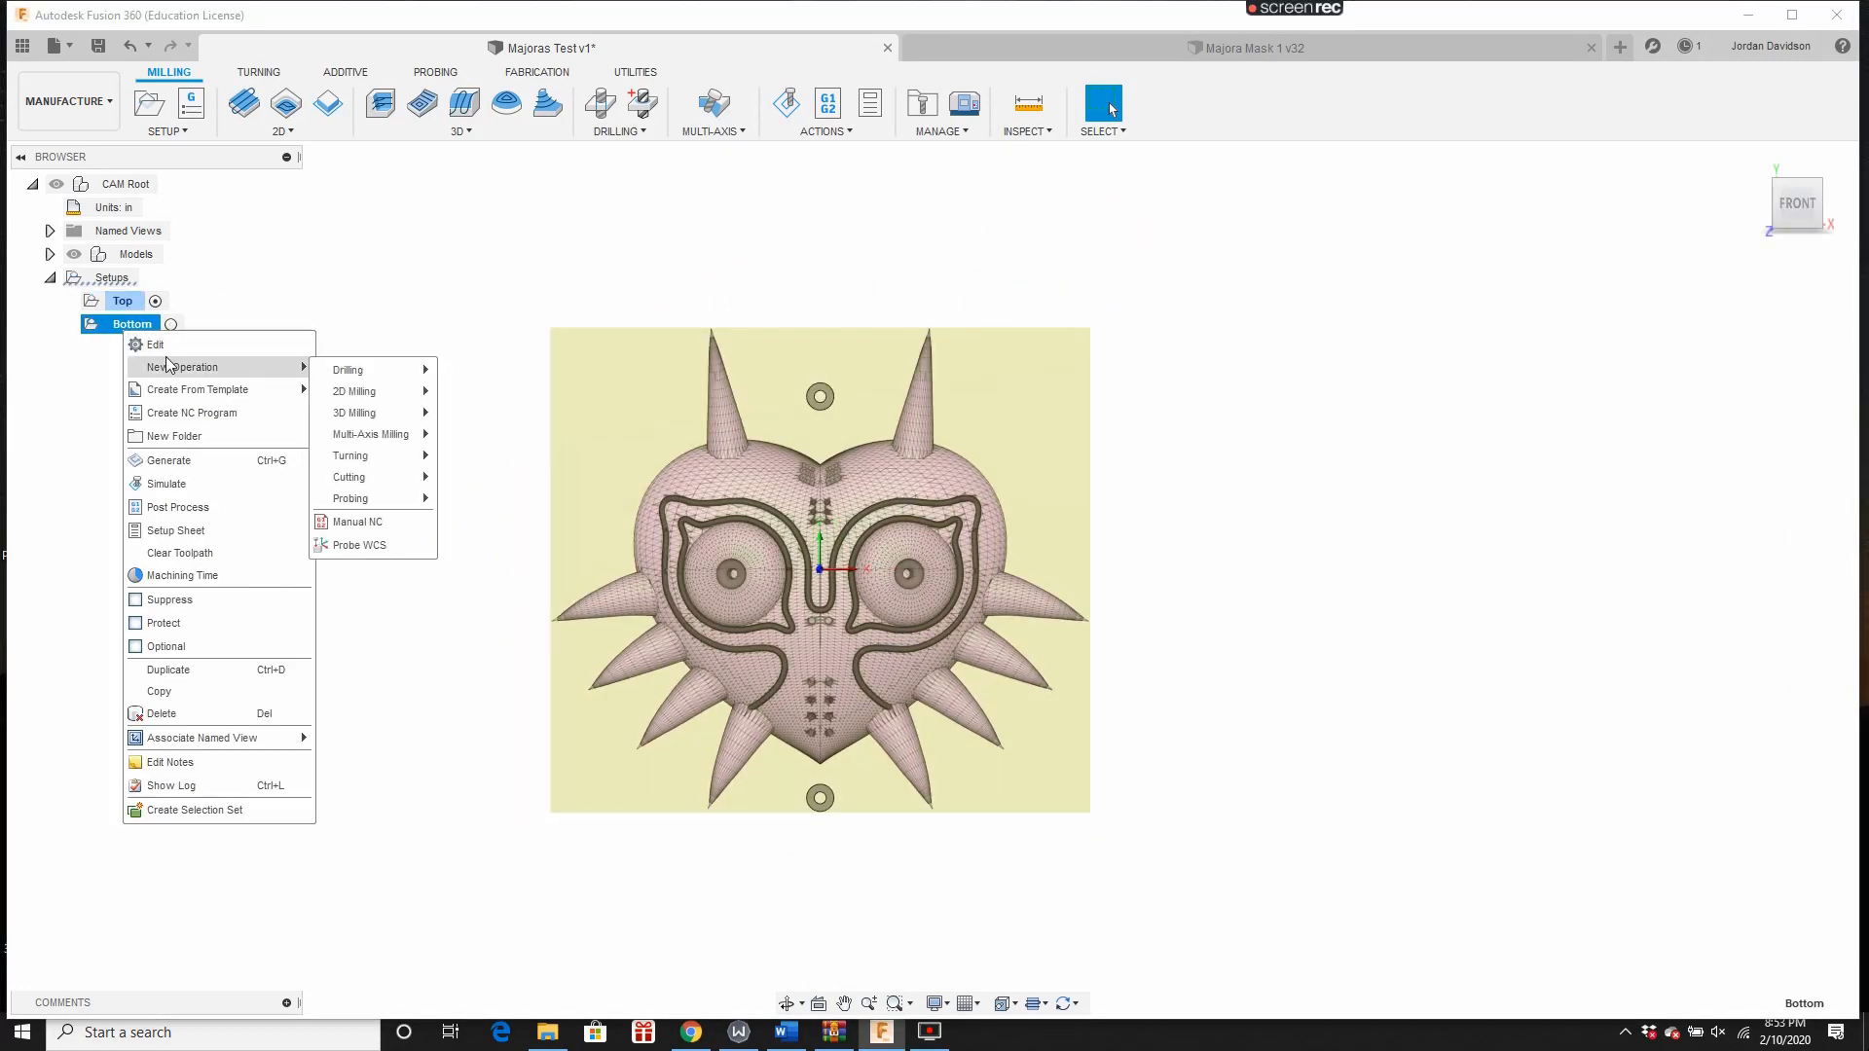
left_click(155, 343)
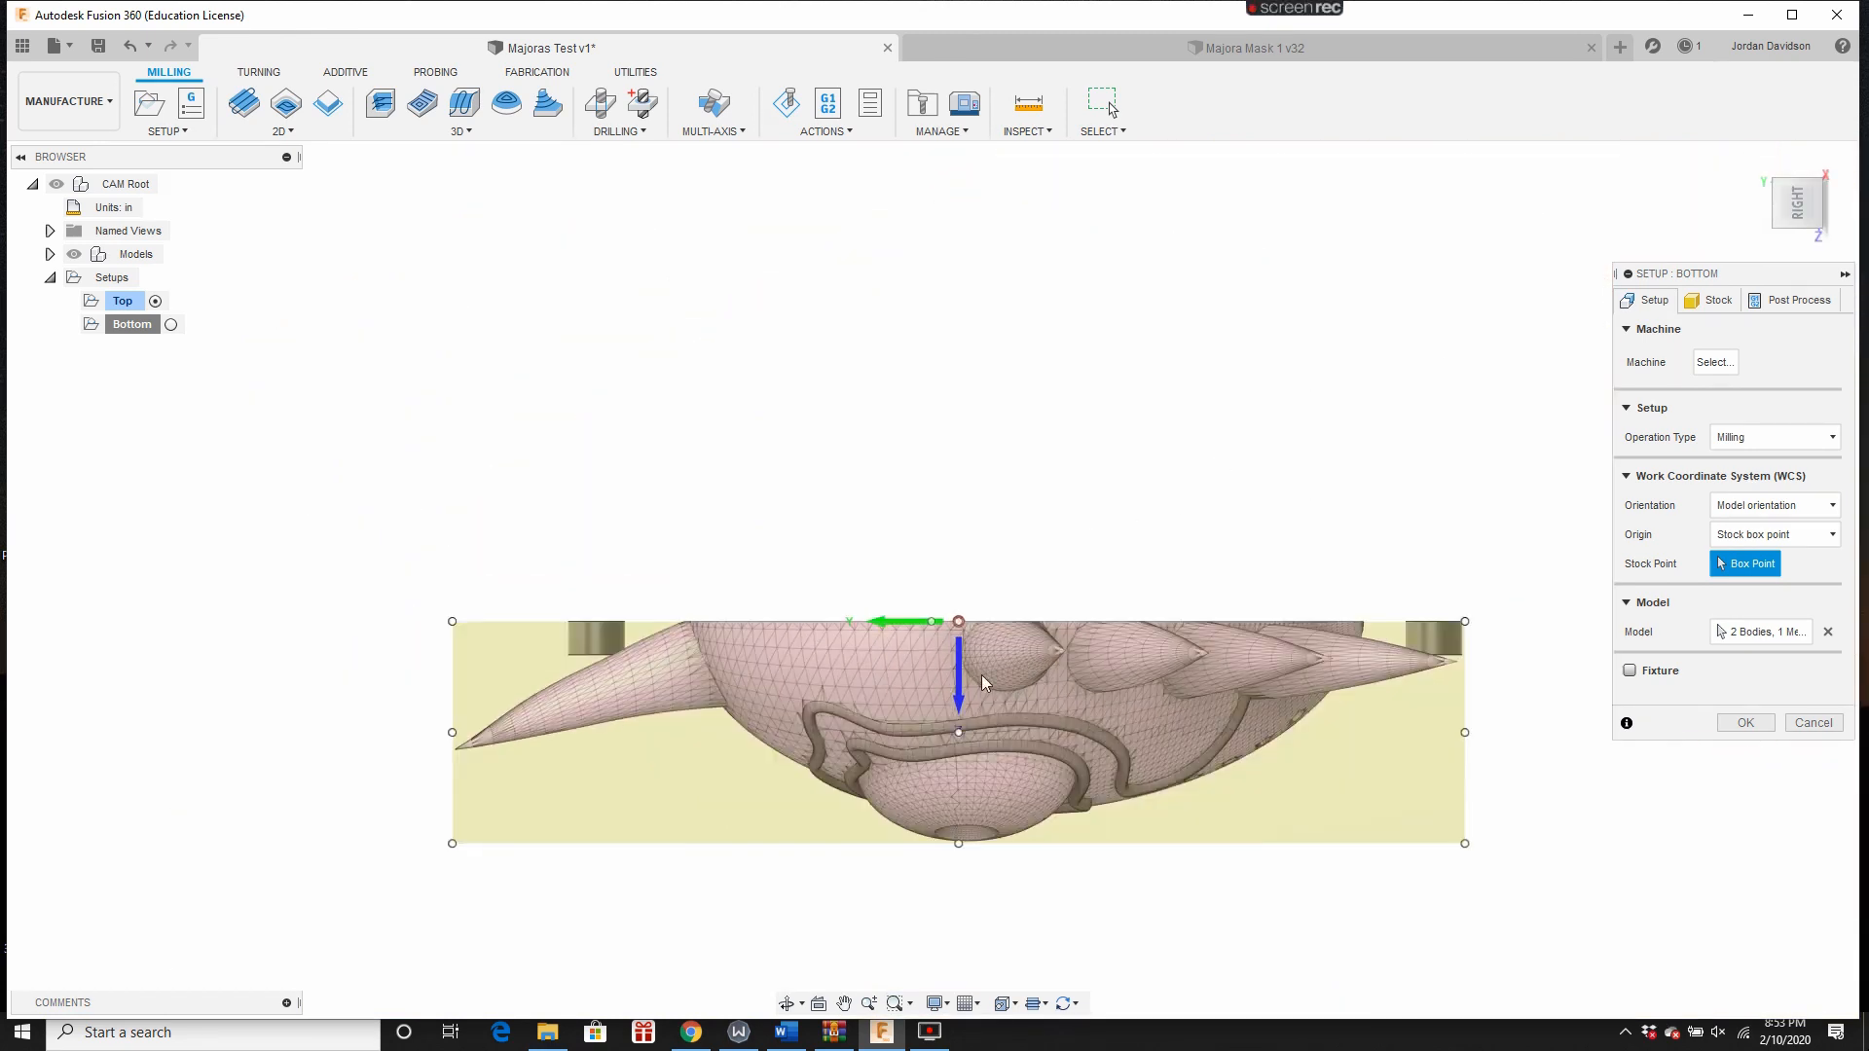
left_click(1774, 504)
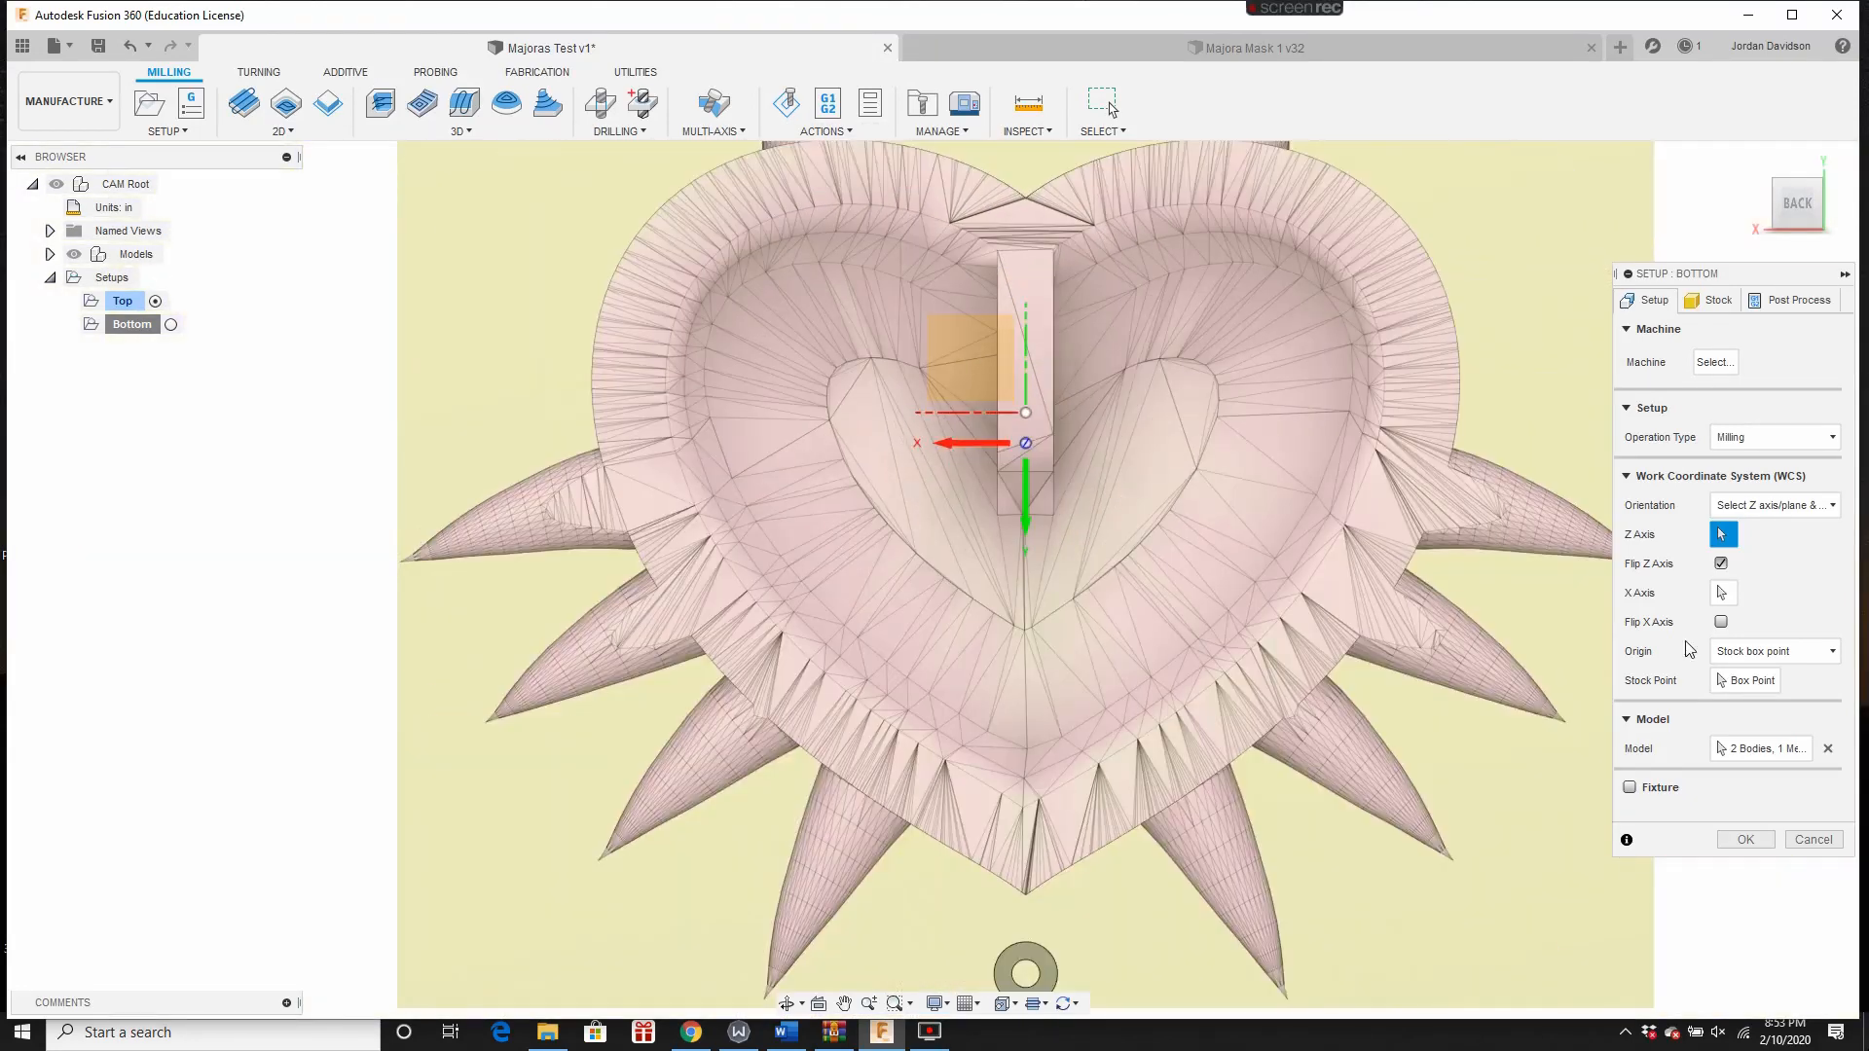
left_click(1720, 621)
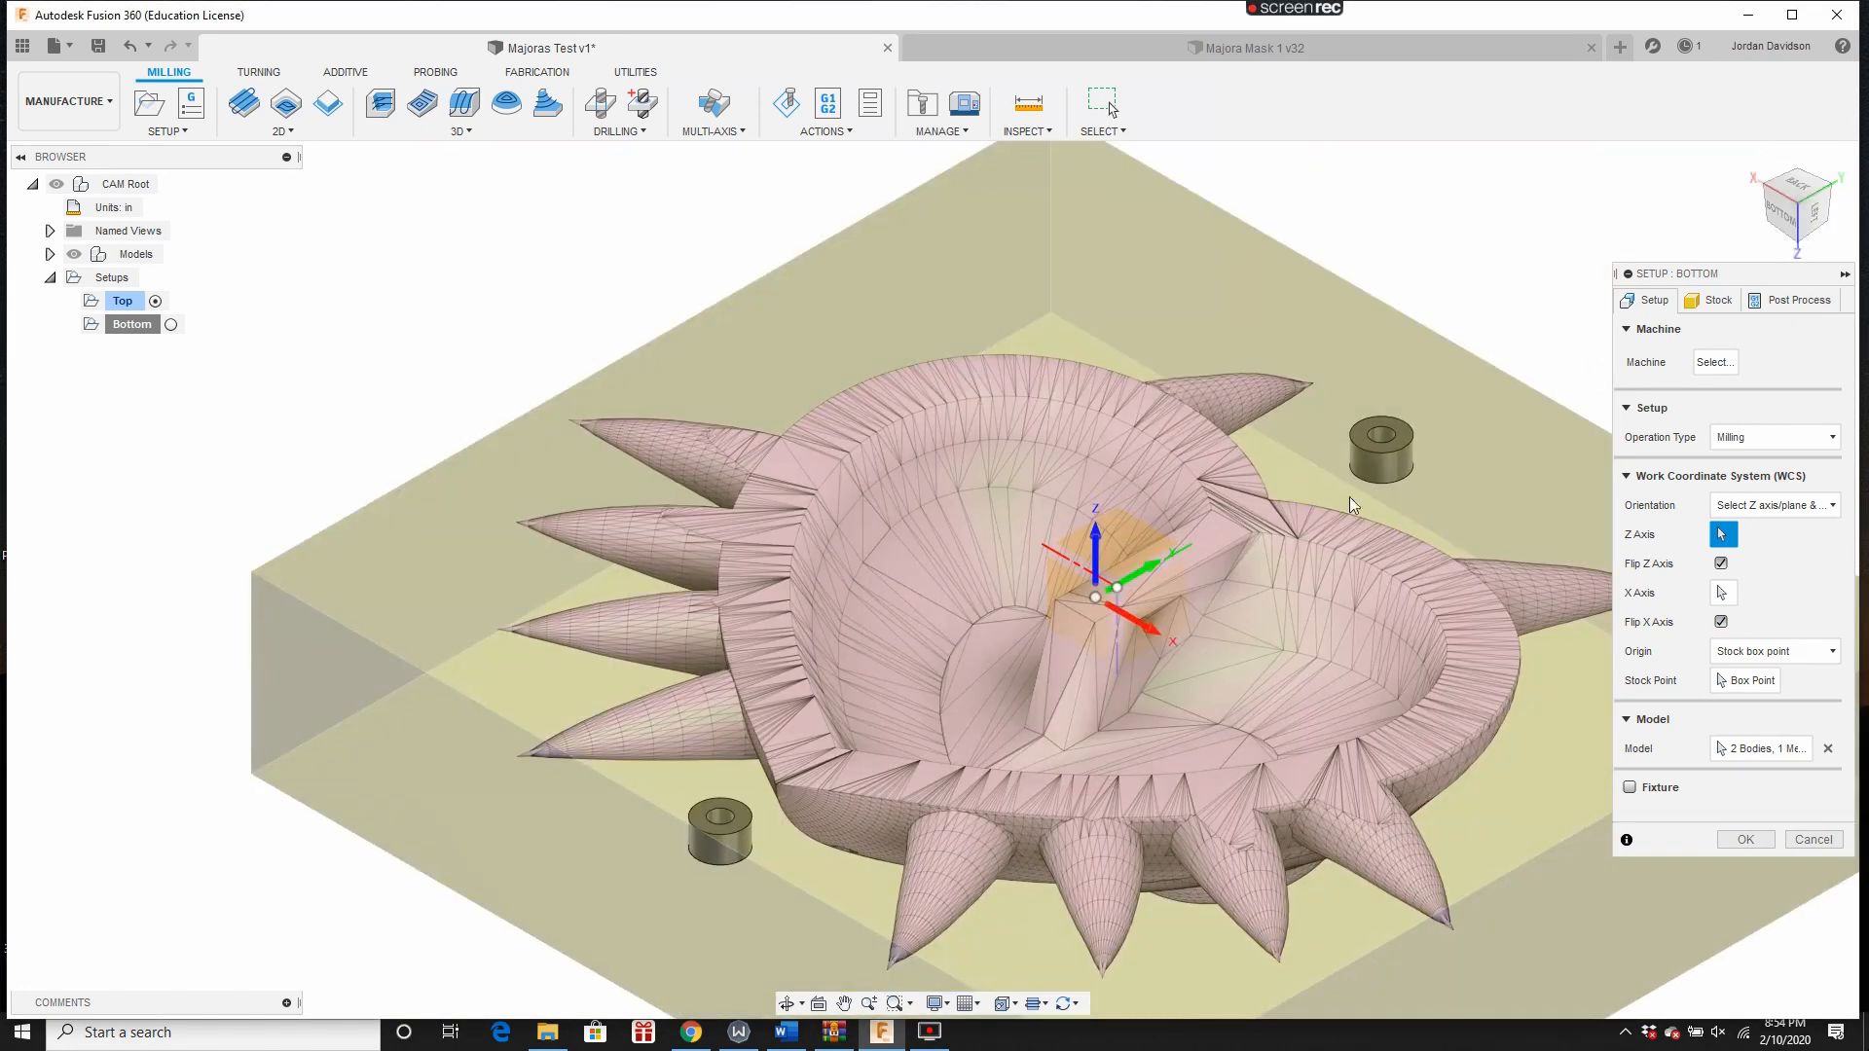
left_click(1745, 839)
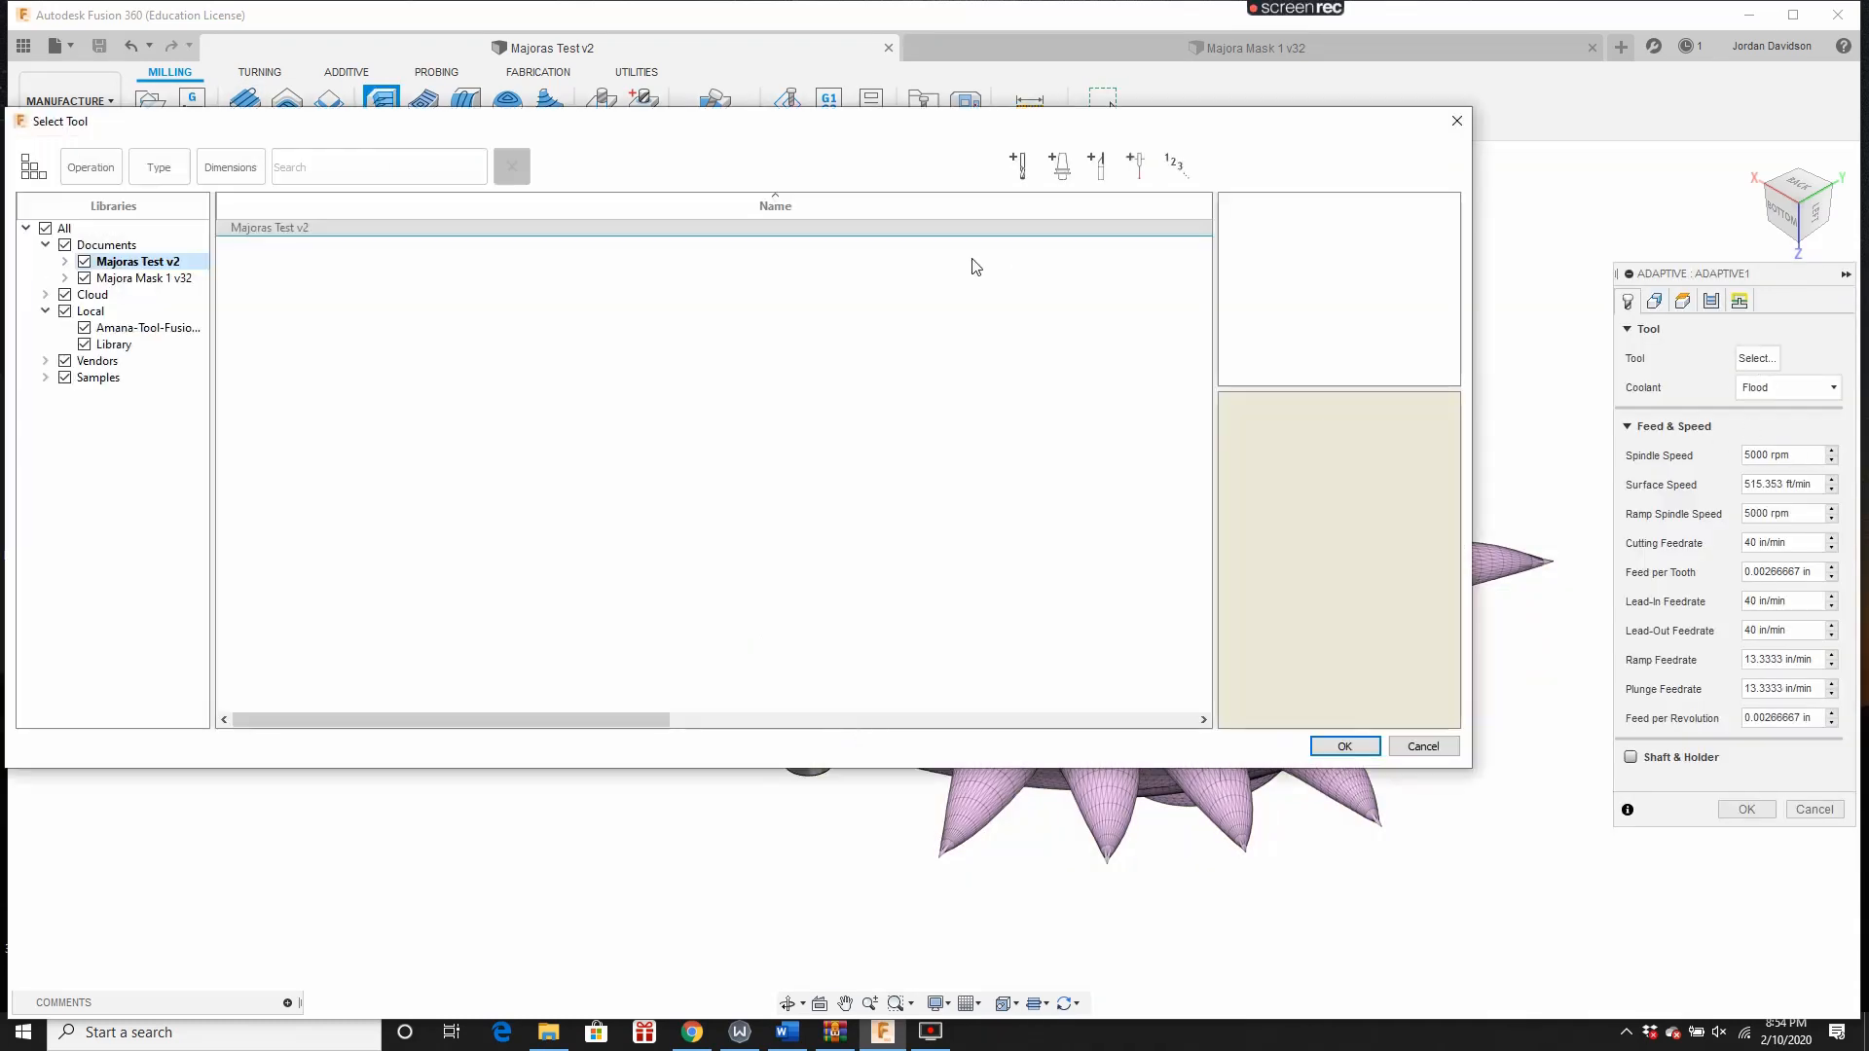
Step: Give the adaptive operation the half-inch flat end mill and a 0.25 pass value
left_click(1345, 747)
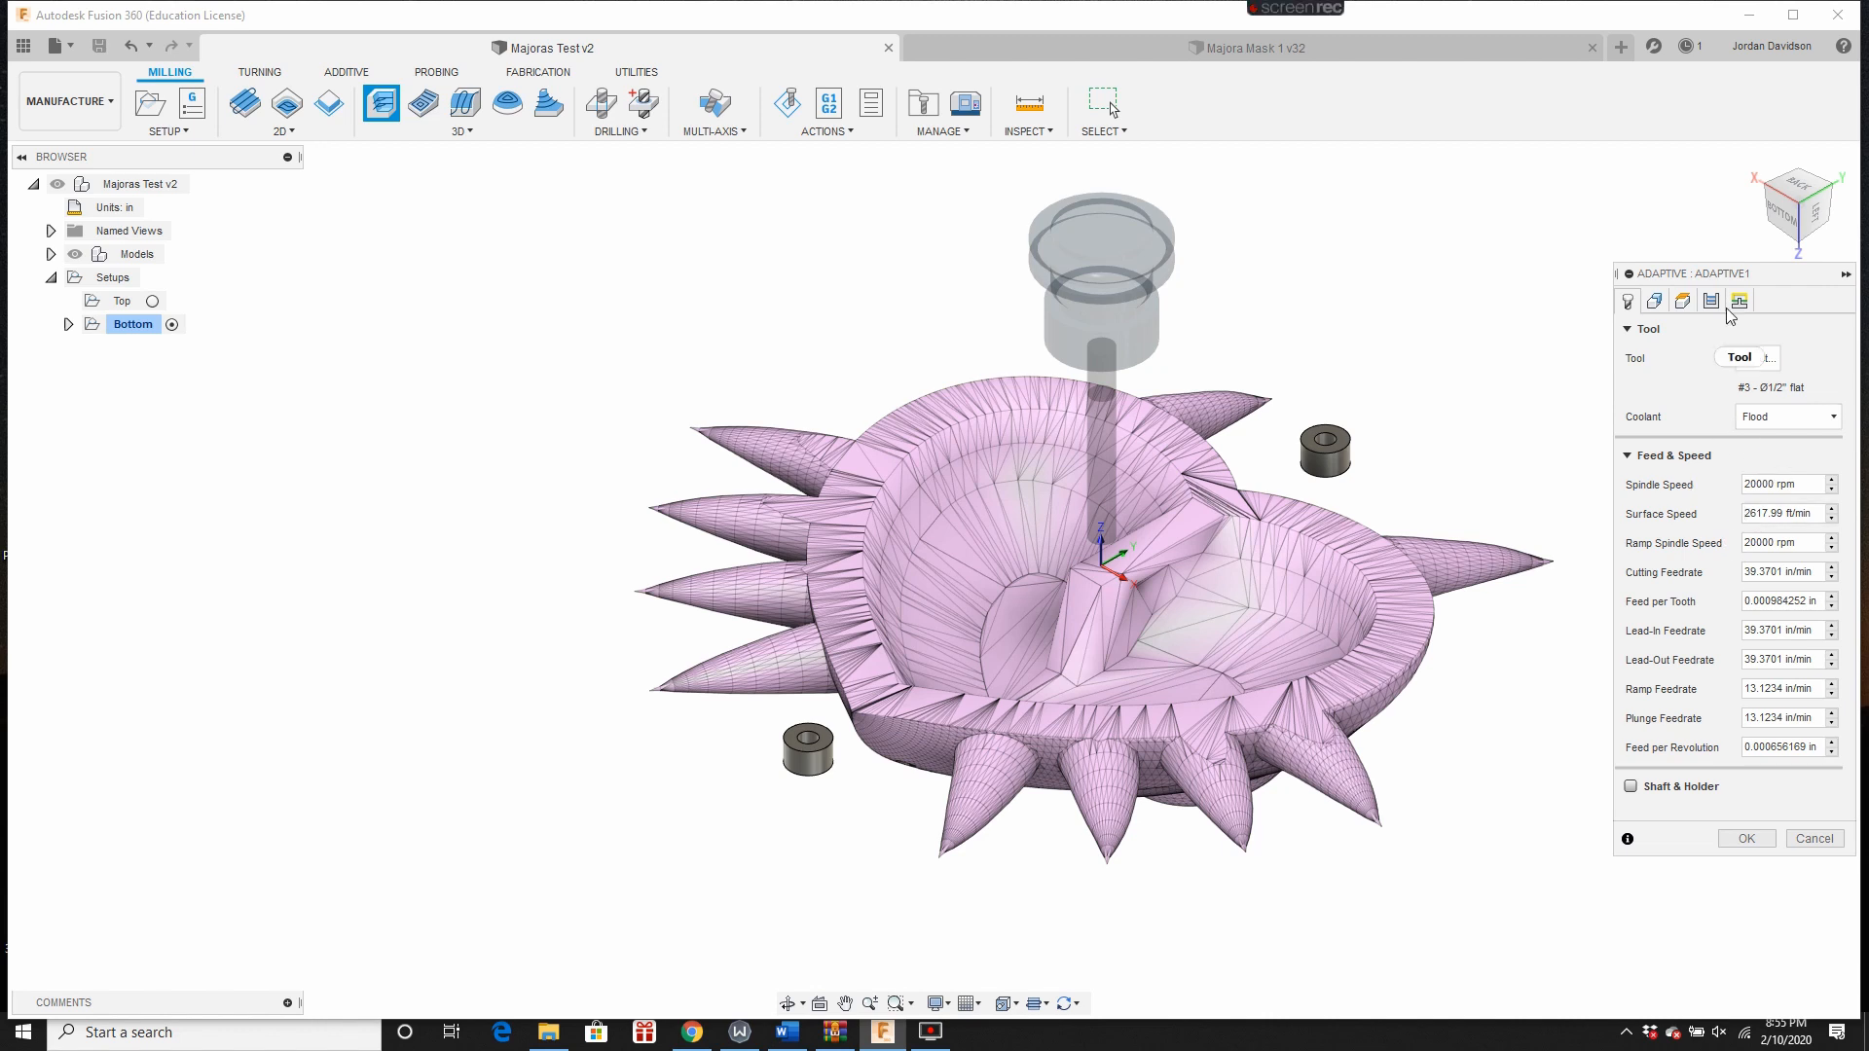
left_click(1711, 301)
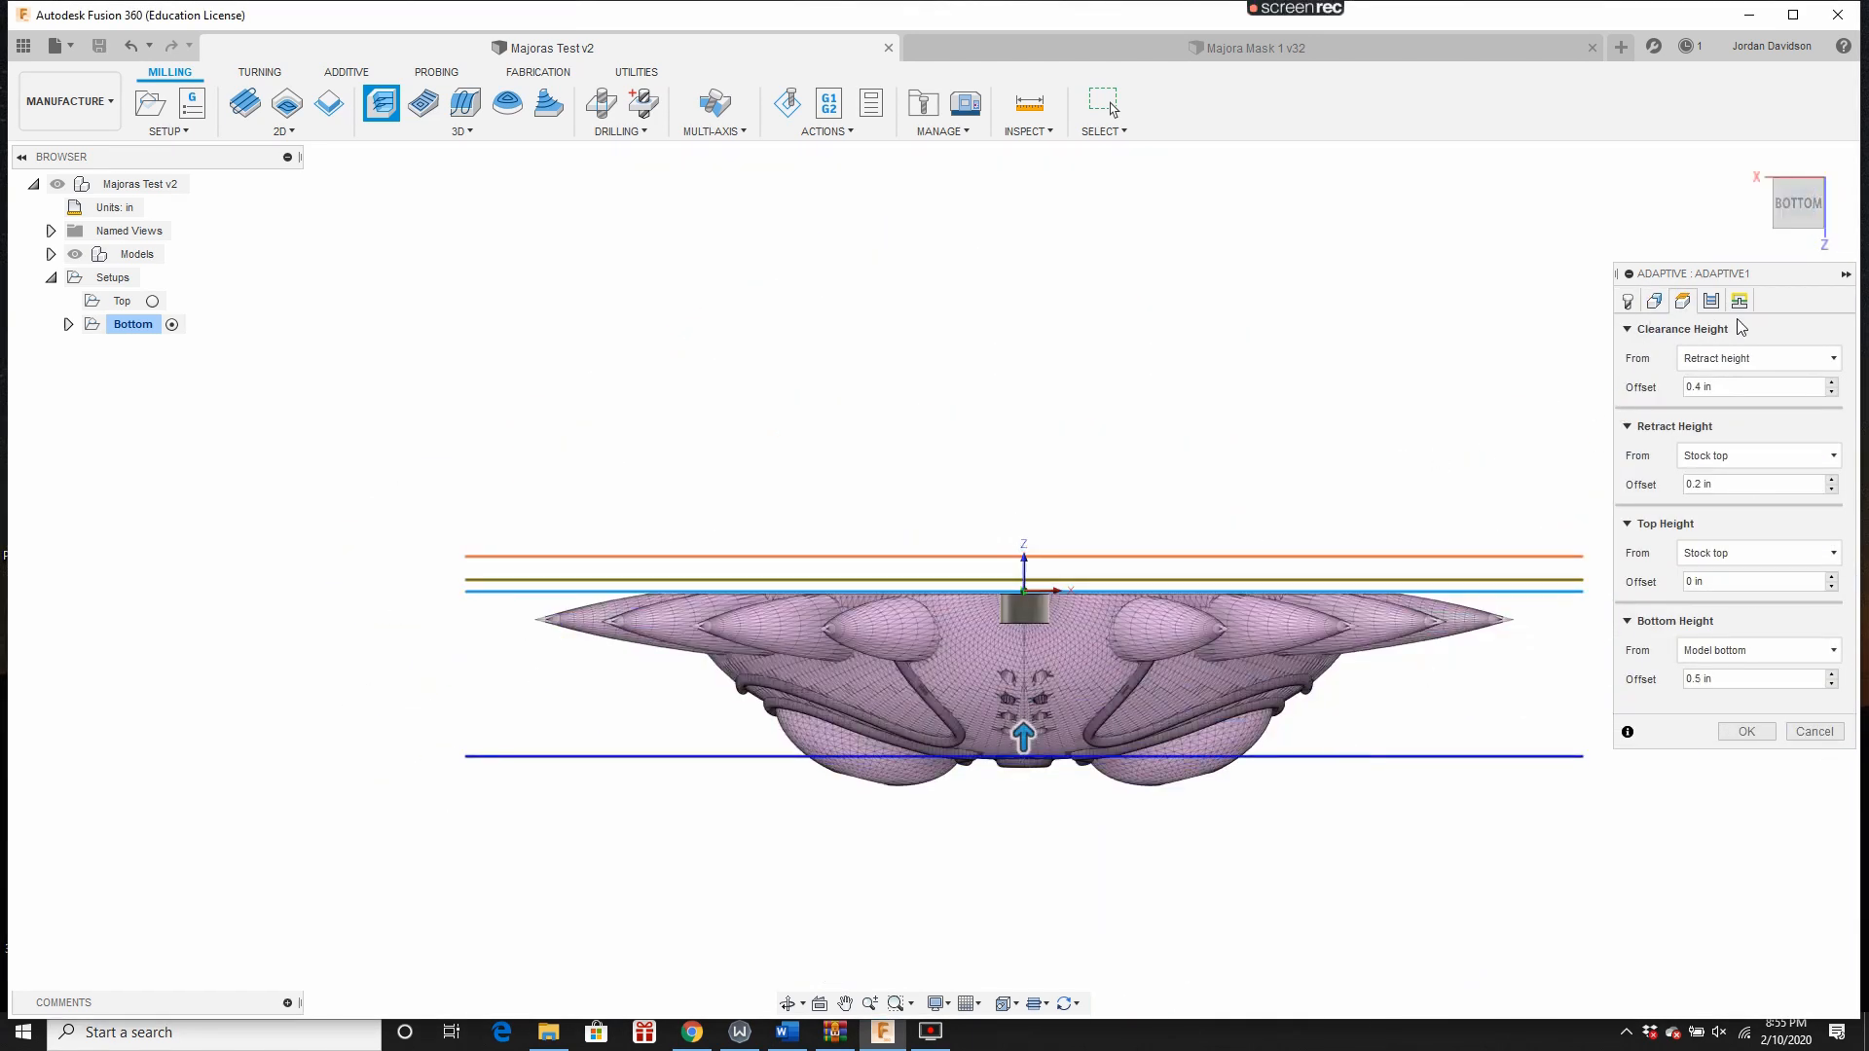
left_click(1683, 300)
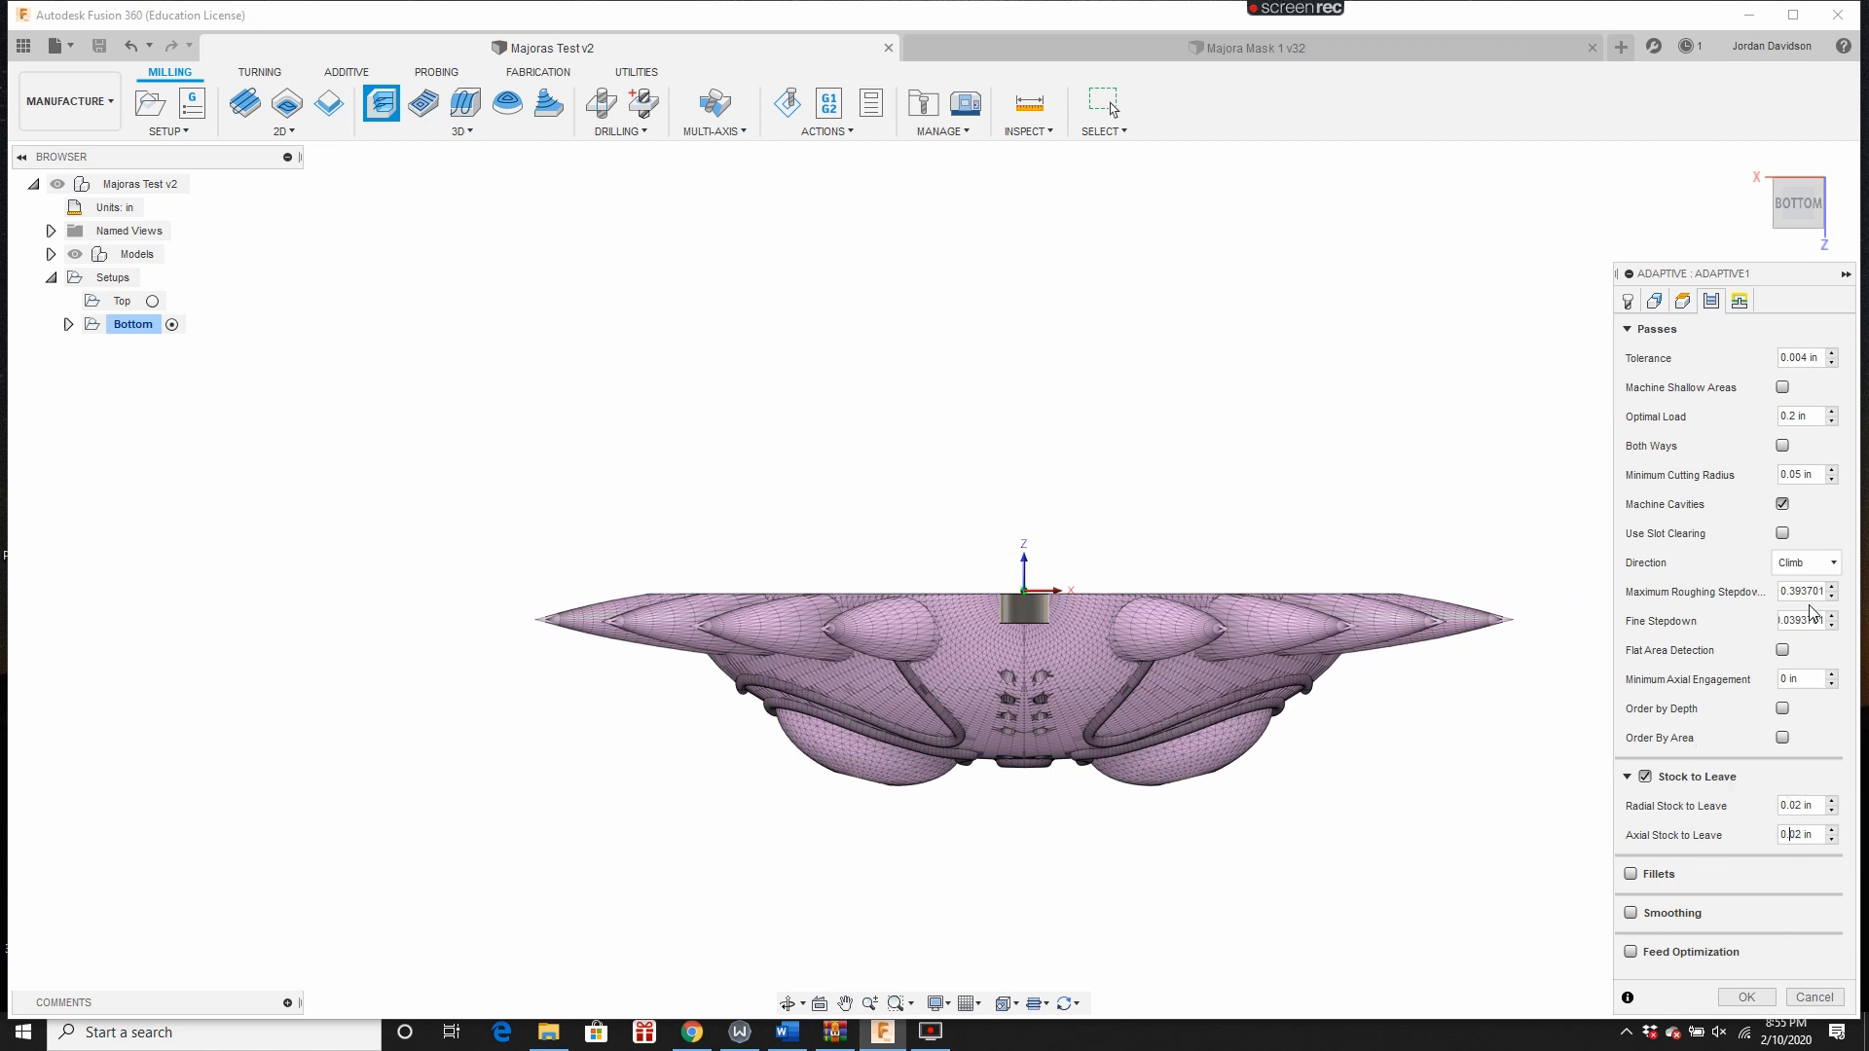
type("0.25")
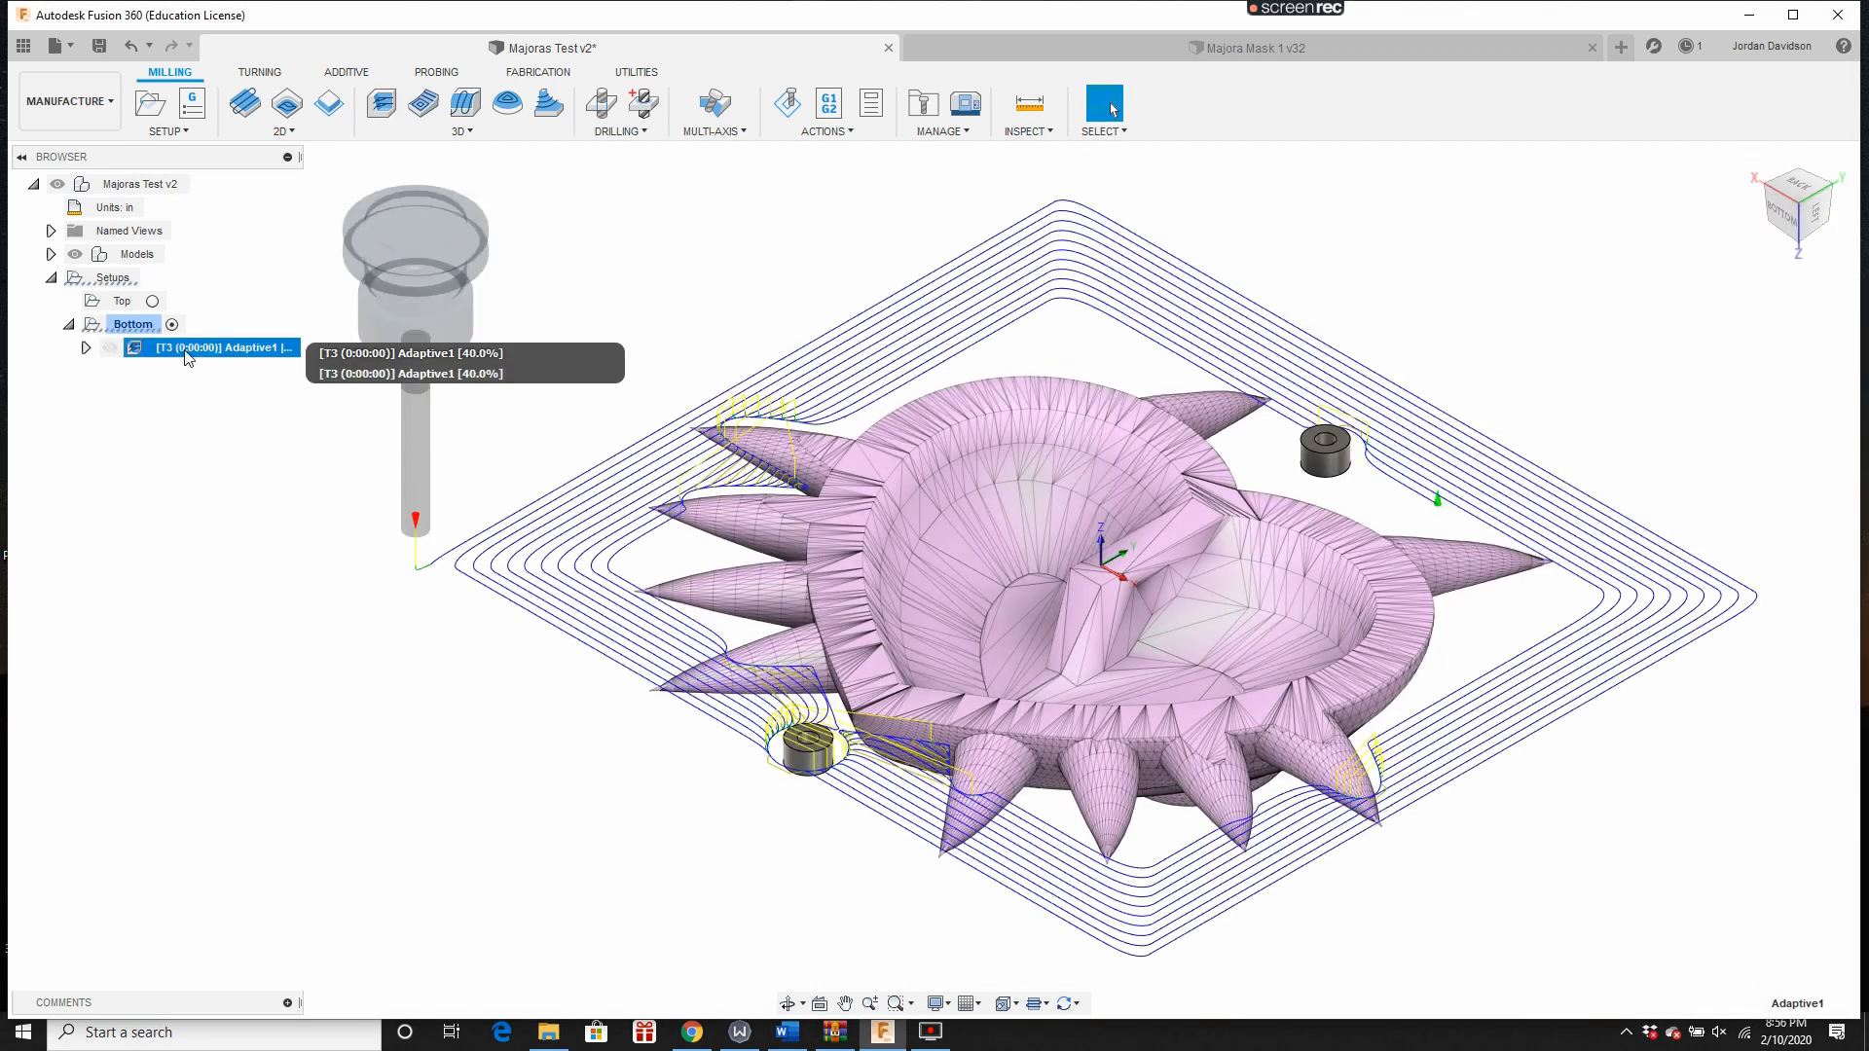
Step: Reopen Adaptive1, review its tool, passes and boundary settings, and regenerate the toolpath
double_click(205, 348)
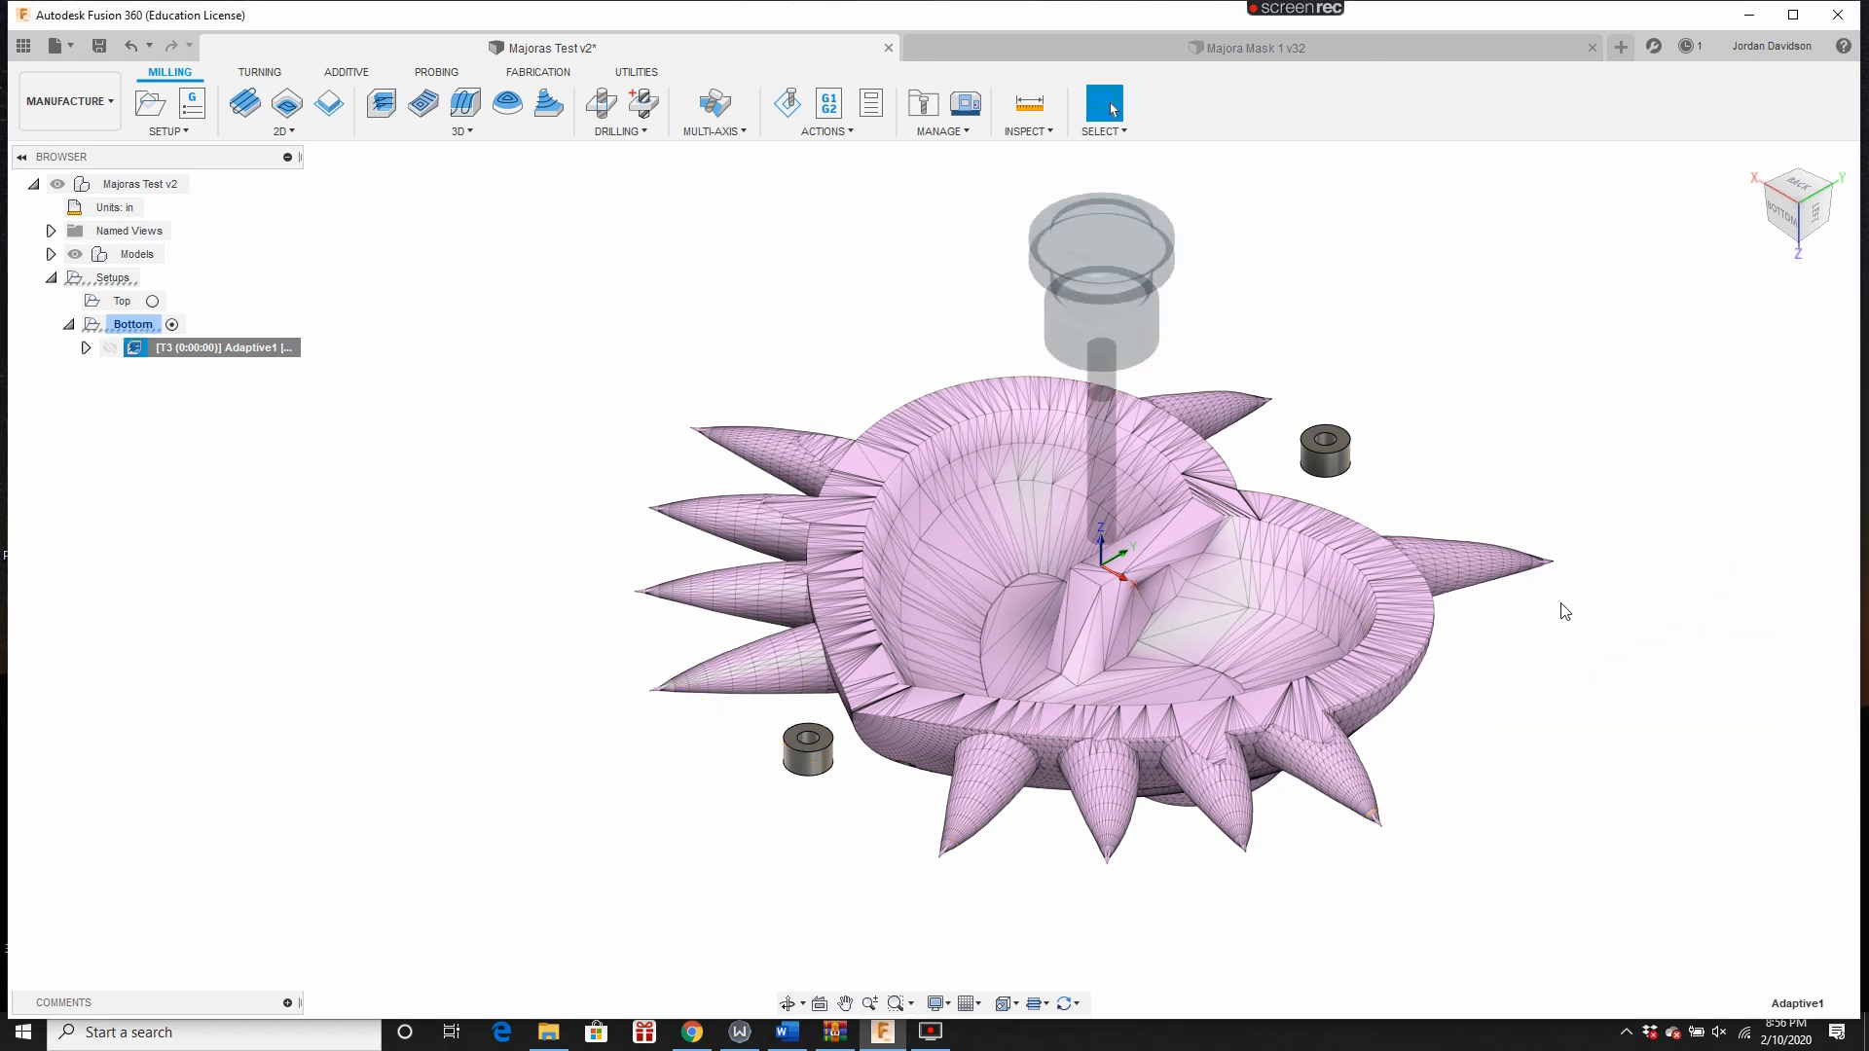
double_click(217, 347)
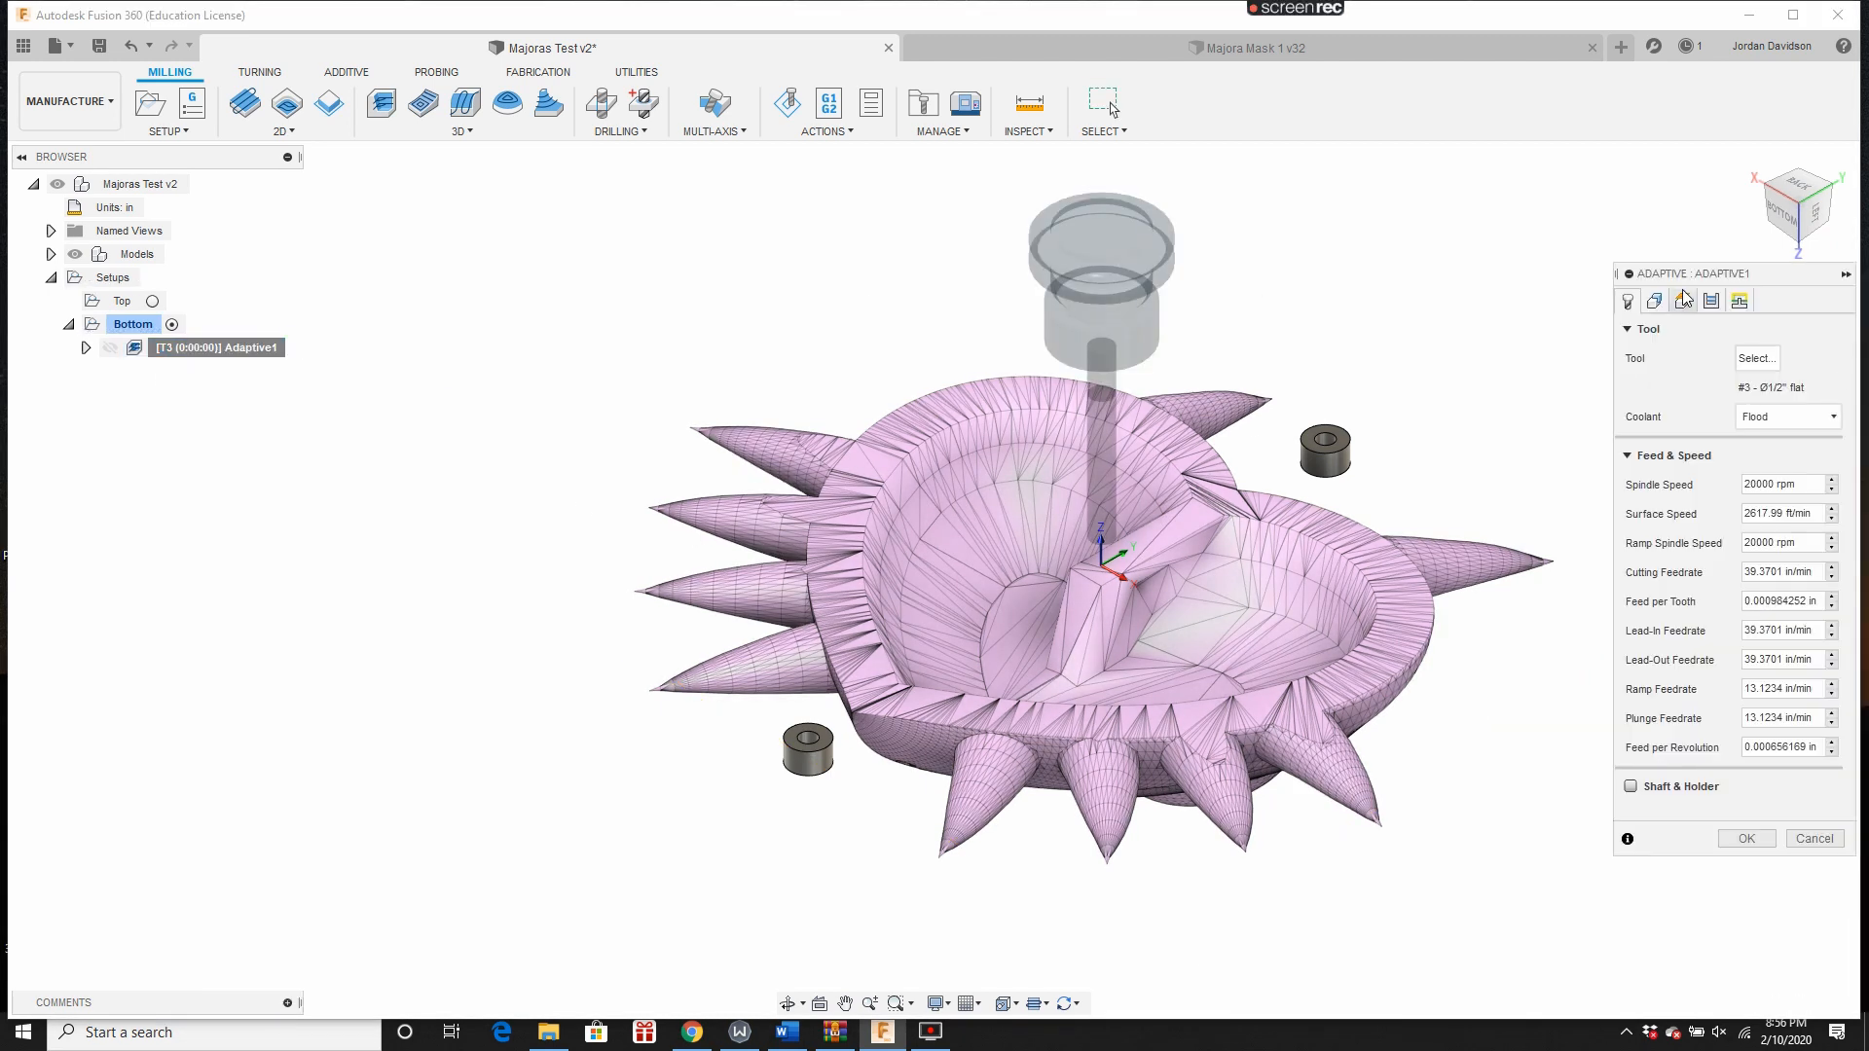
left_click(1683, 300)
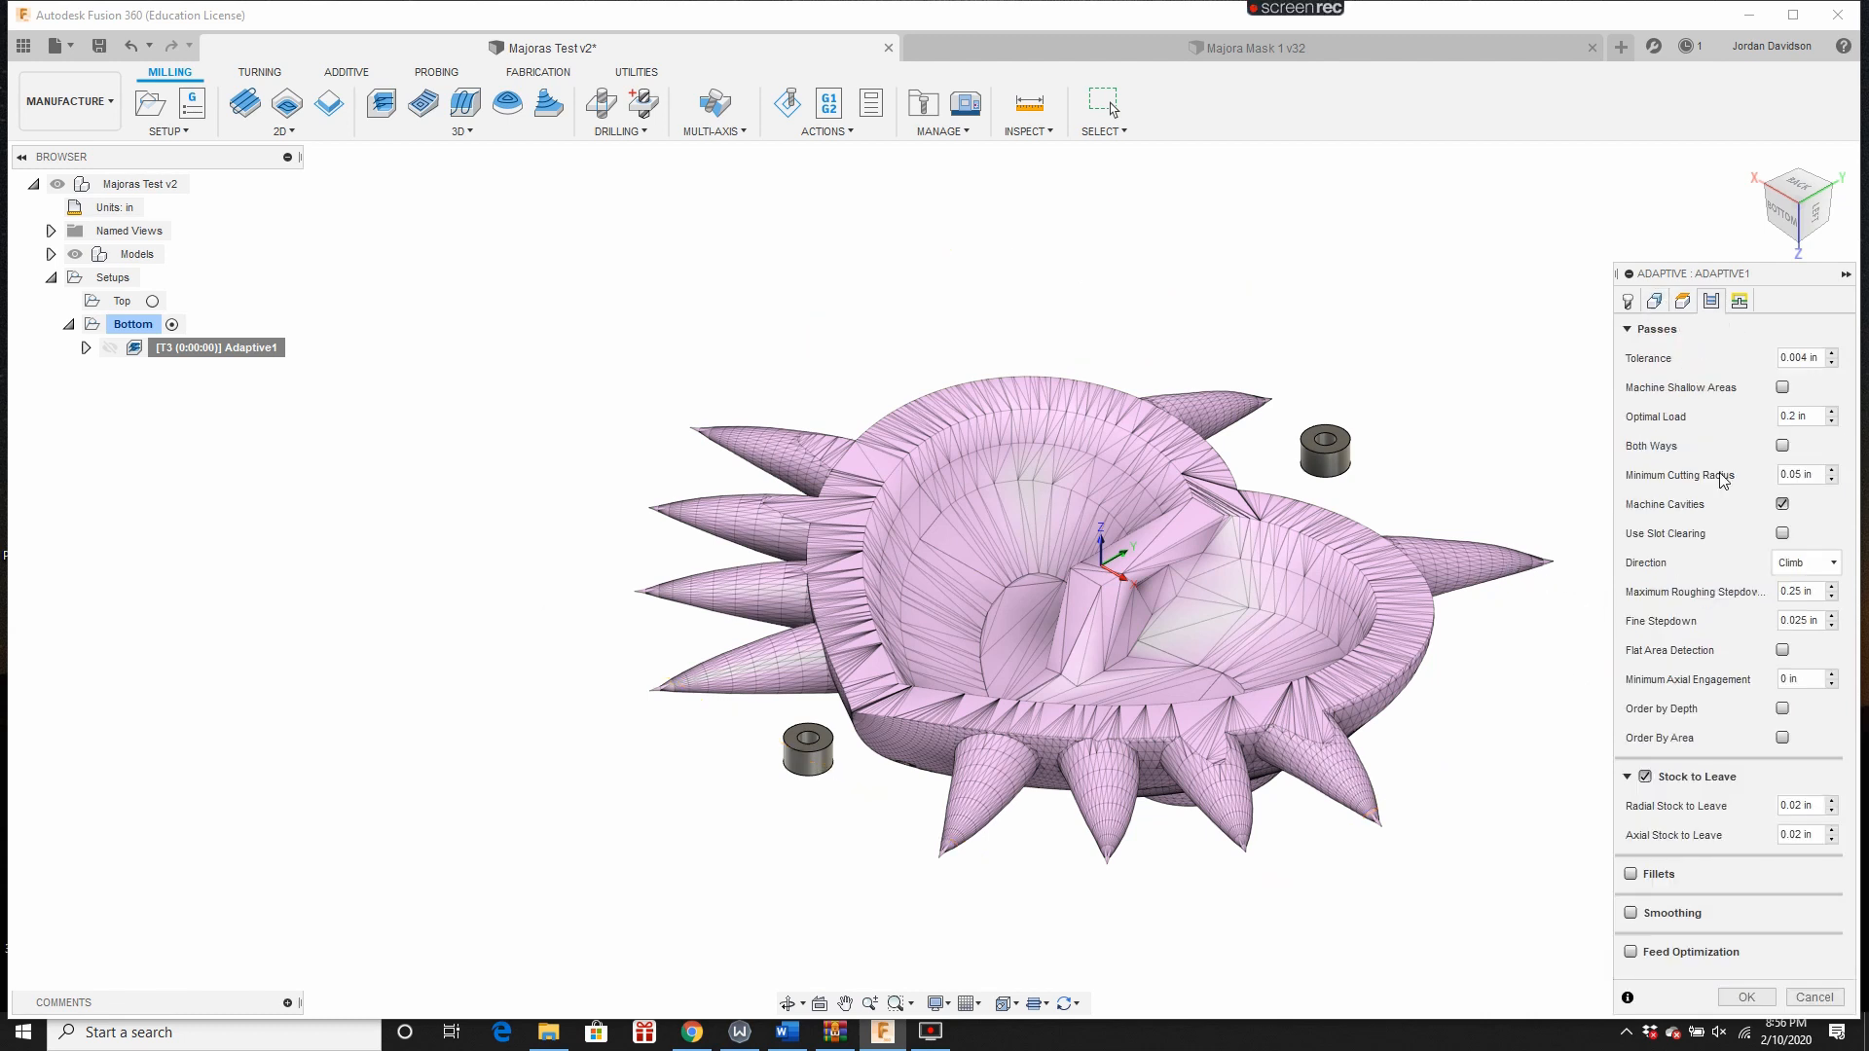
left_click(1654, 300)
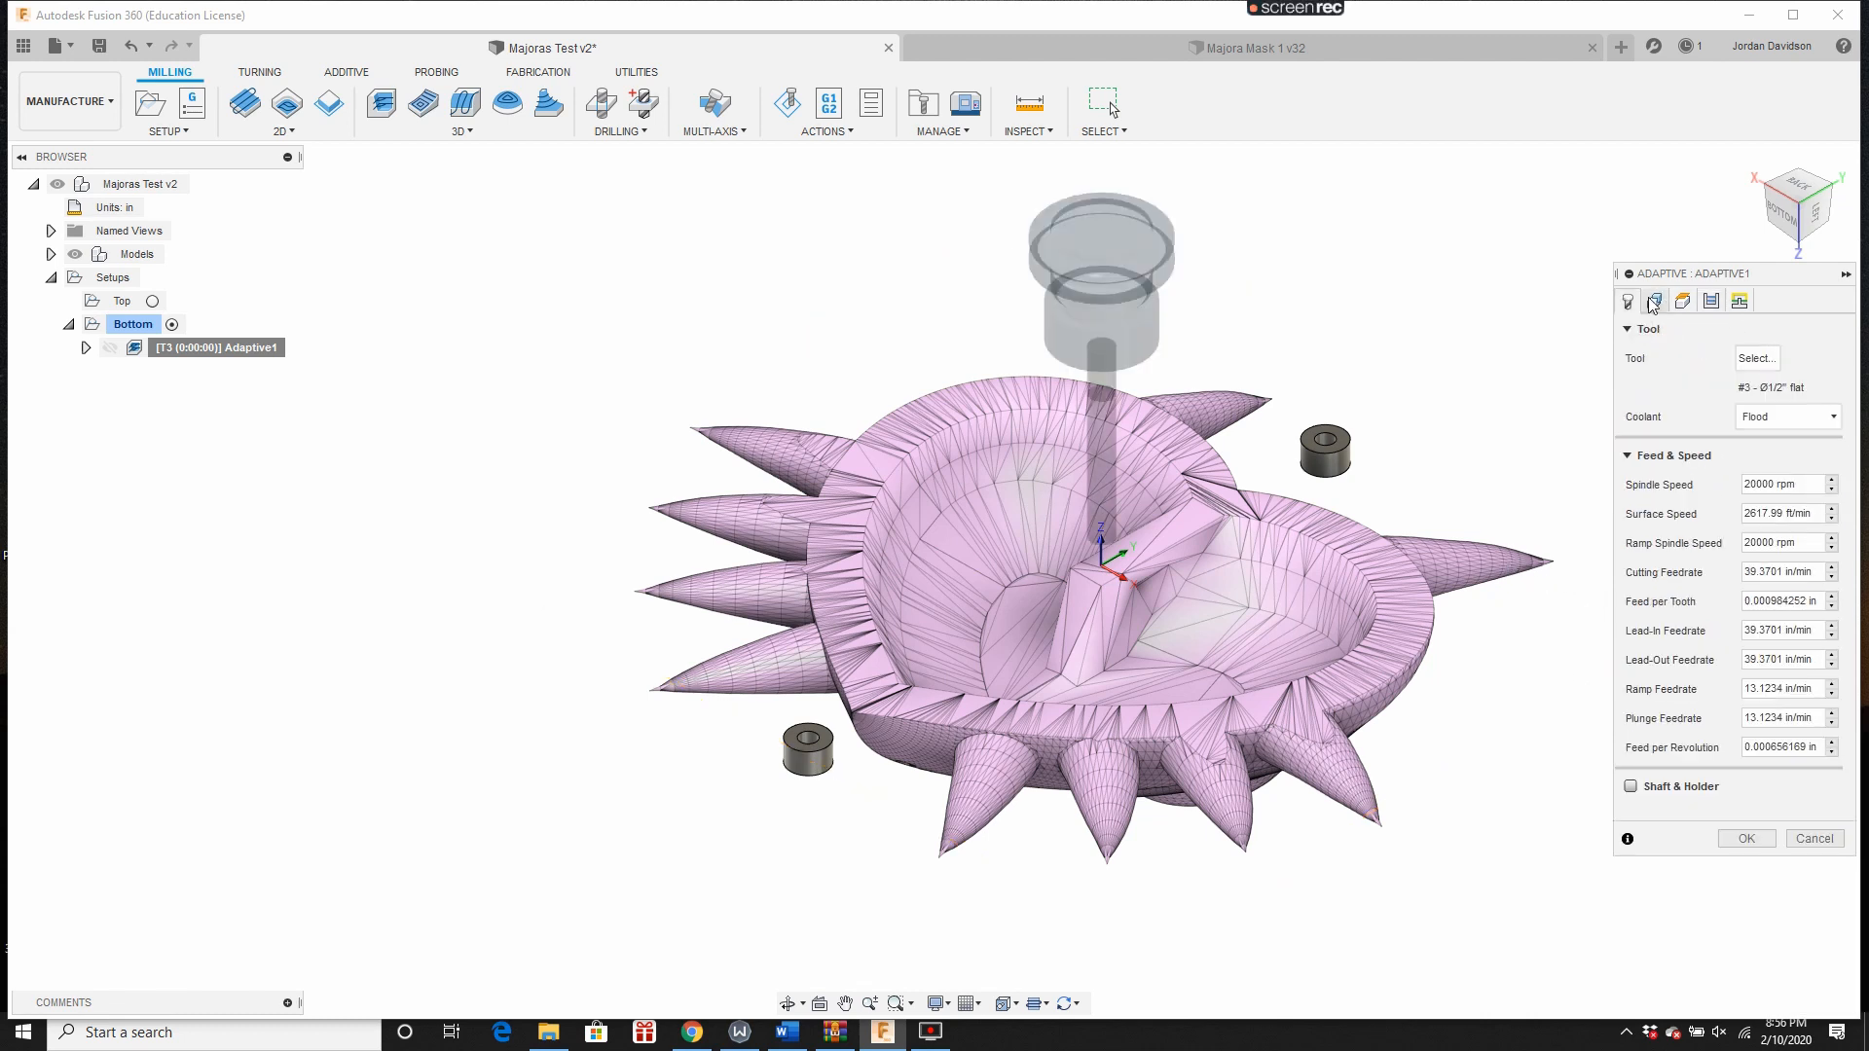
left_click(1652, 300)
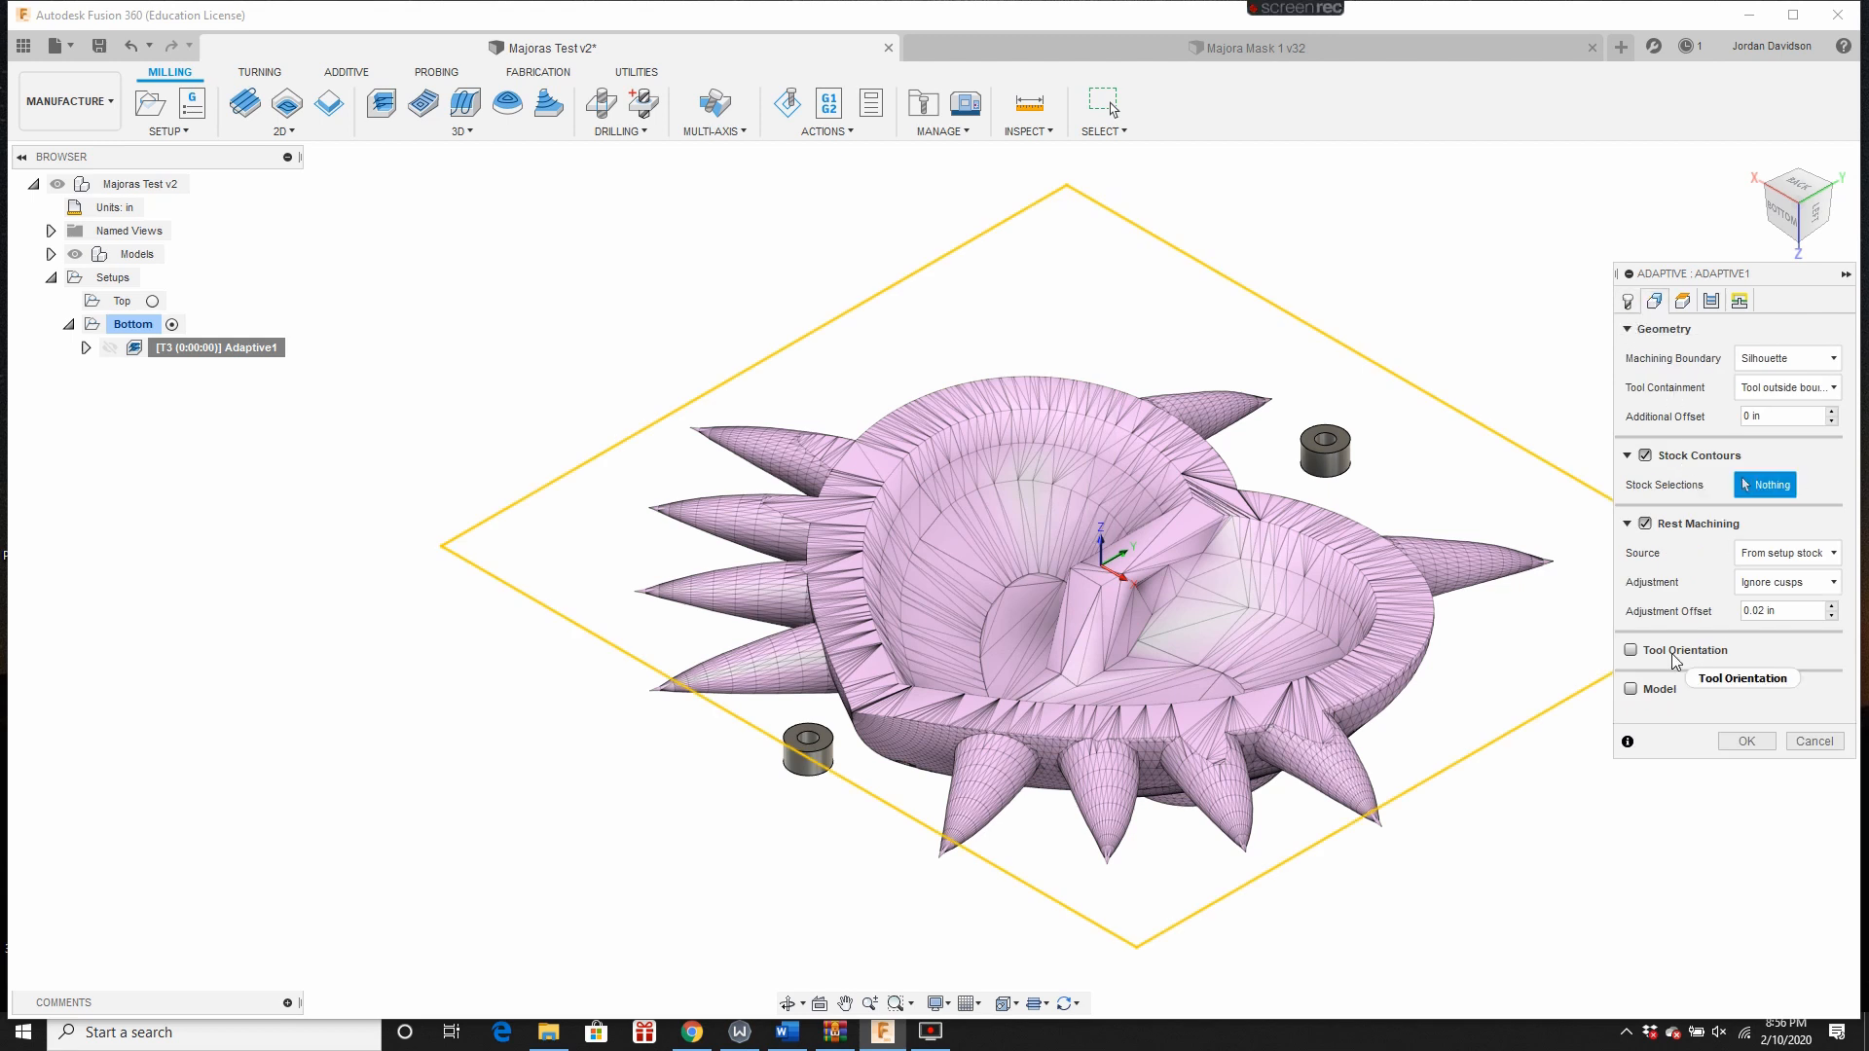
left_click(1631, 688)
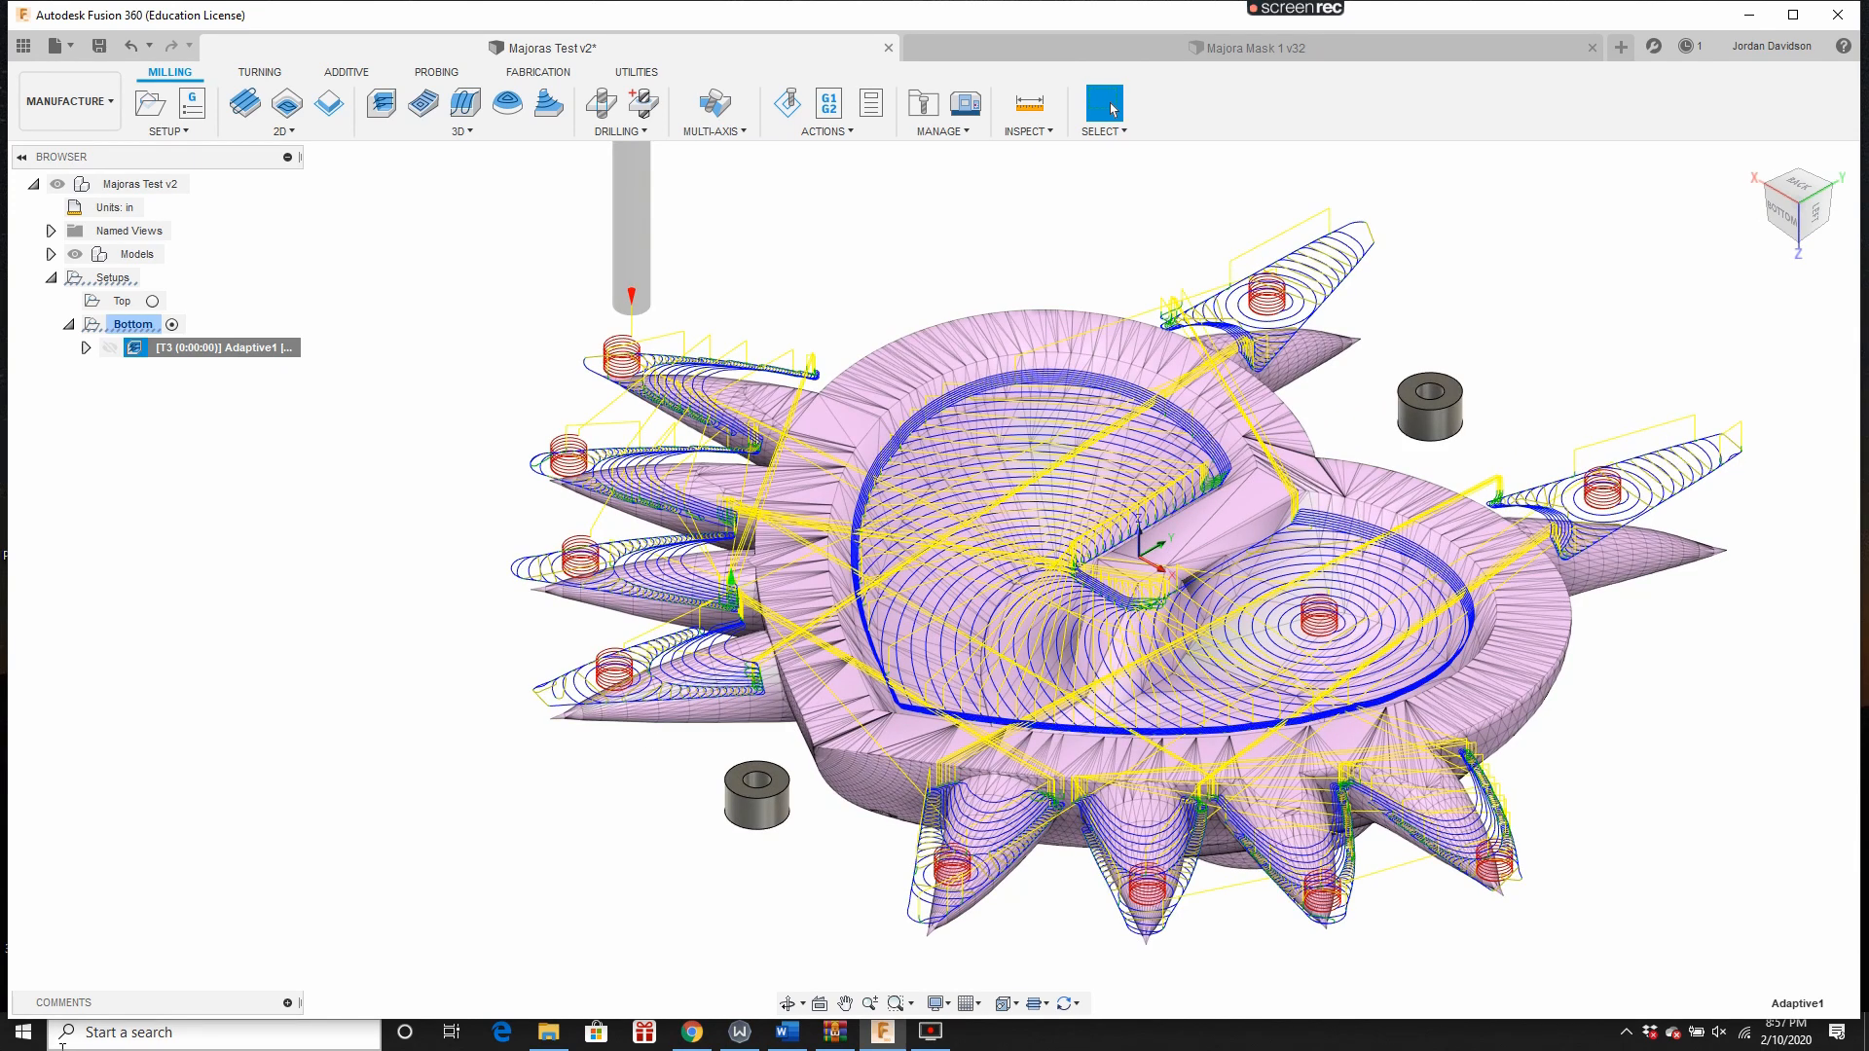
Step: Simulate the roughing, then start a Parallel operation with the 1/4-inch ball end mill
left_click(785, 104)
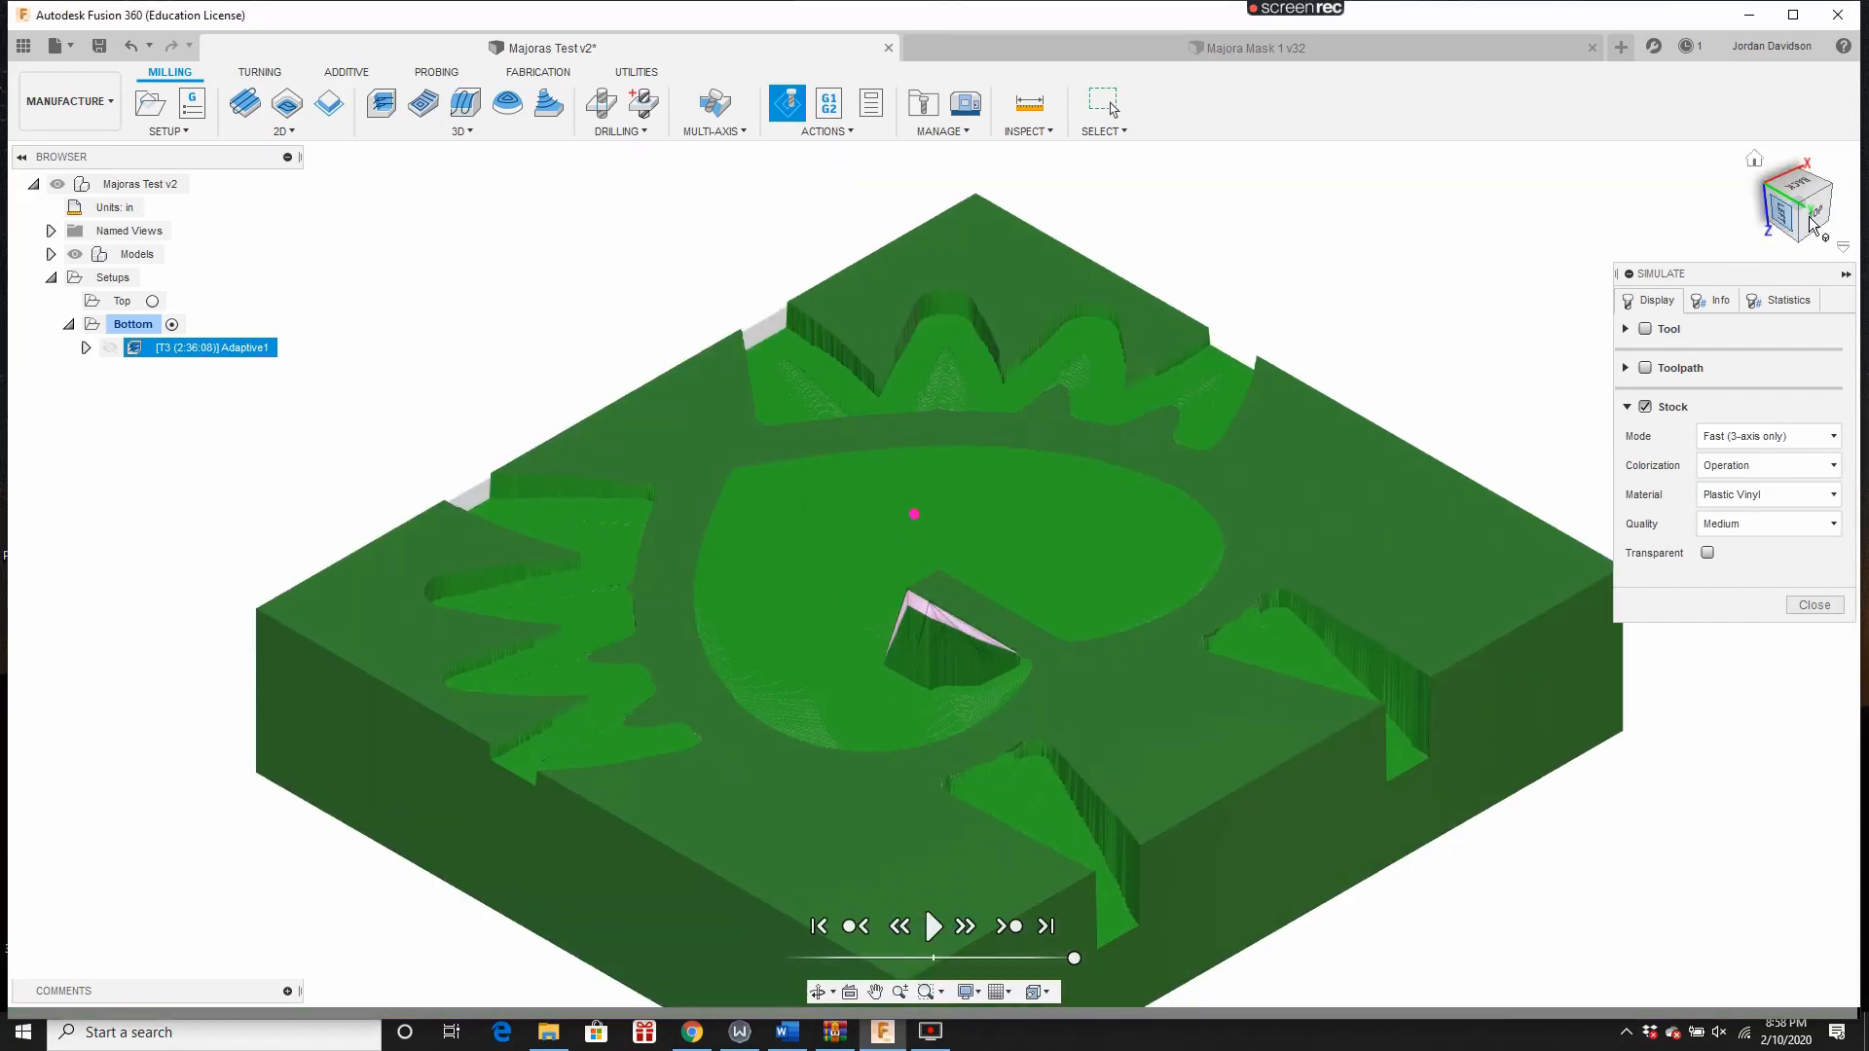
left_click(462, 102)
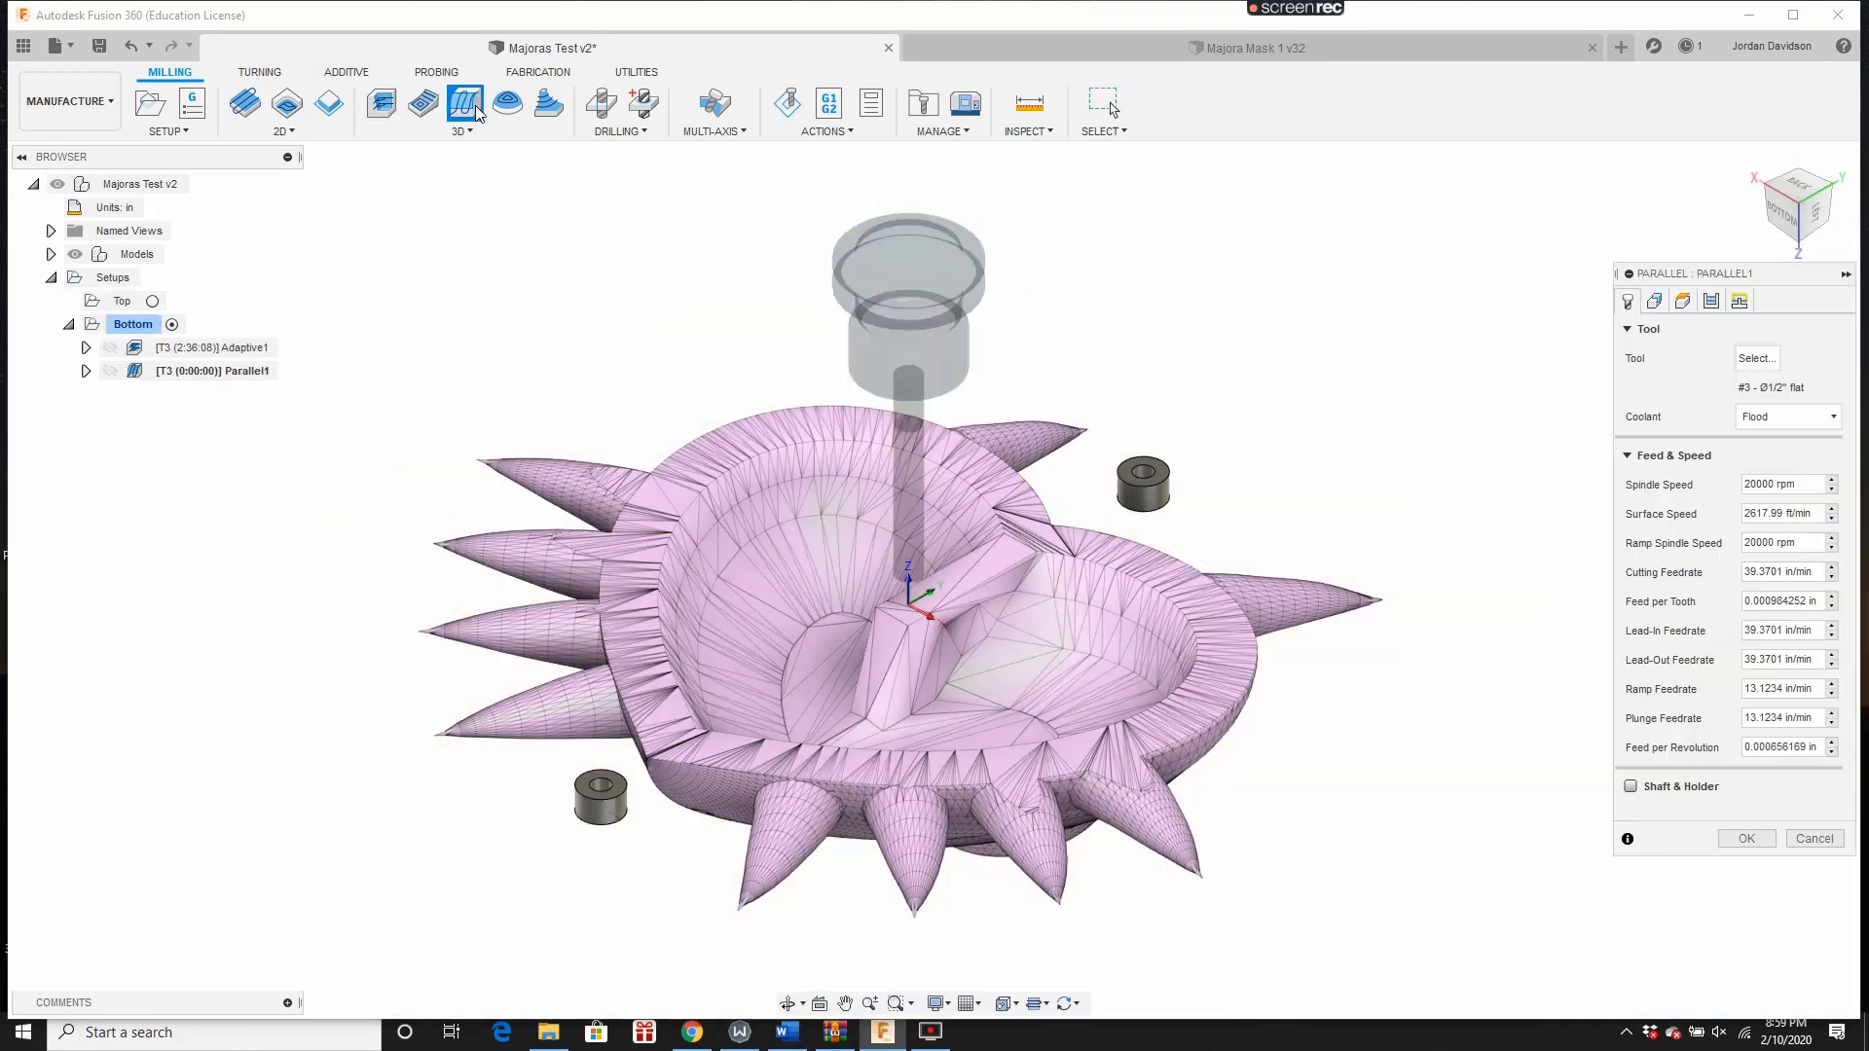
left_click(1756, 358)
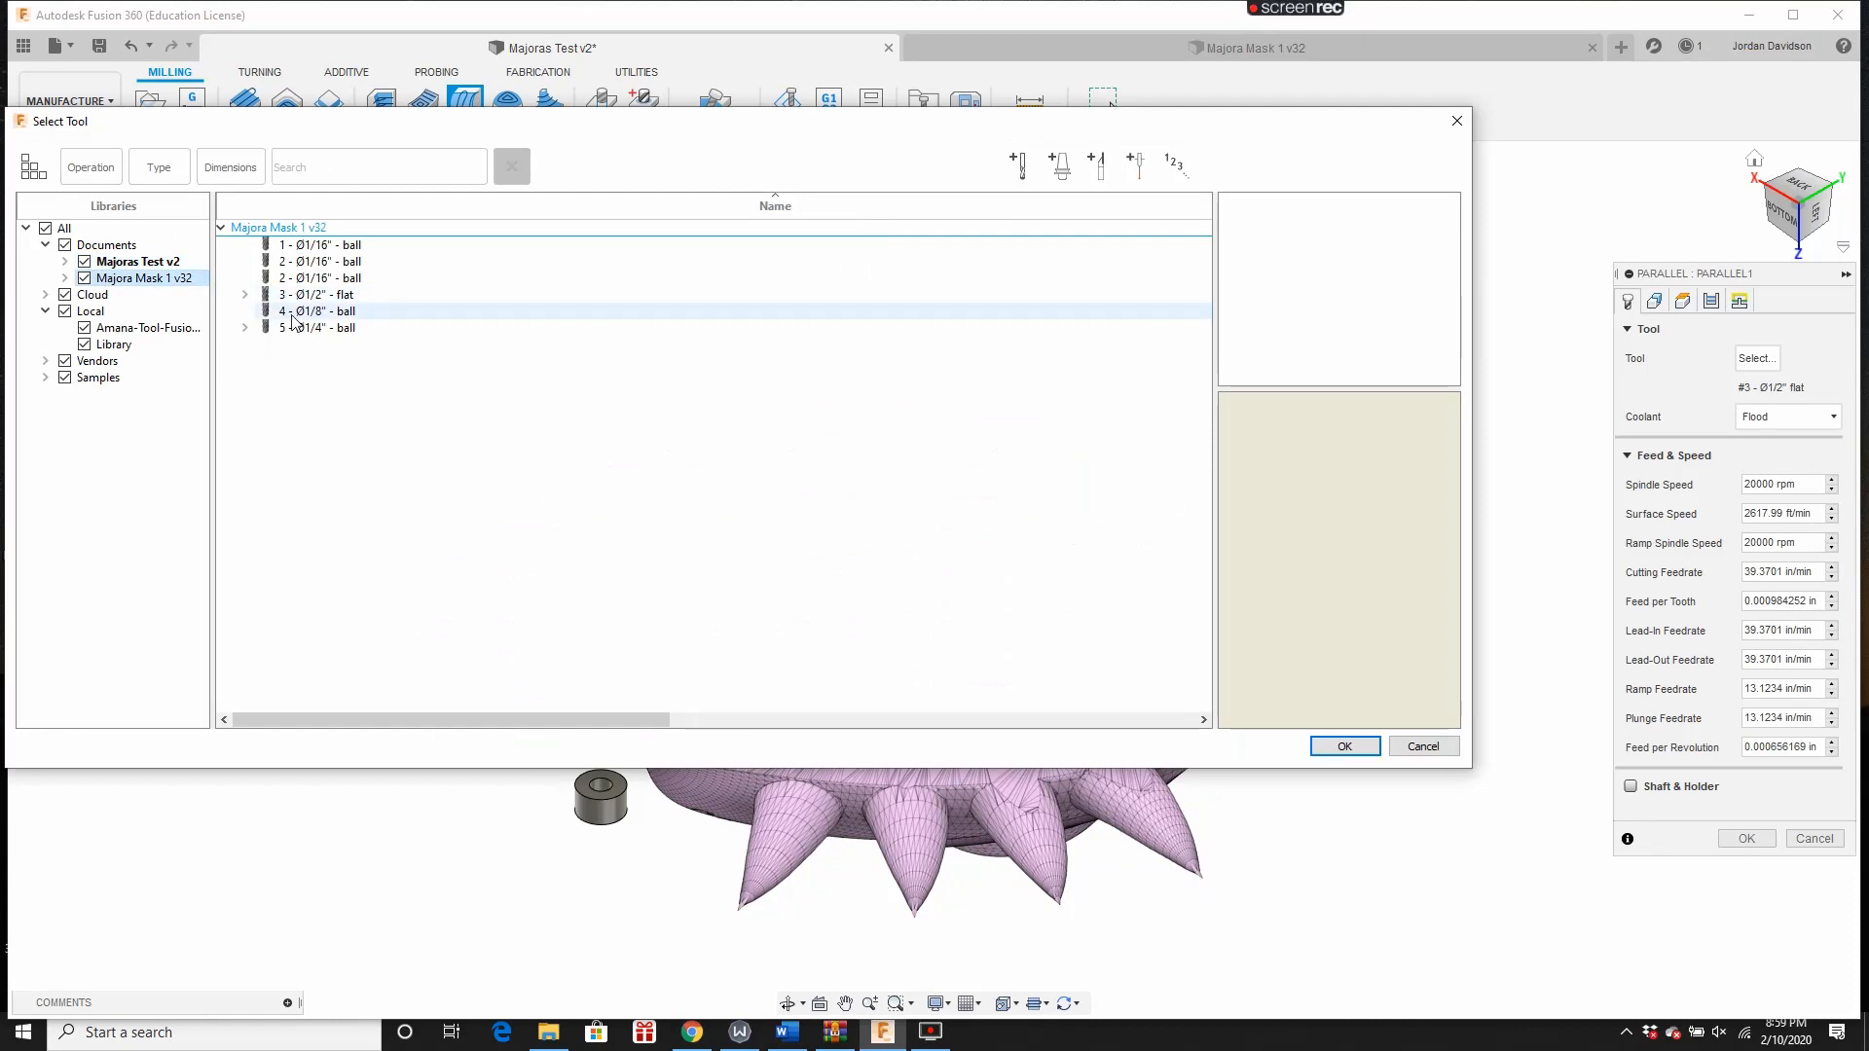
left_click(1344, 747)
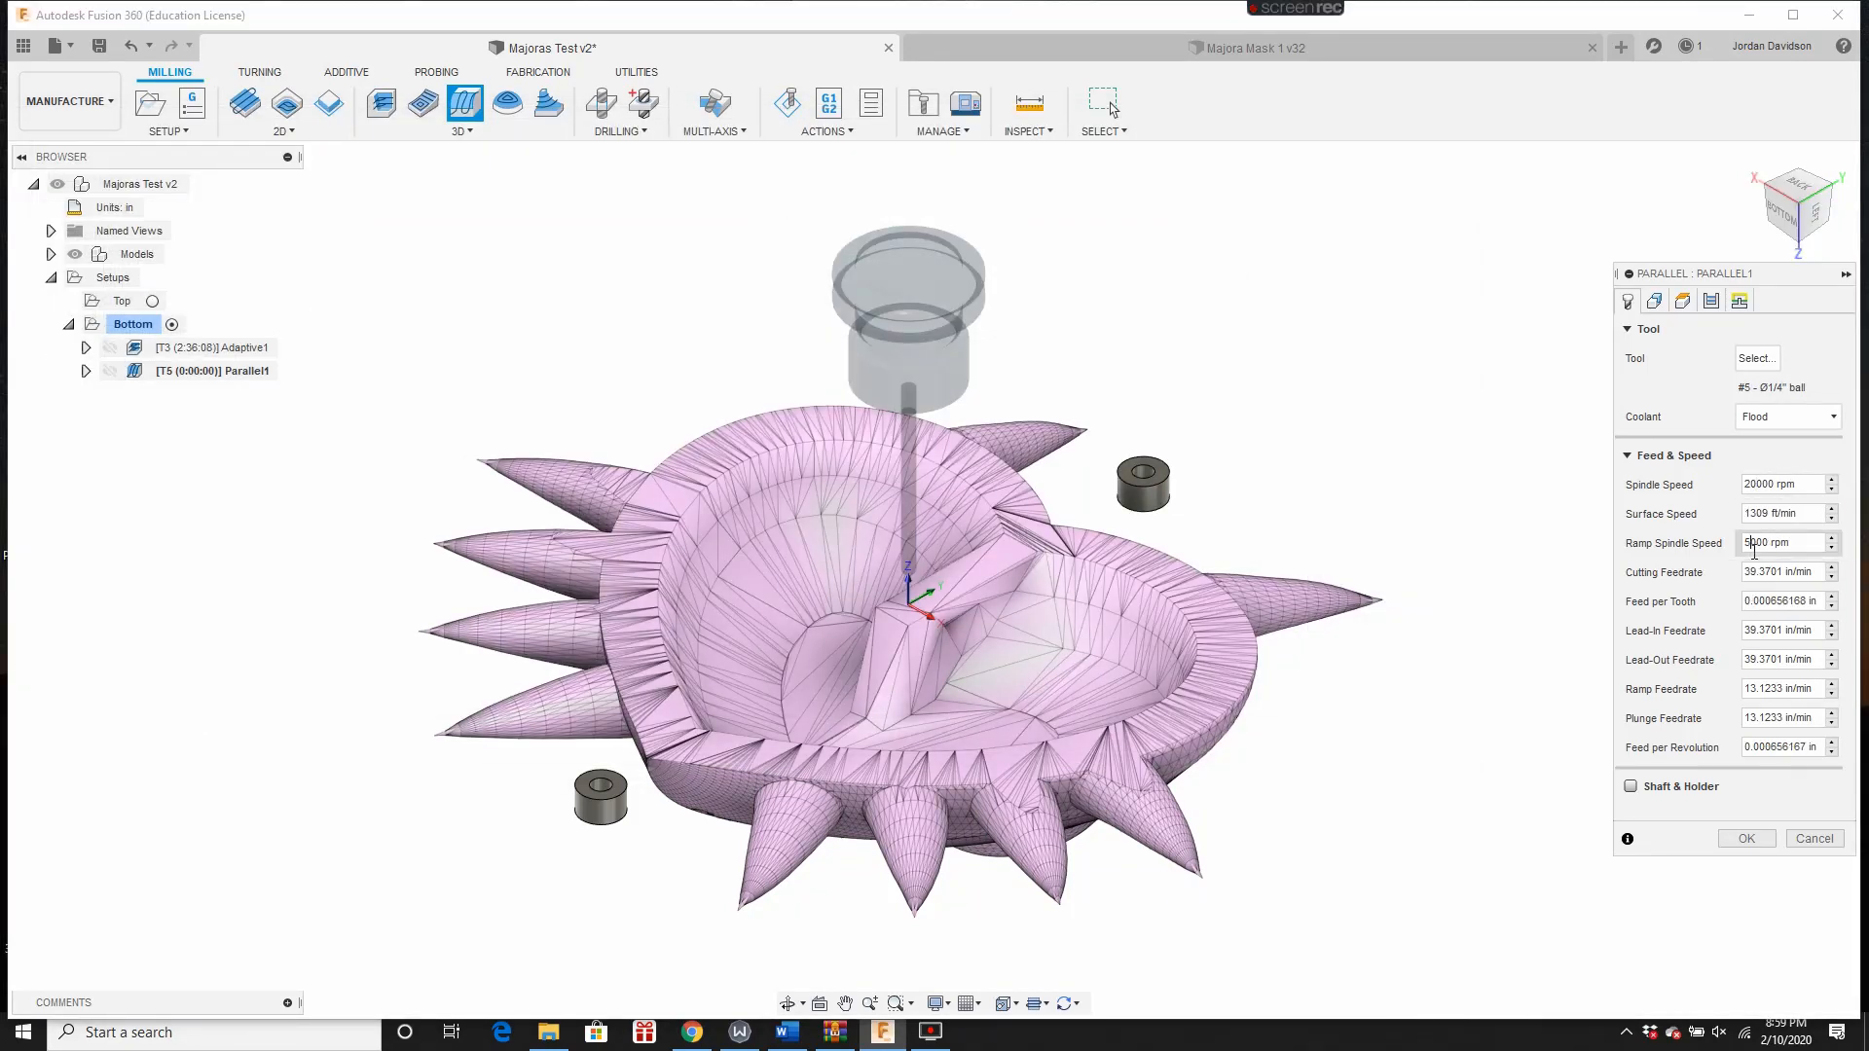
Step: Review Parallel geometry and heights, add perpendicular passes, and generate the toolpath
left_click(1653, 300)
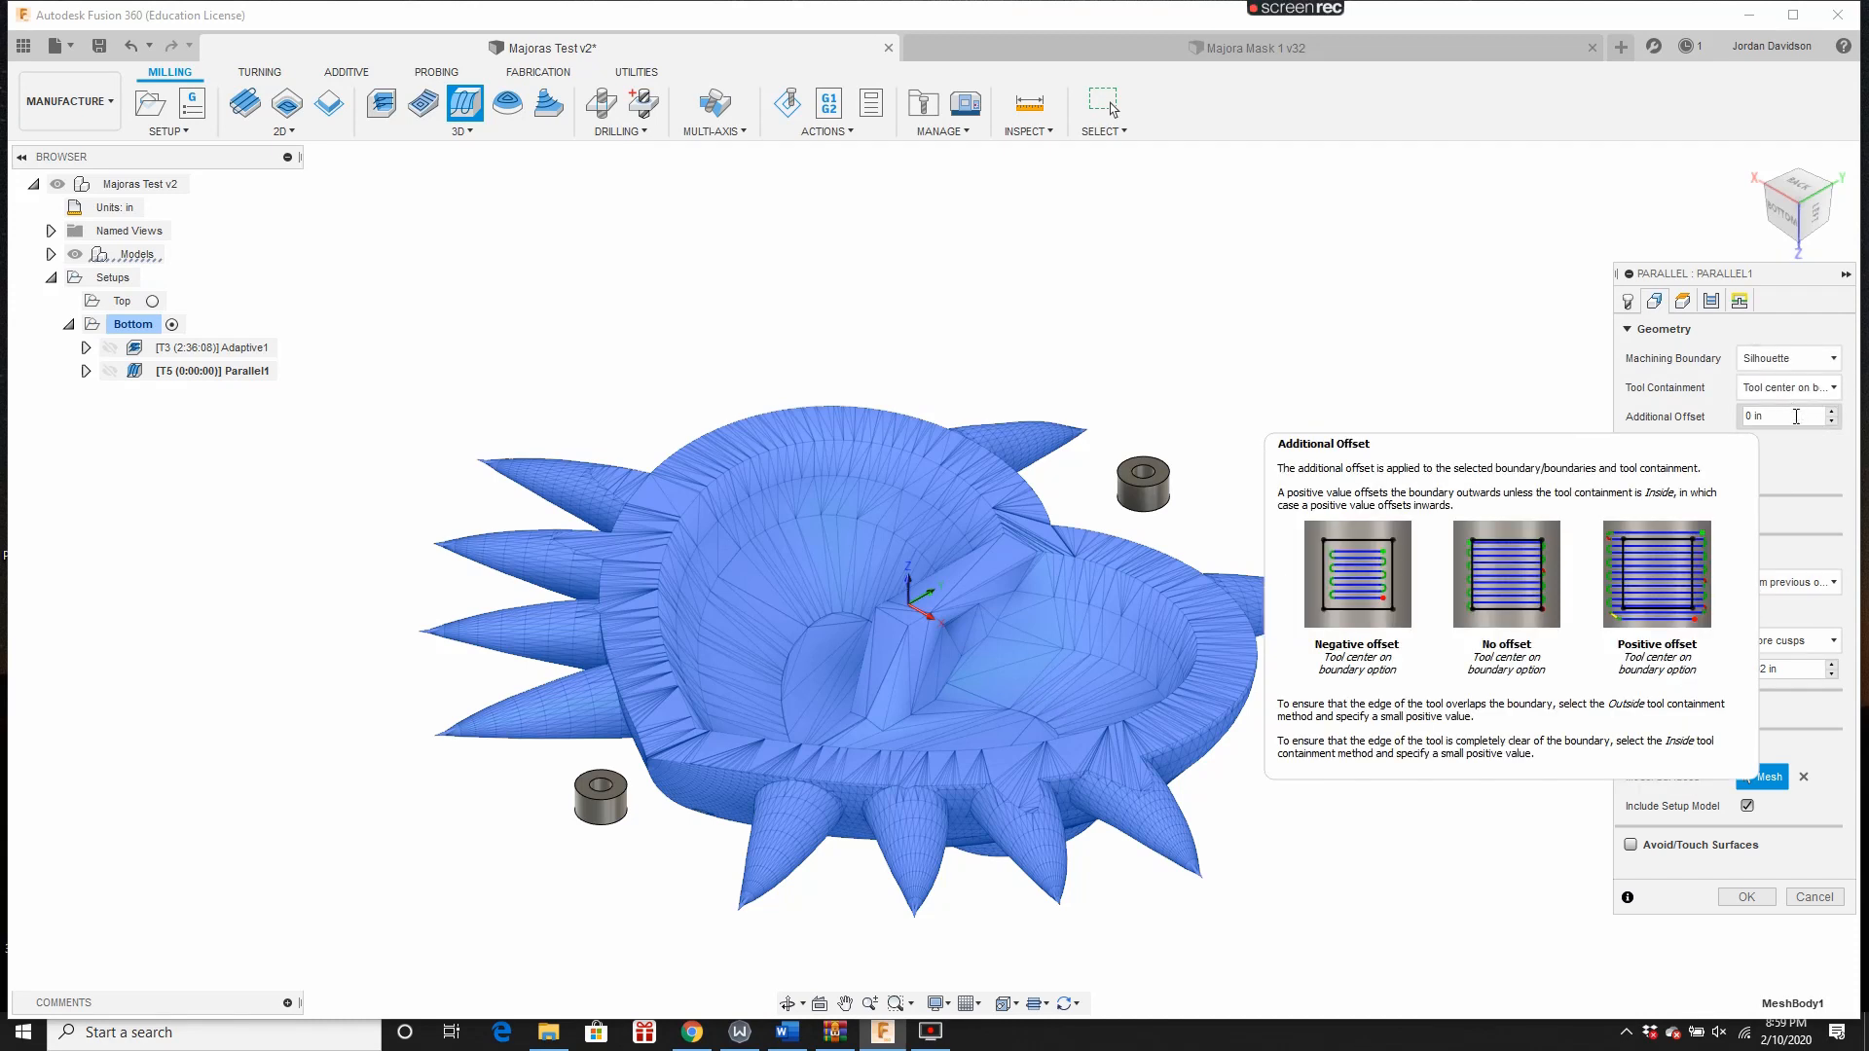
left_click(1680, 301)
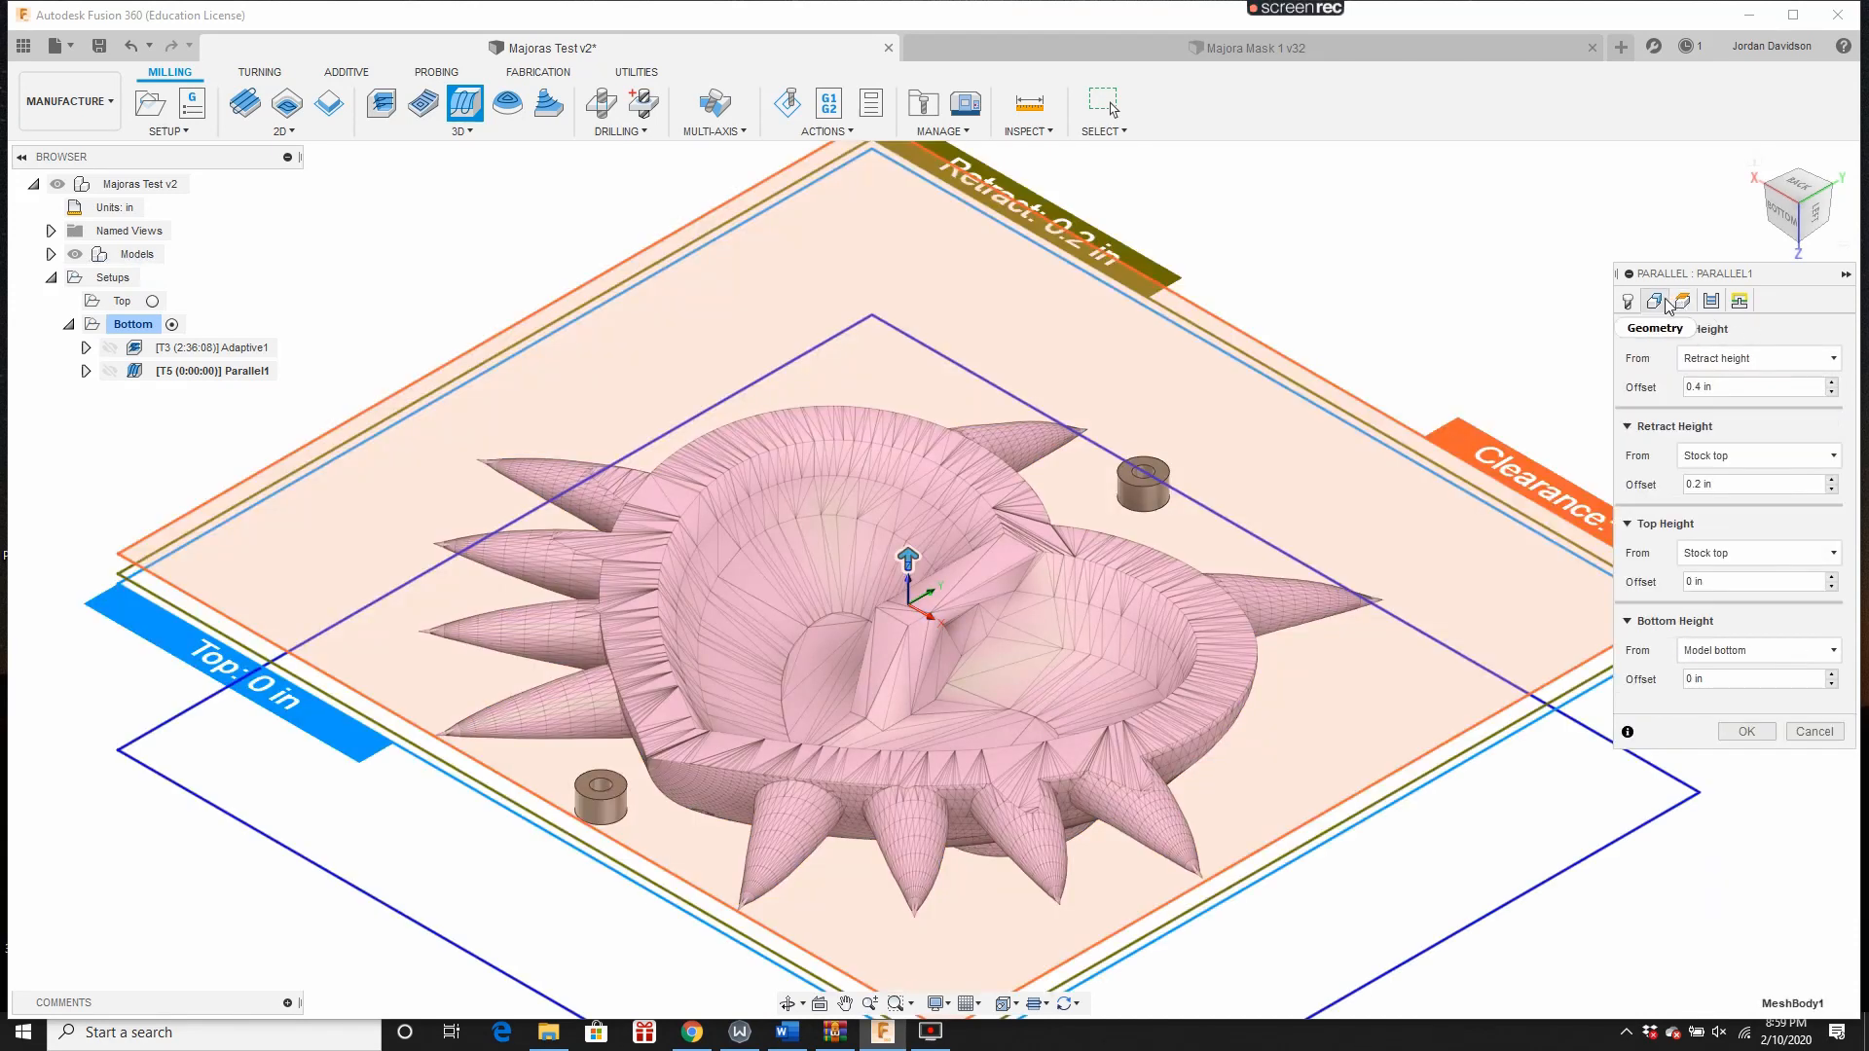
left_click(1653, 300)
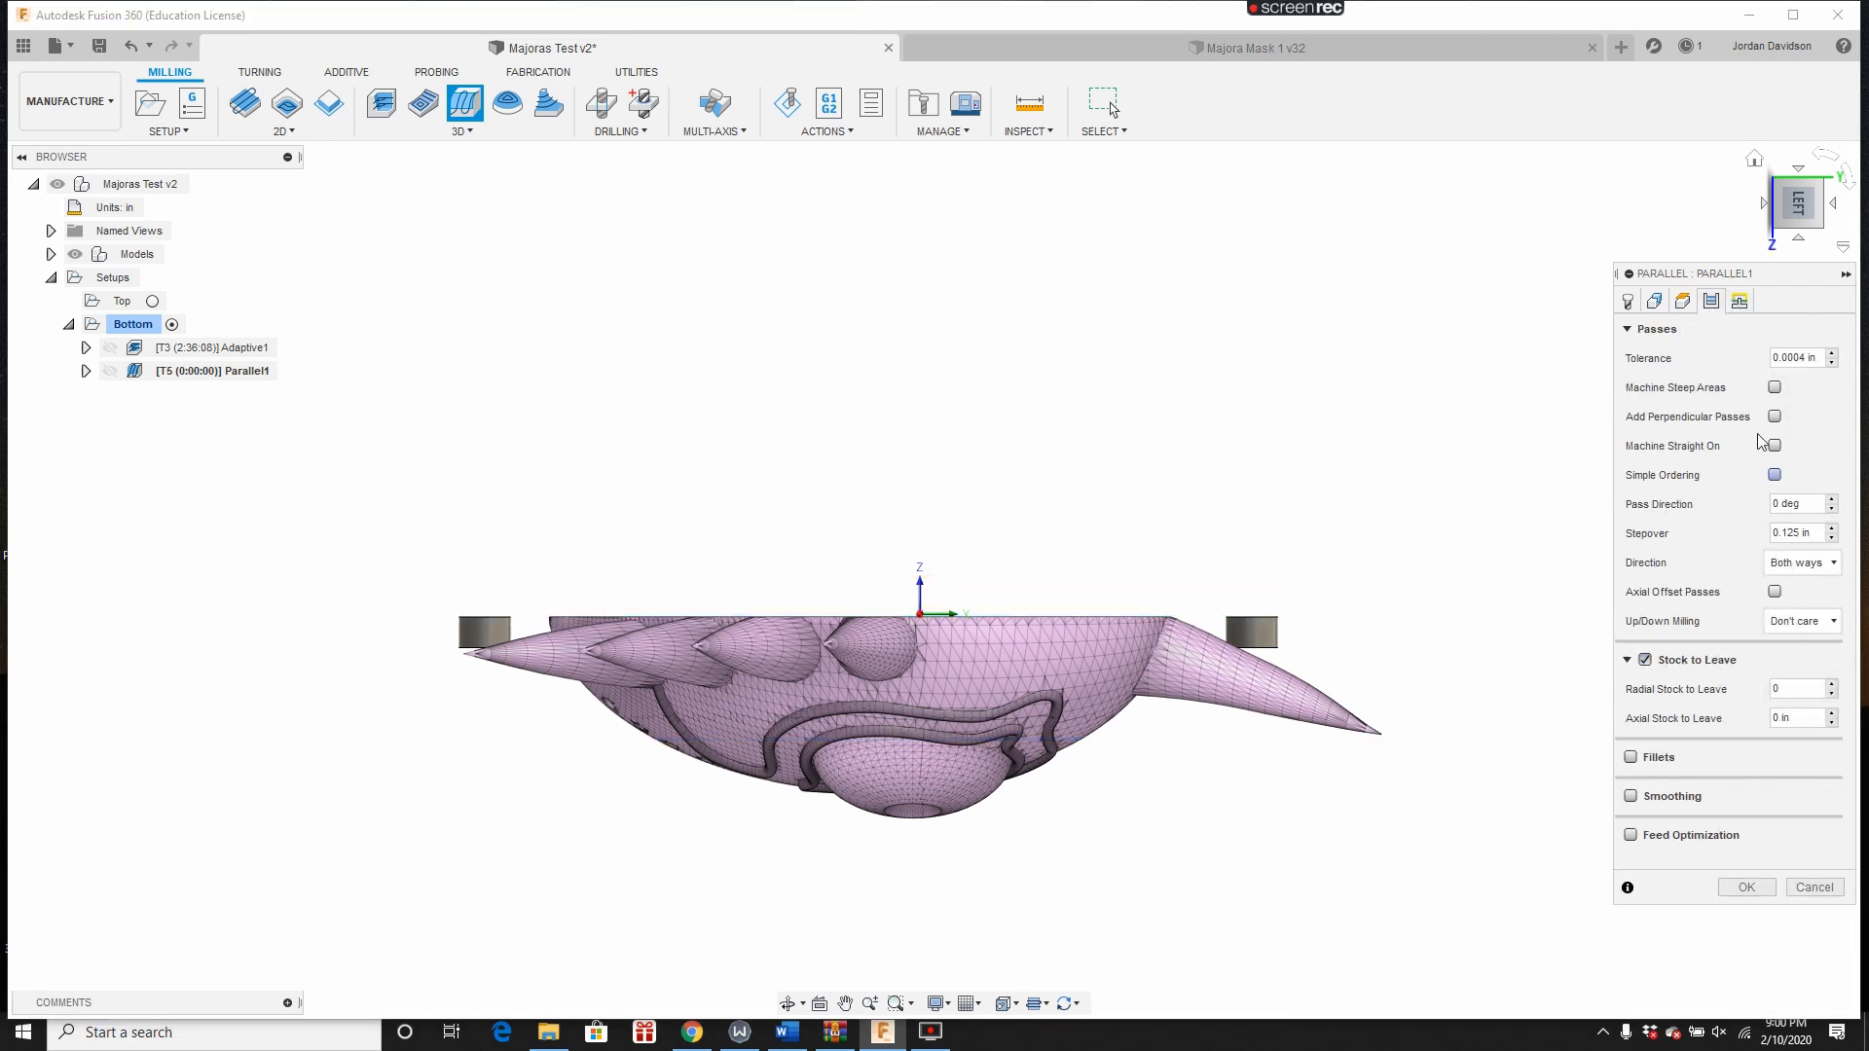
left_click(1773, 416)
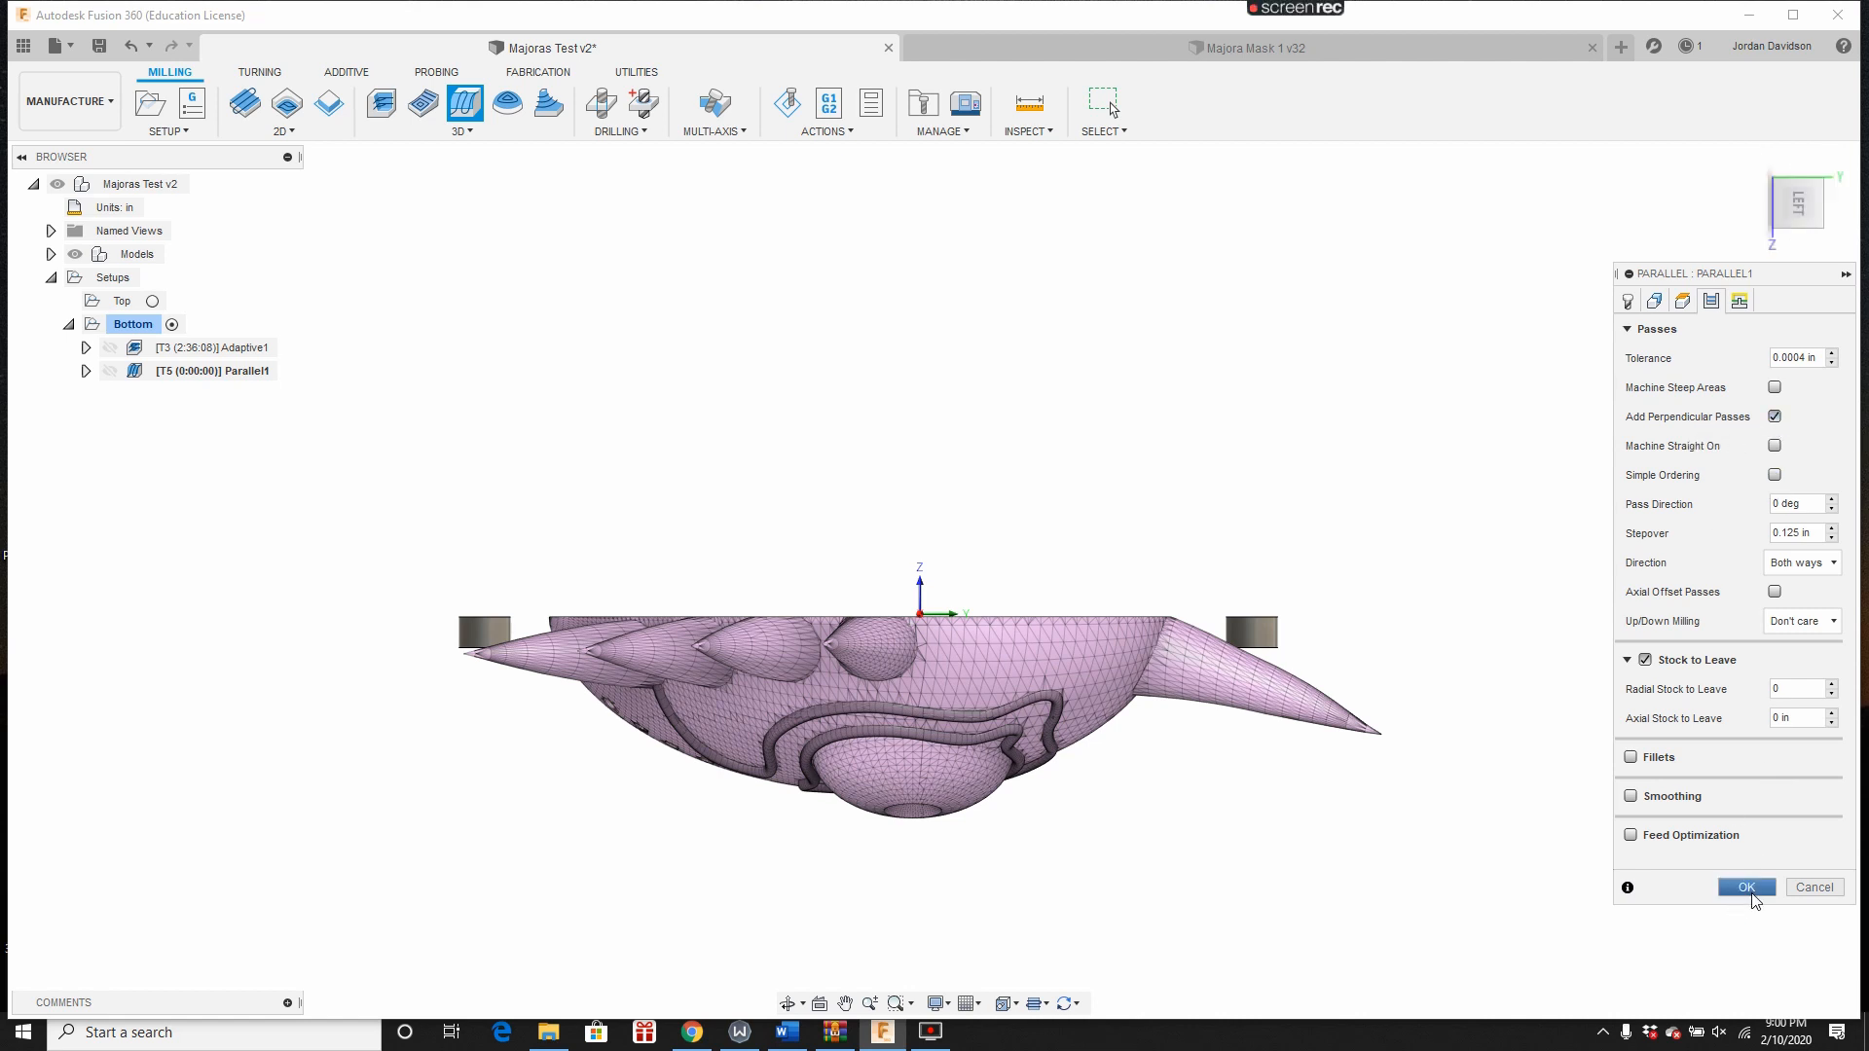
left_click(1745, 887)
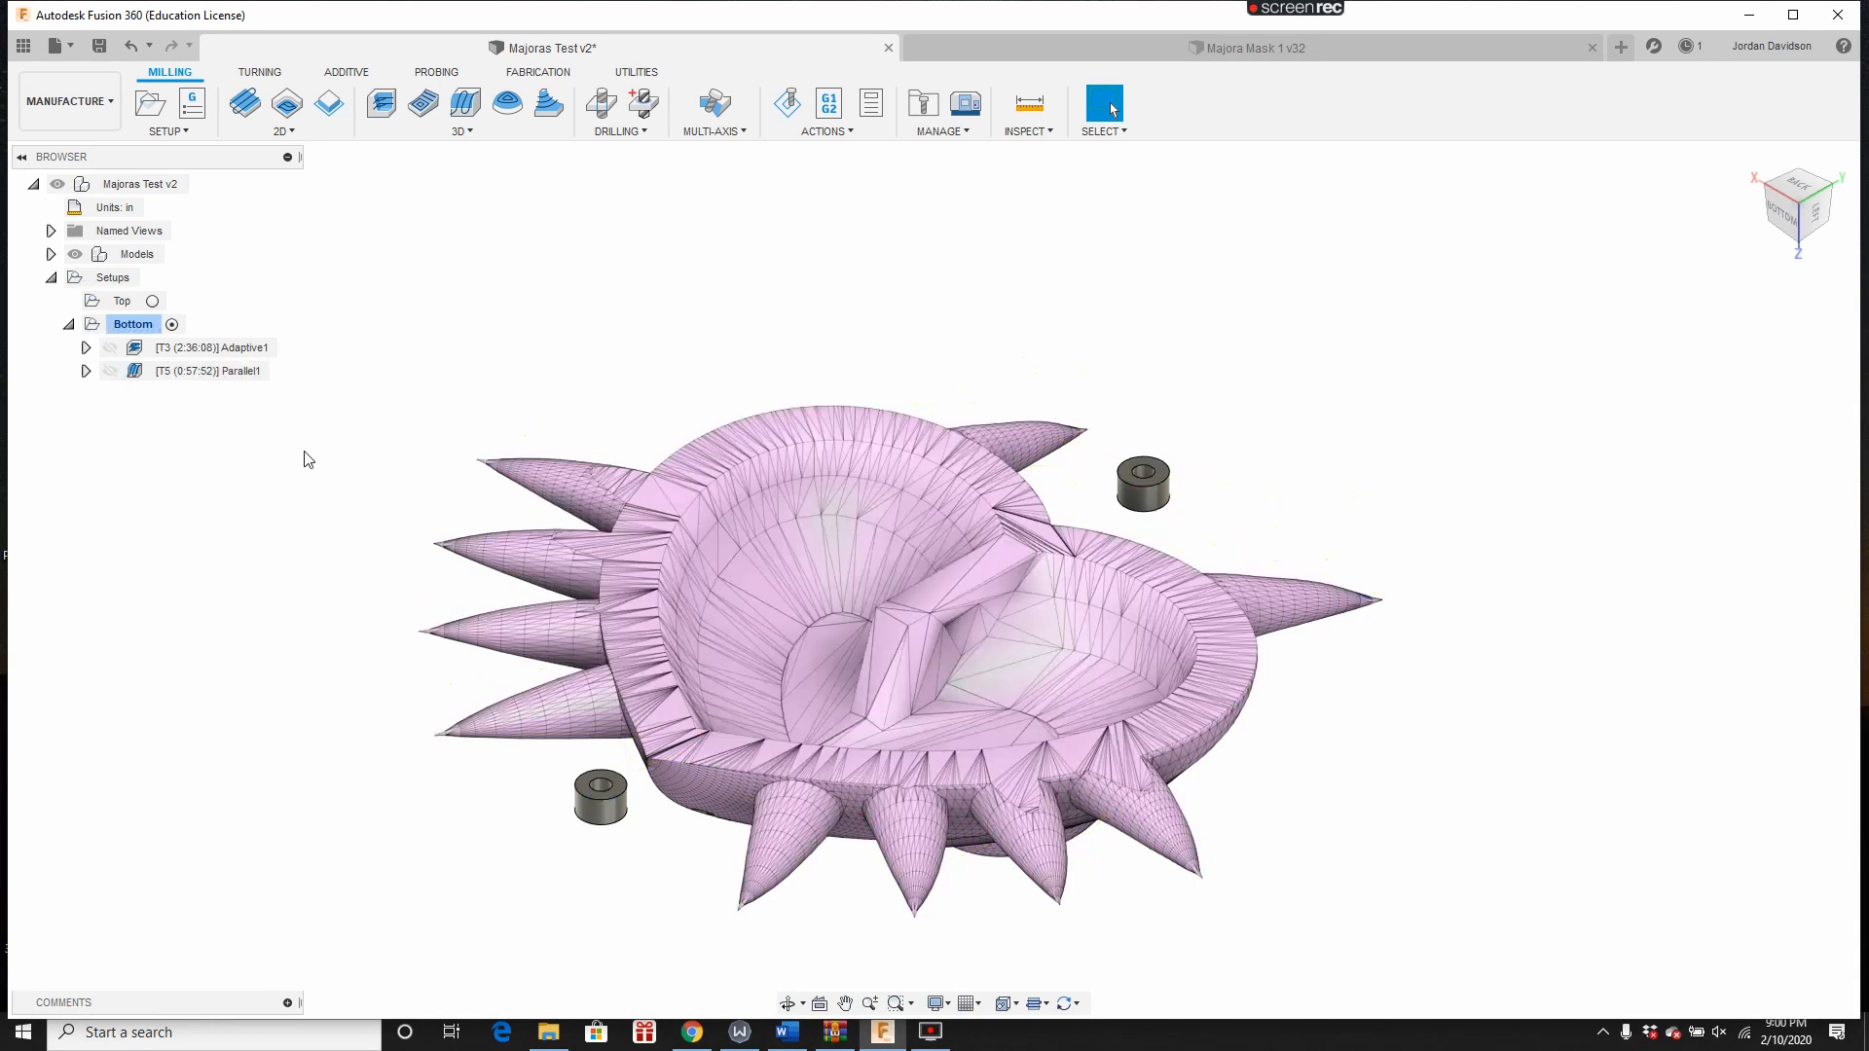
Step: Select both operations and edit the Top setup to view its 17 × 15.5 × 3.5-inch stock
left_click(210, 348)
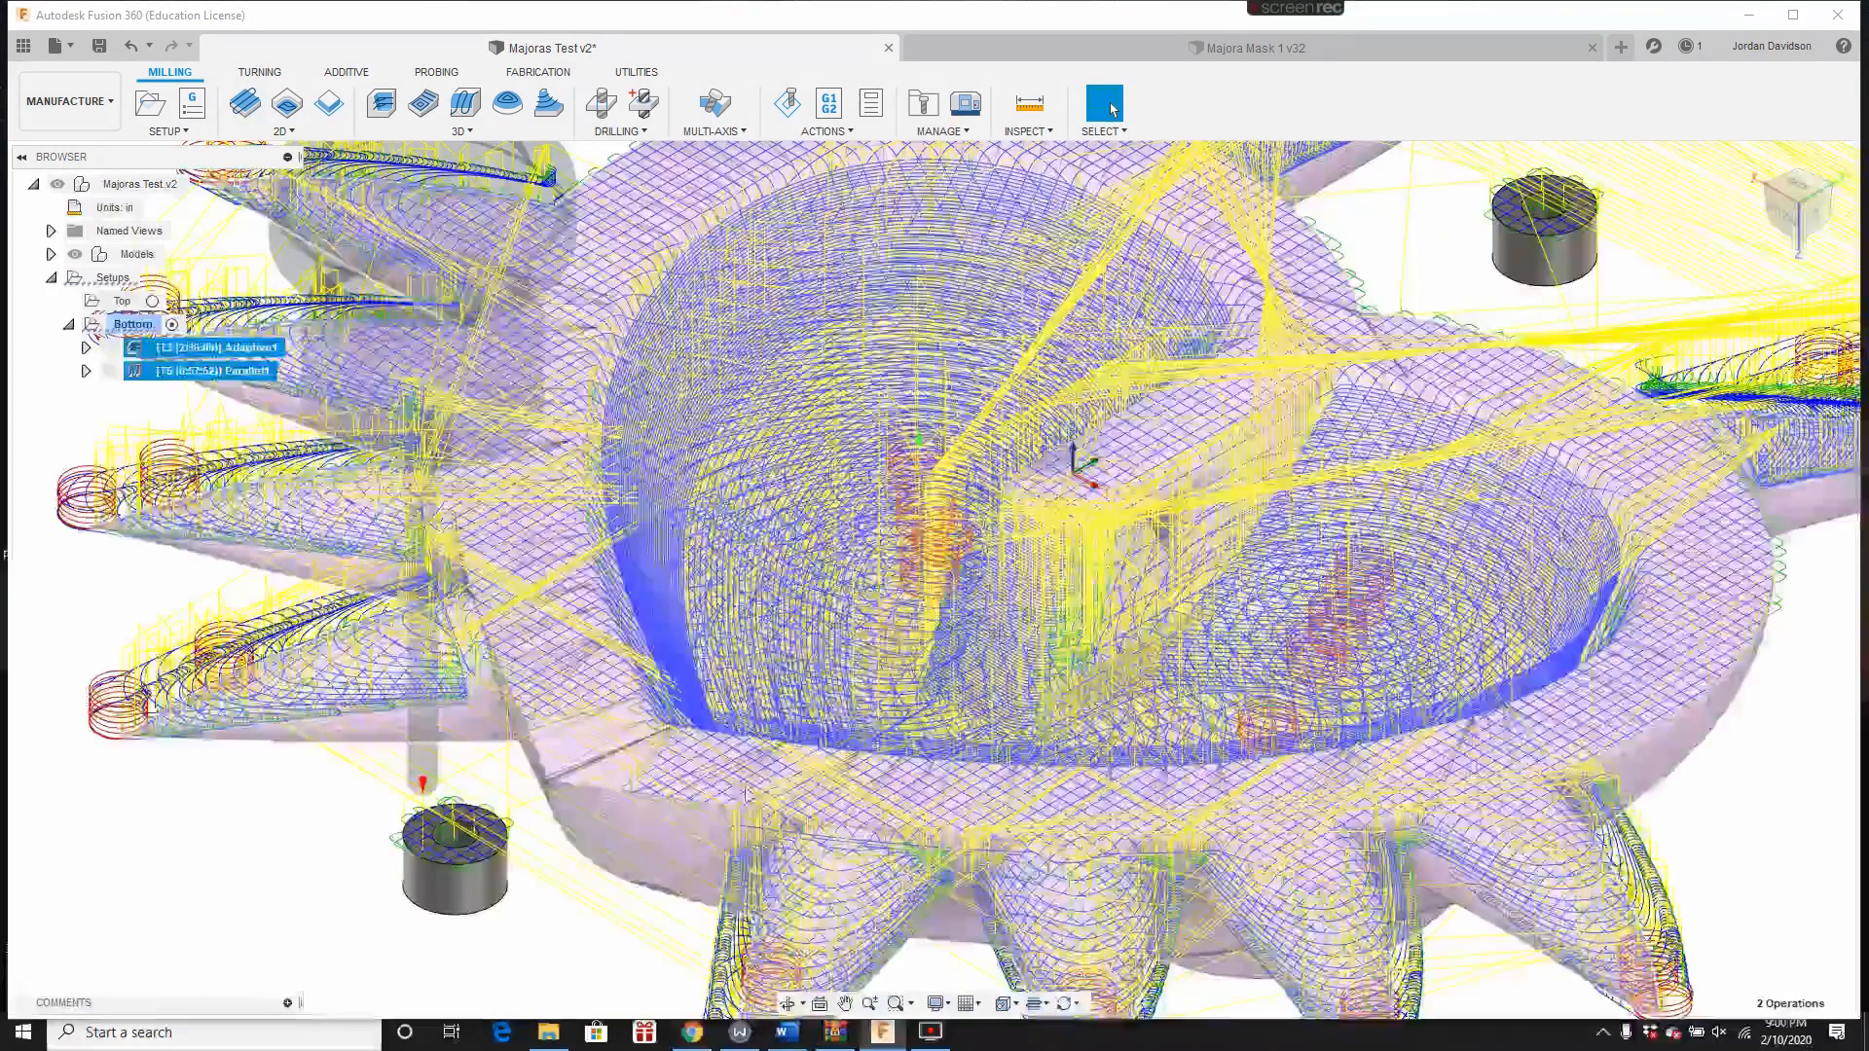
right_click(204, 372)
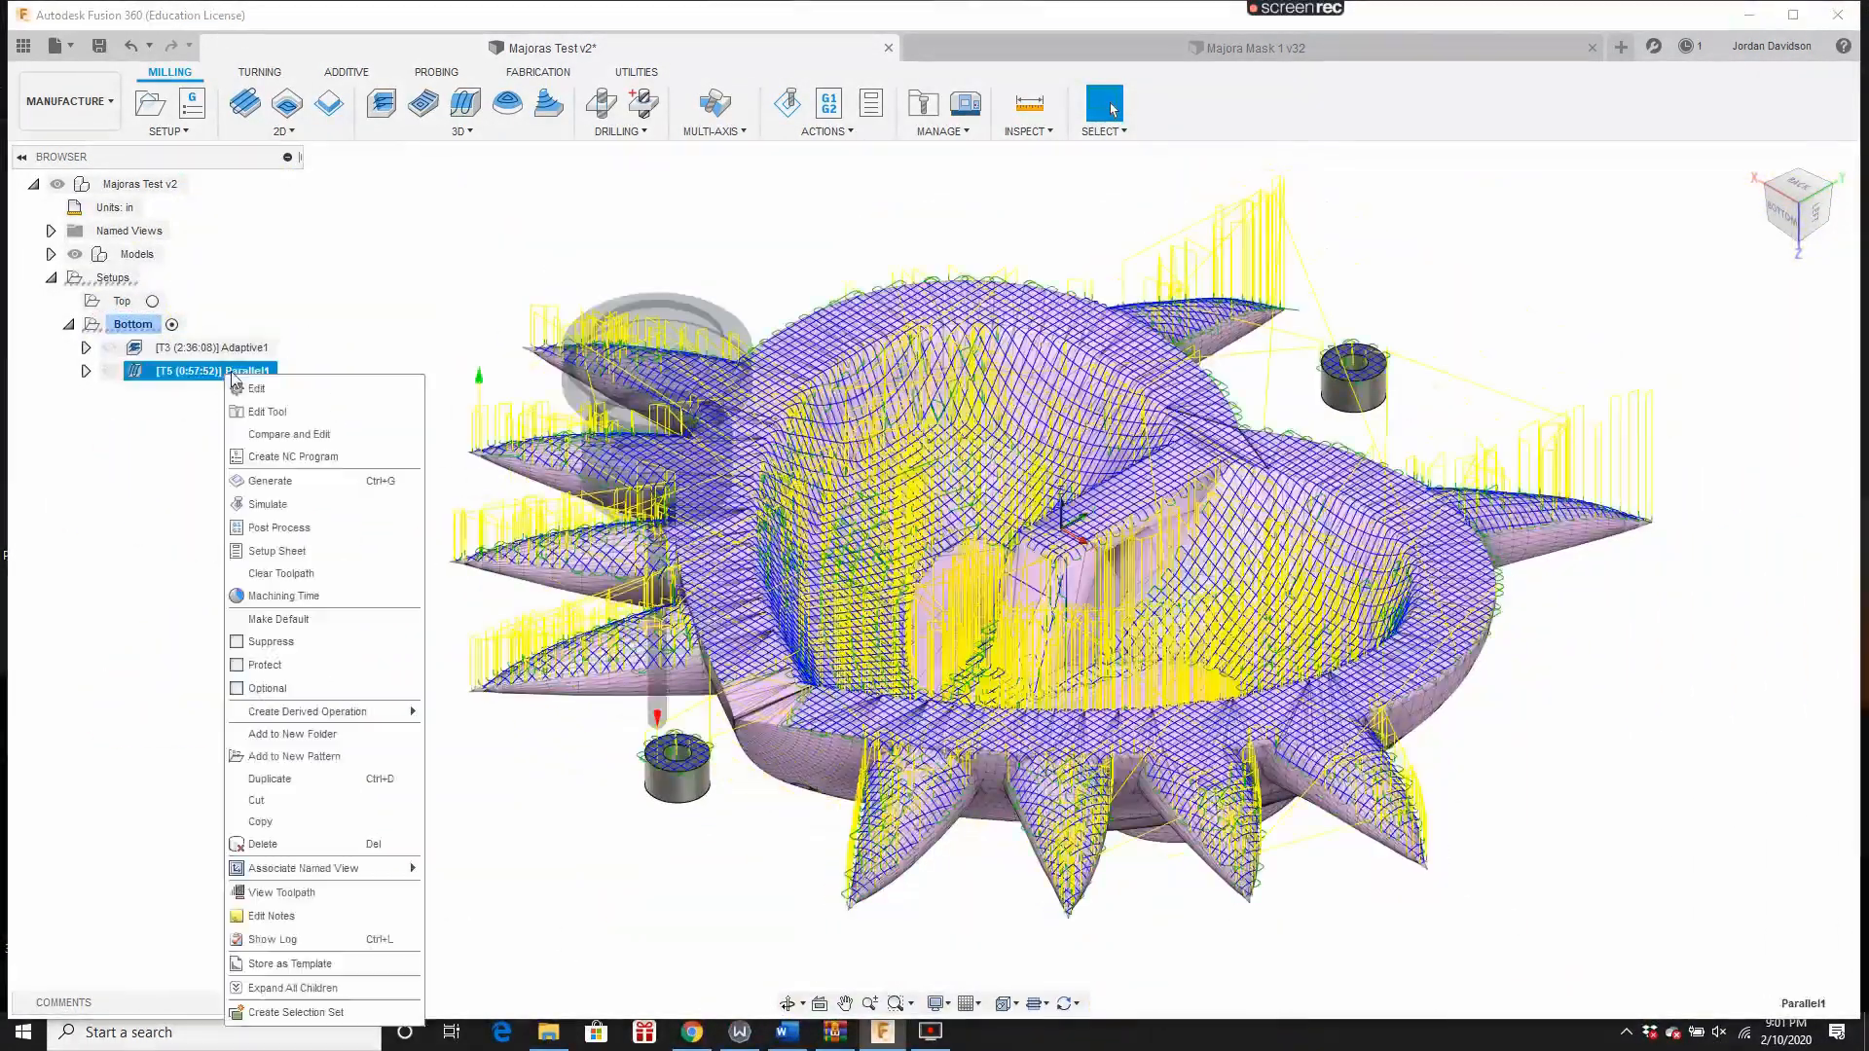
left_click(256, 388)
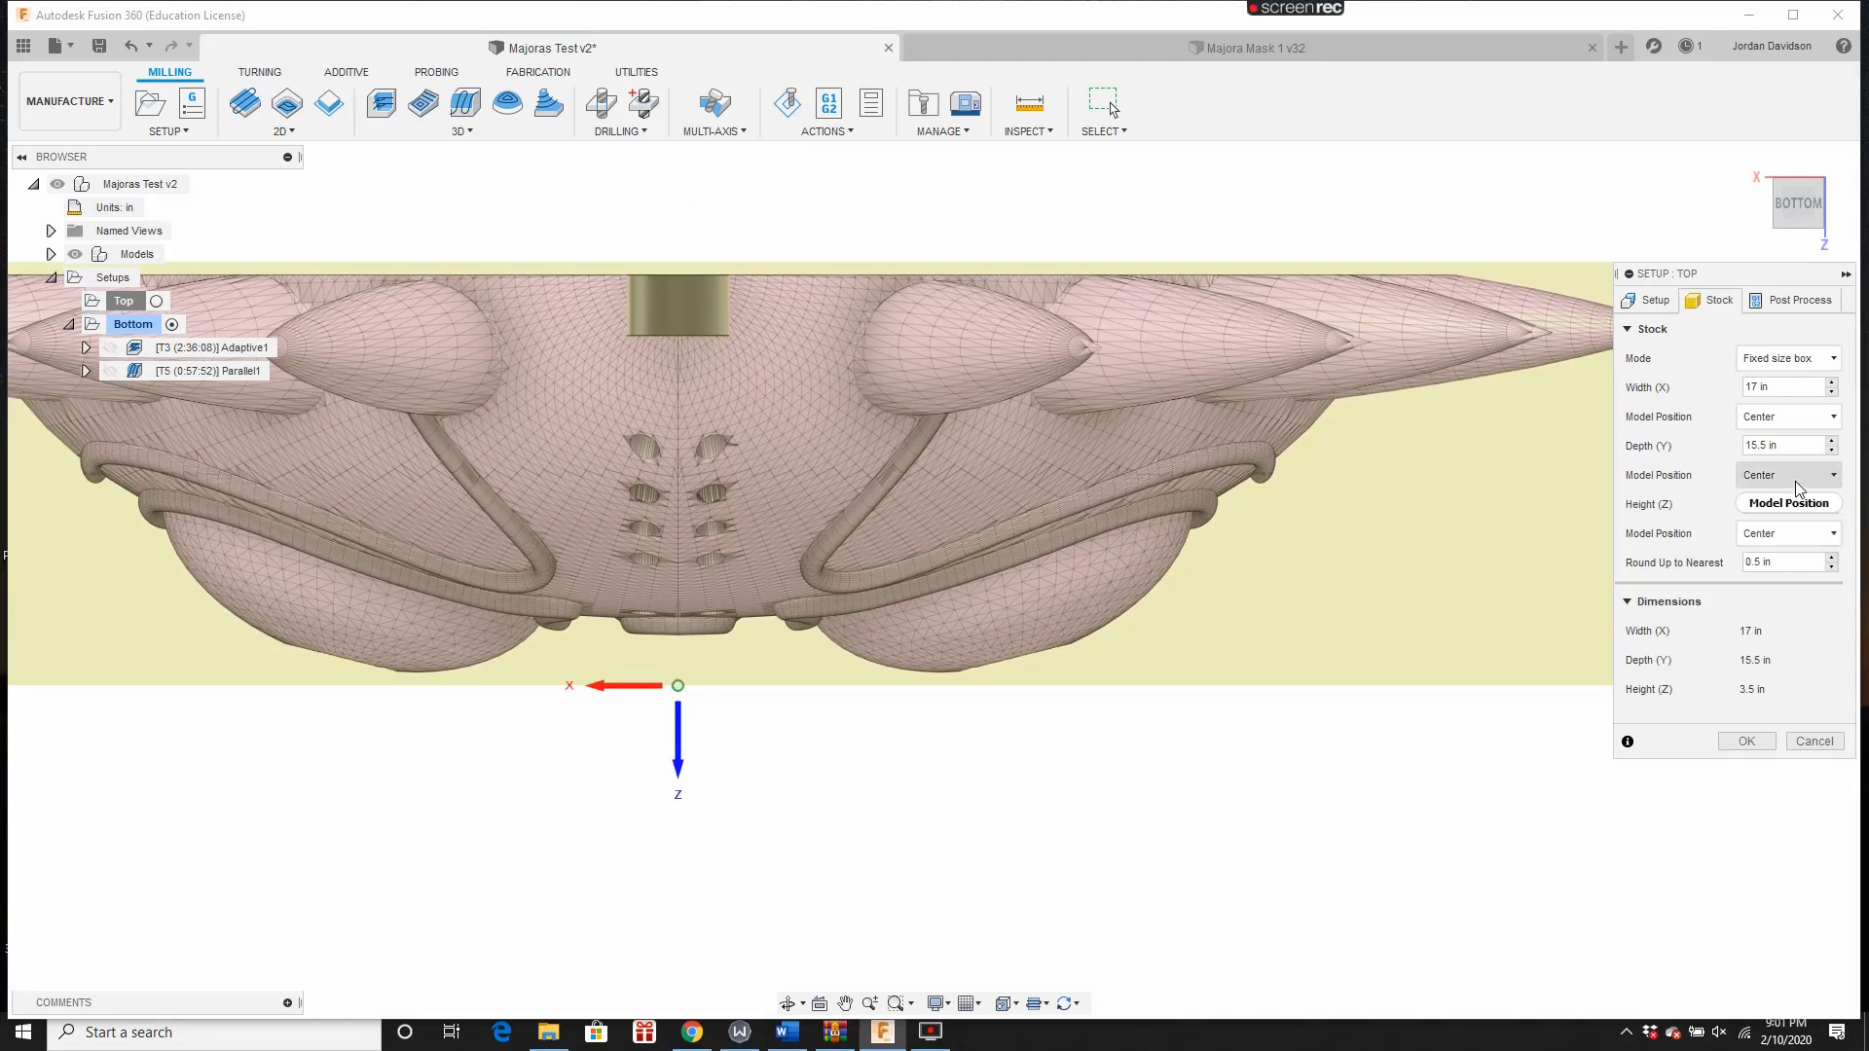
Step: Set the stock height position to offset from the model bottom by 0 and confirm
left_click(1787, 475)
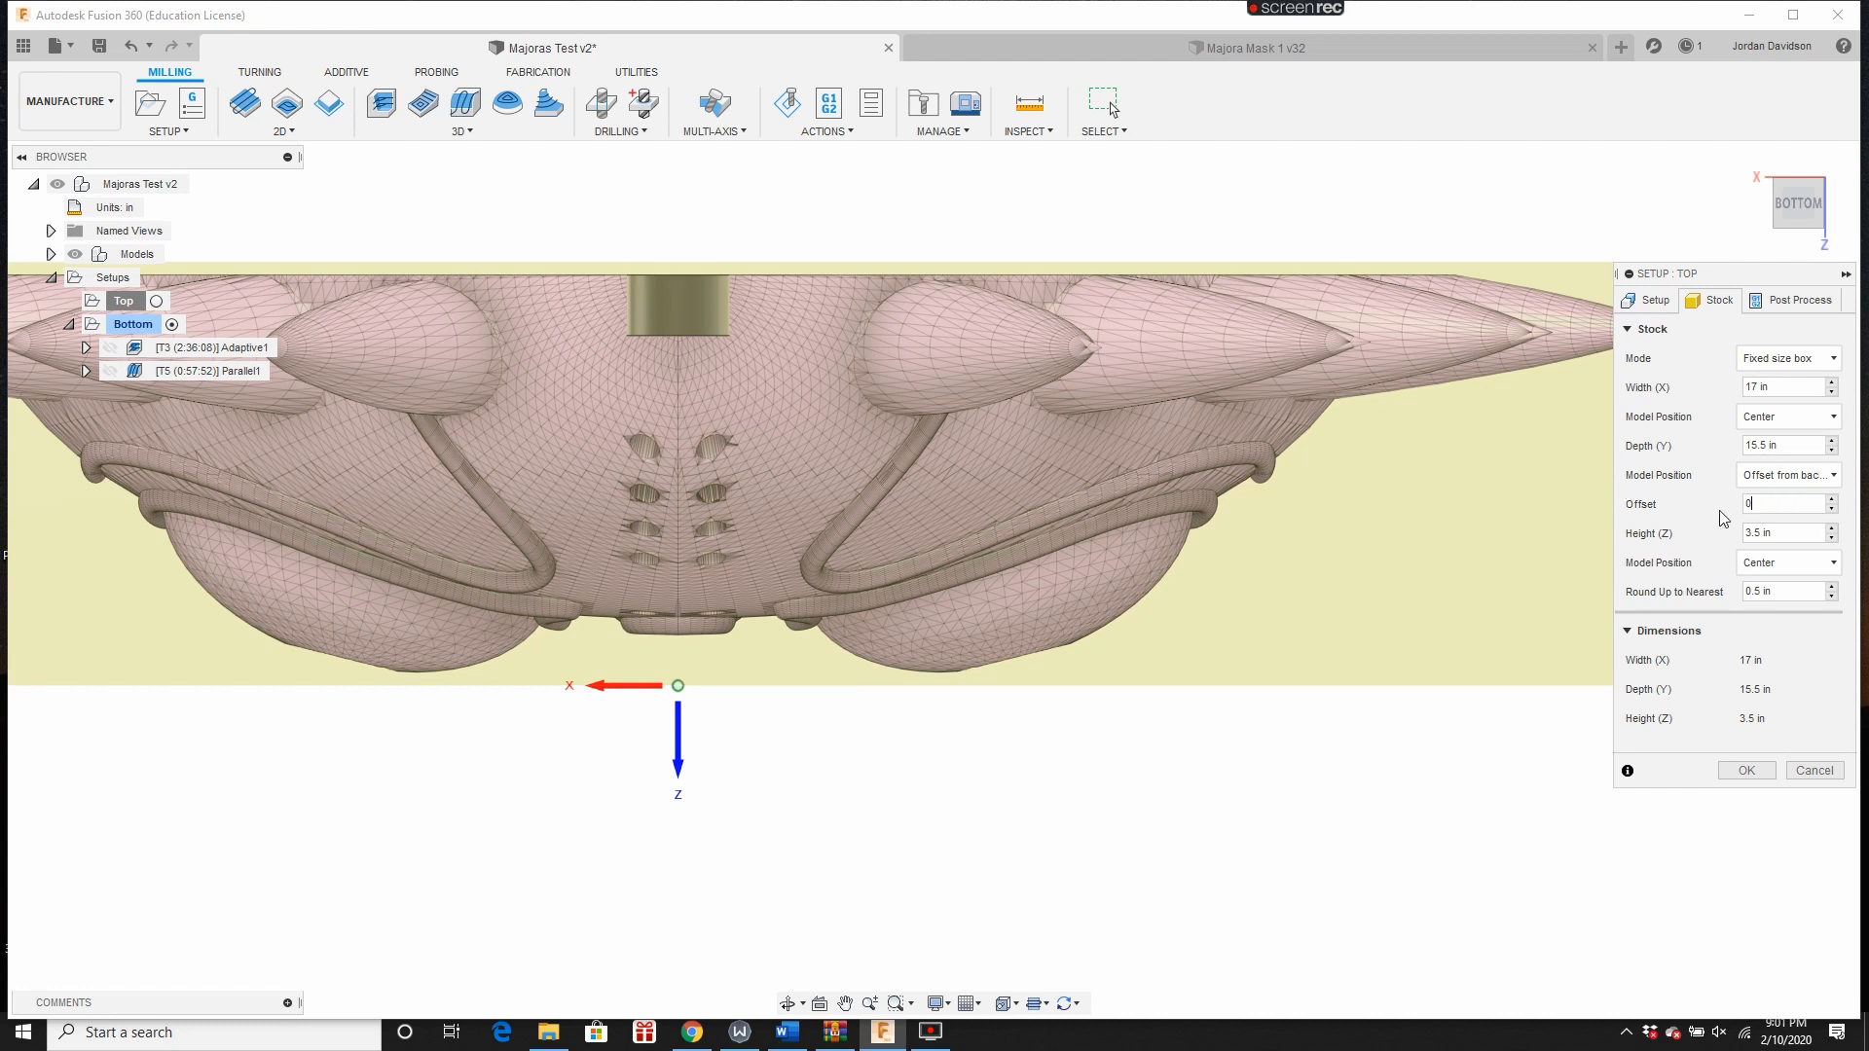
left_click(1788, 562)
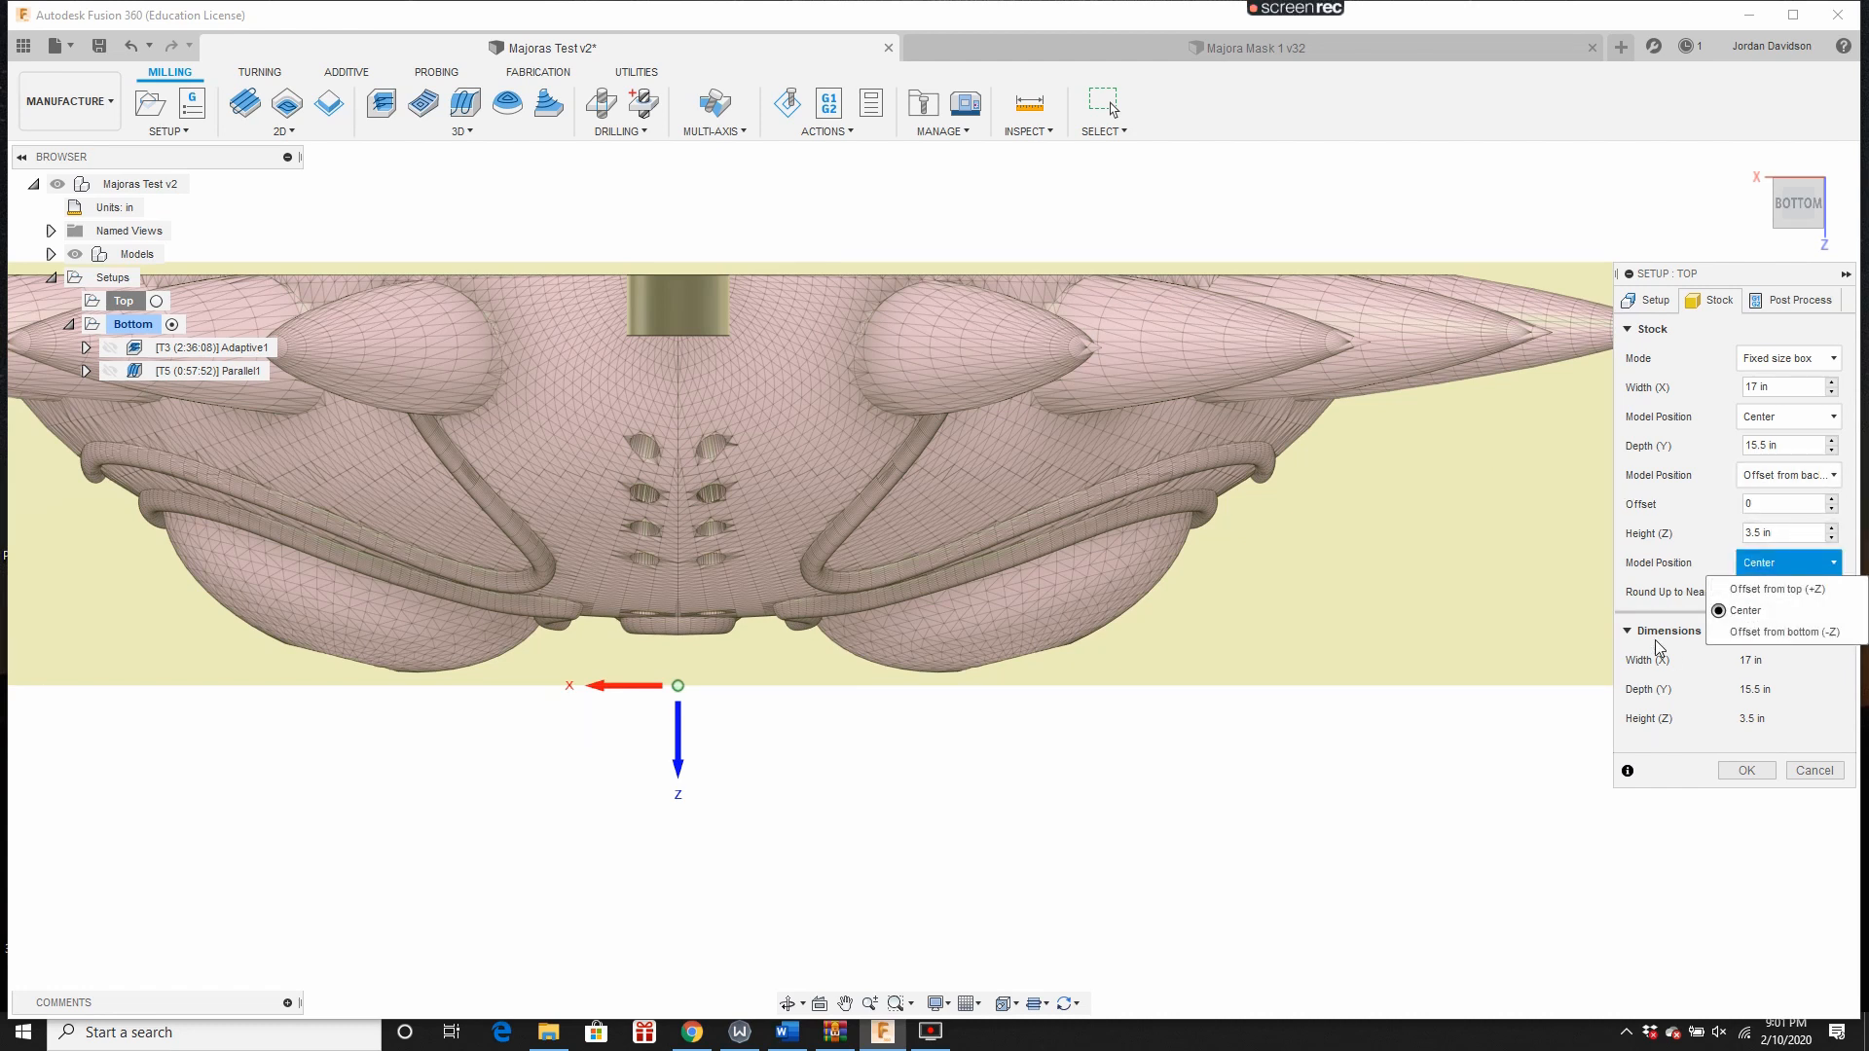
left_click(1784, 631)
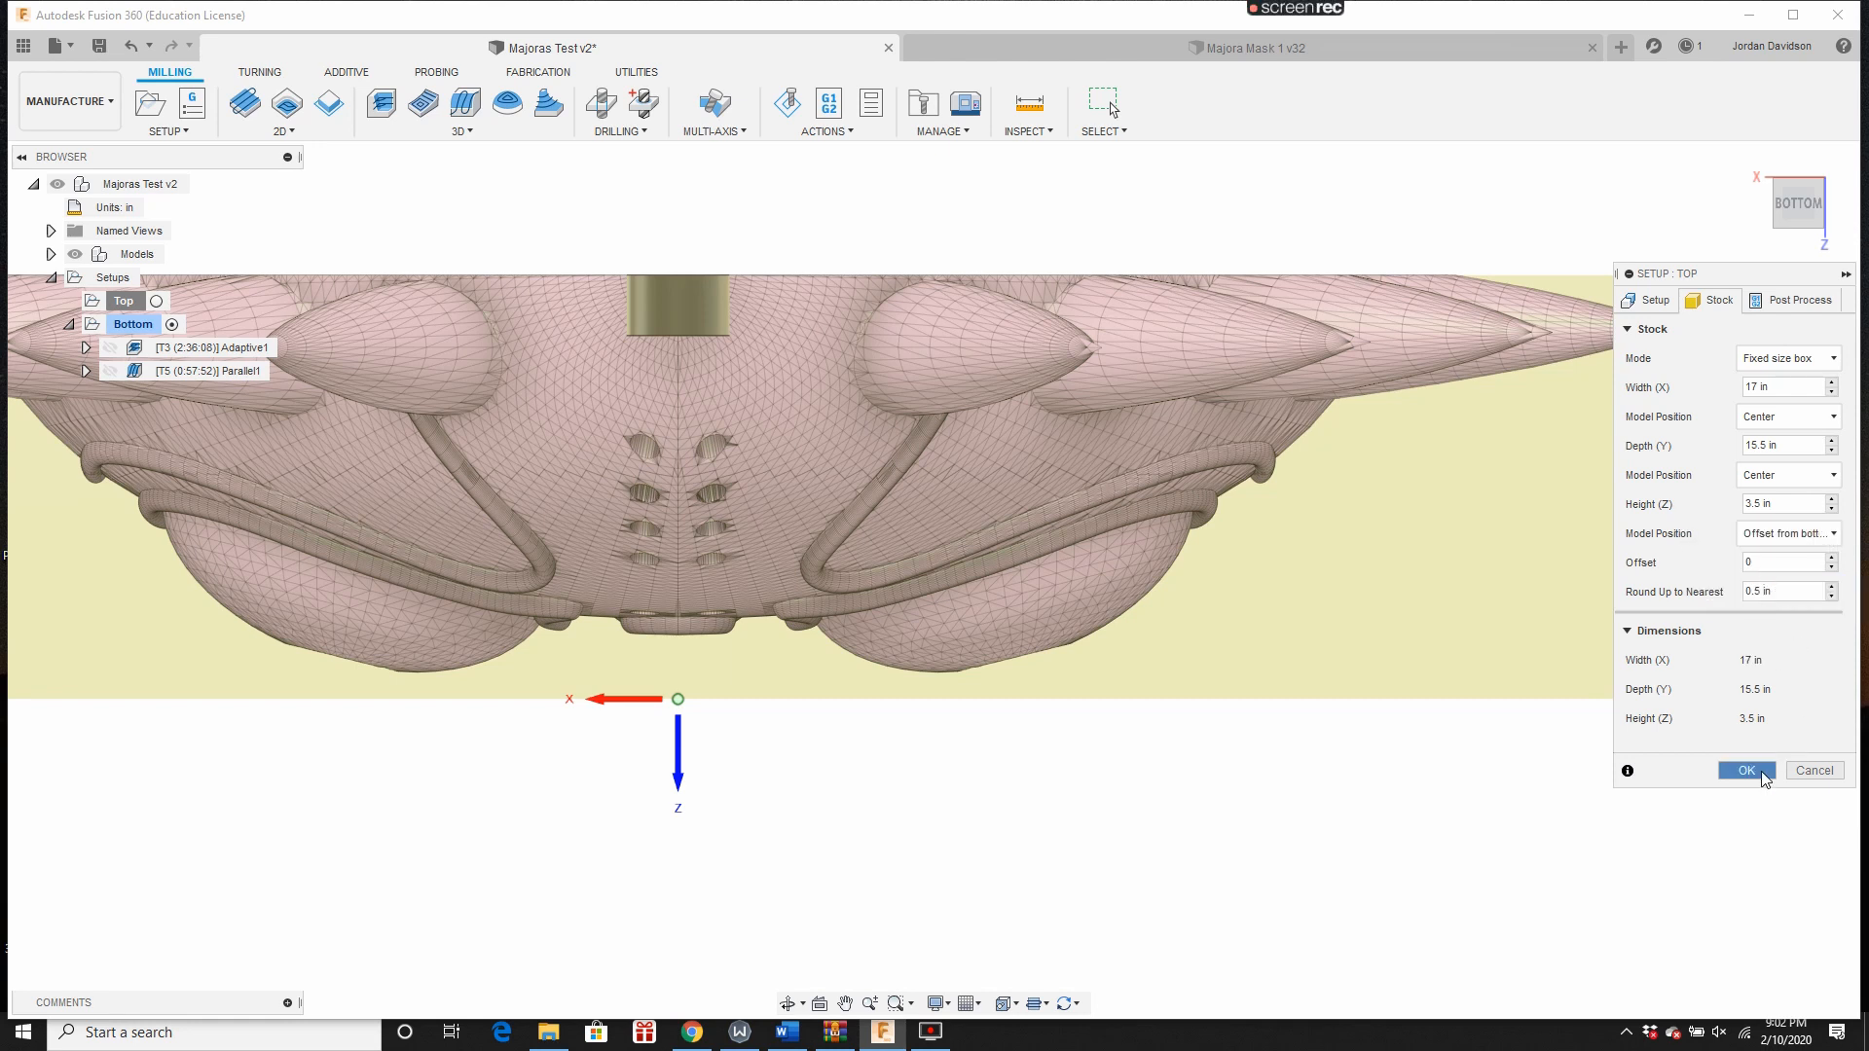
left_click(1747, 770)
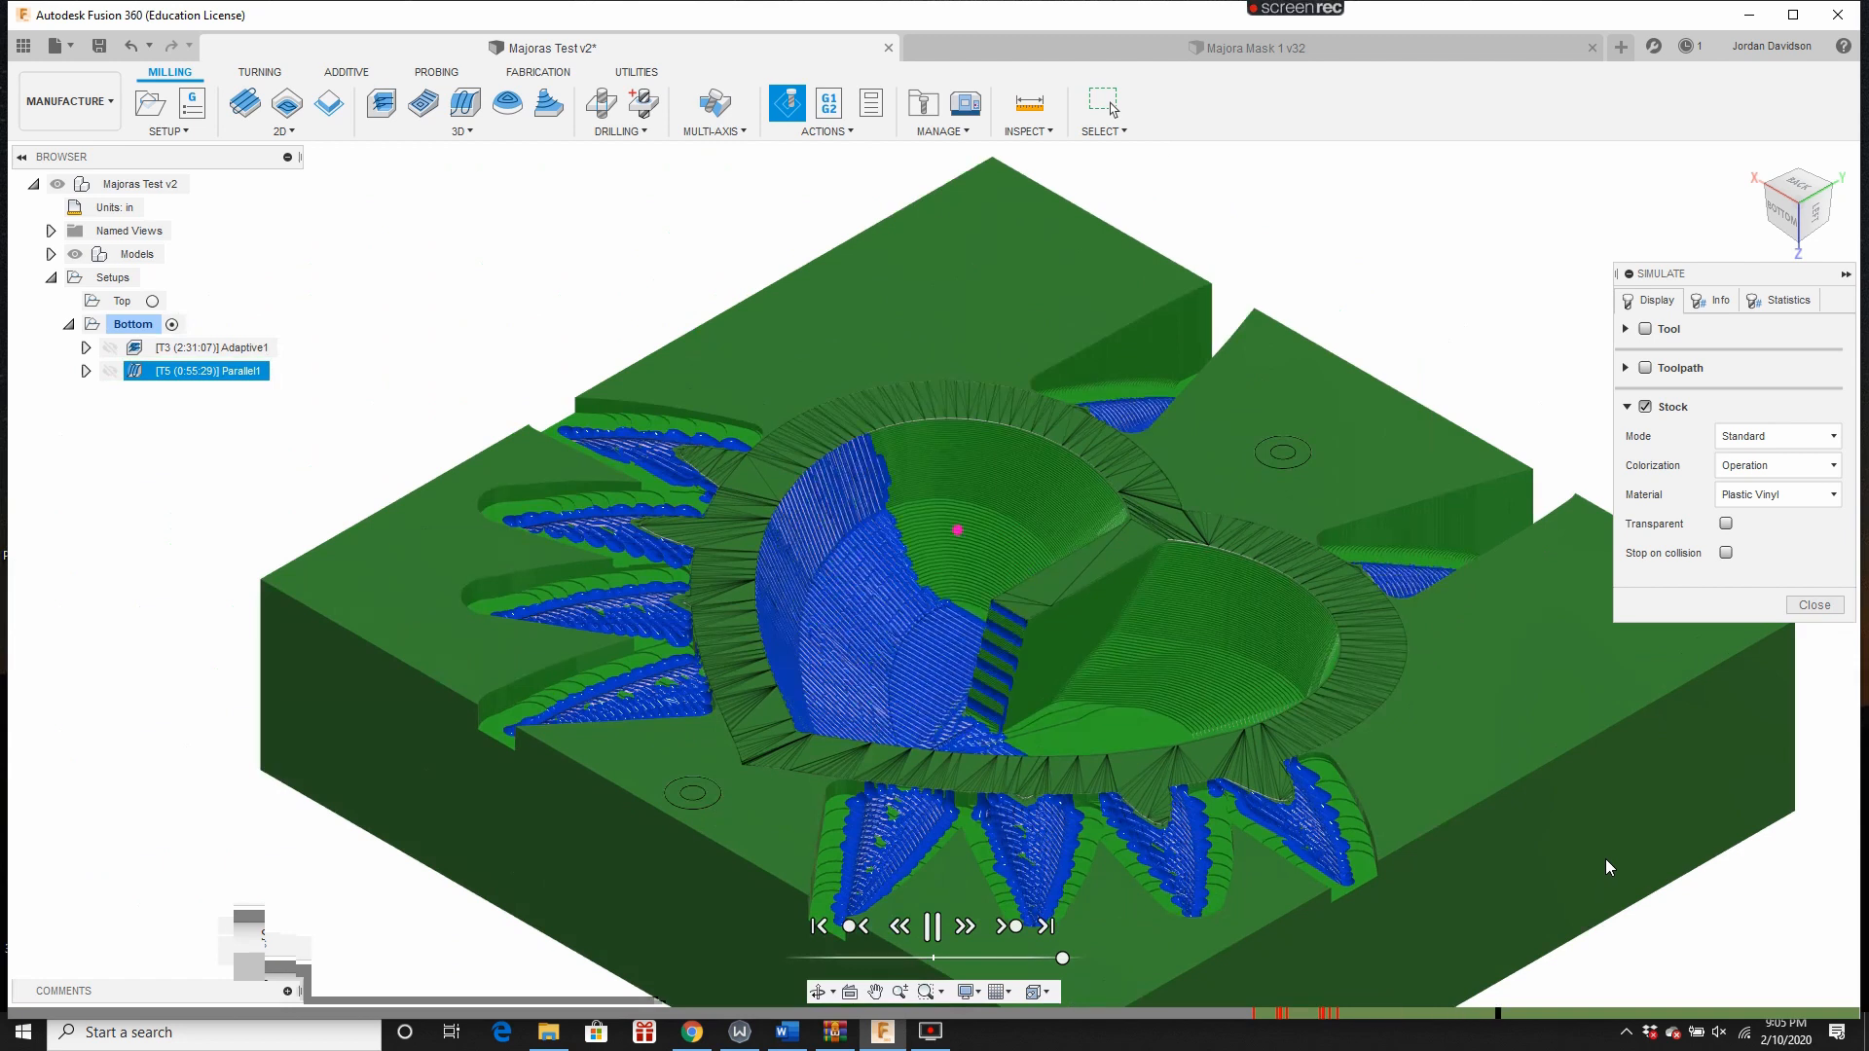
Step: Pause the simulation playback and bring up the Adaptive1 and Top setup context menus
left_click(933, 927)
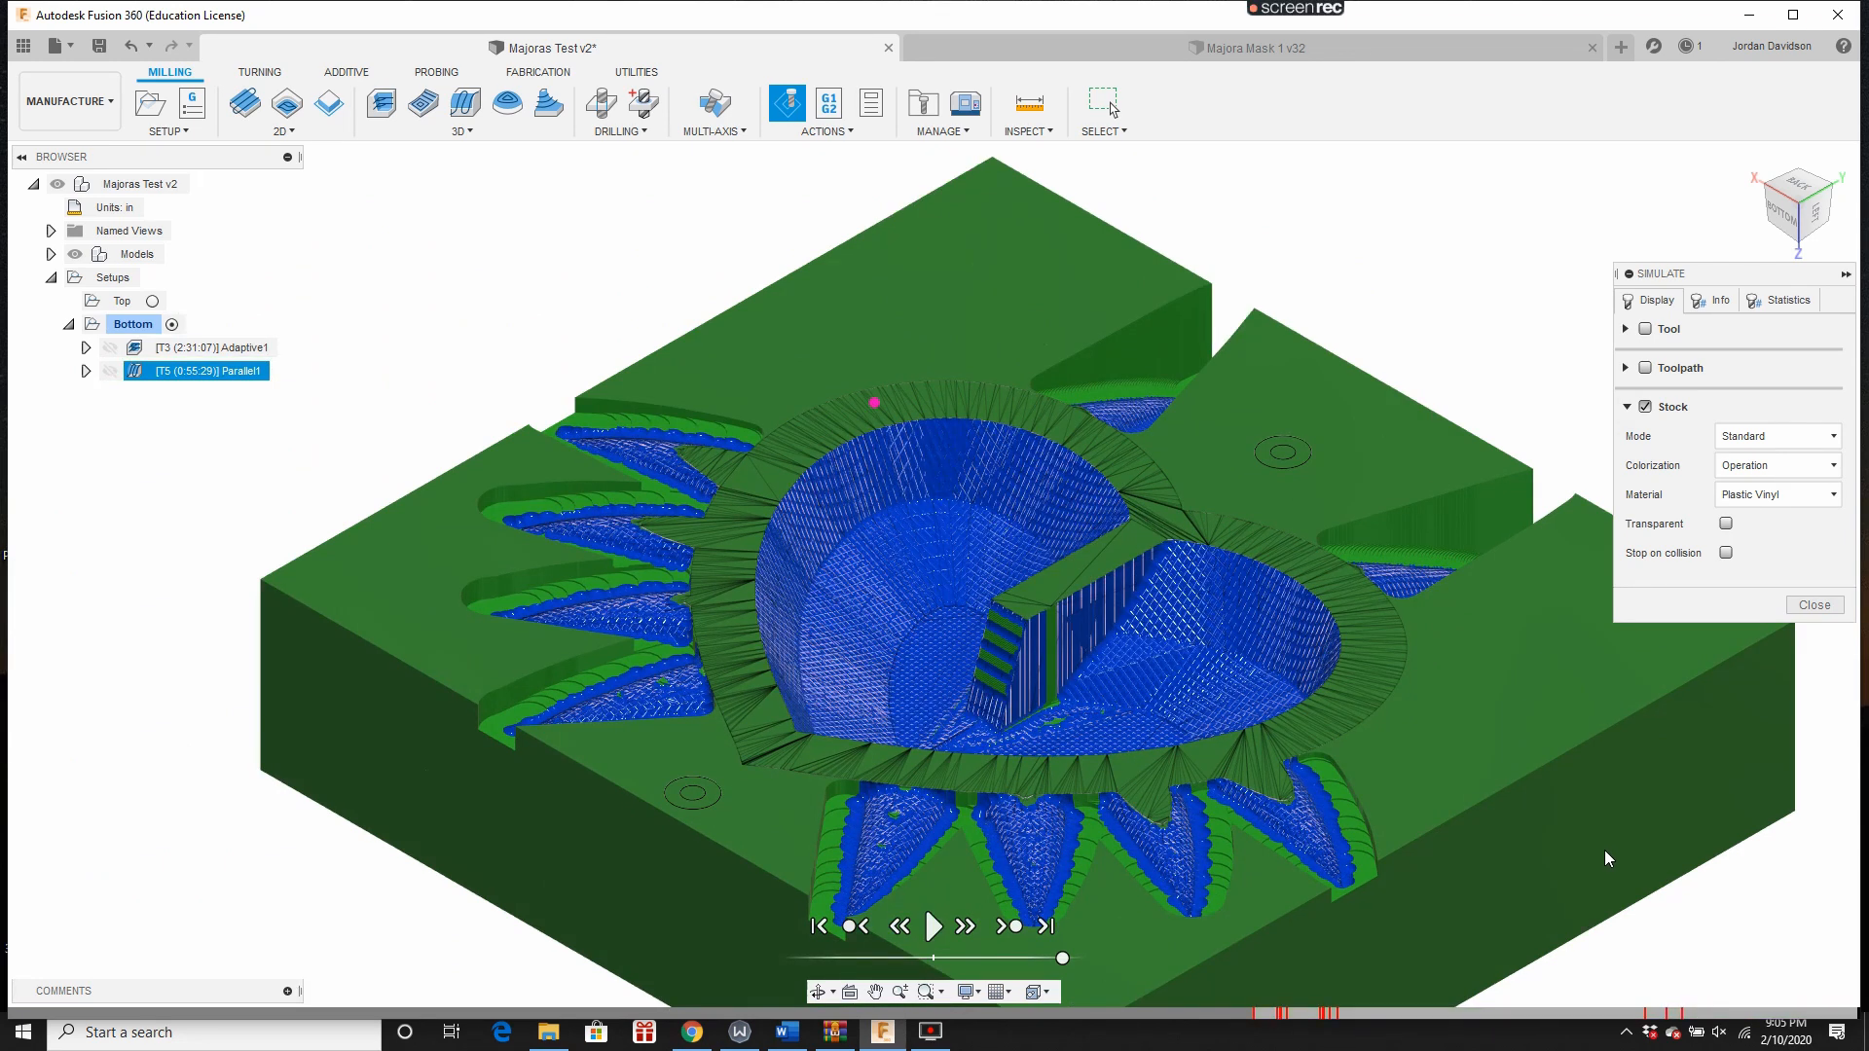
right_click(209, 347)
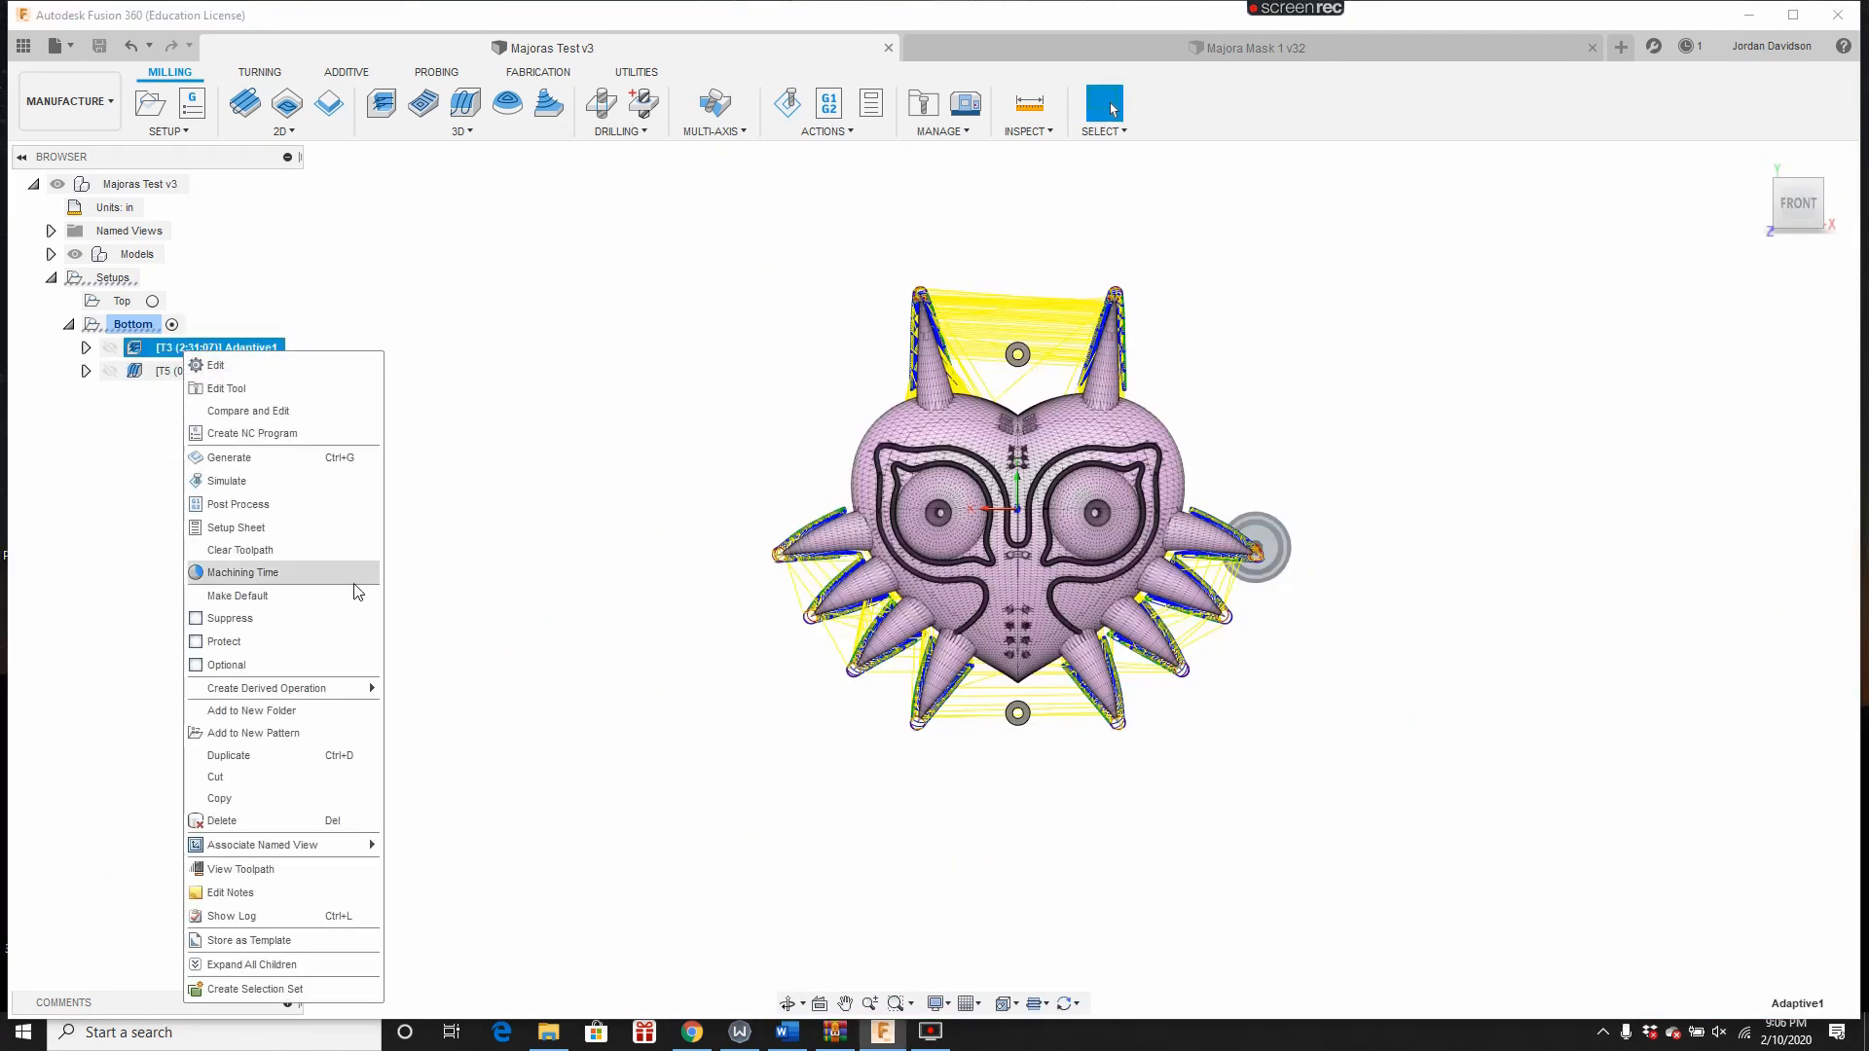
right_click(122, 301)
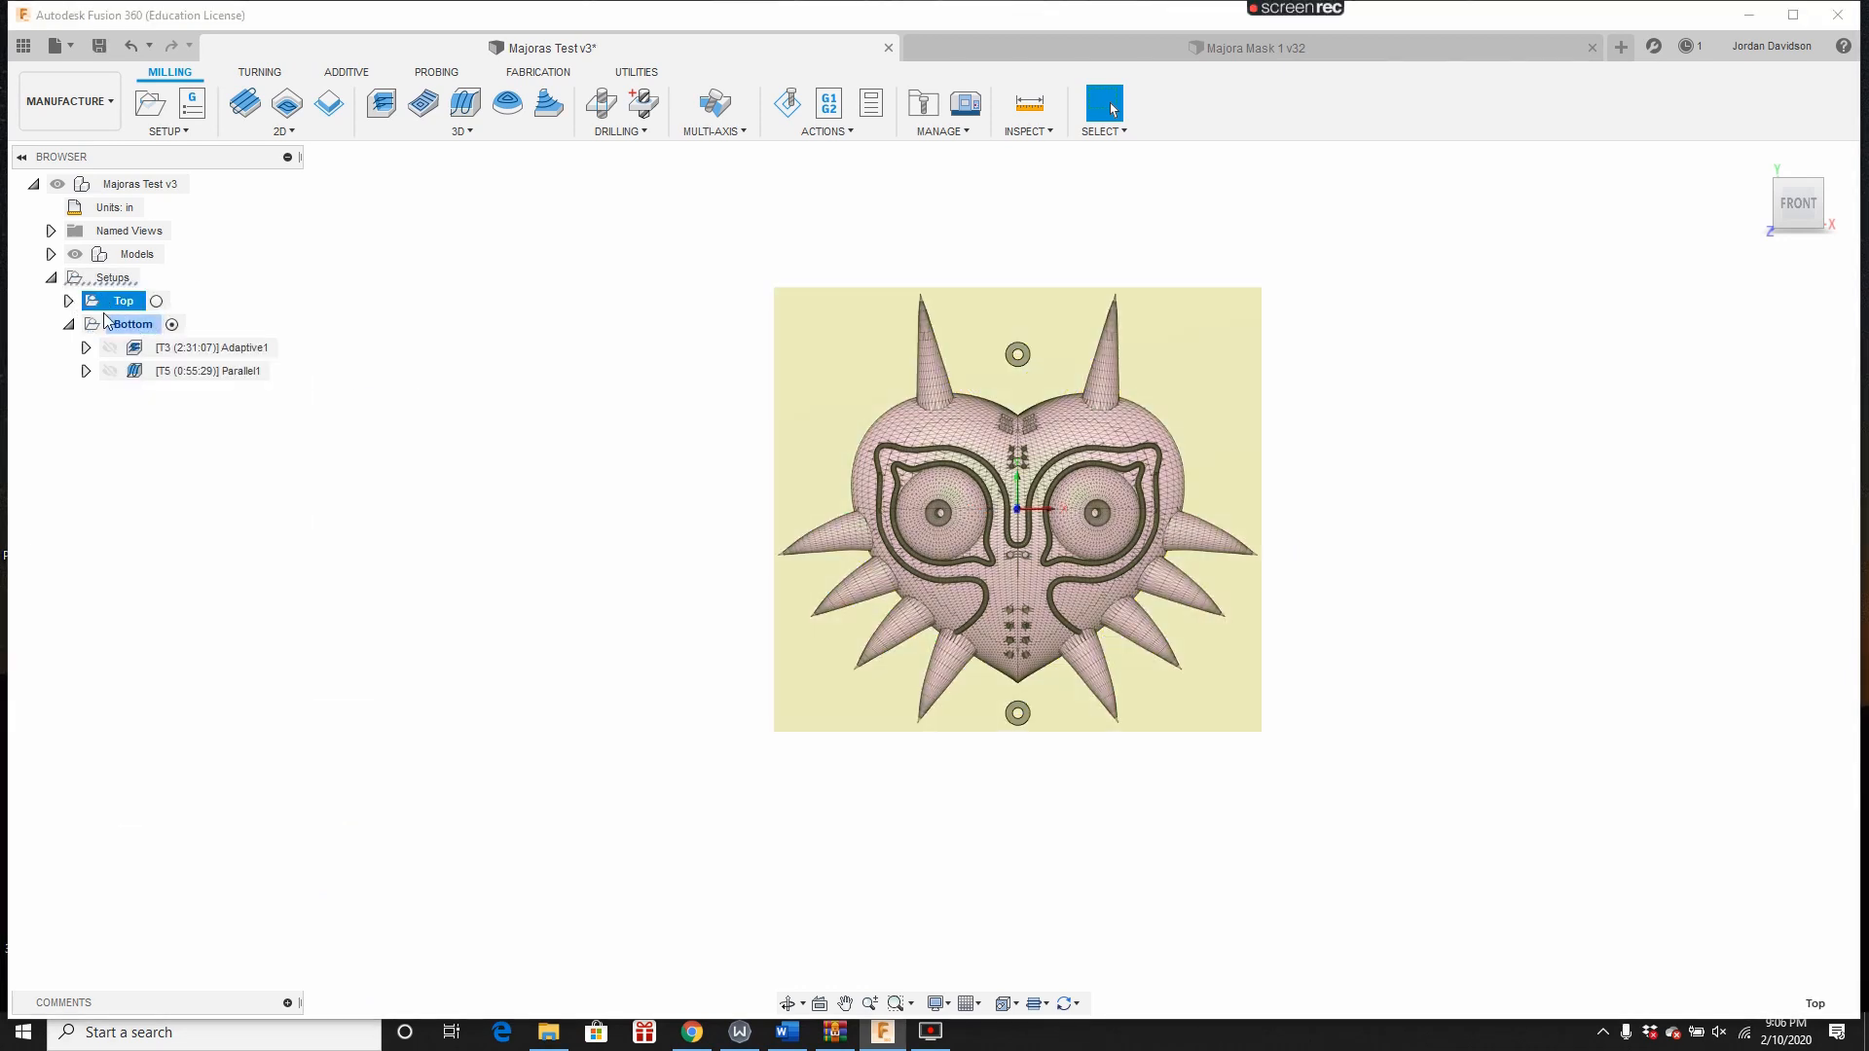
right_click(211, 348)
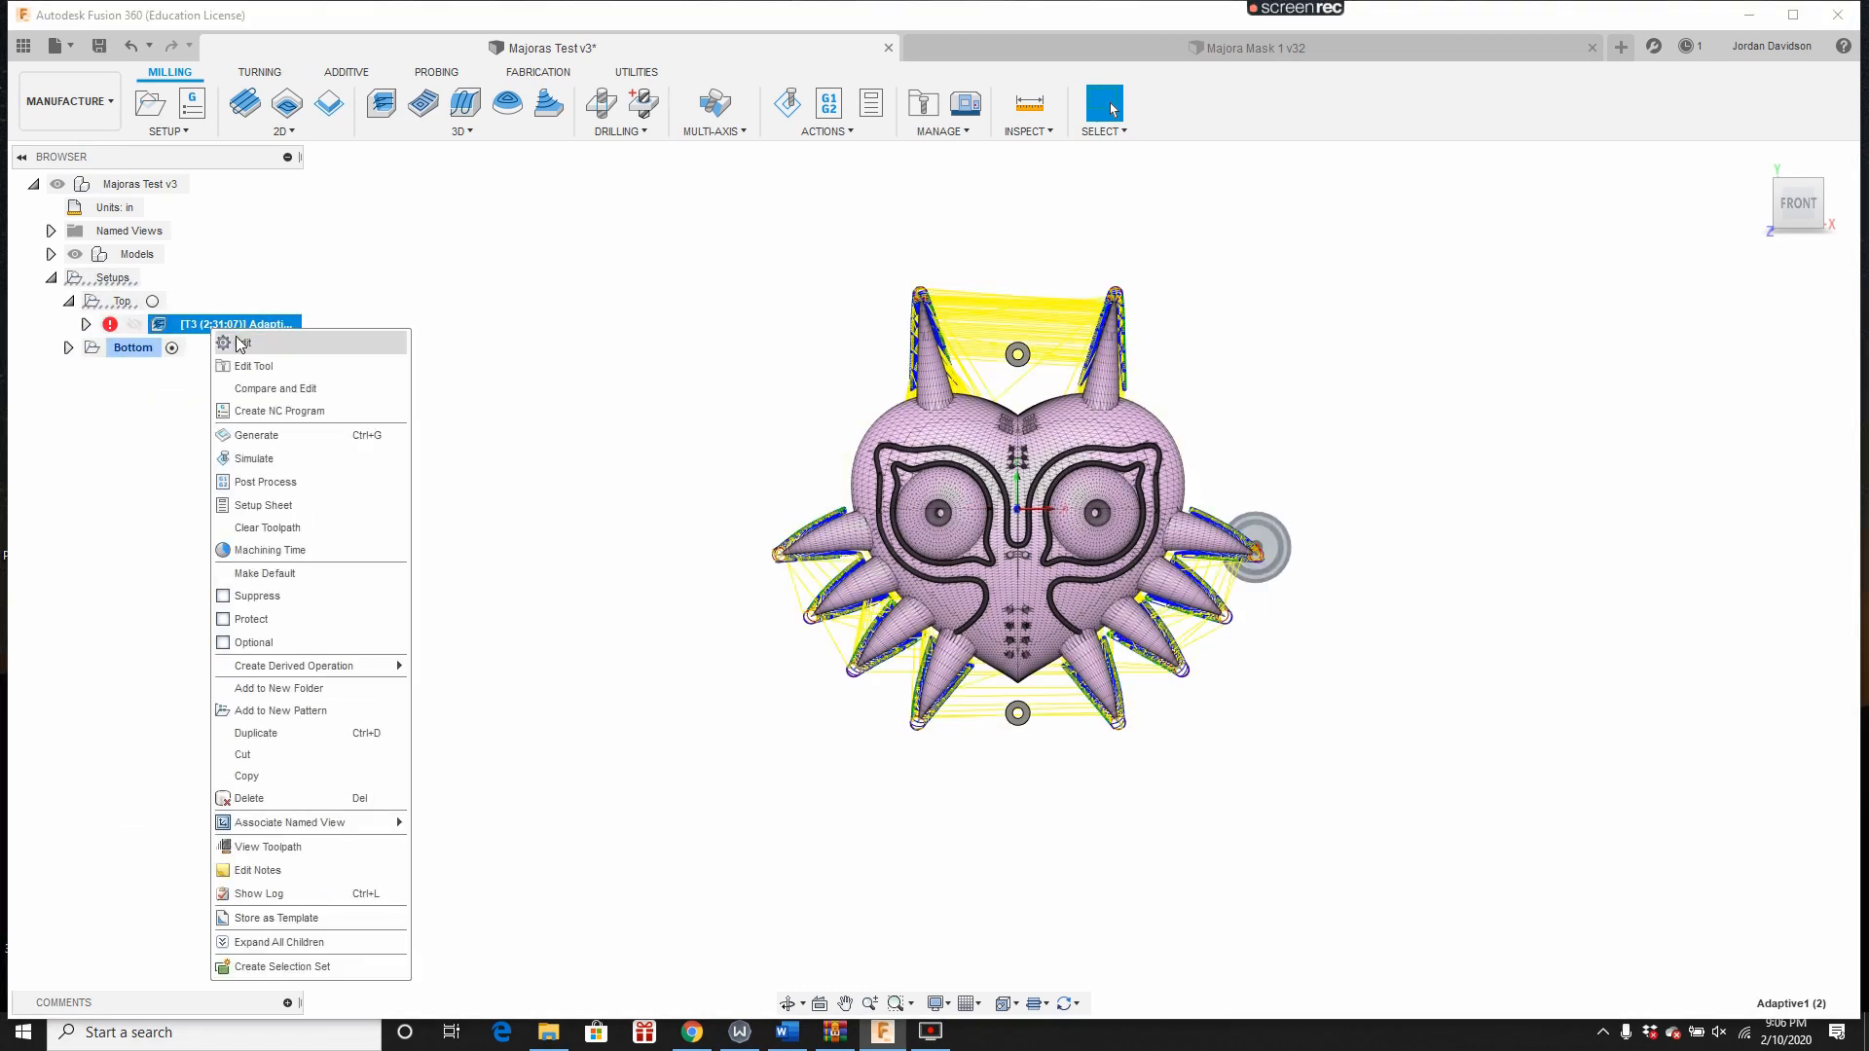
Step: Edit the copied Adaptive1 with bottom height offset 1.1 in and additional offset 1.5
left_click(242, 344)
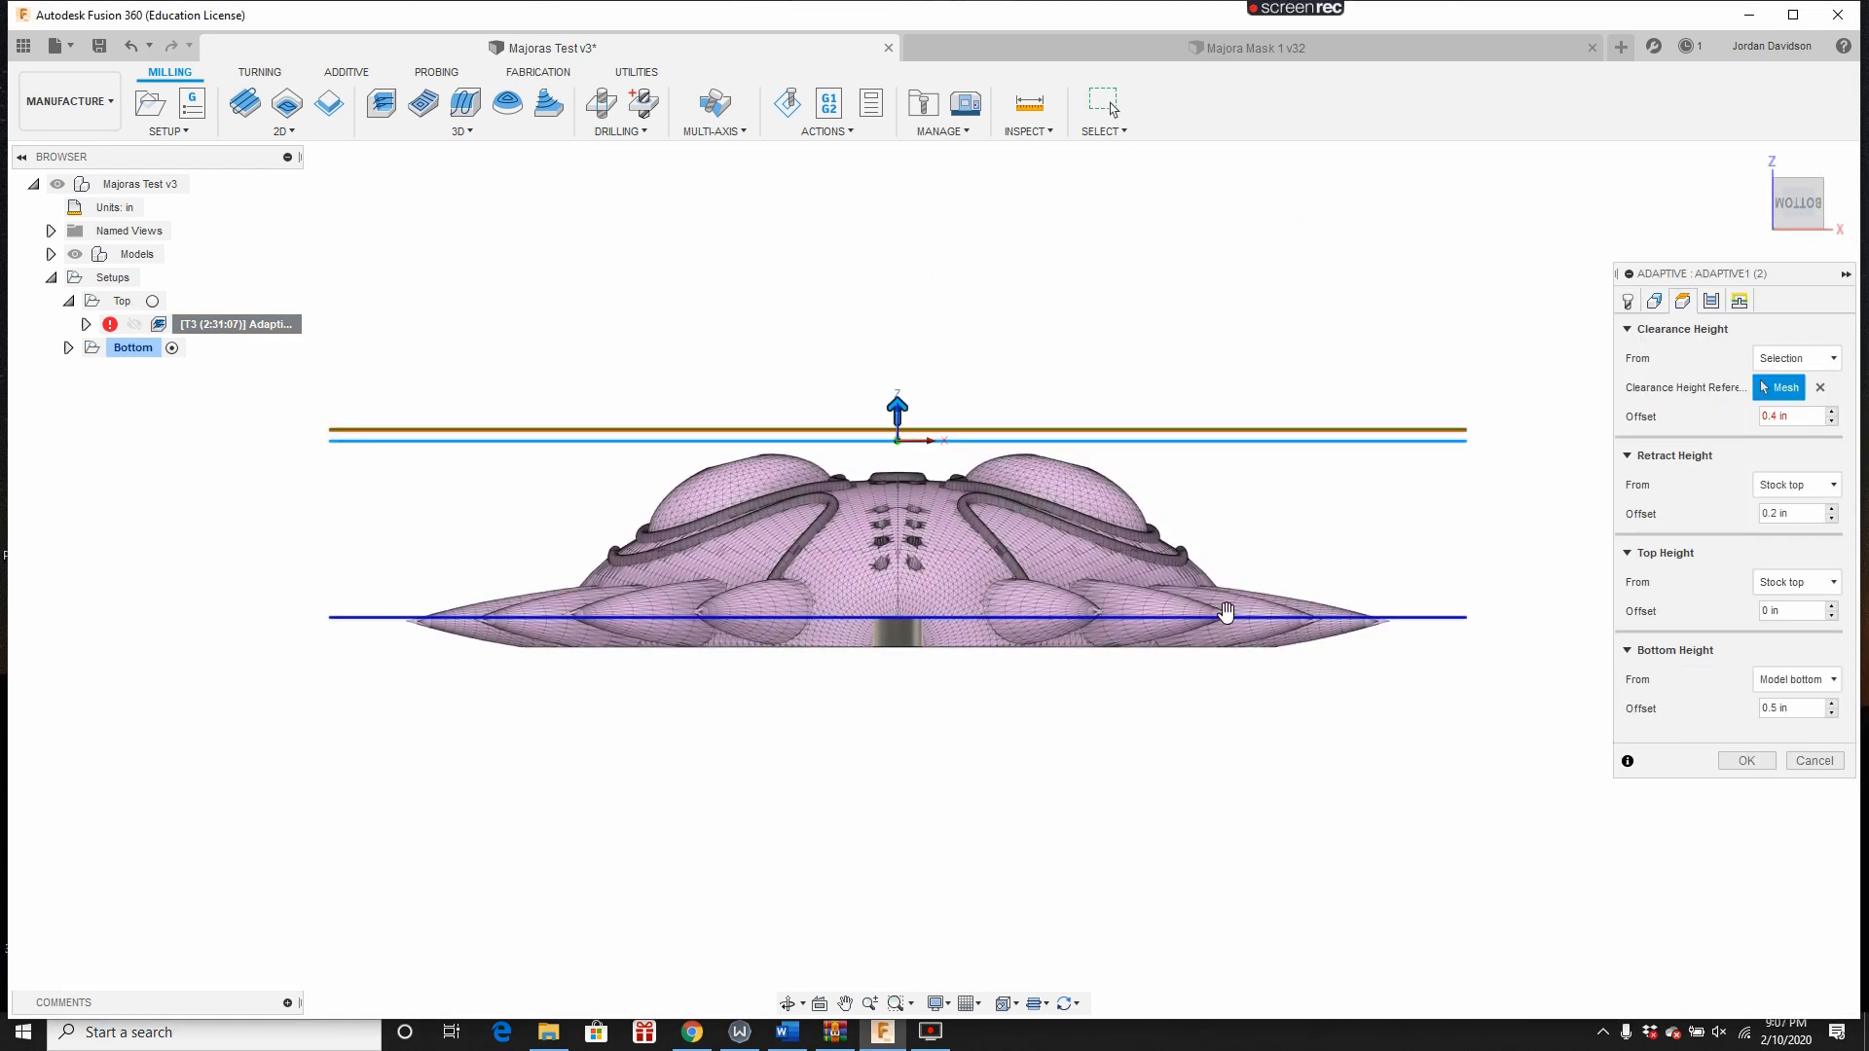
right_click(234, 324)
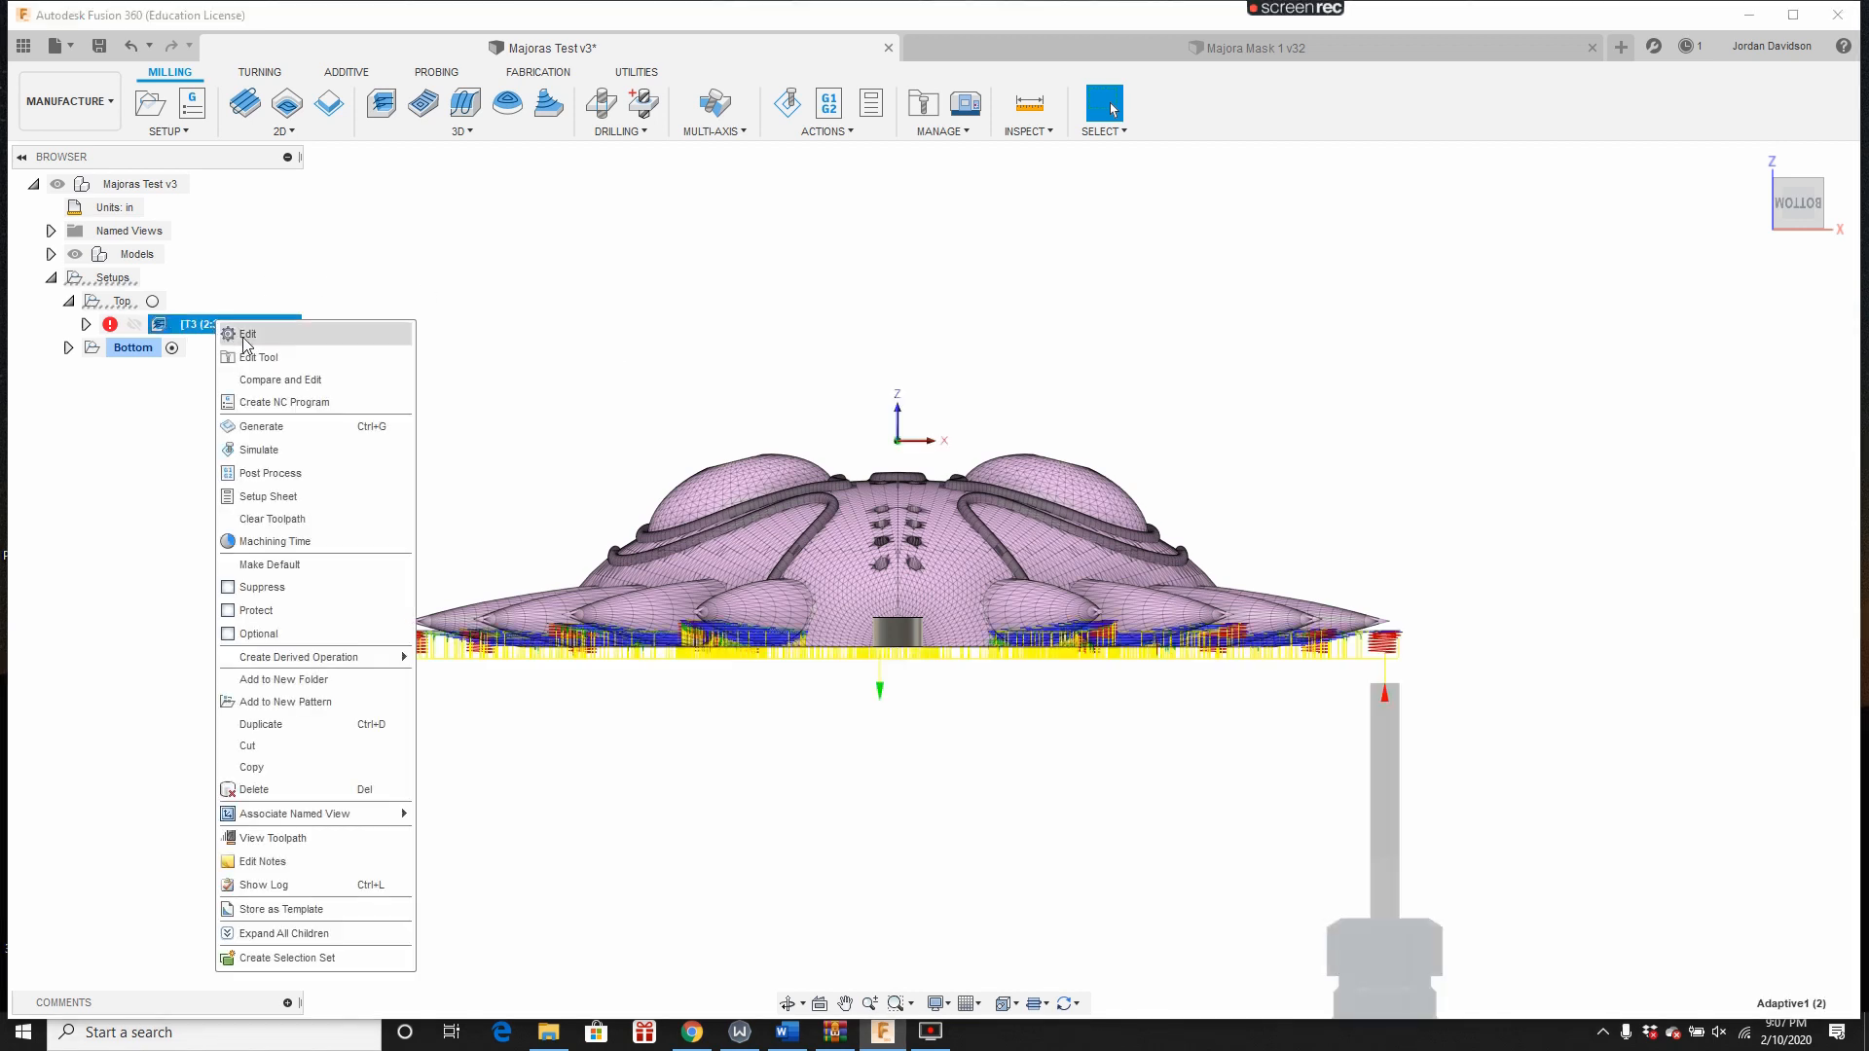
left_click(246, 333)
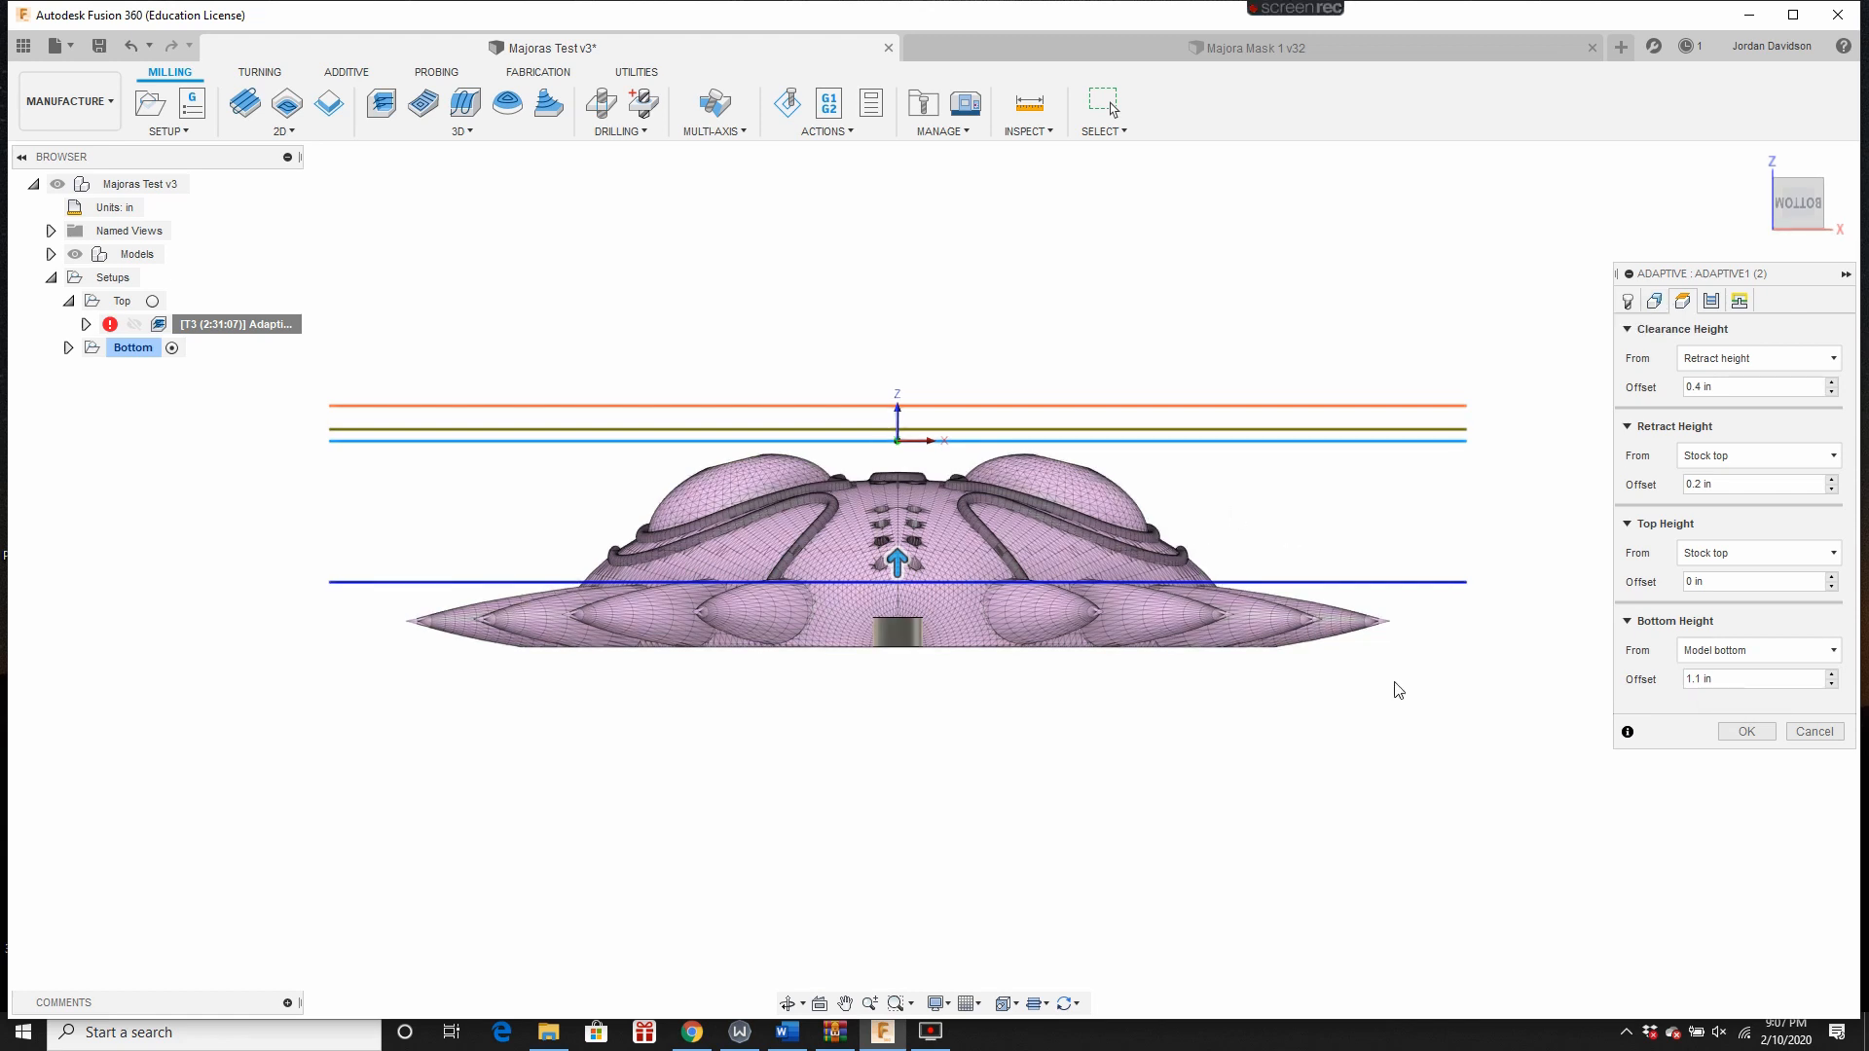
left_click(1654, 300)
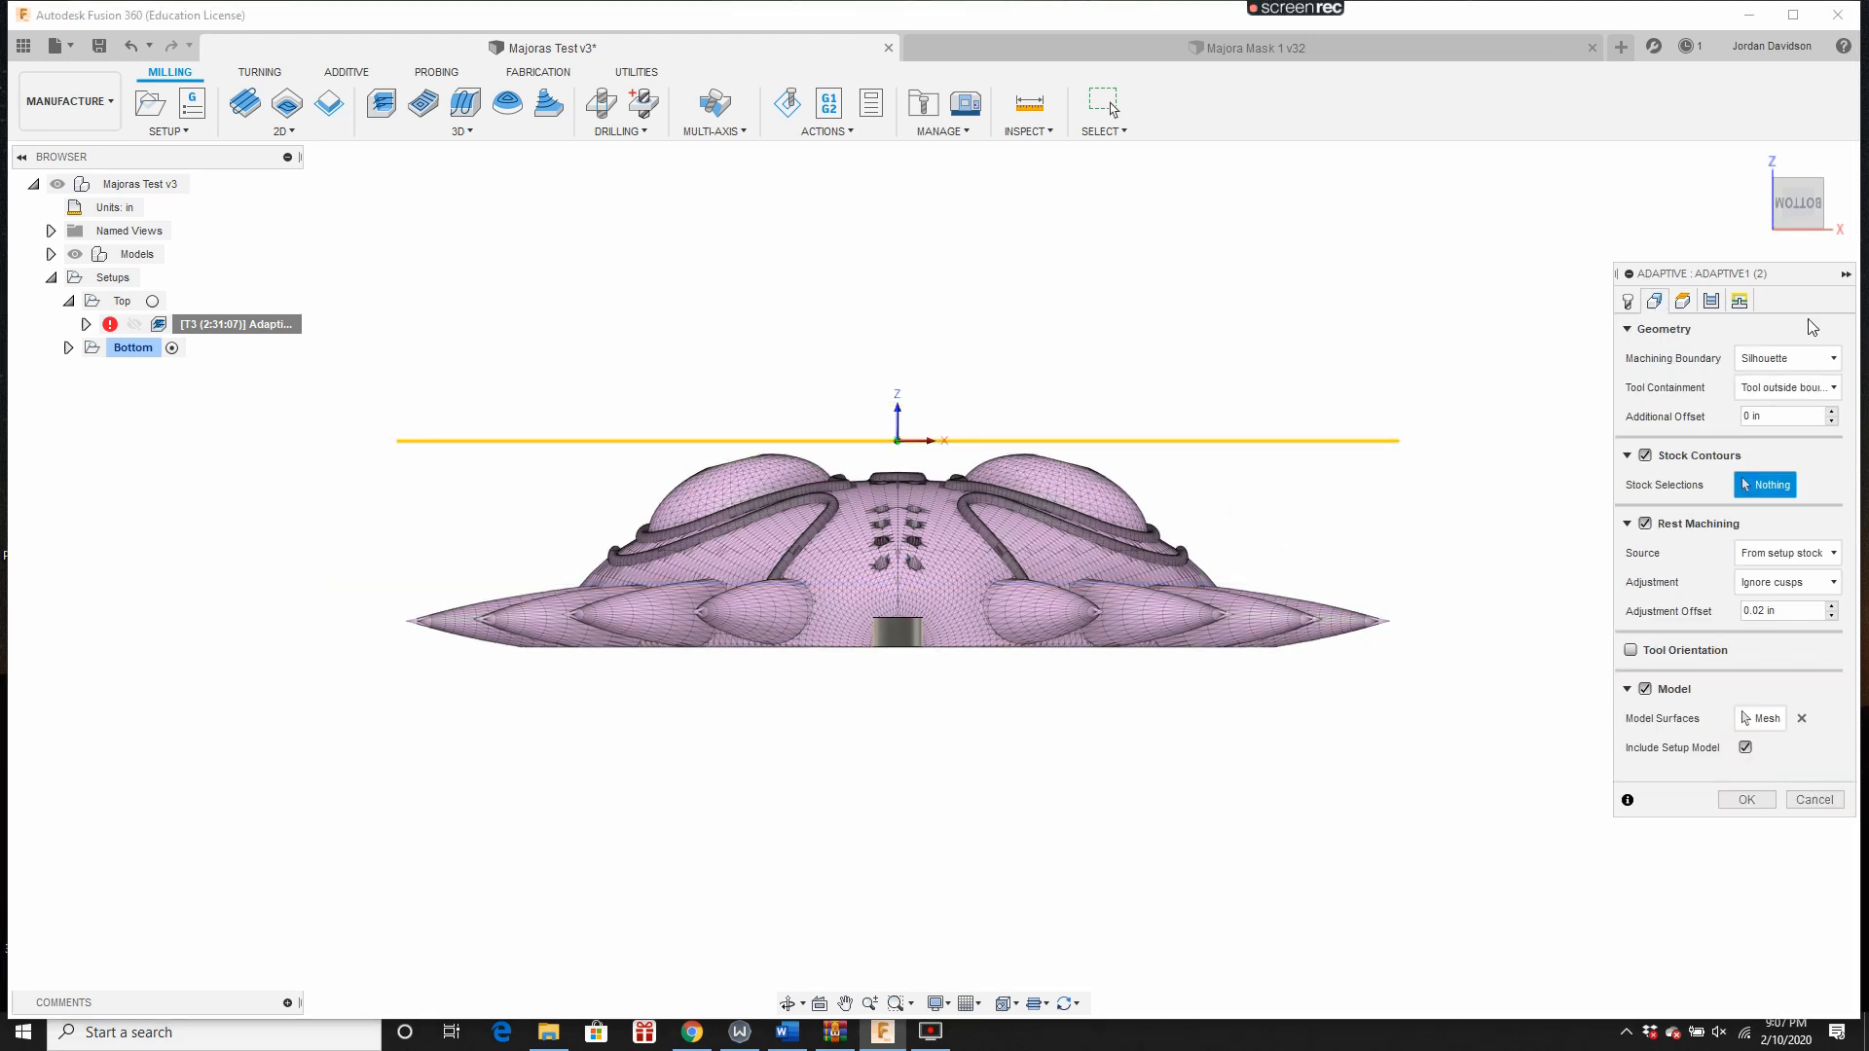
left_click(1782, 415)
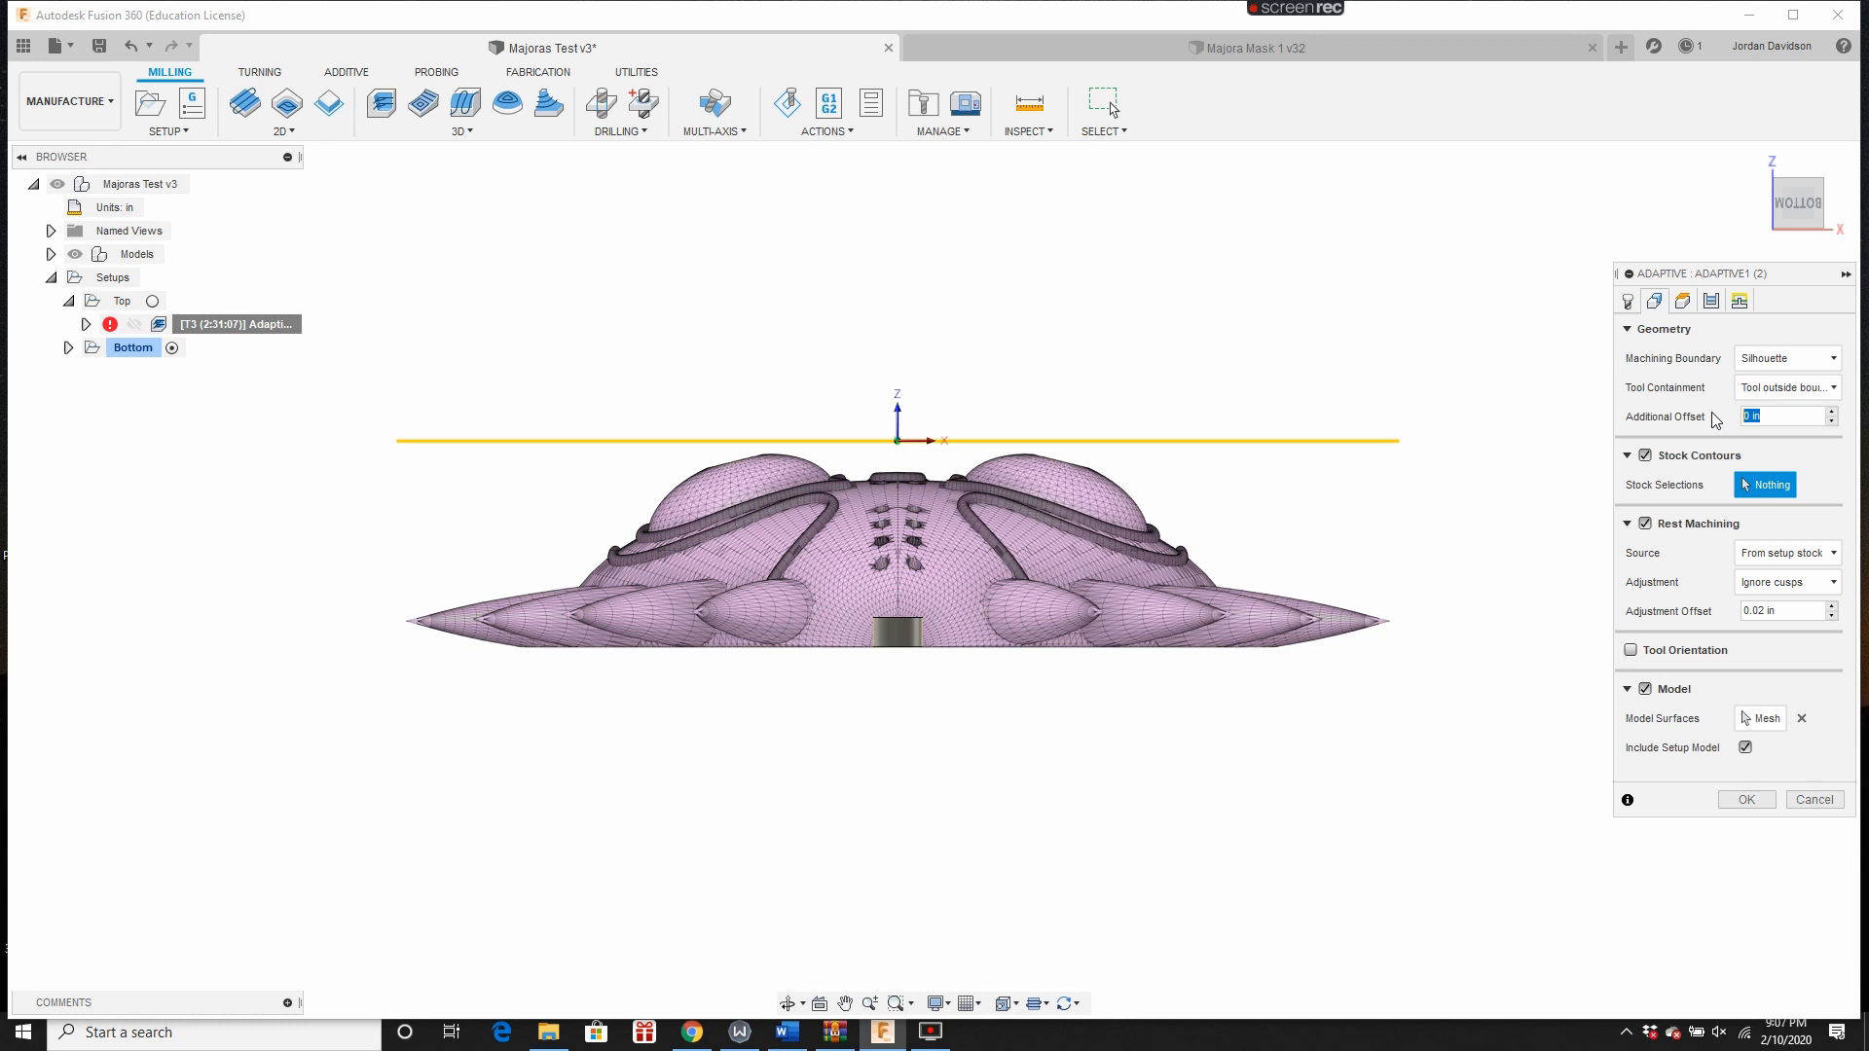
type("1.5")
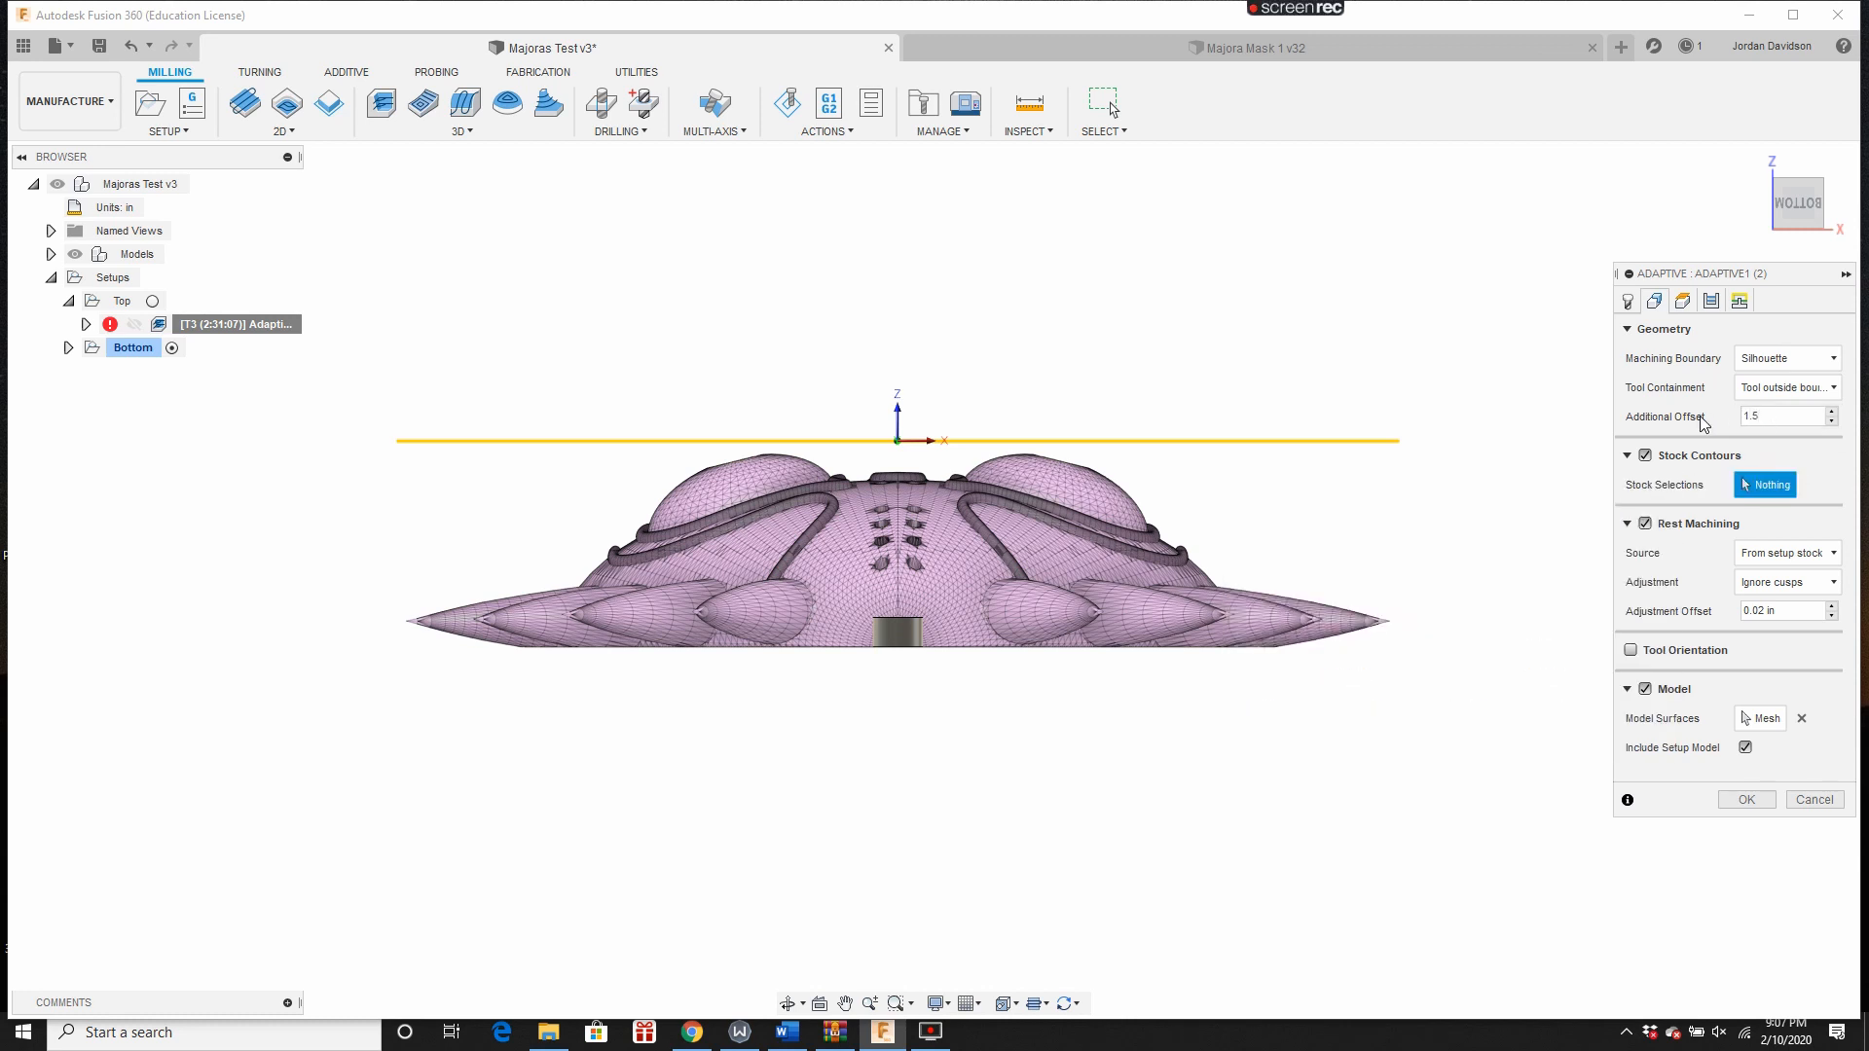
mouse_move(1715, 350)
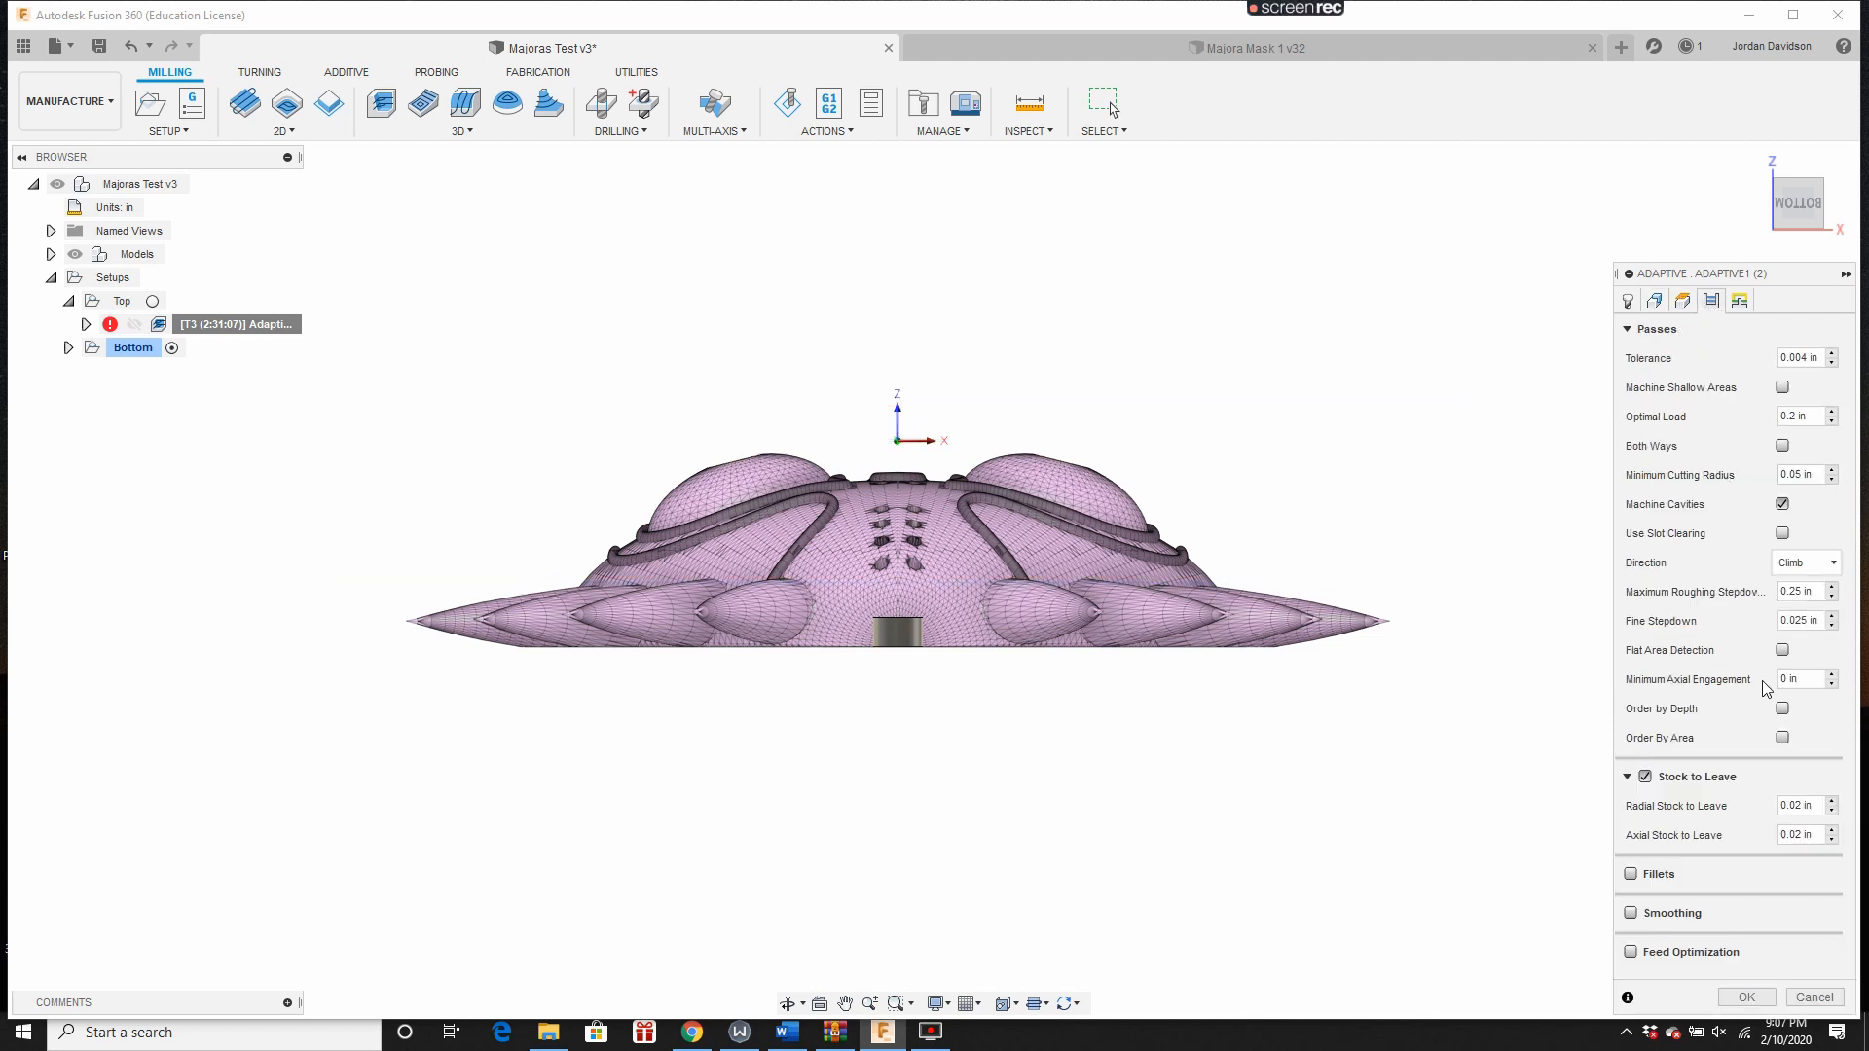
mouse_move(1743, 1011)
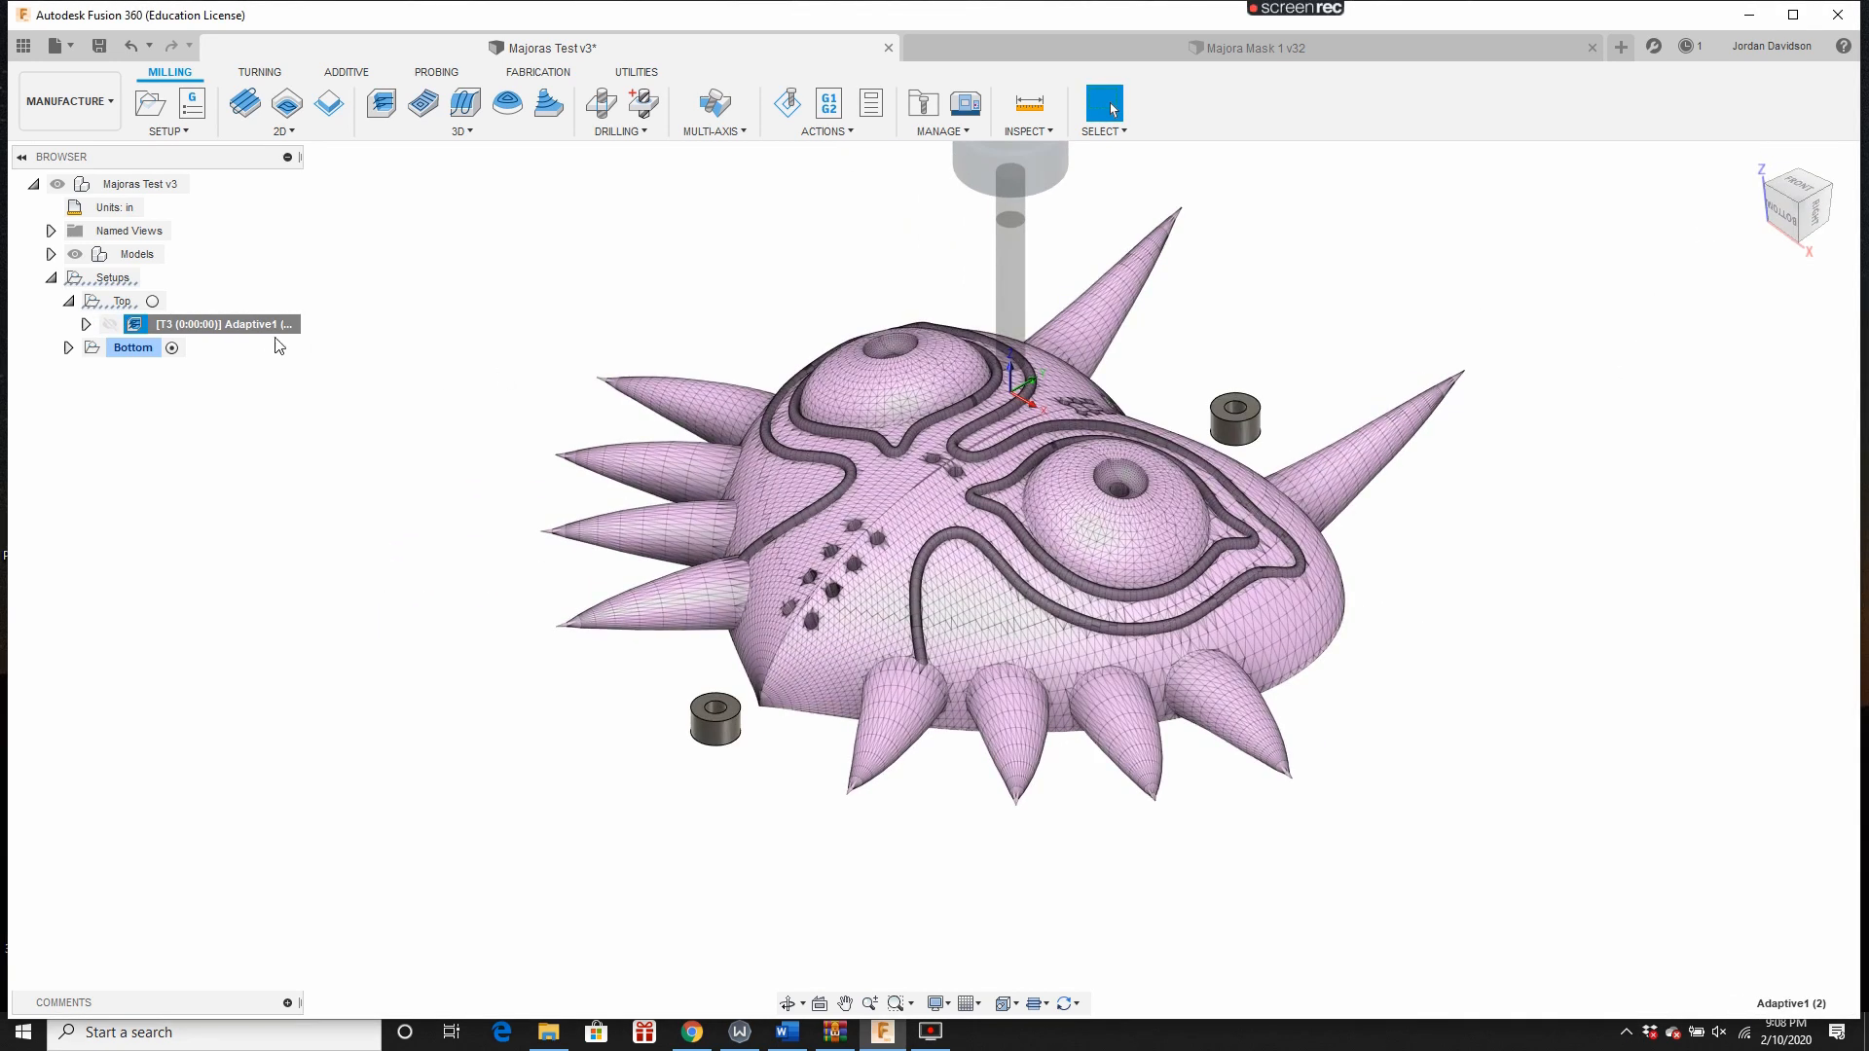
Step: Duplicate and edit Adaptive1, then confirm saving Majoras Test as version 5
right_click(224, 324)
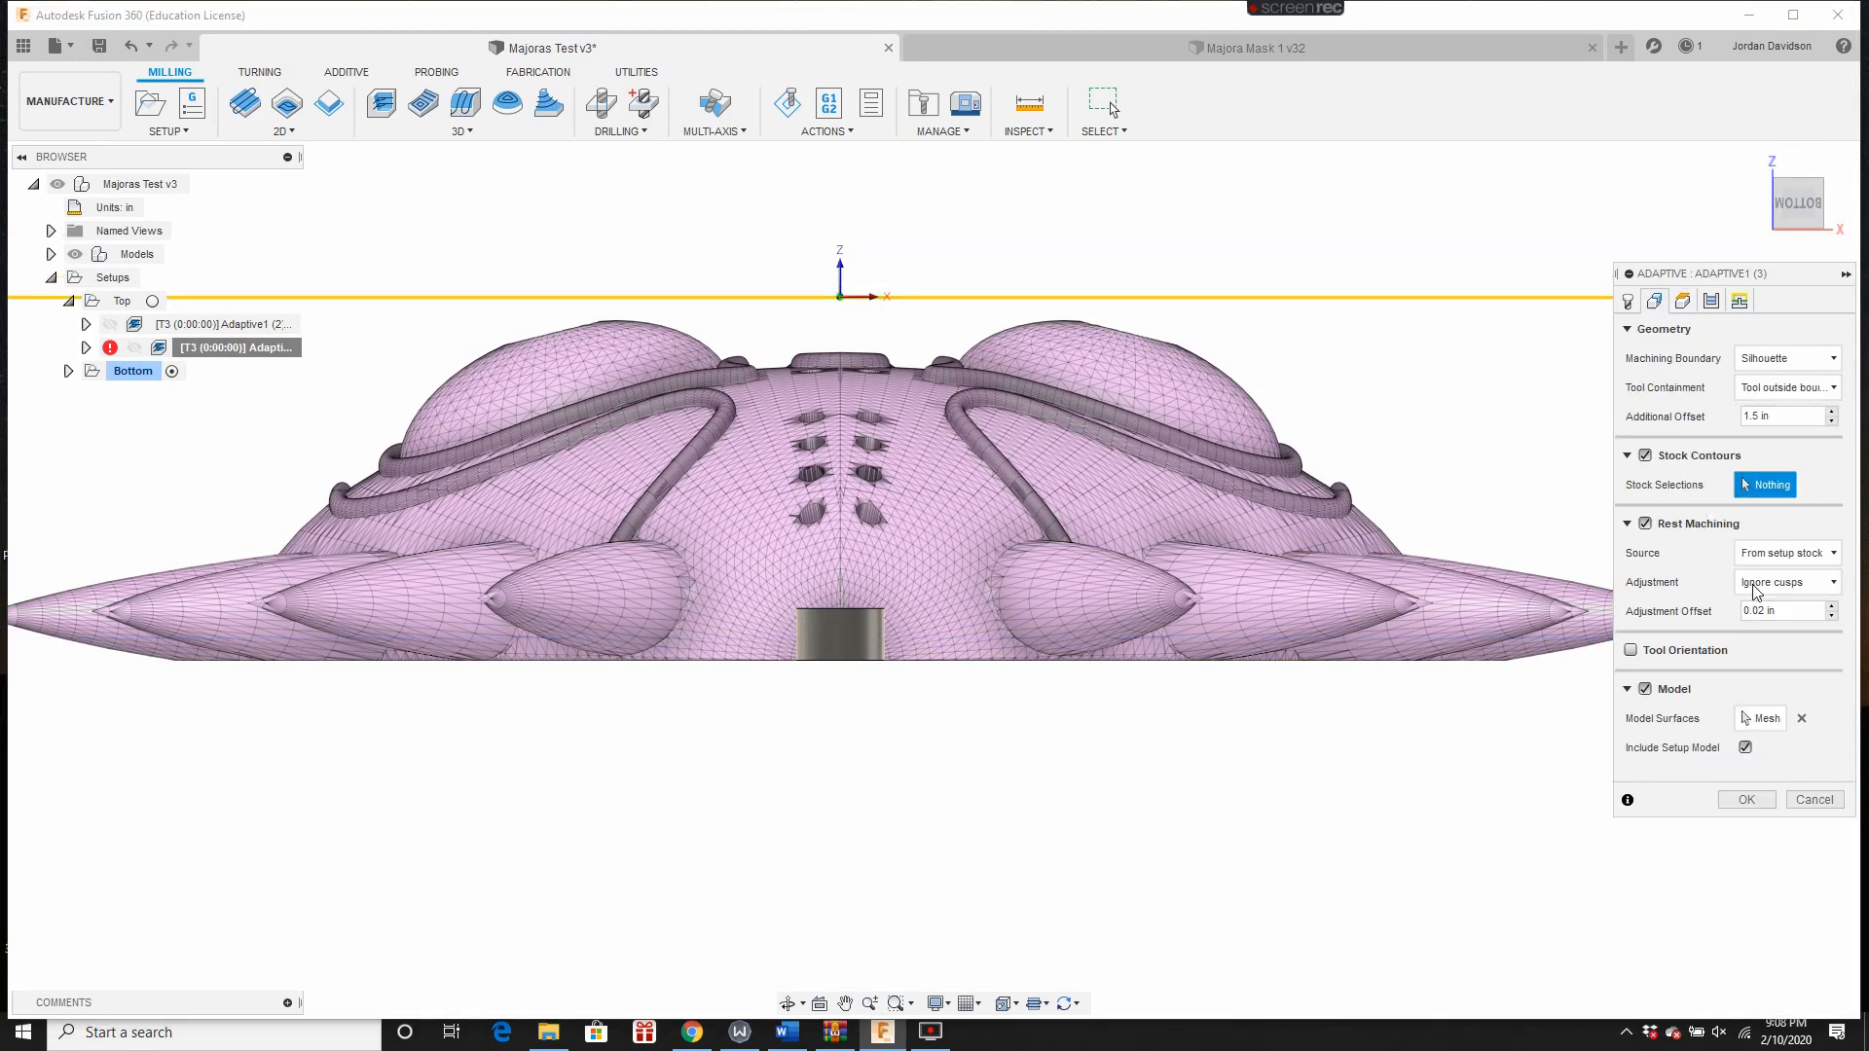
left_click(1779, 417)
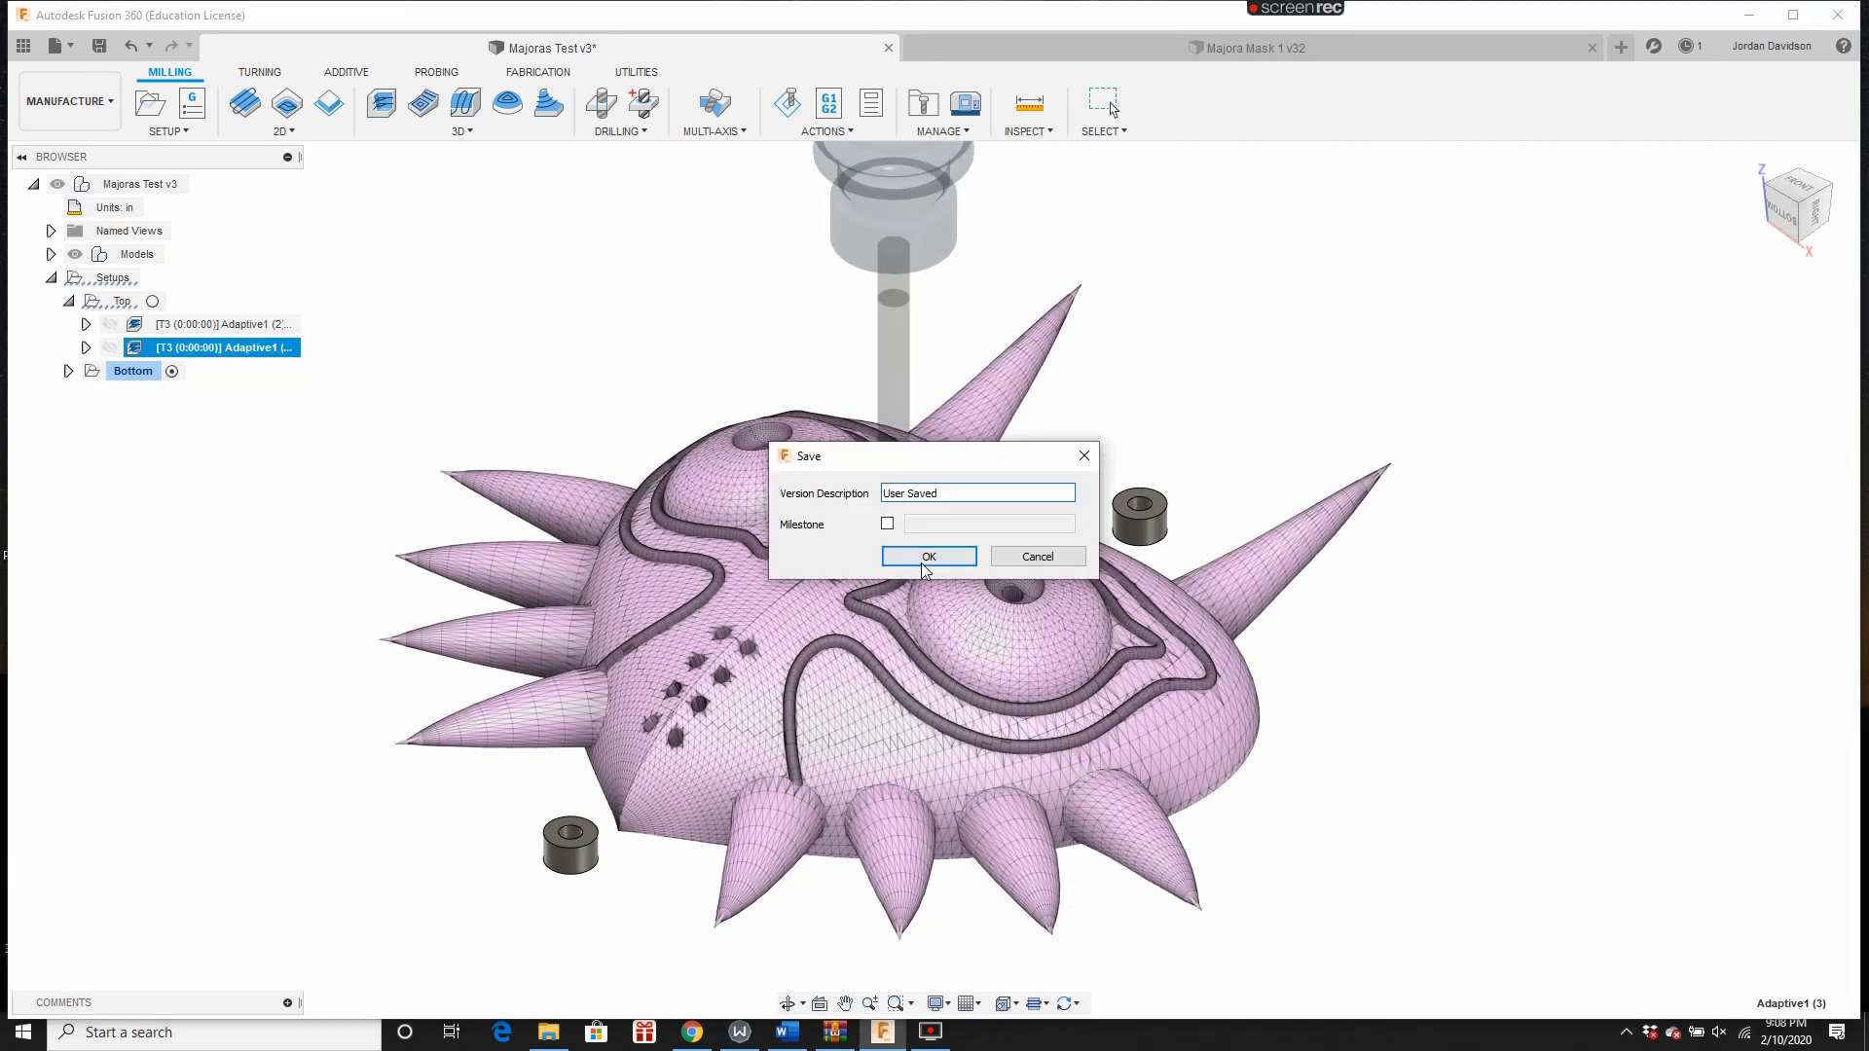
left_click(929, 556)
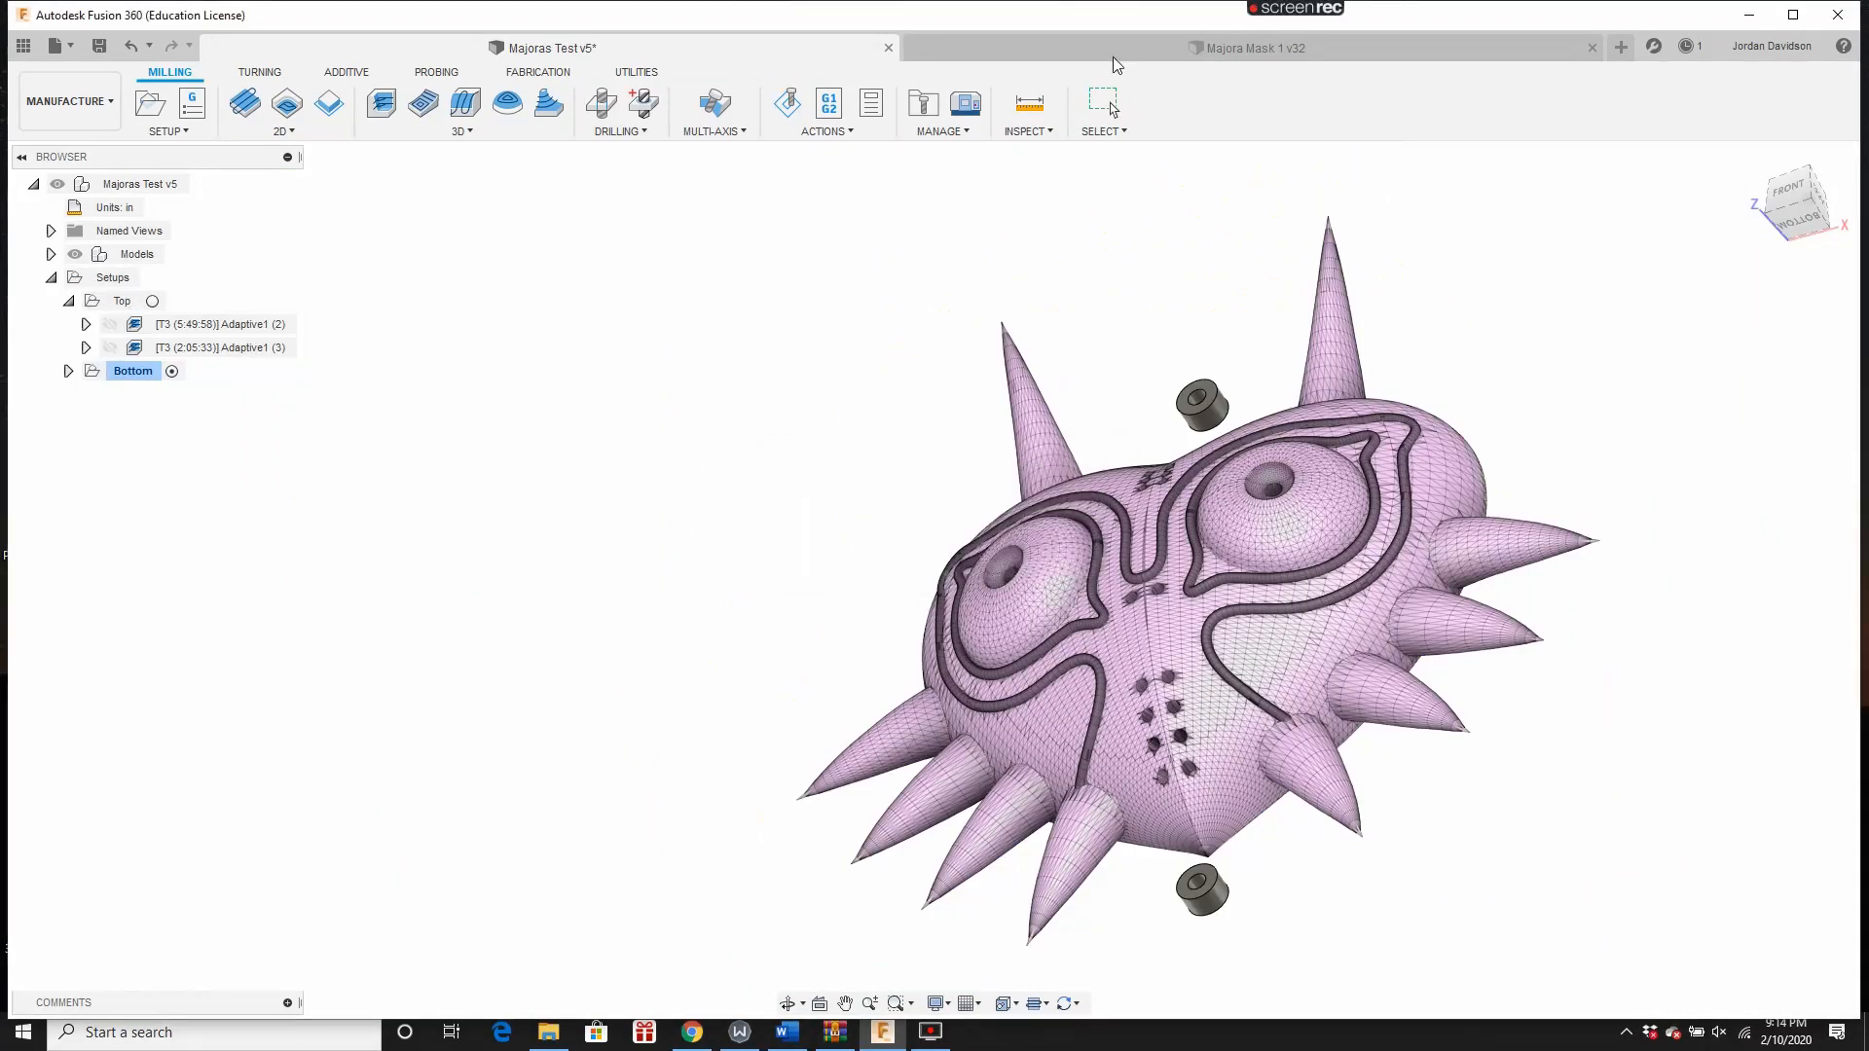
Step: Add a Steep and Shallow pass using the Ø1/4" ball tool at 20000 rpm
left_click(463, 130)
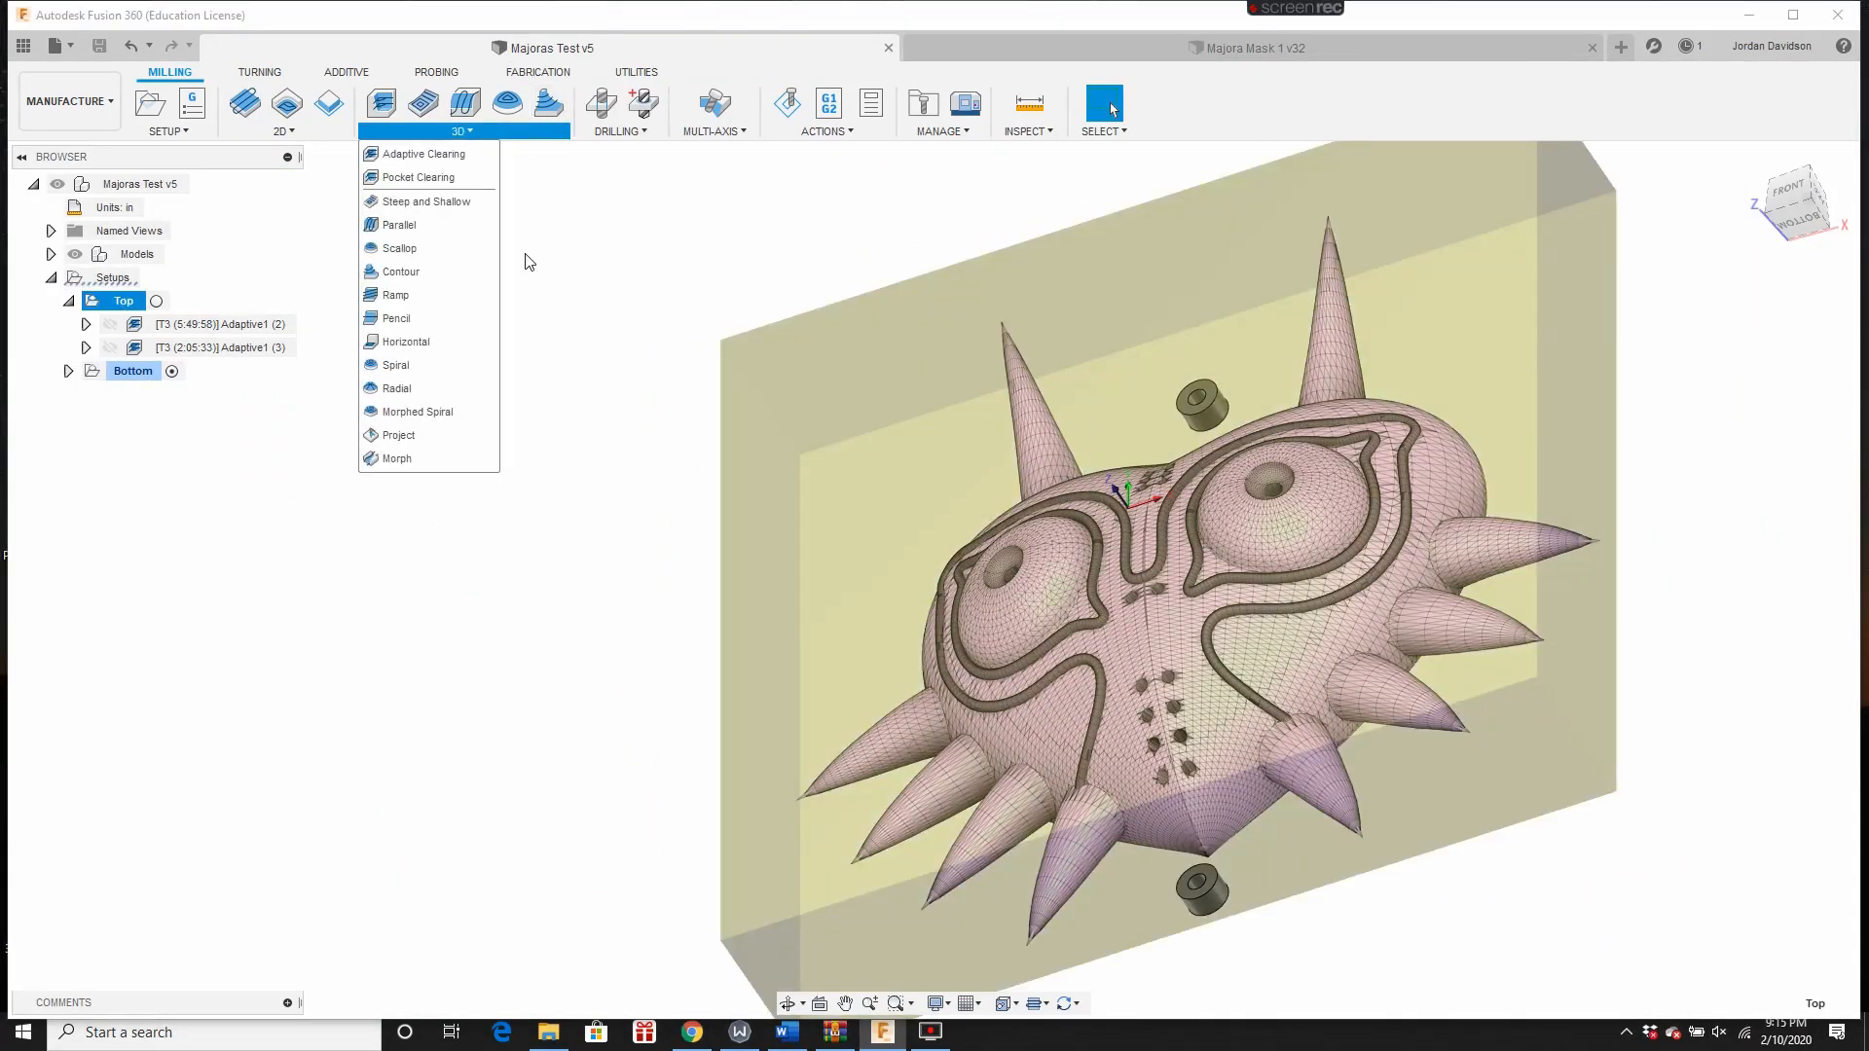
left_click(426, 202)
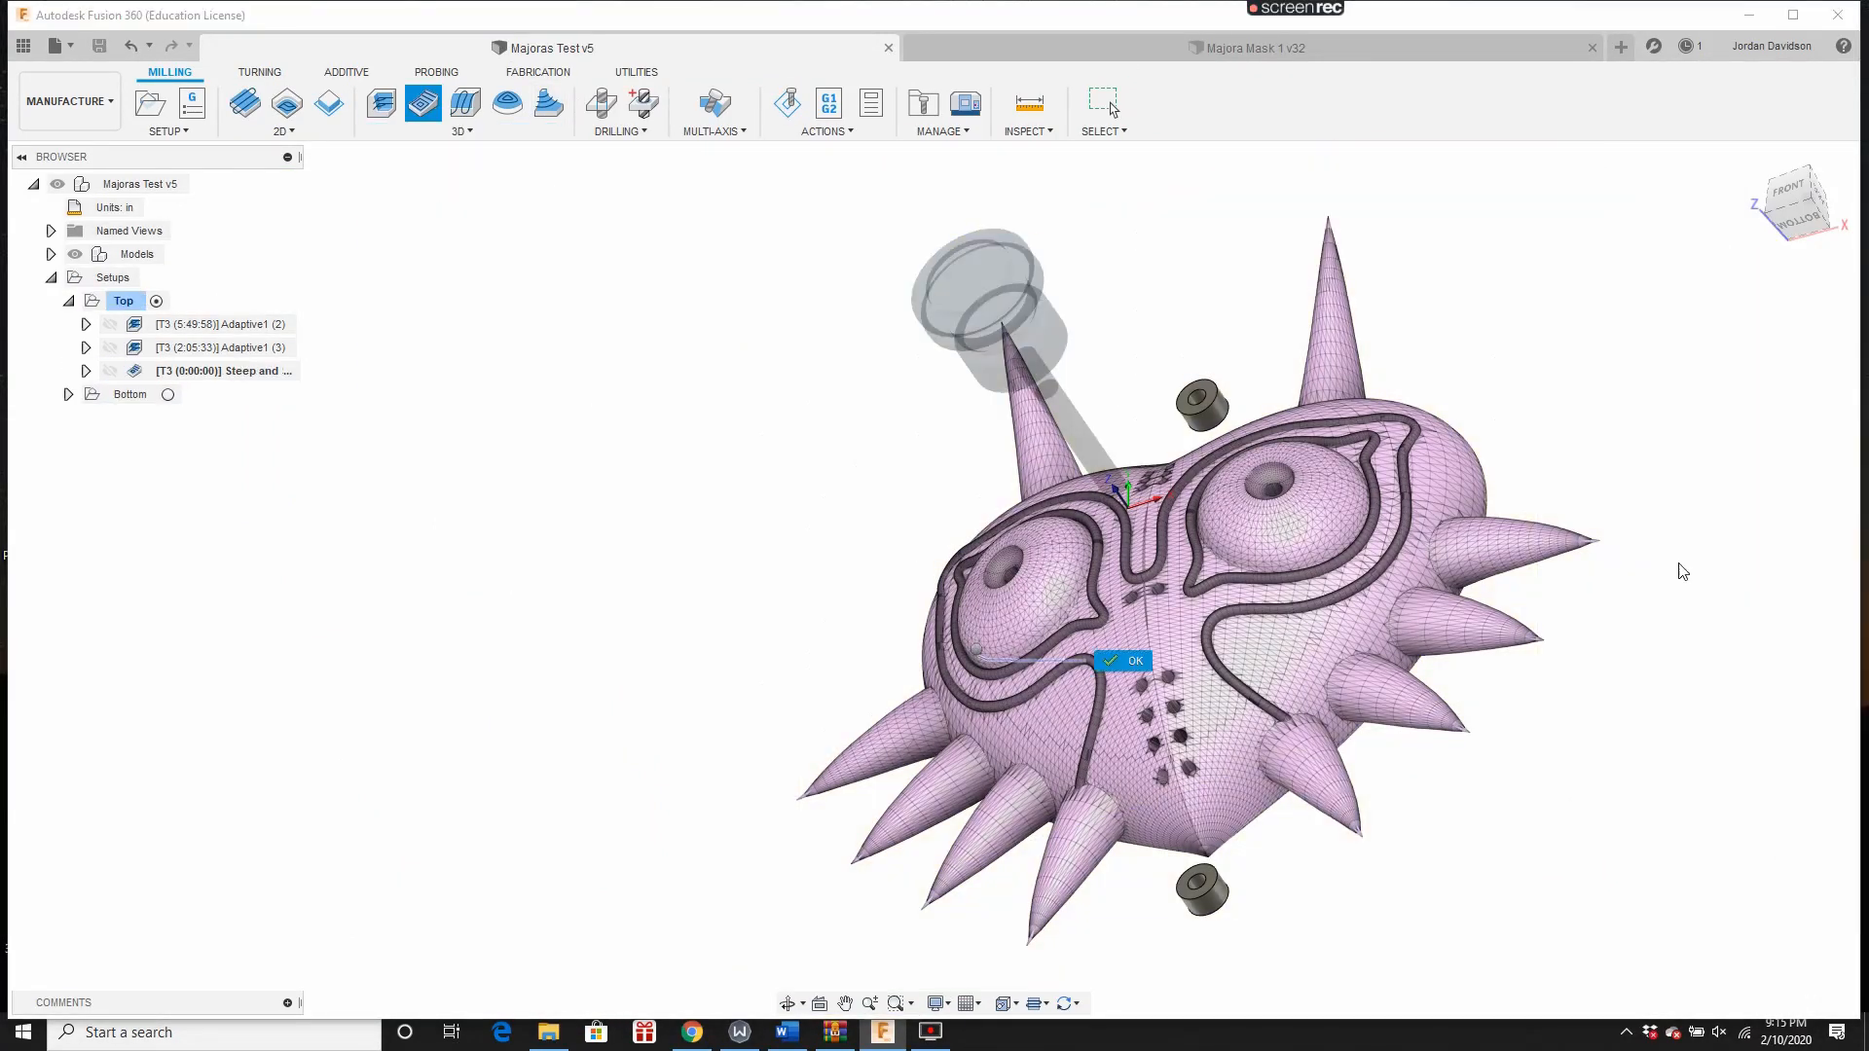
left_click(1125, 660)
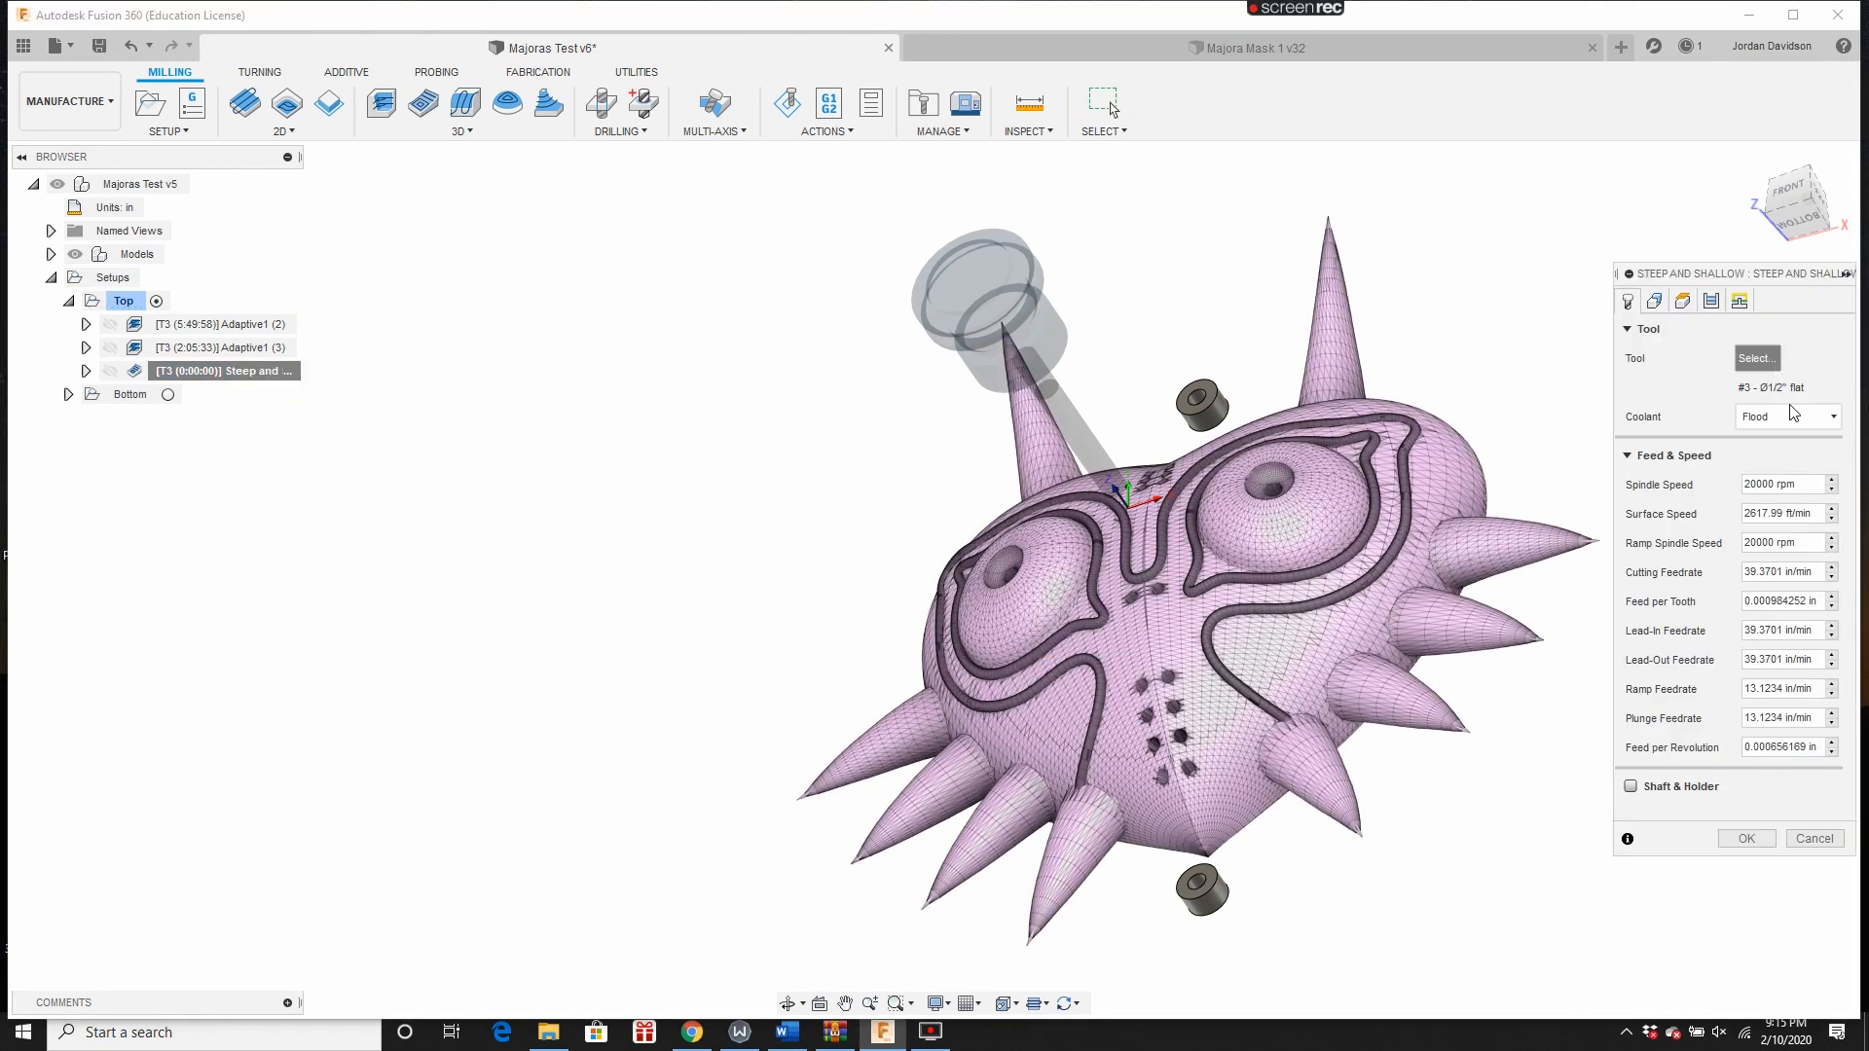
left_click(1757, 358)
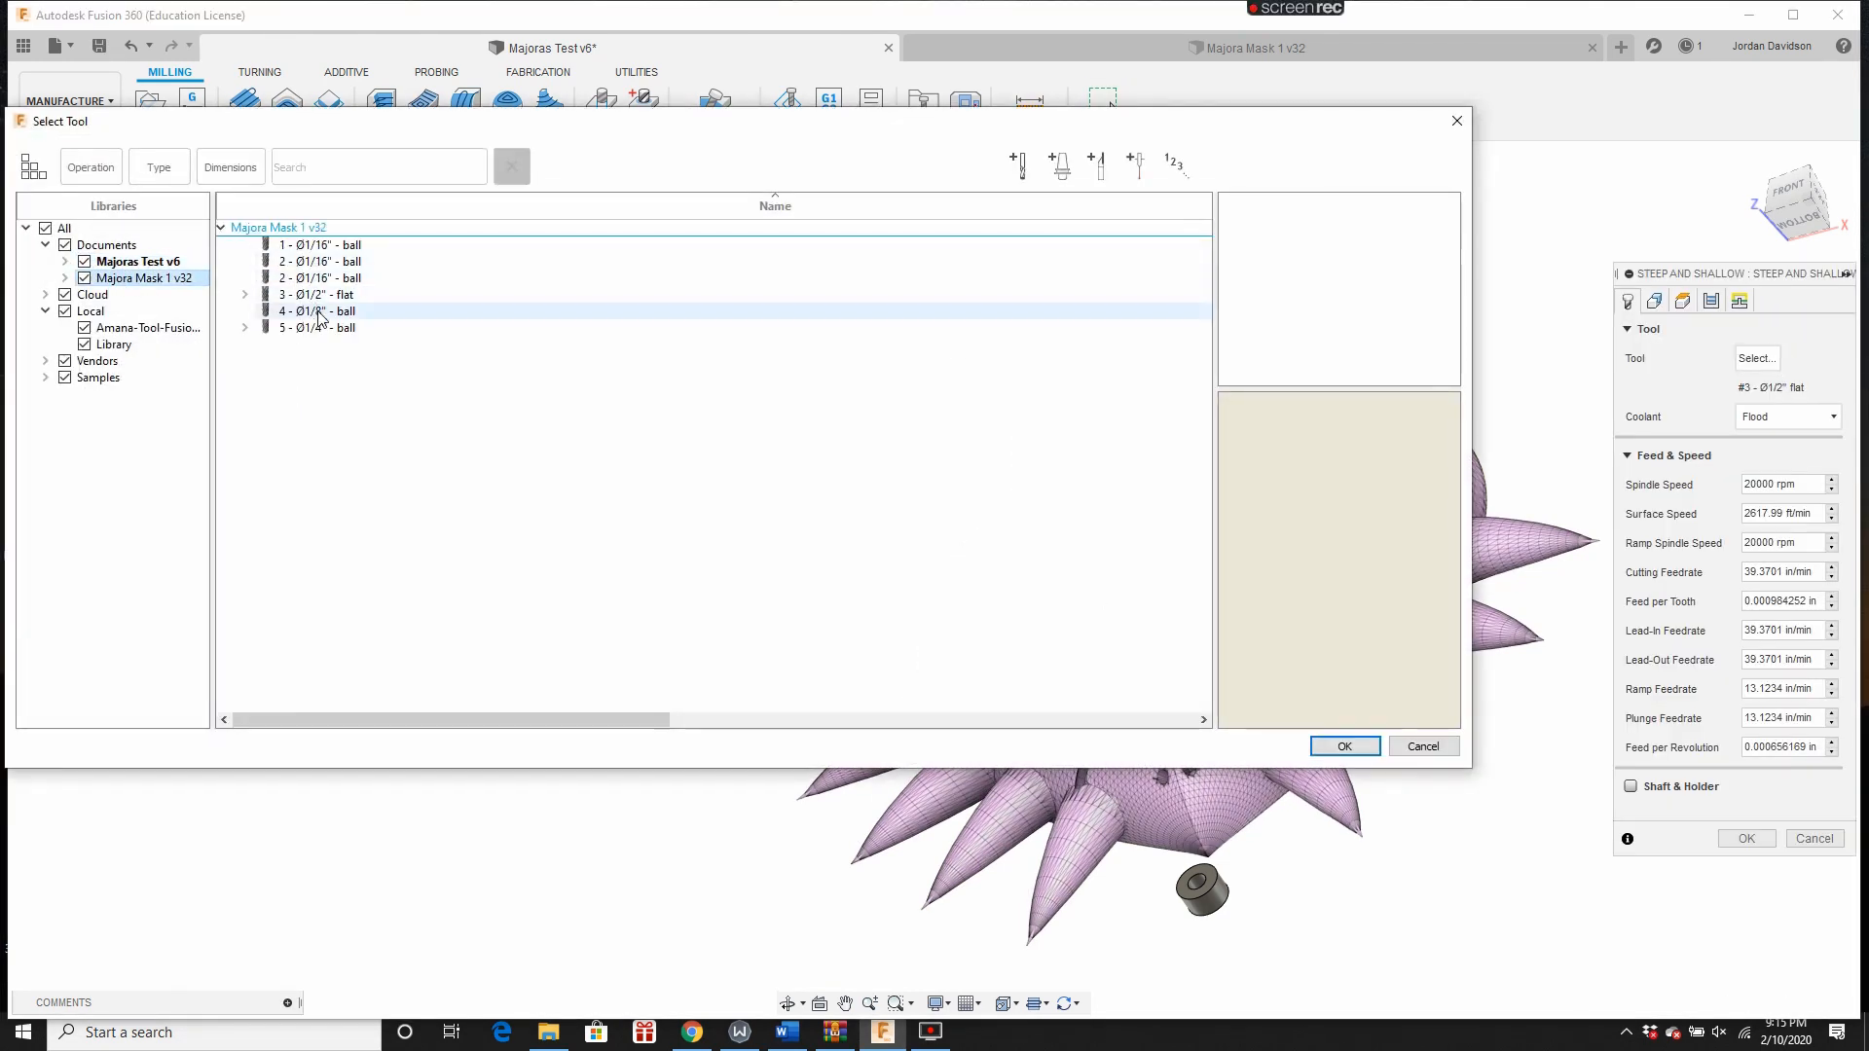
left_click(318, 327)
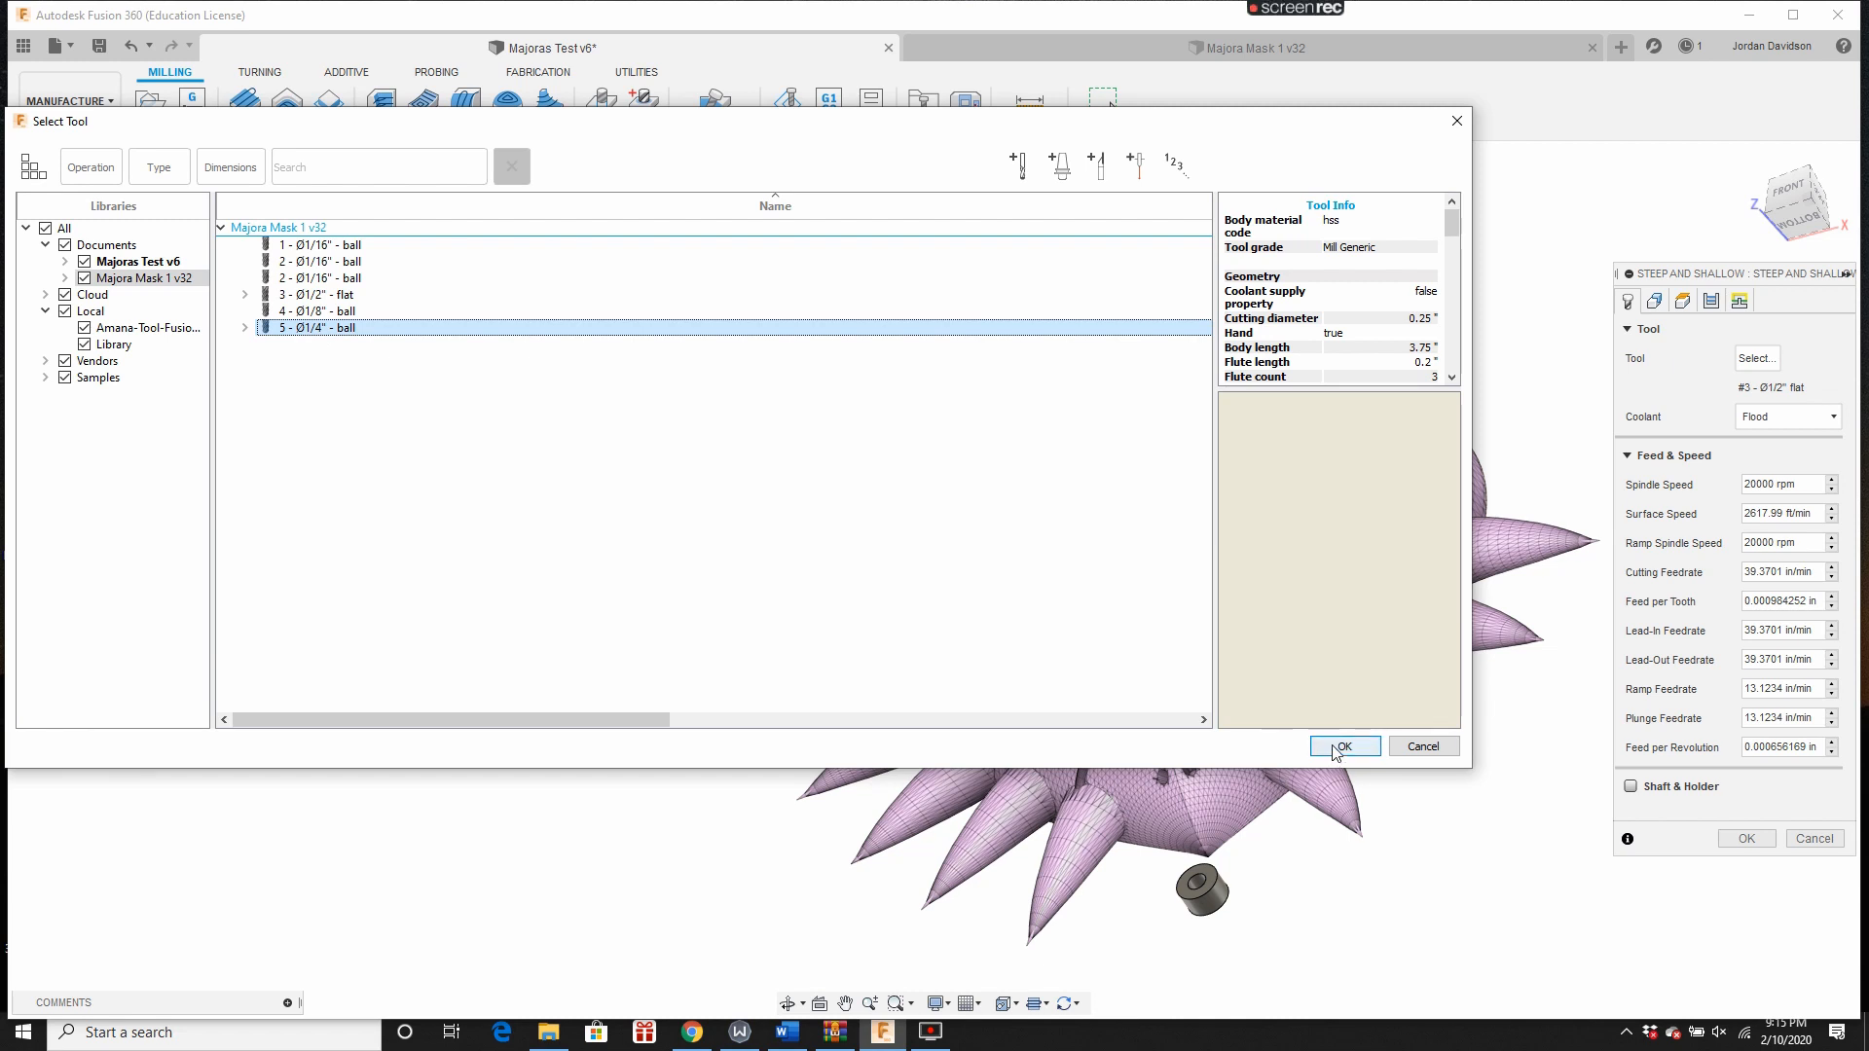
left_click(1344, 747)
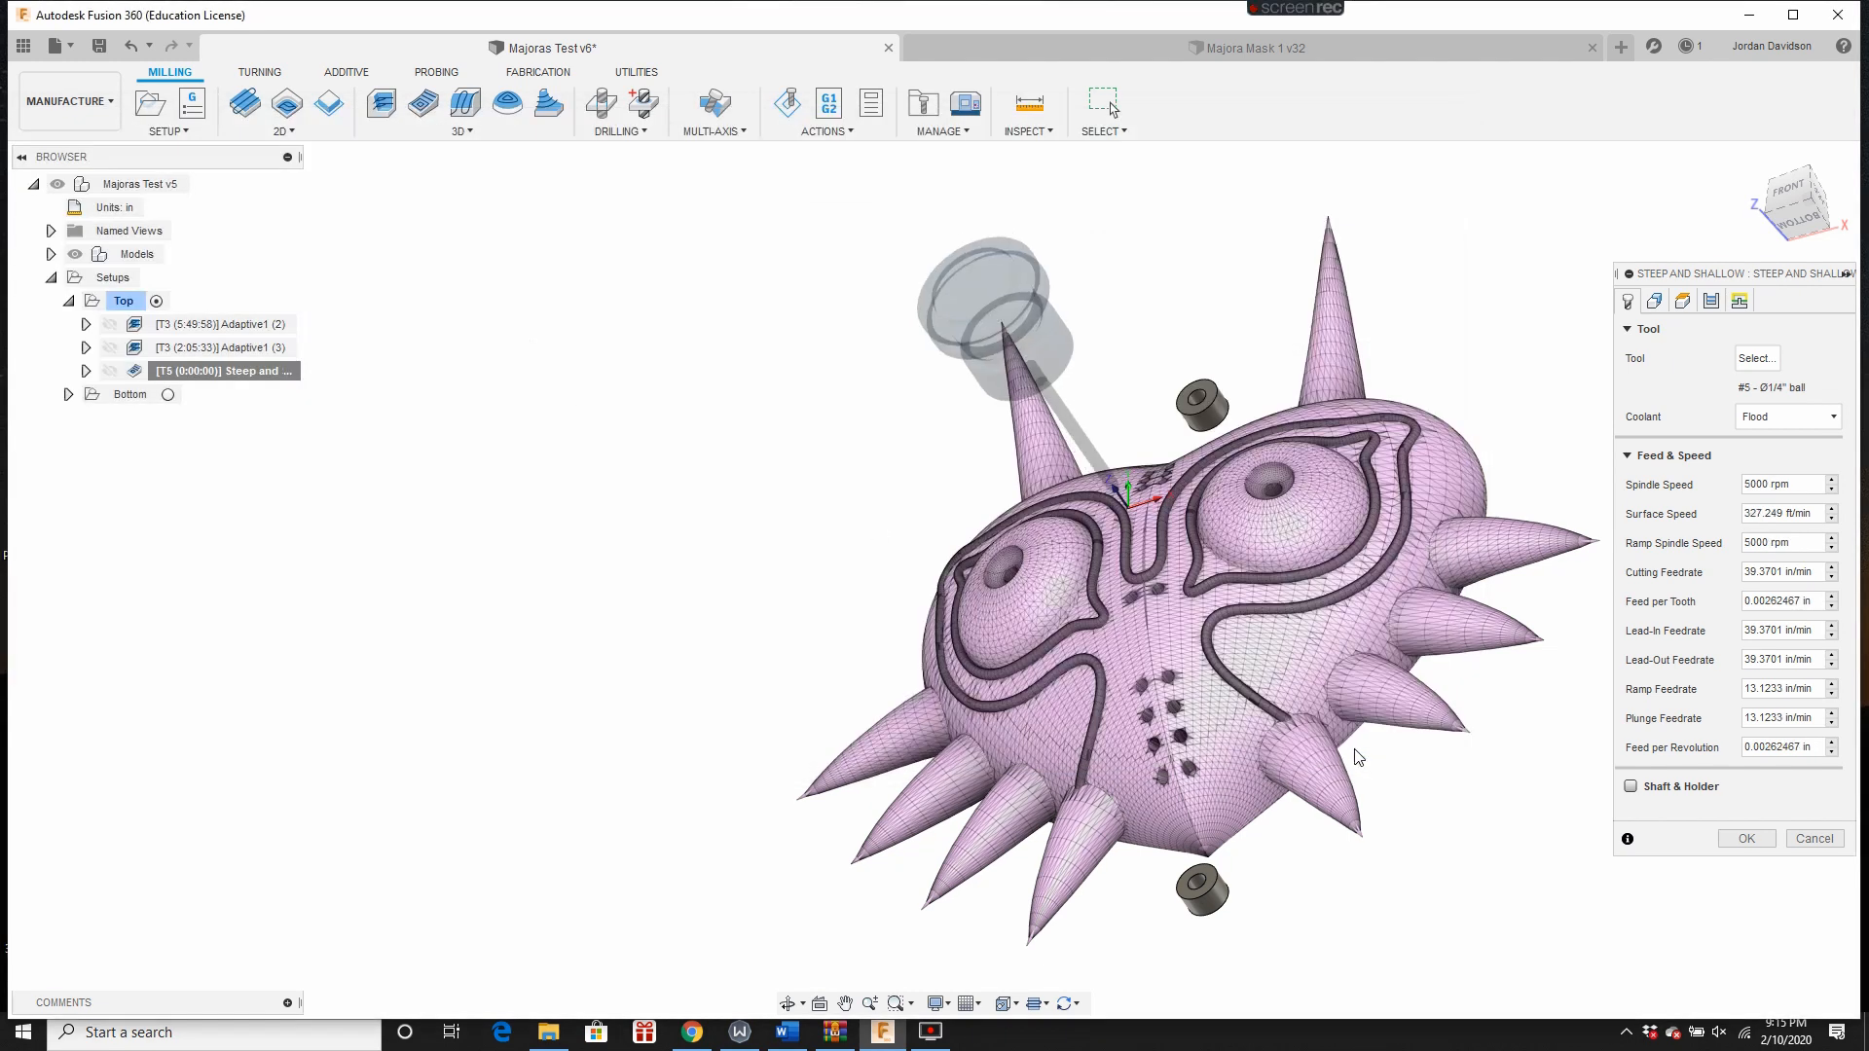
left_click(1776, 484)
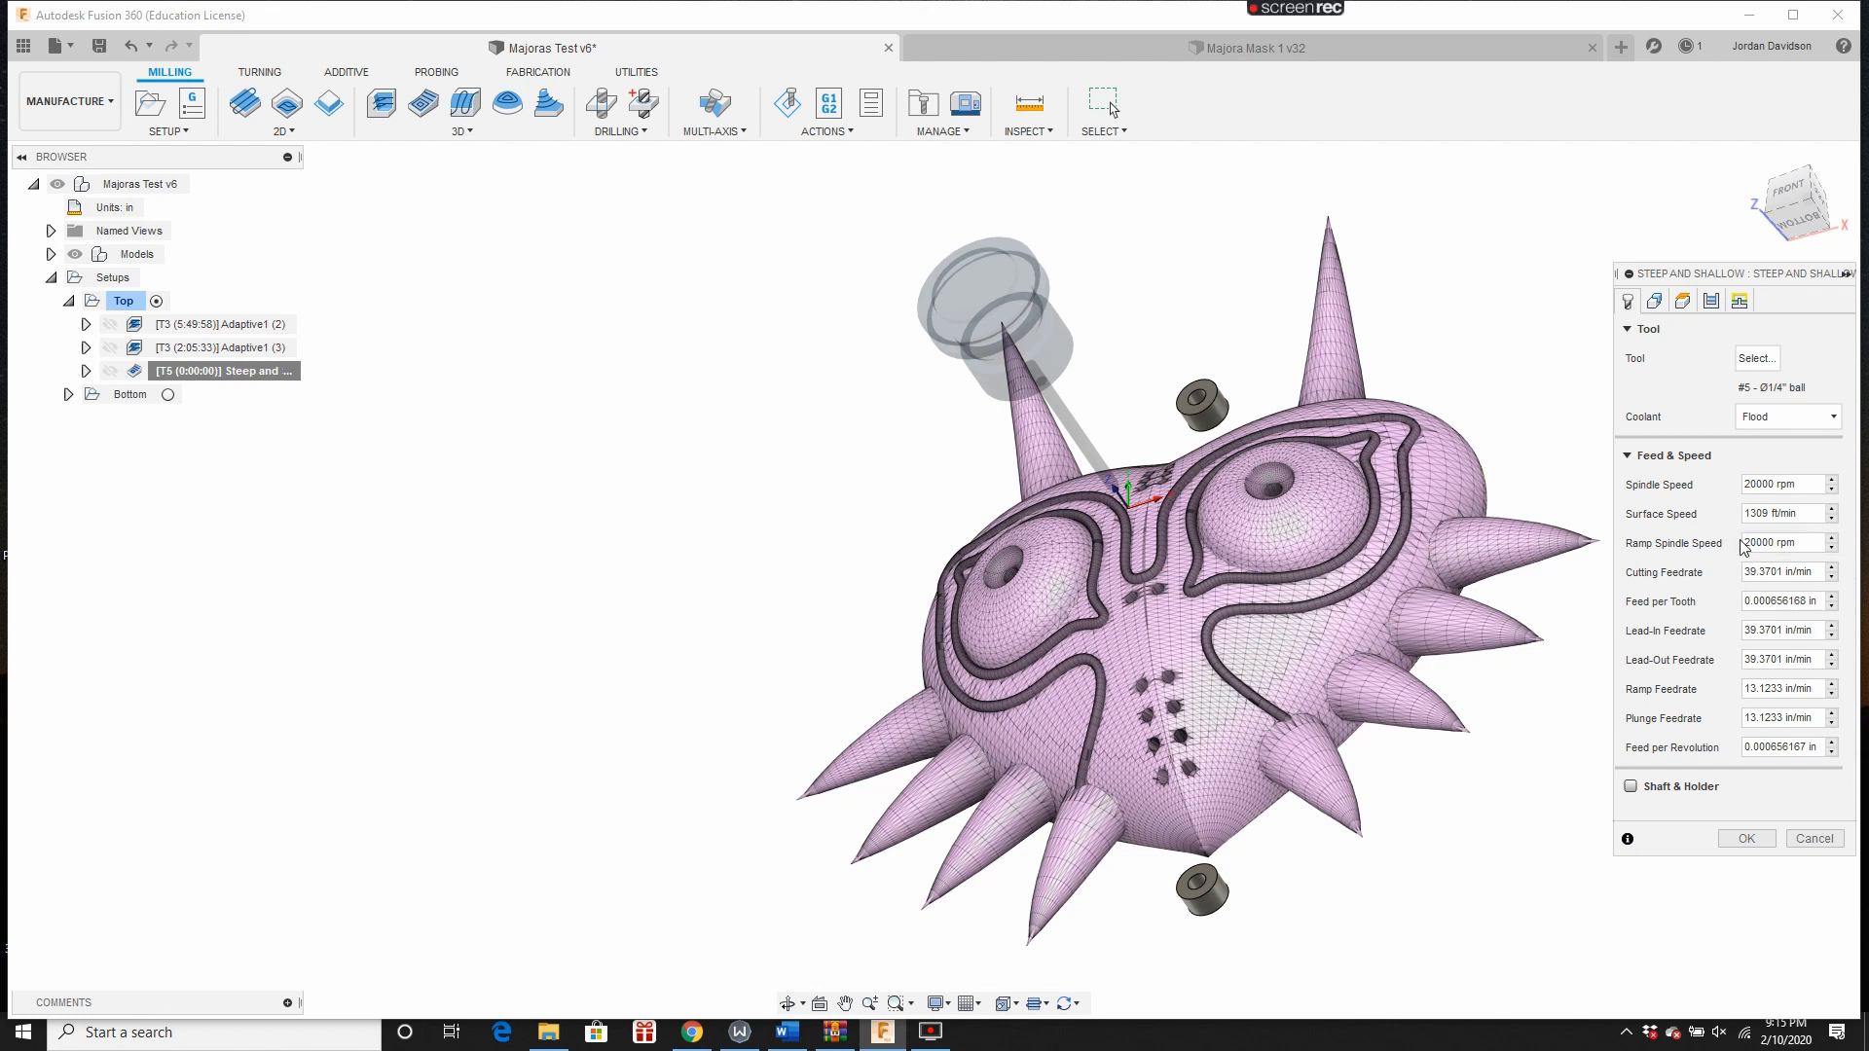
Step: Turn on rest machining and adjust its offset in the Geometry settings
left_click(1654, 300)
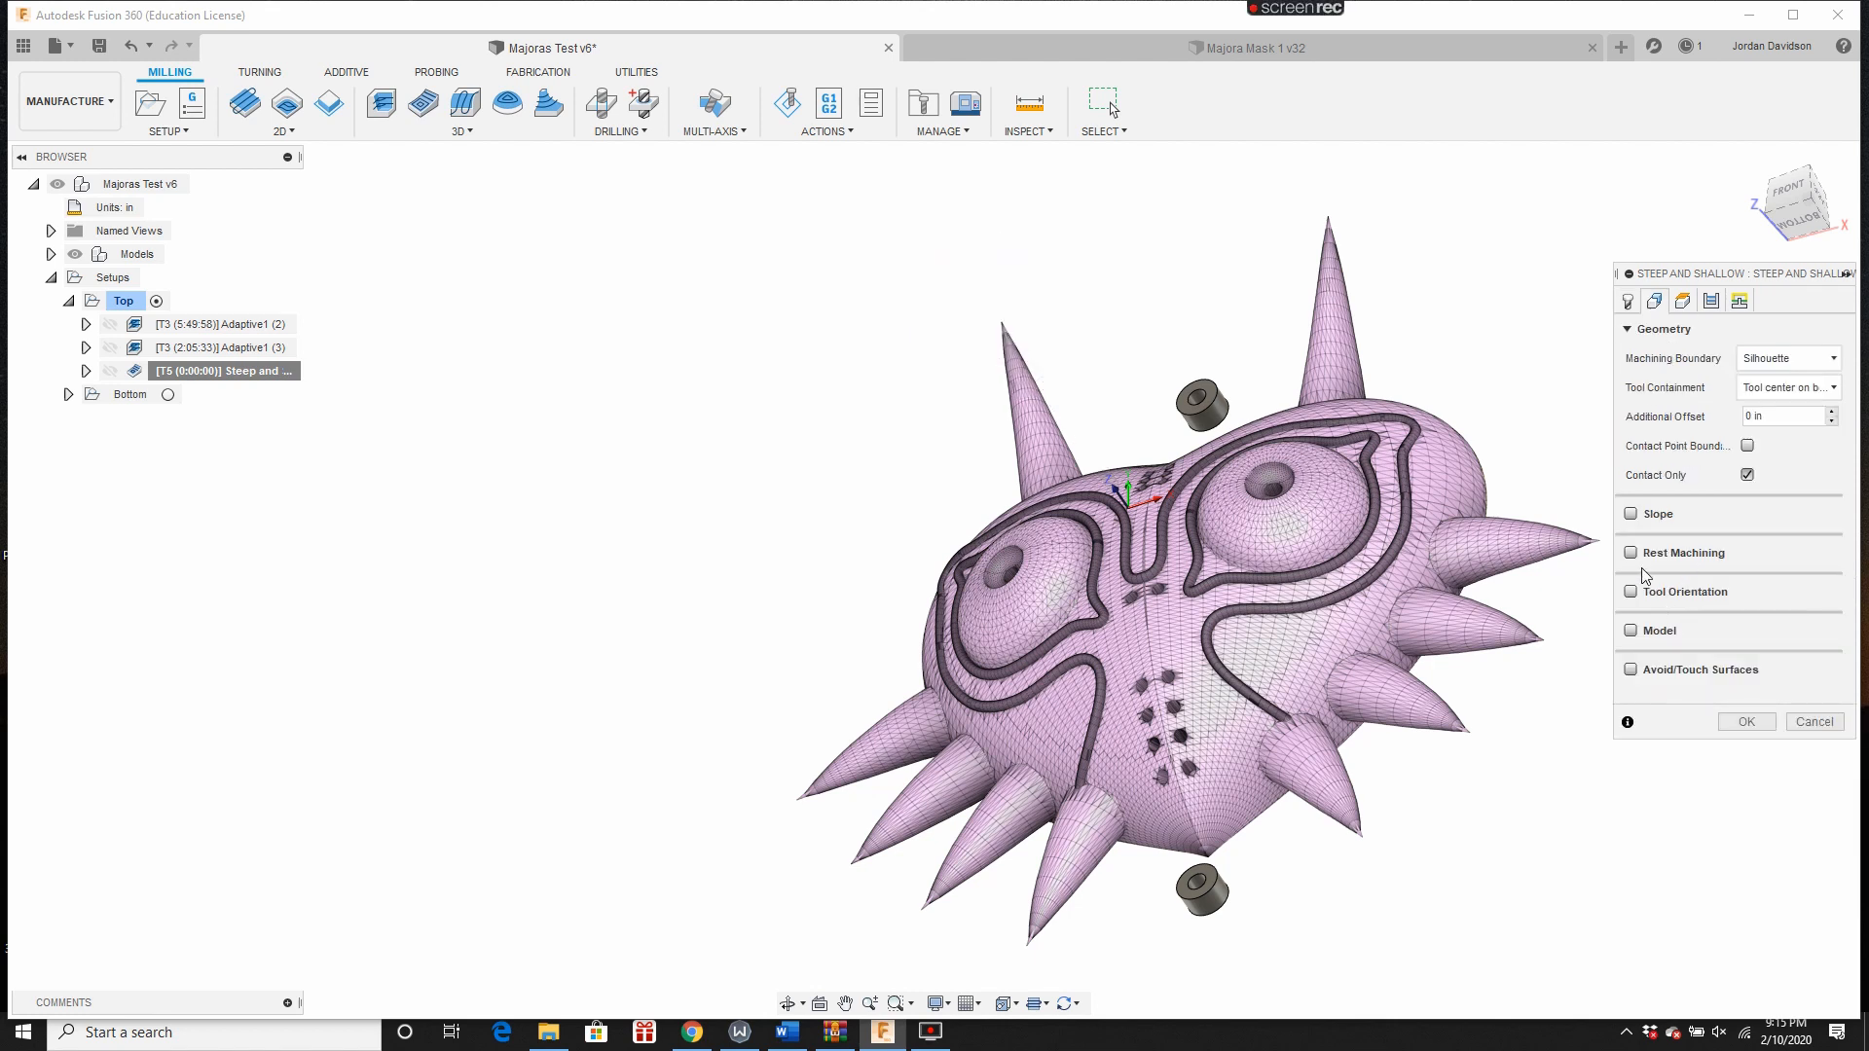
left_click(1631, 552)
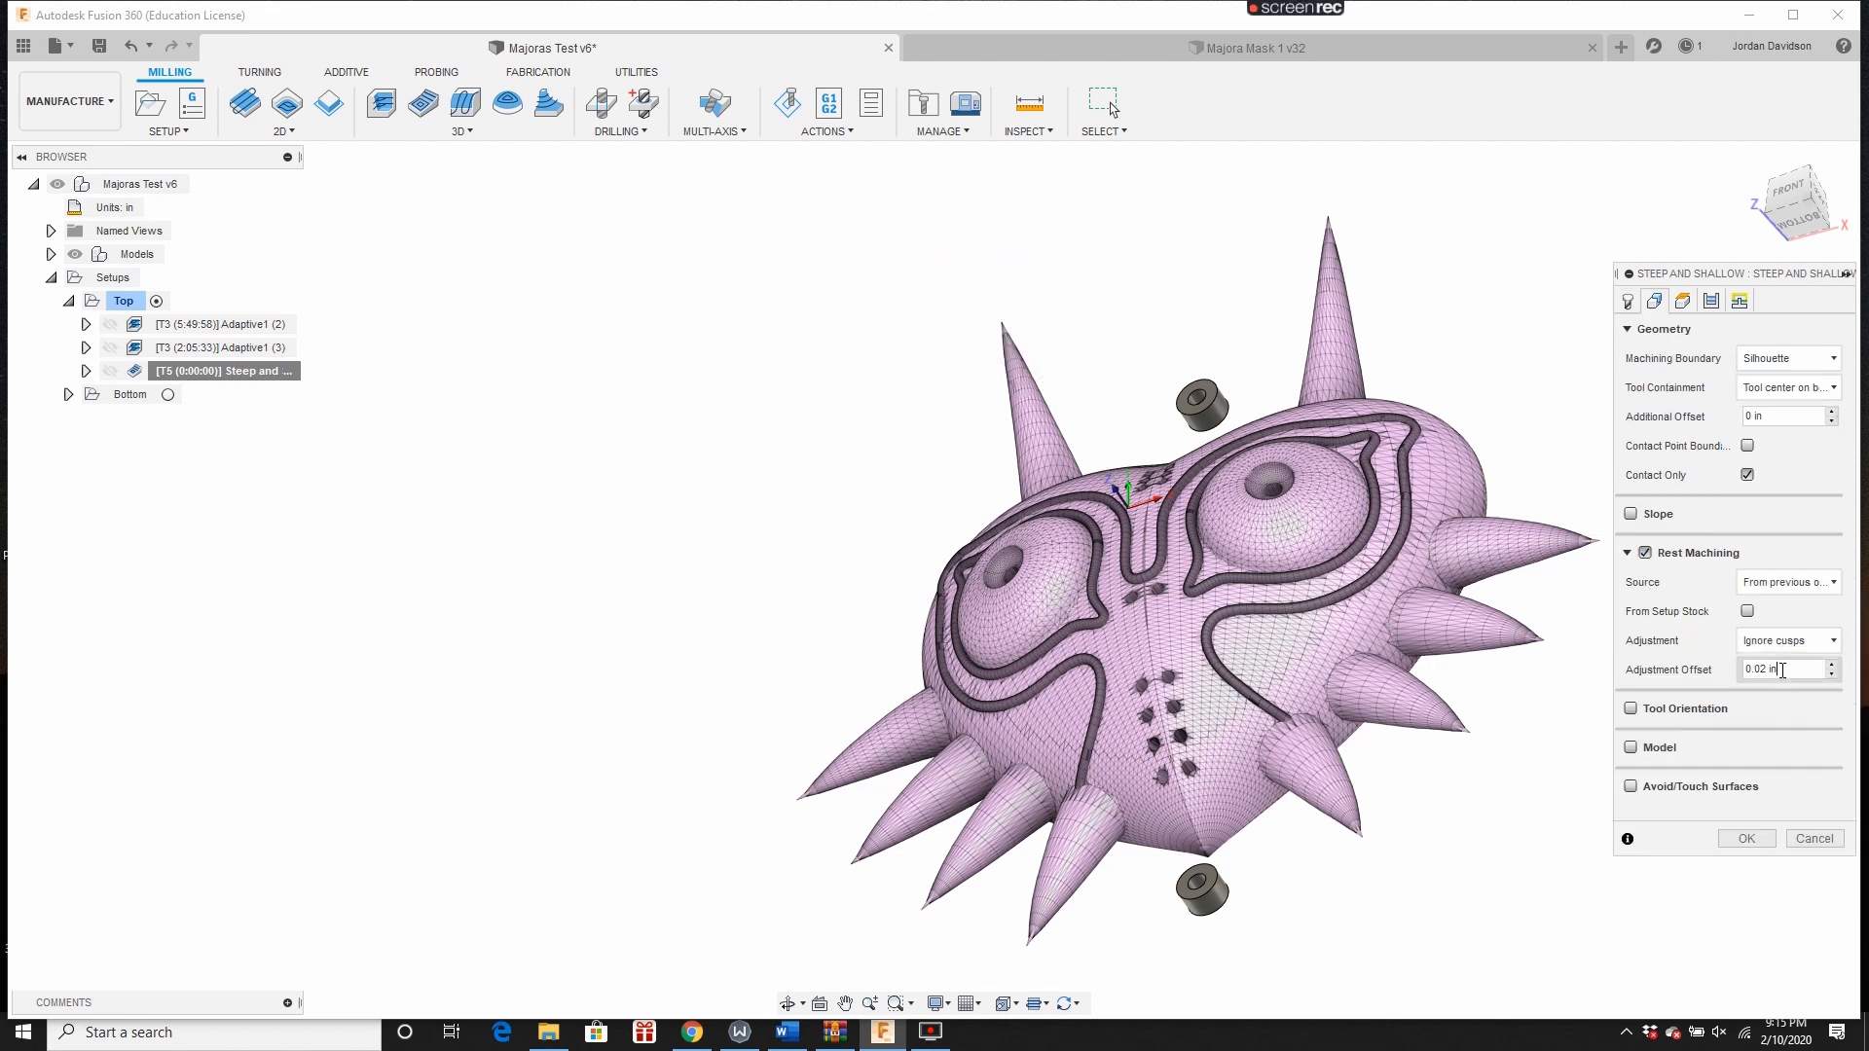
left_click(1646, 748)
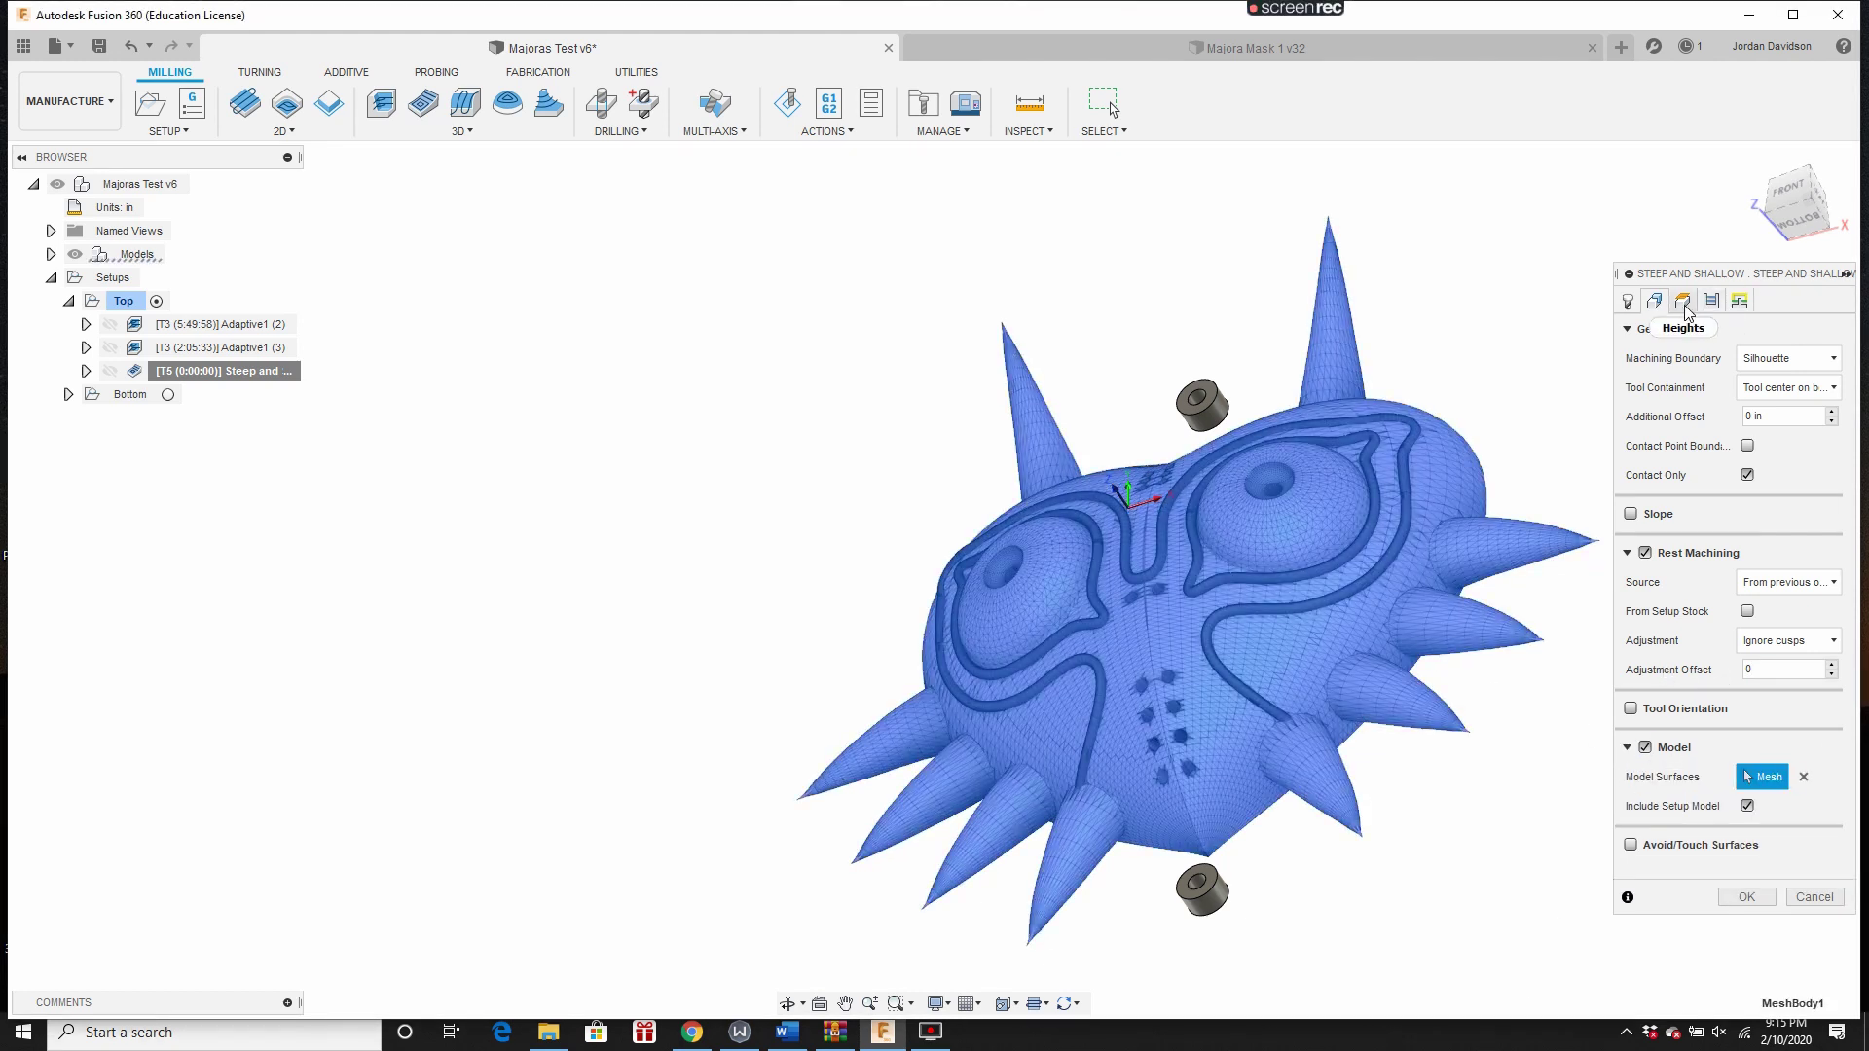
left_click(1683, 300)
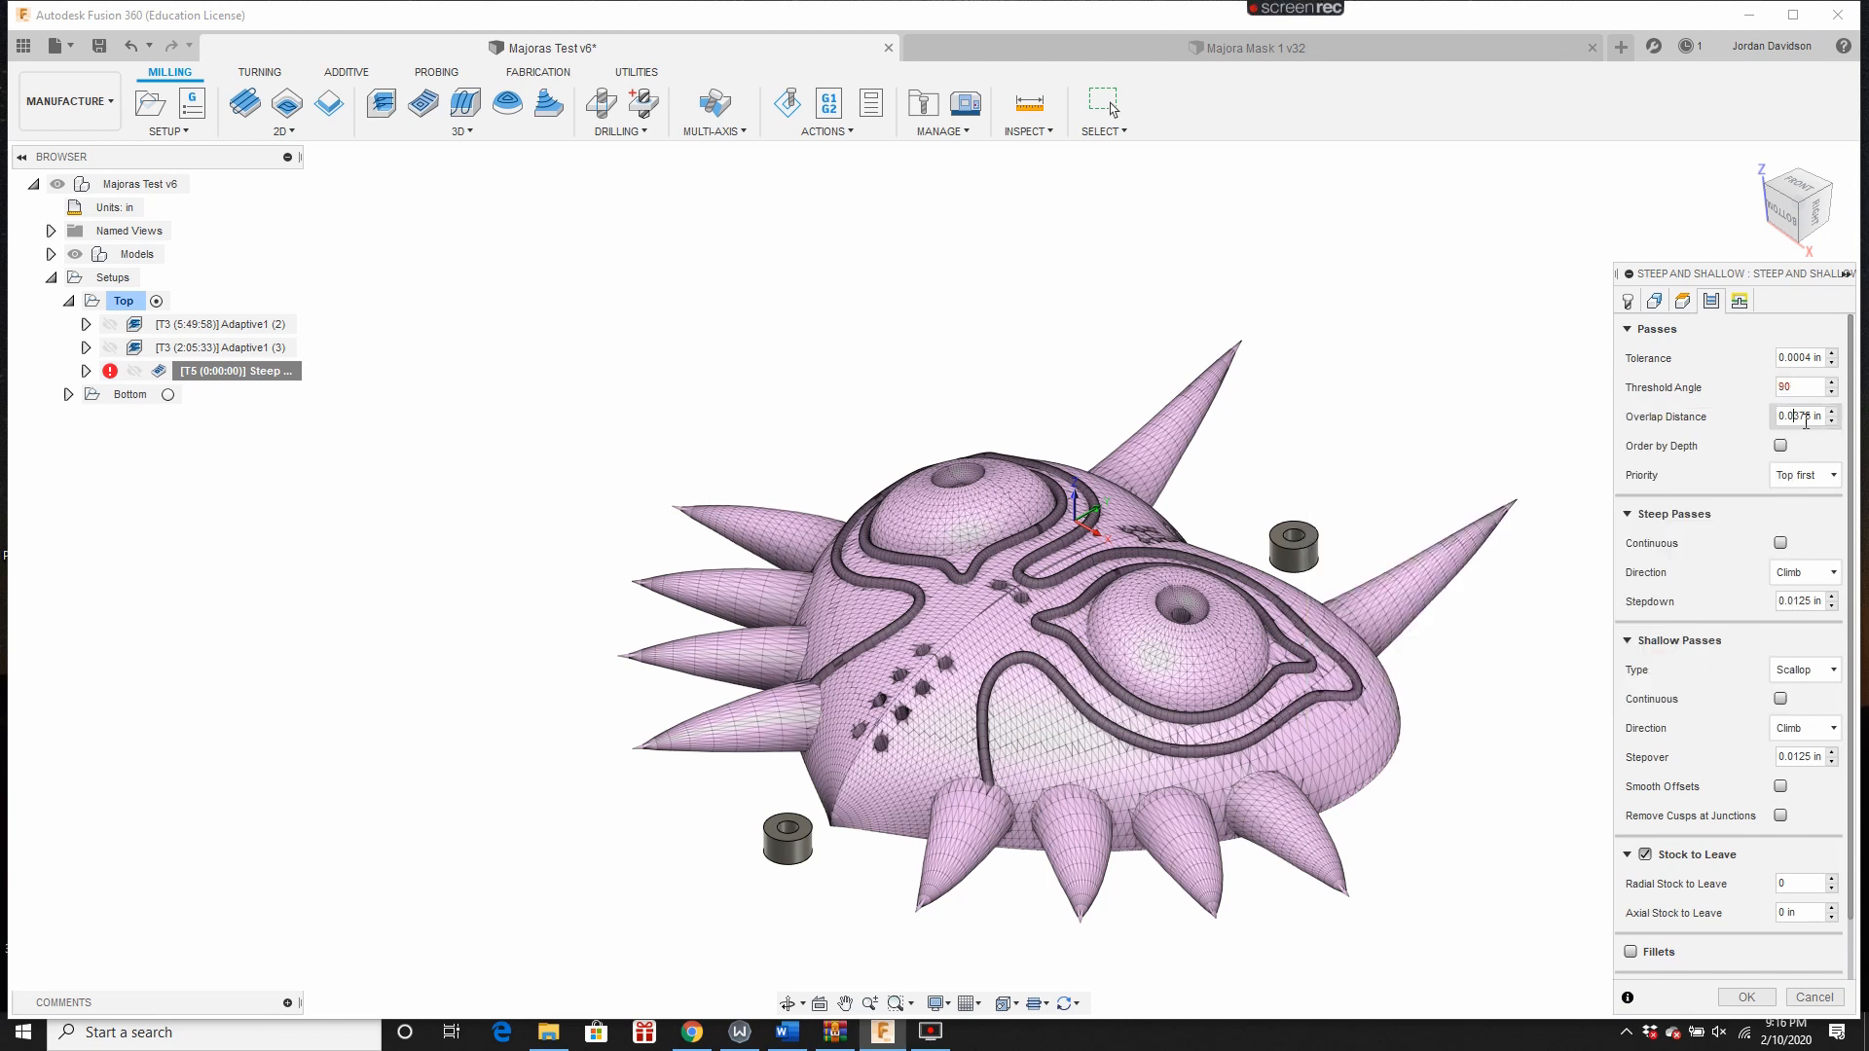
Step: Set the threshold angle to 66 deg and adjust the overlap distance between passes
type("60")
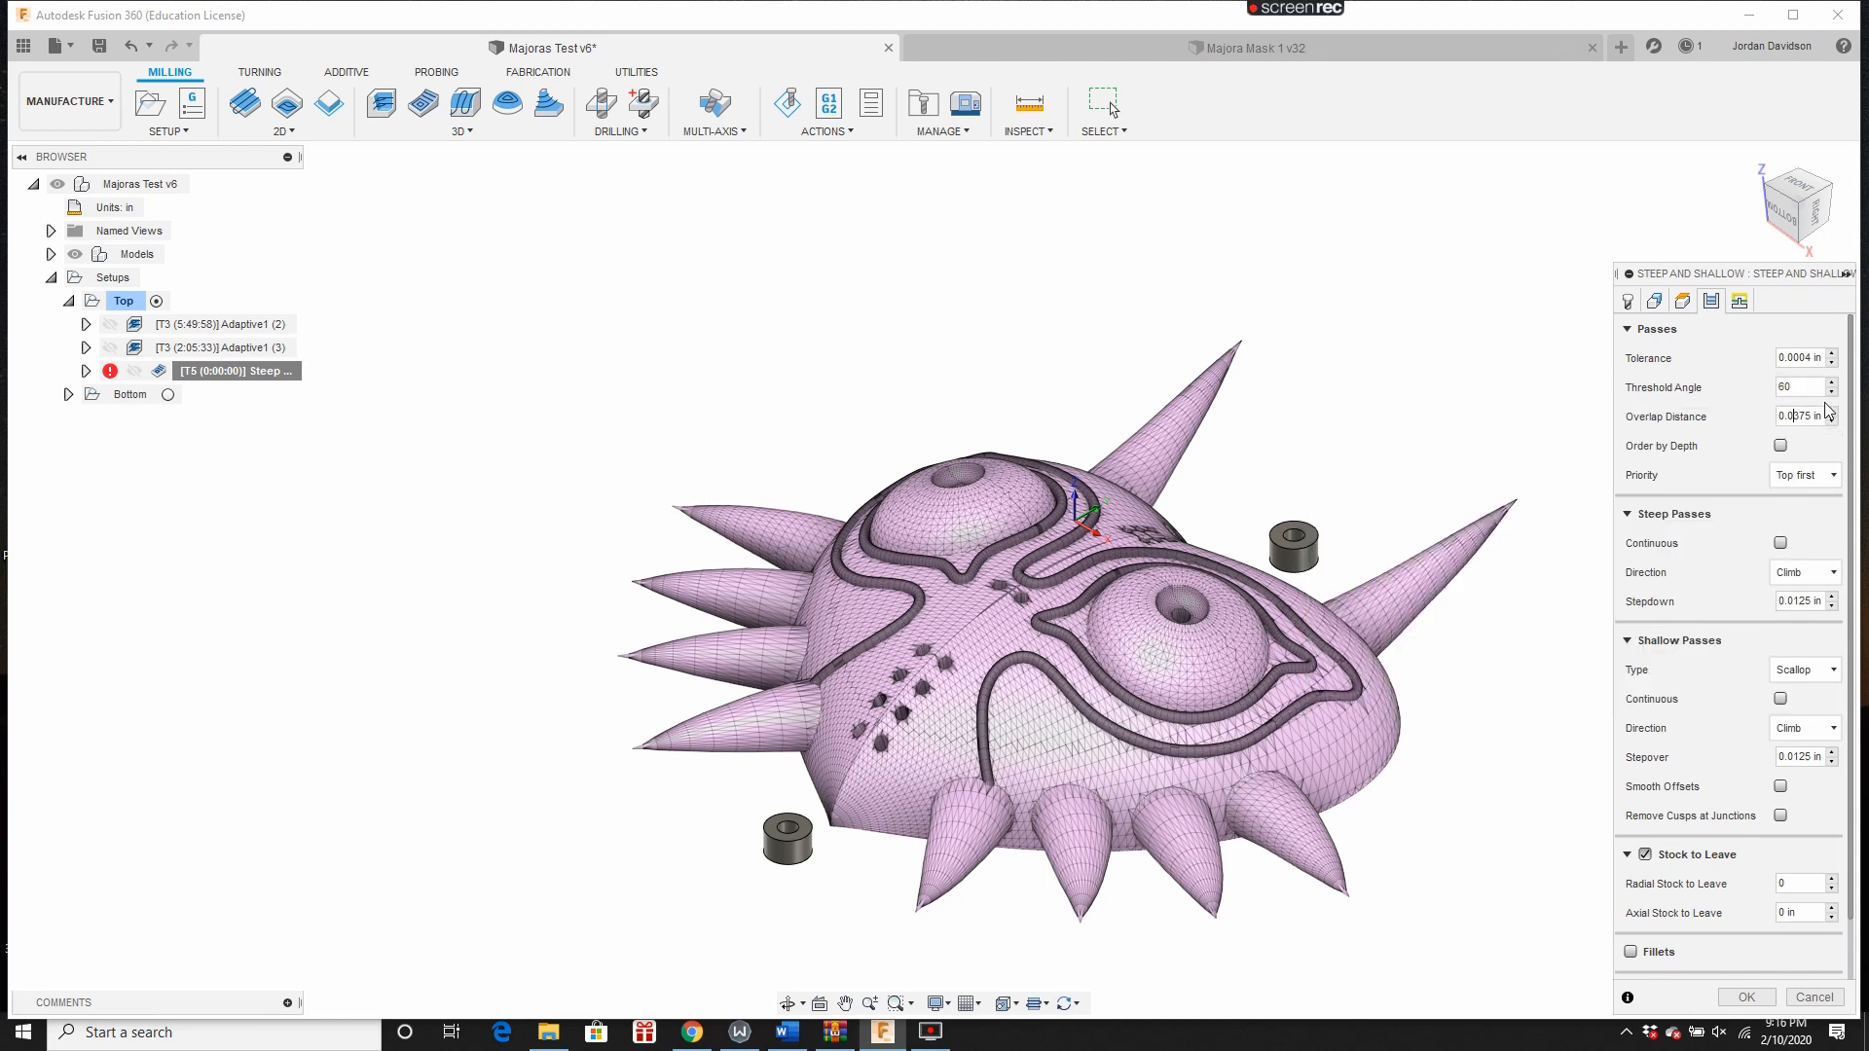
type("66 deg")
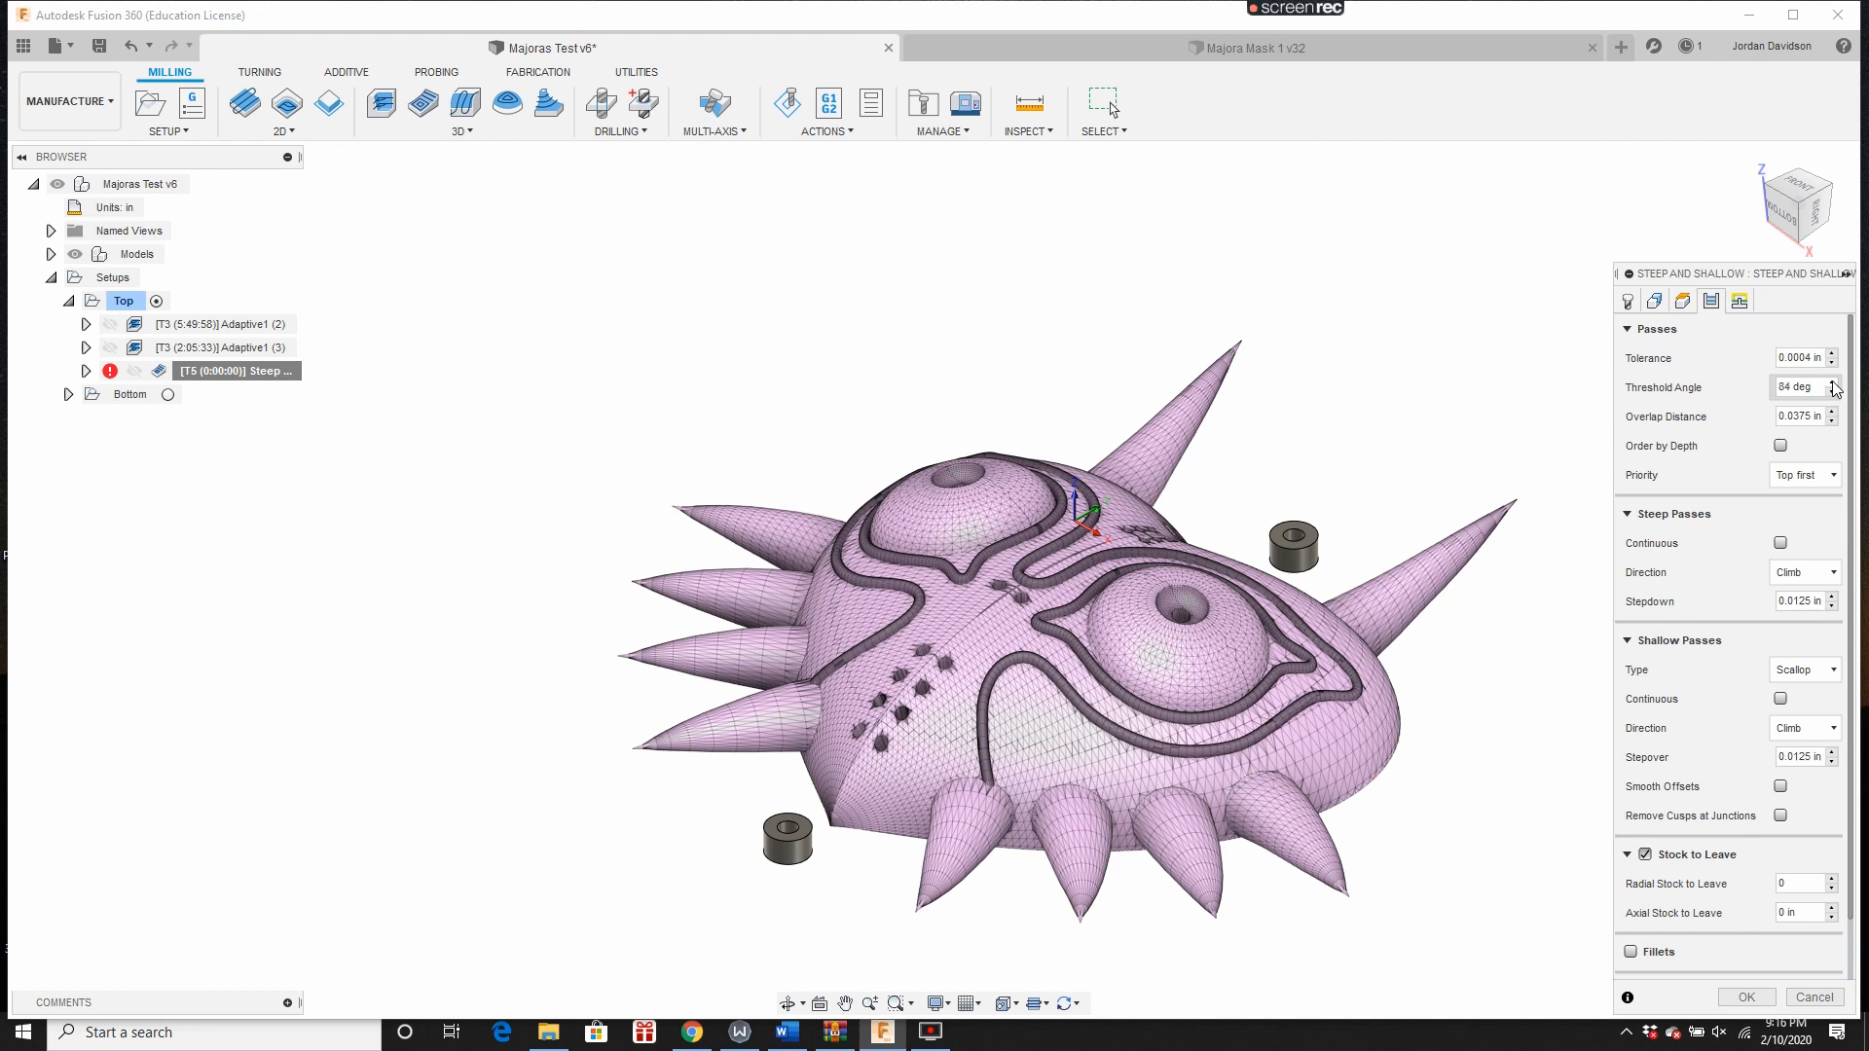
left_click(1832, 382)
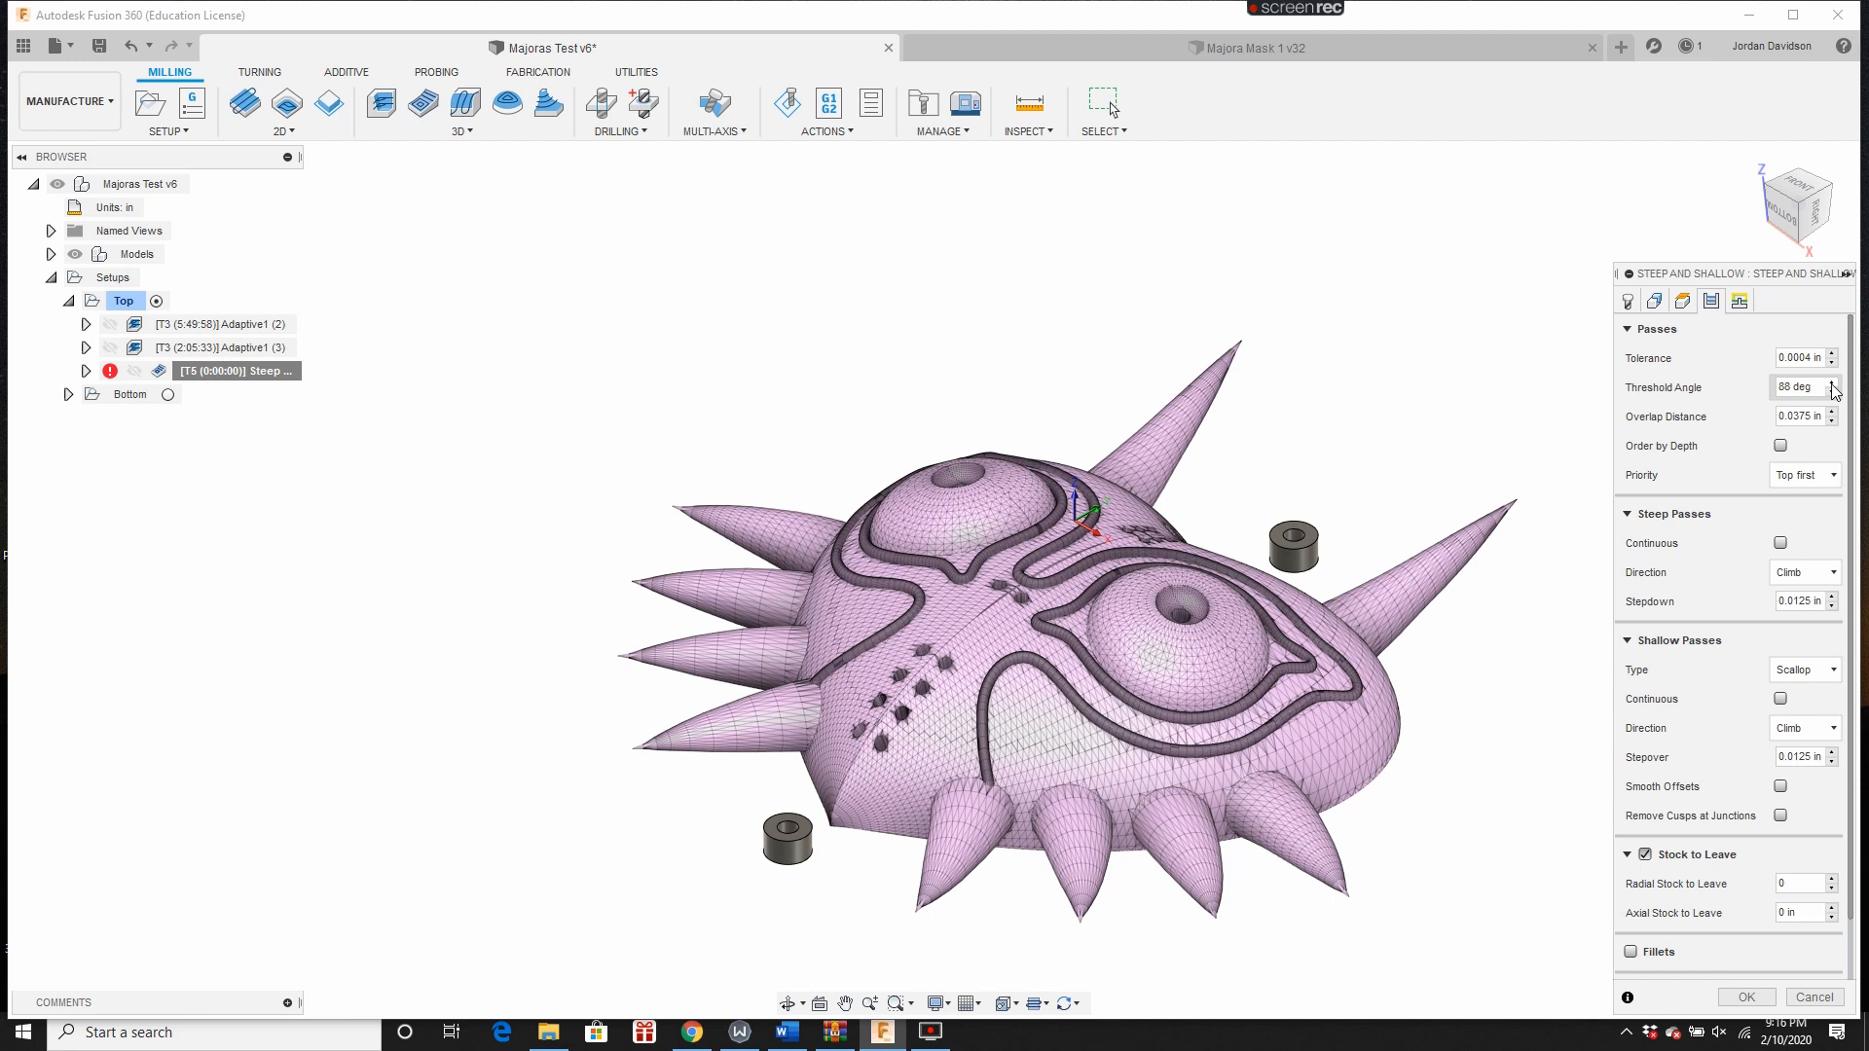
left_click(1832, 383)
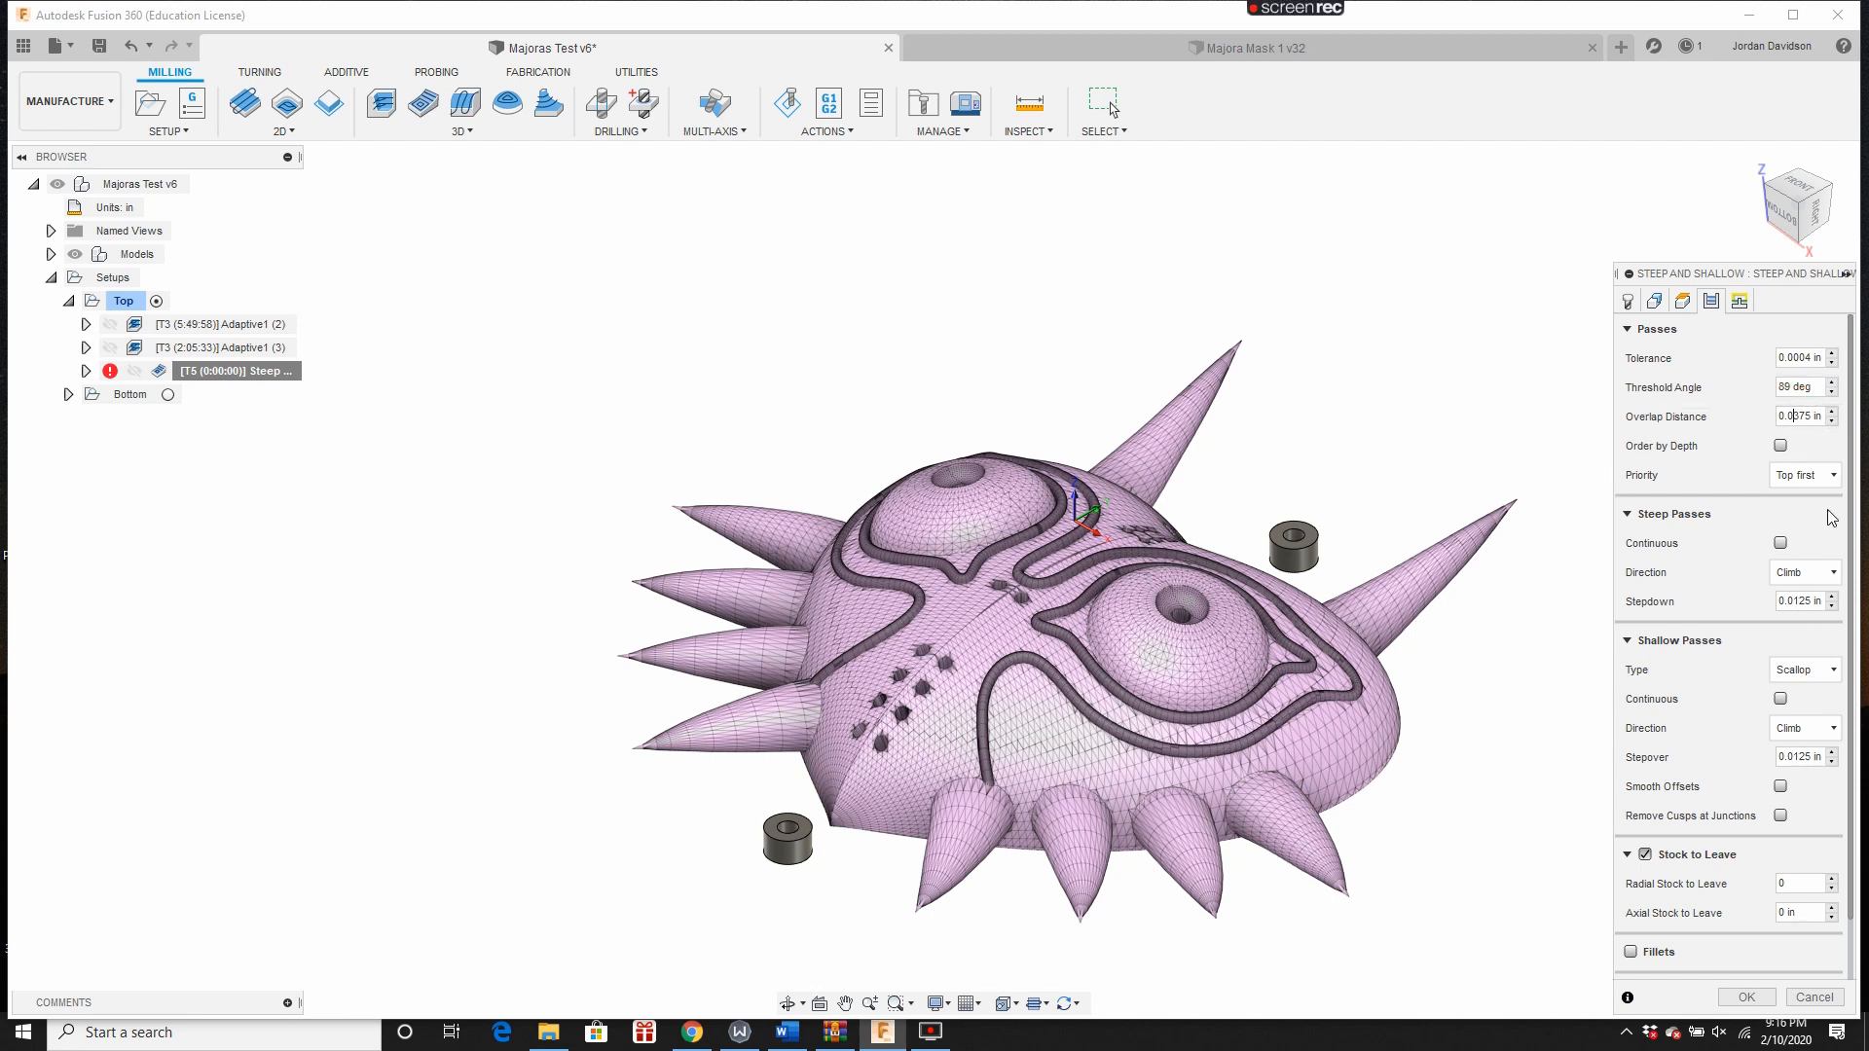
scroll("down", 3)
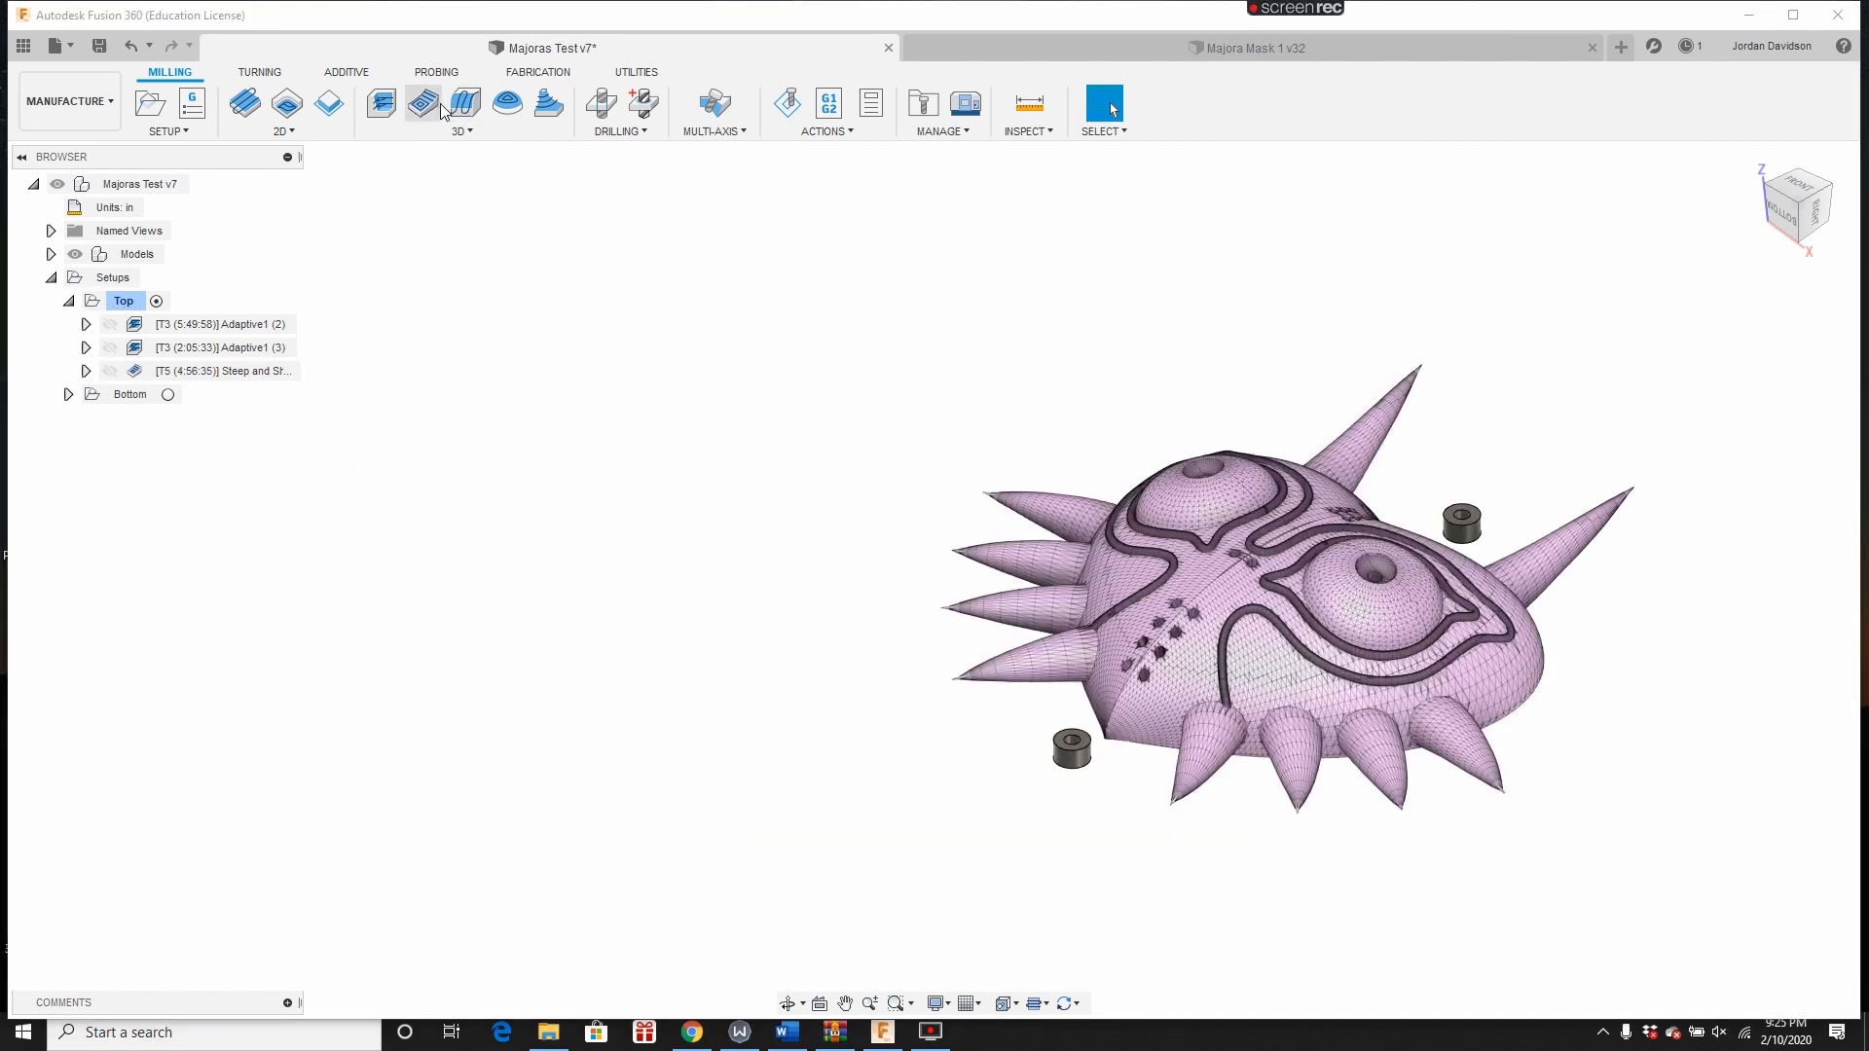
Step: Add a Contour pass with top height from Stock bottom, offset 1.5, and generate it
left_click(461, 129)
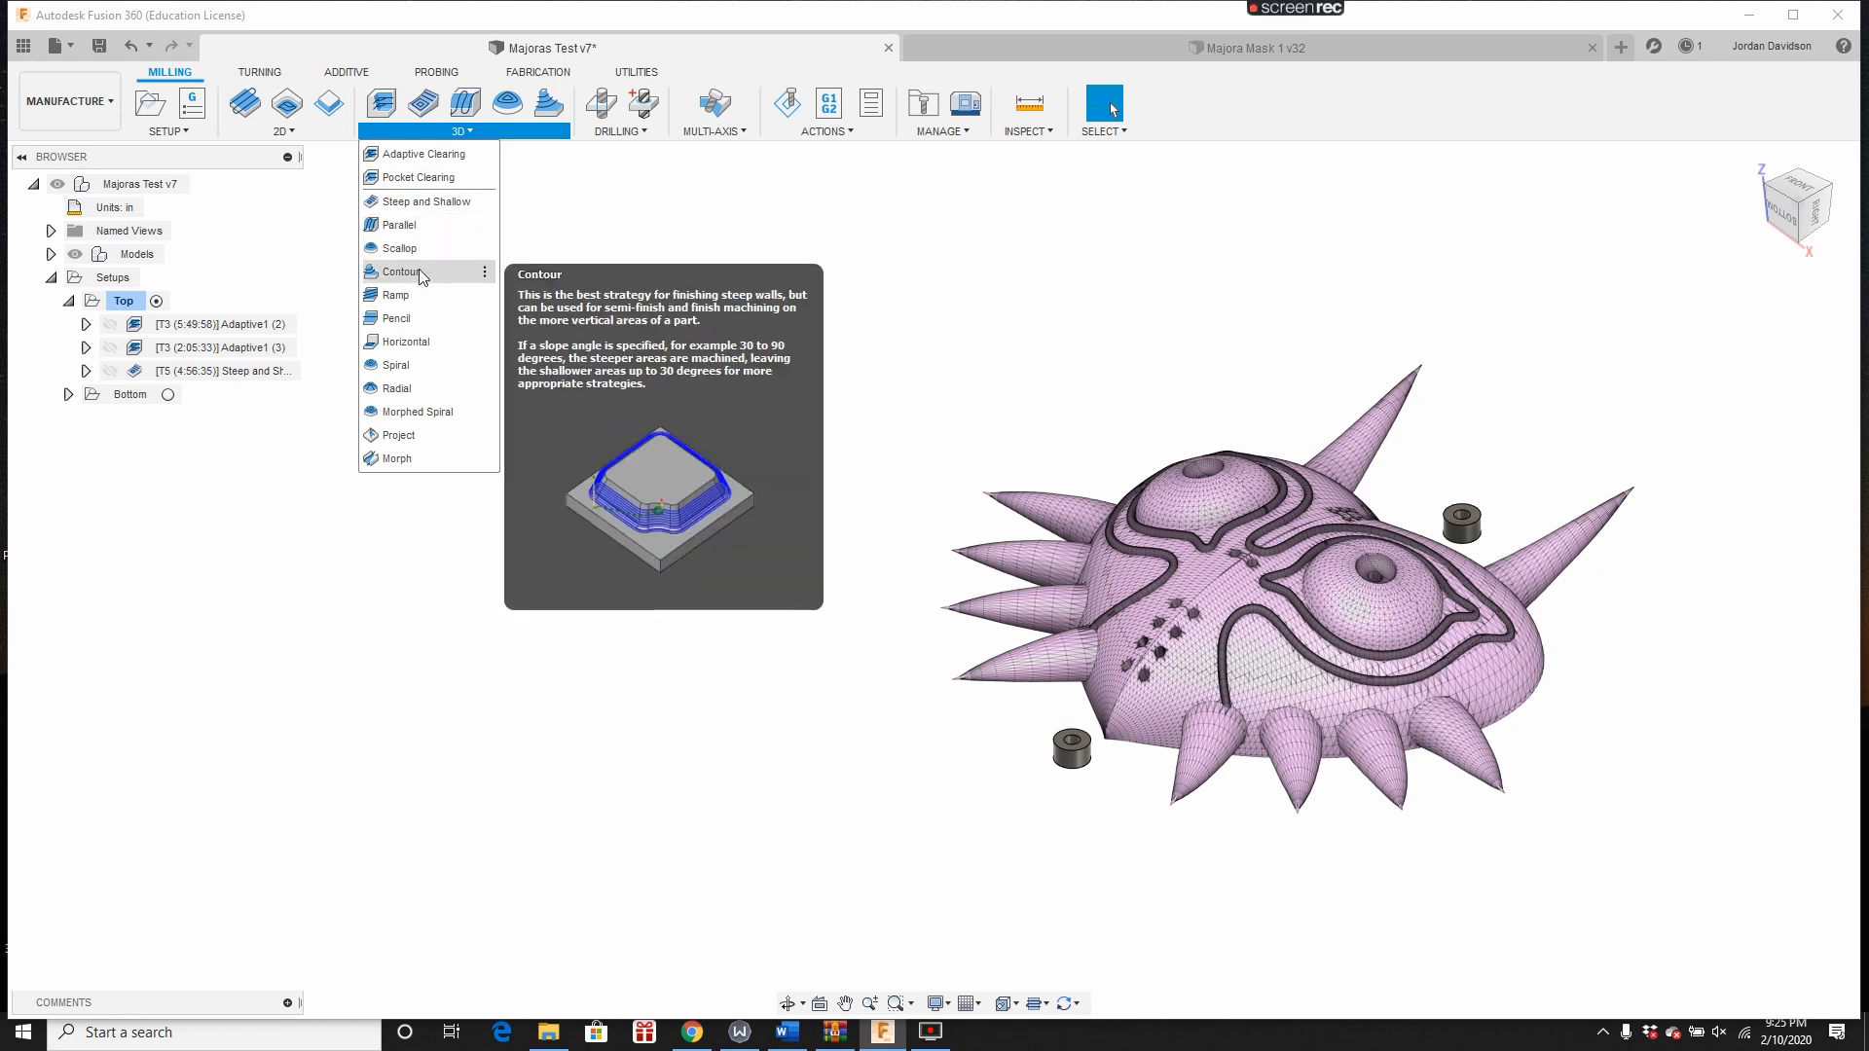
left_click(398, 272)
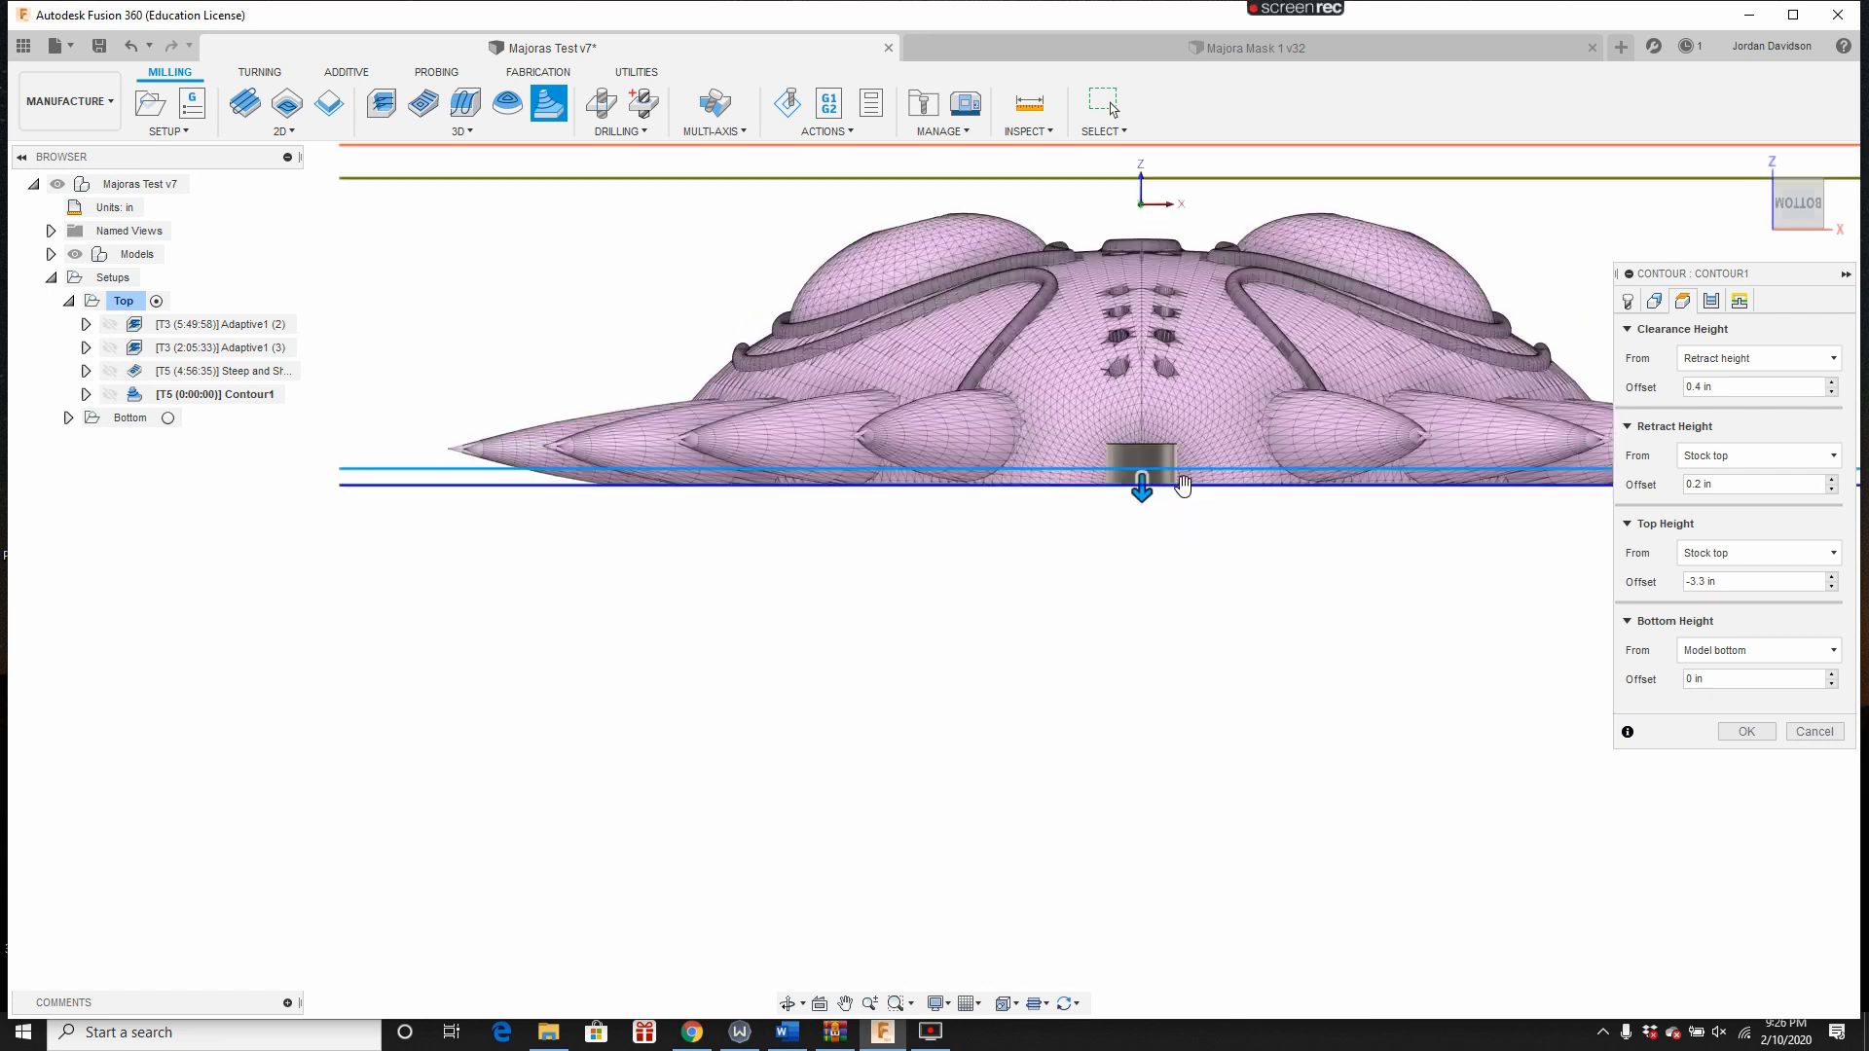
left_click(1758, 553)
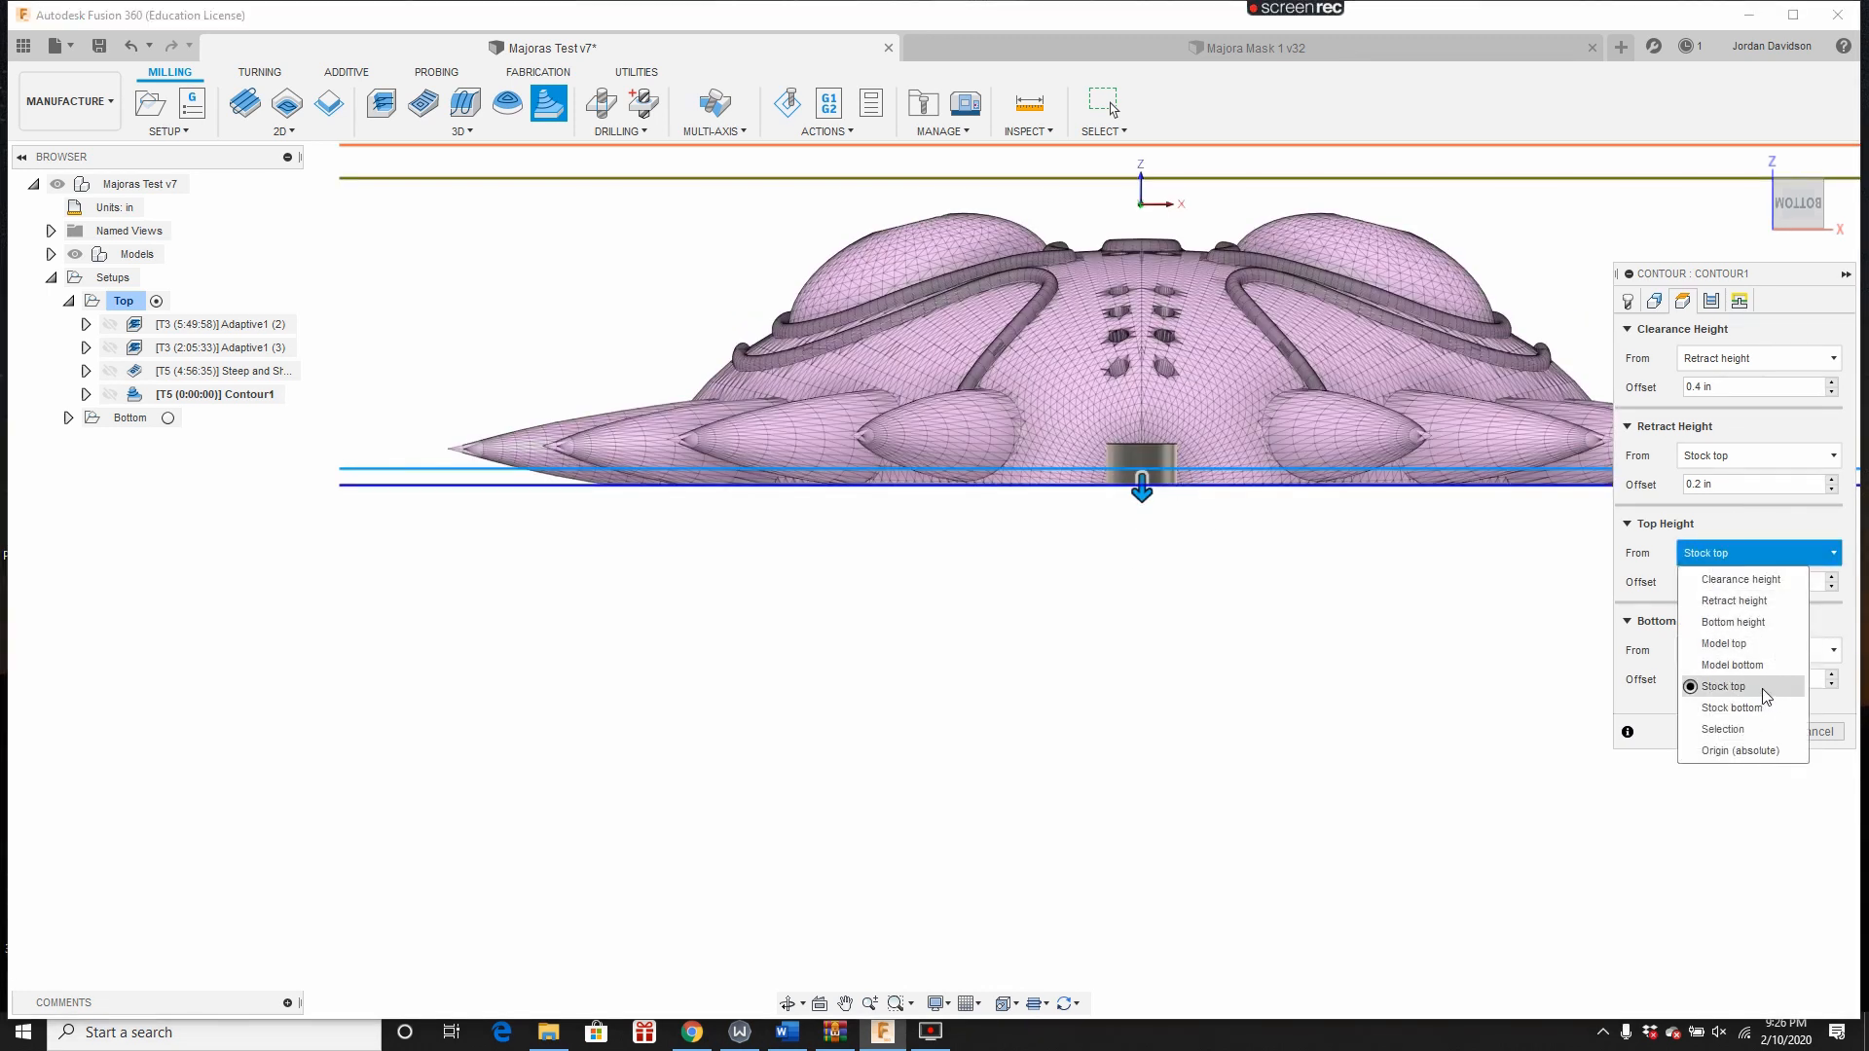
left_click(1732, 707)
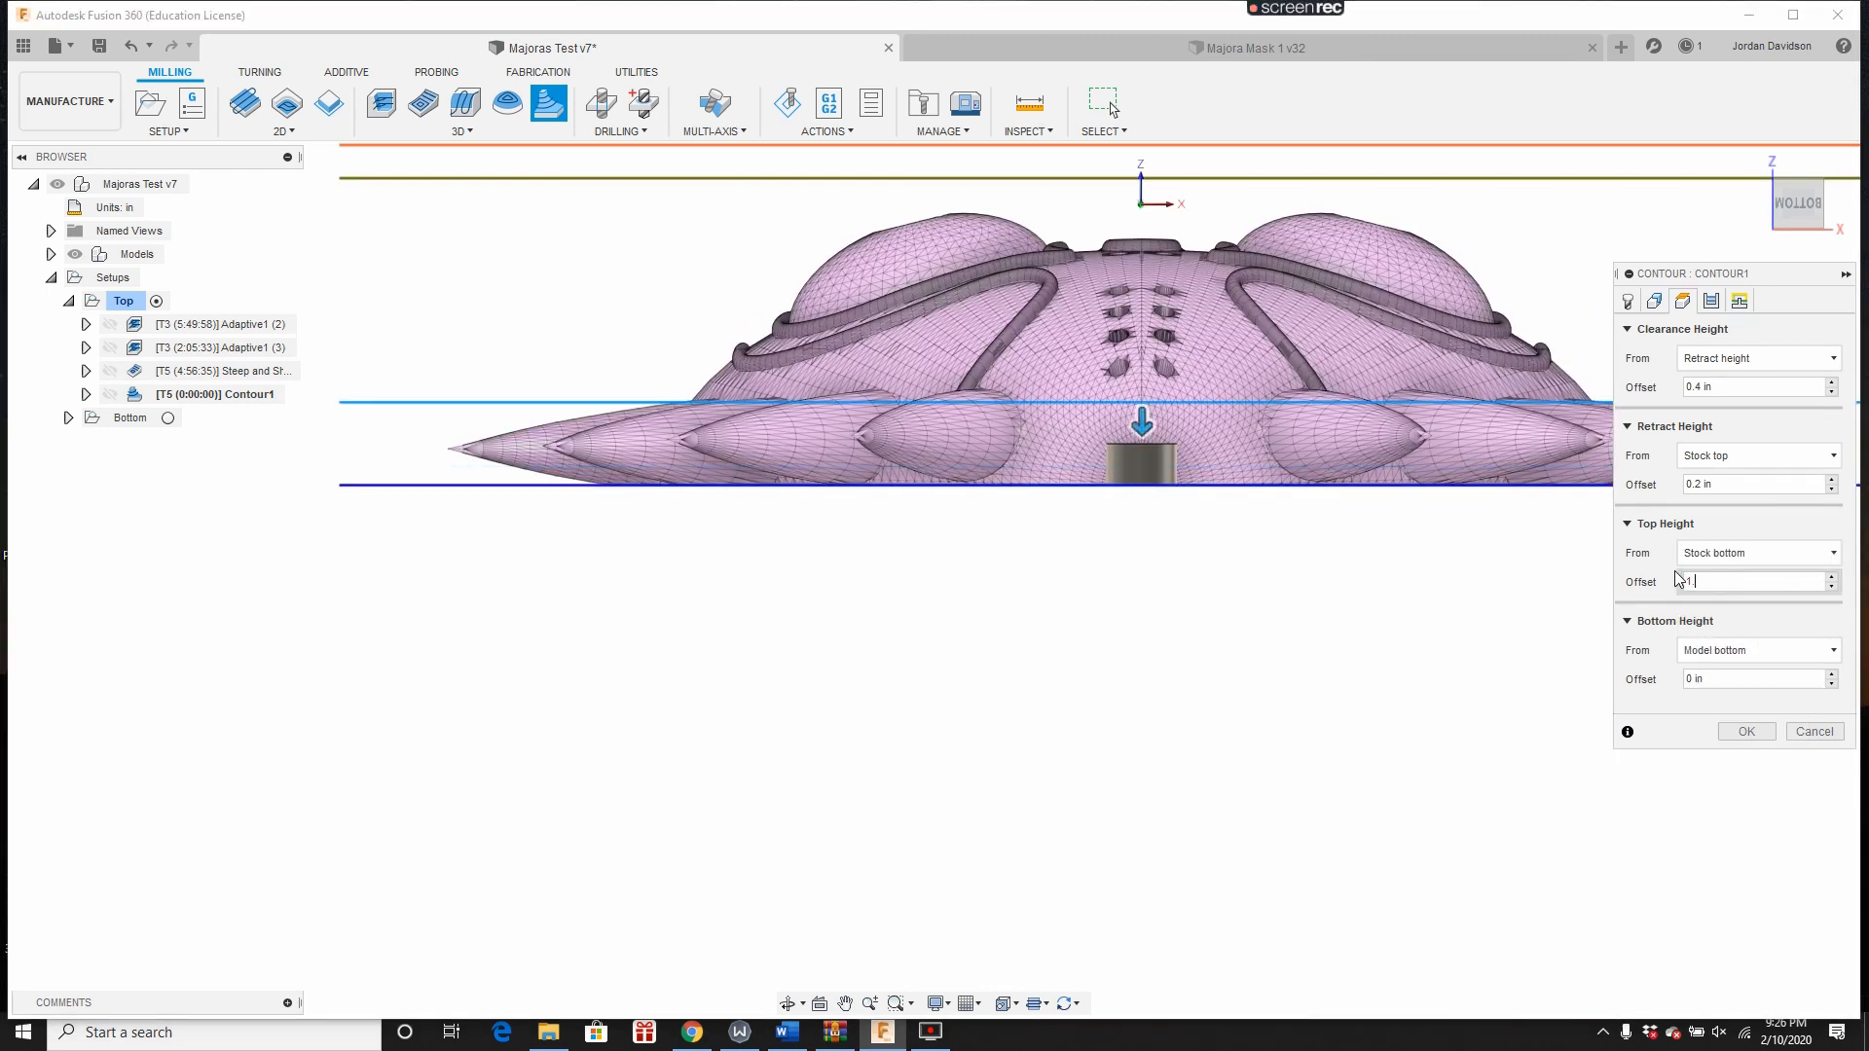
type("1.5")
left_click(1754, 677)
type("-0.1")
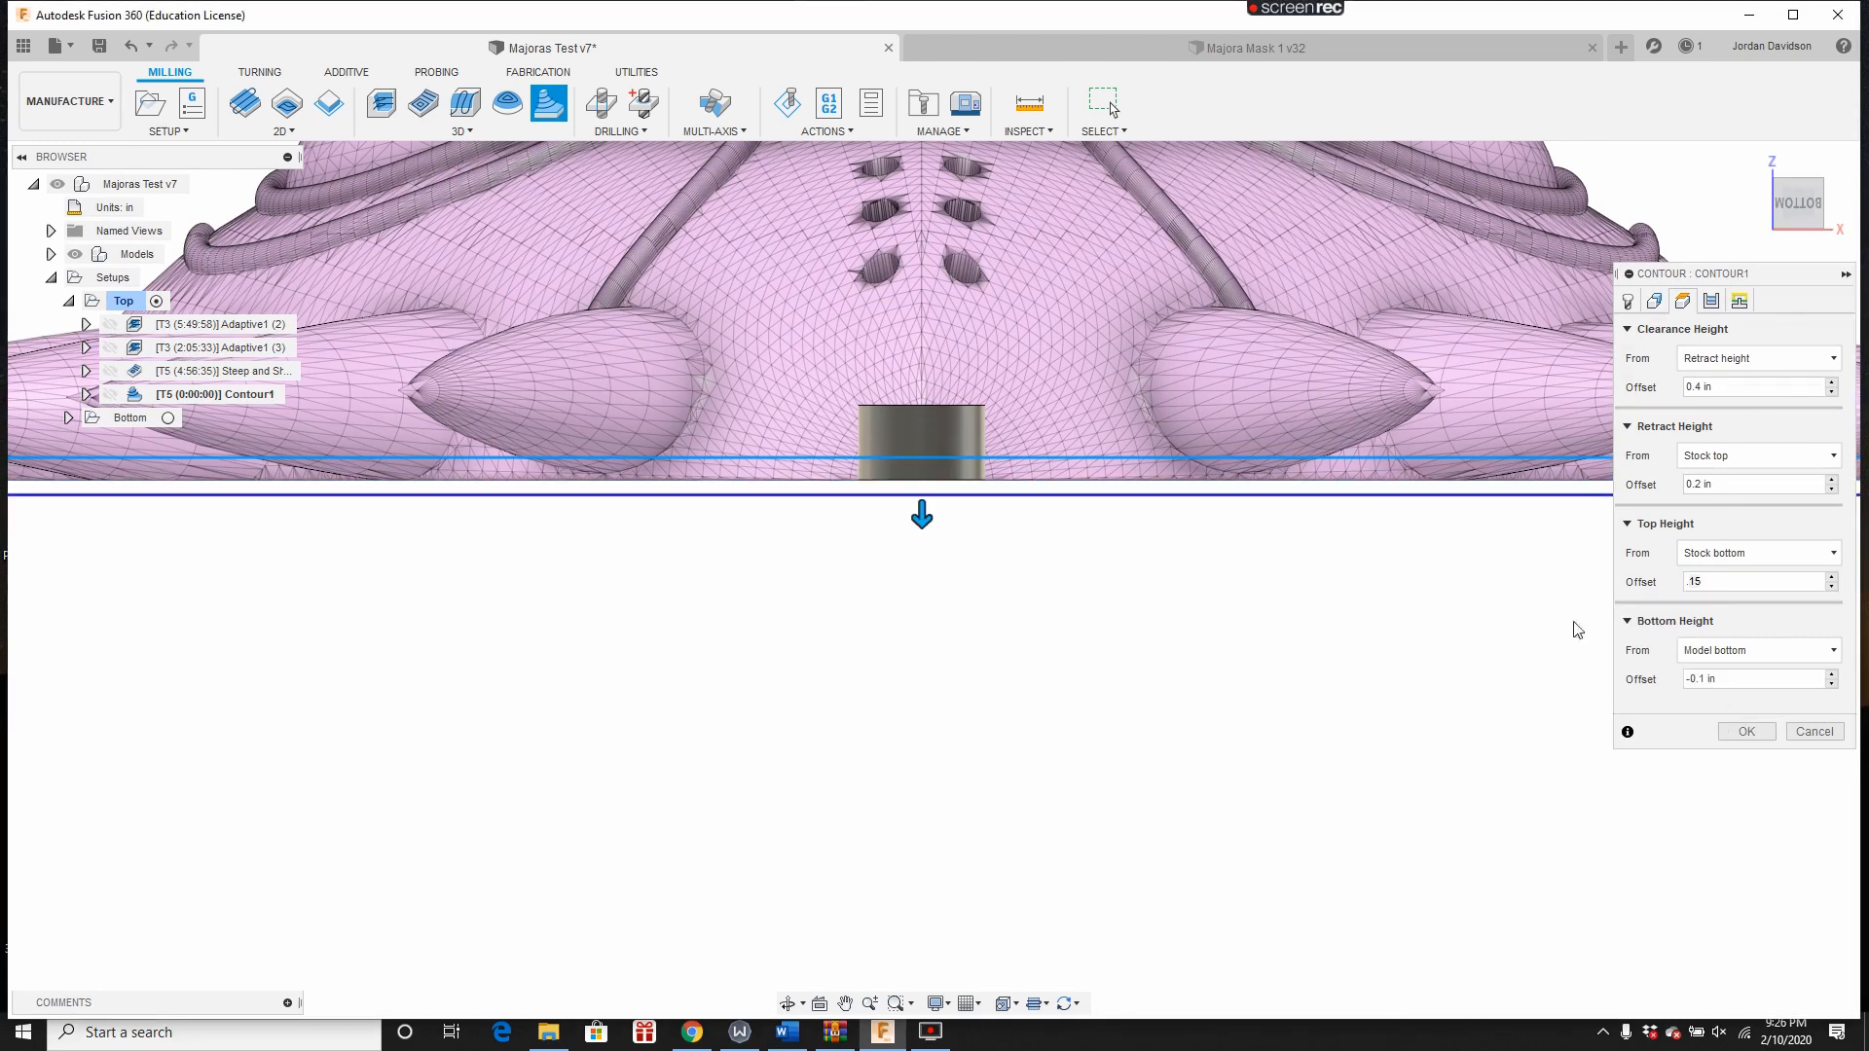
left_click(1752, 678)
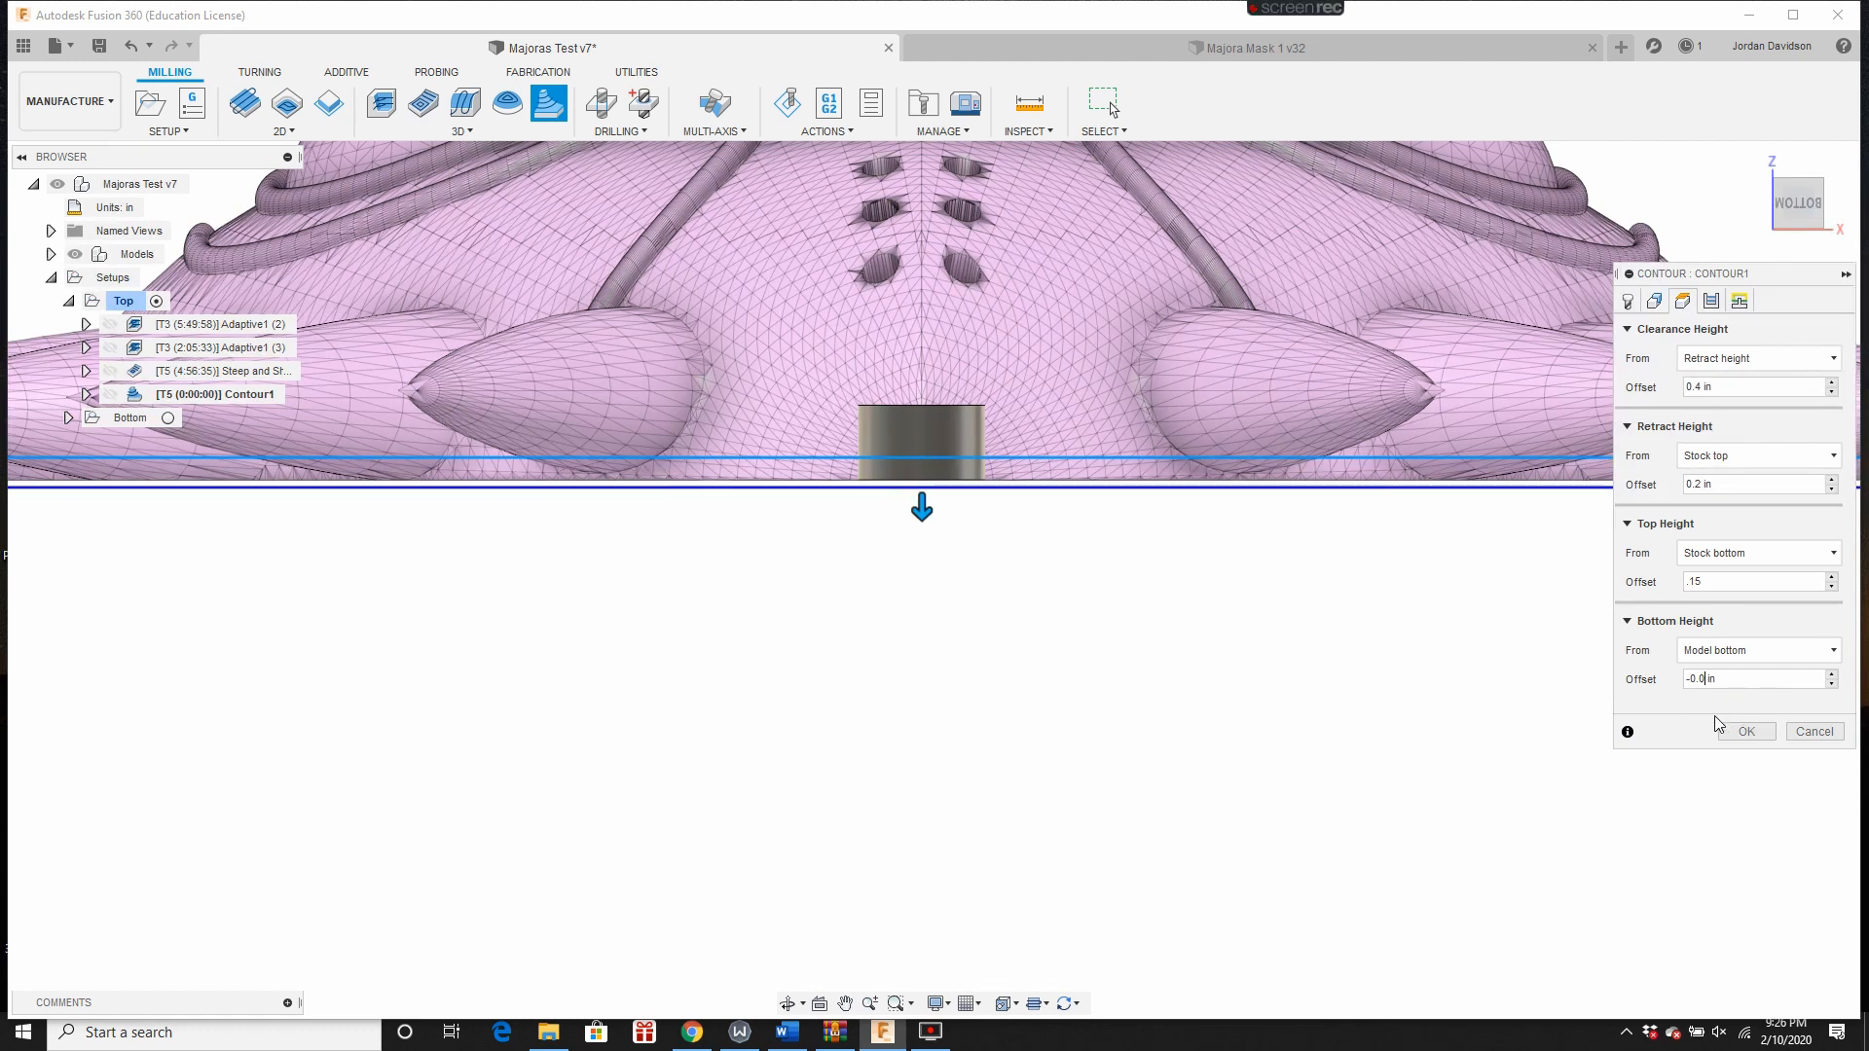
left_click(1746, 731)
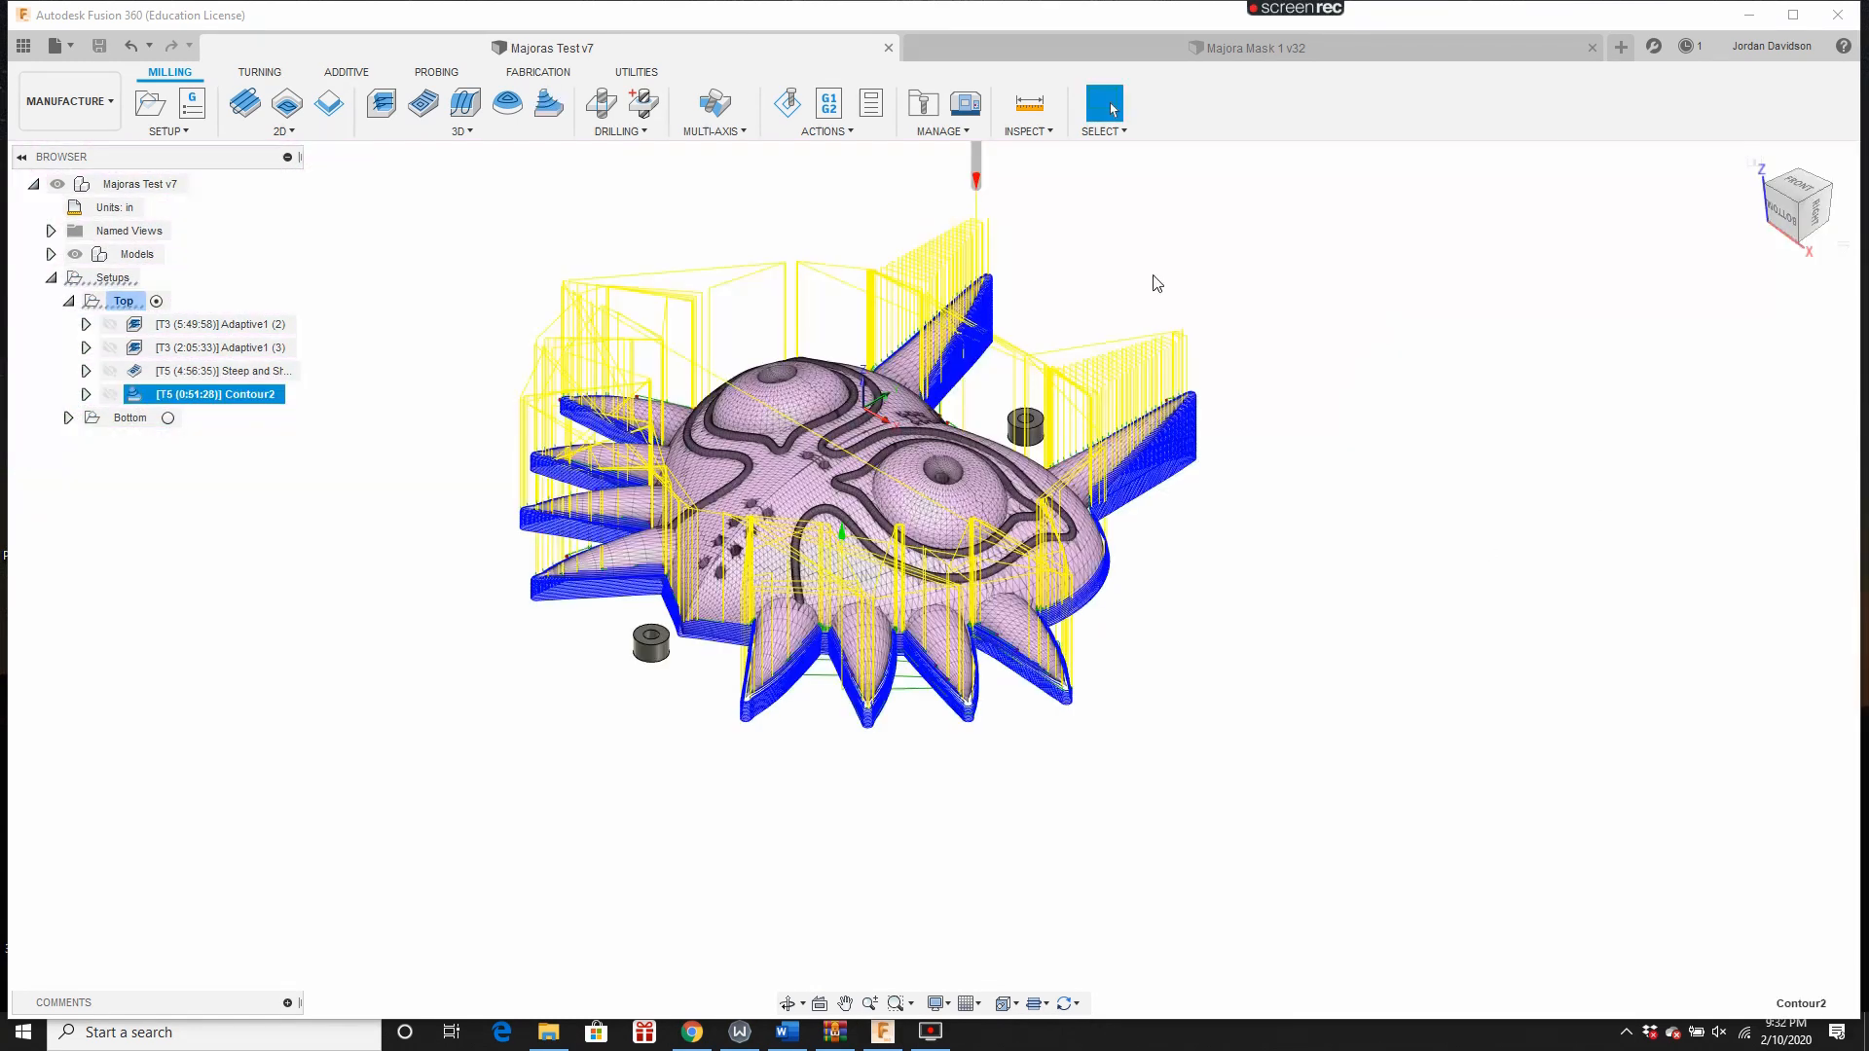
Step: Reopen Contour2 and review its Geometry, Heights, Passes and Linking settings
double_click(217, 394)
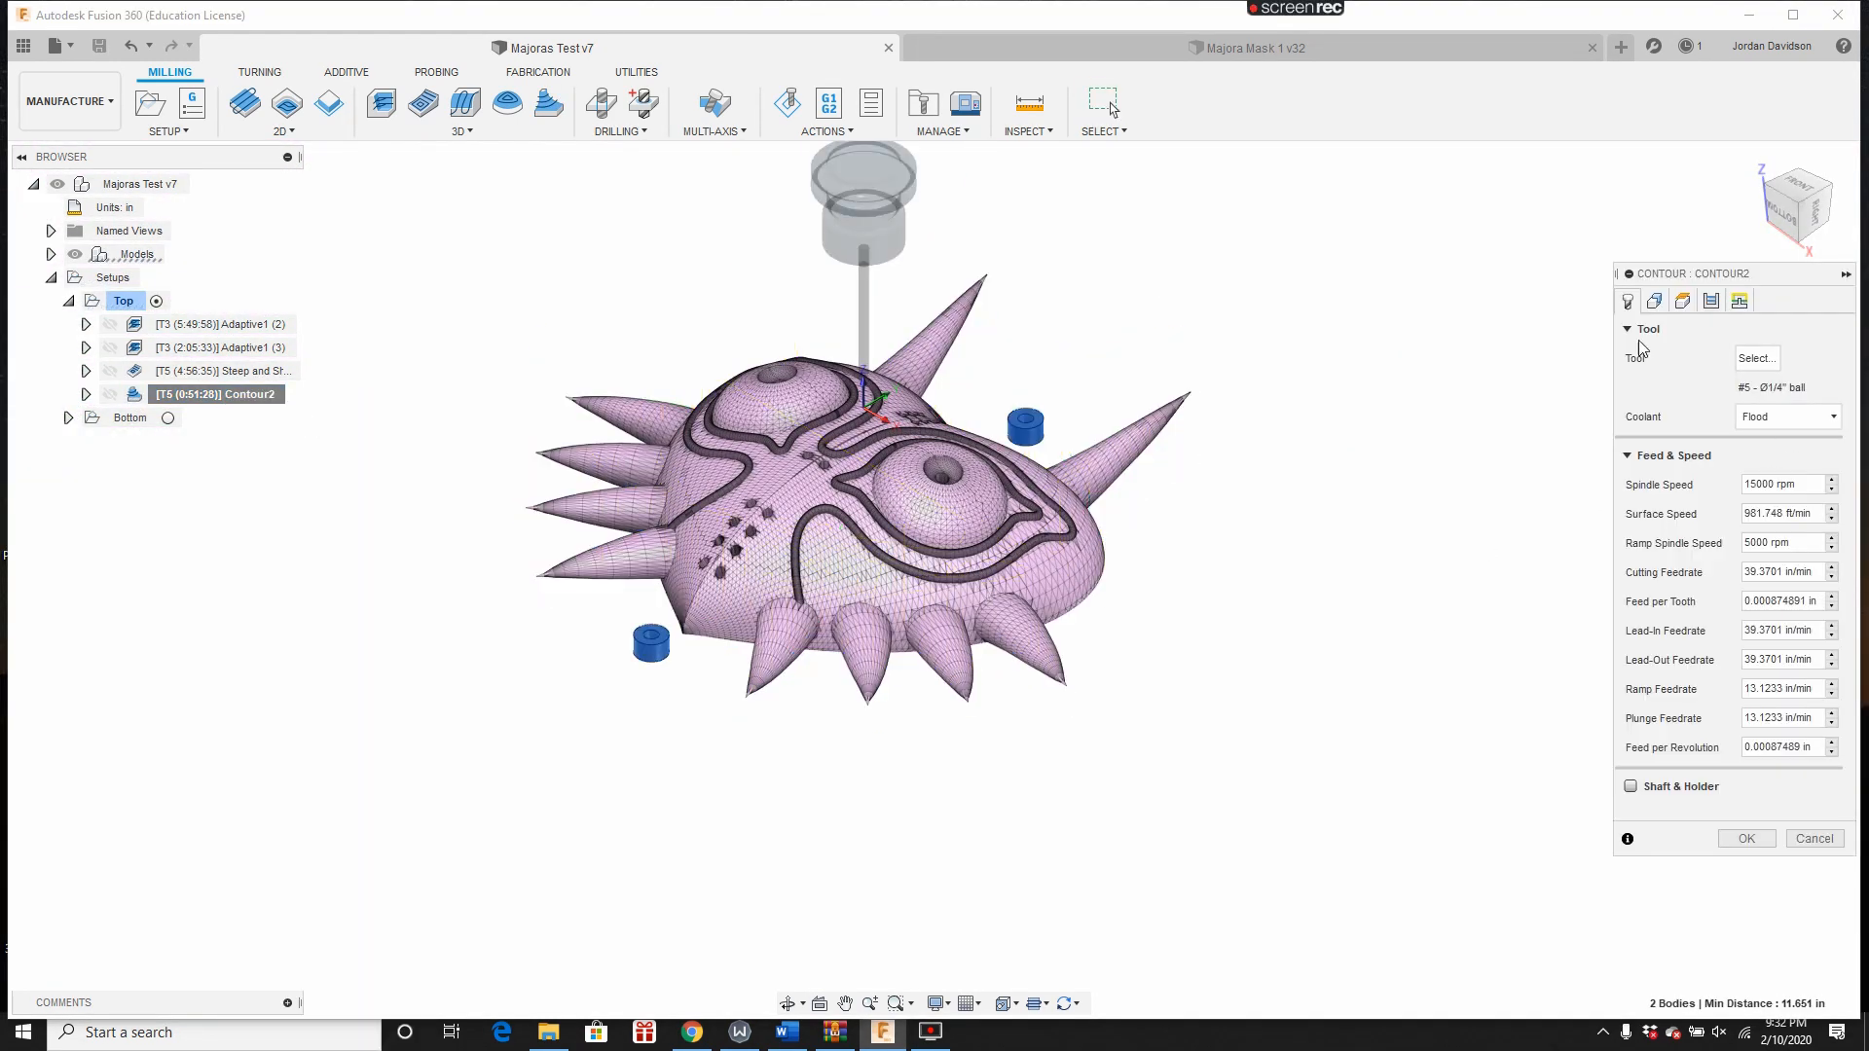
left_click(1654, 301)
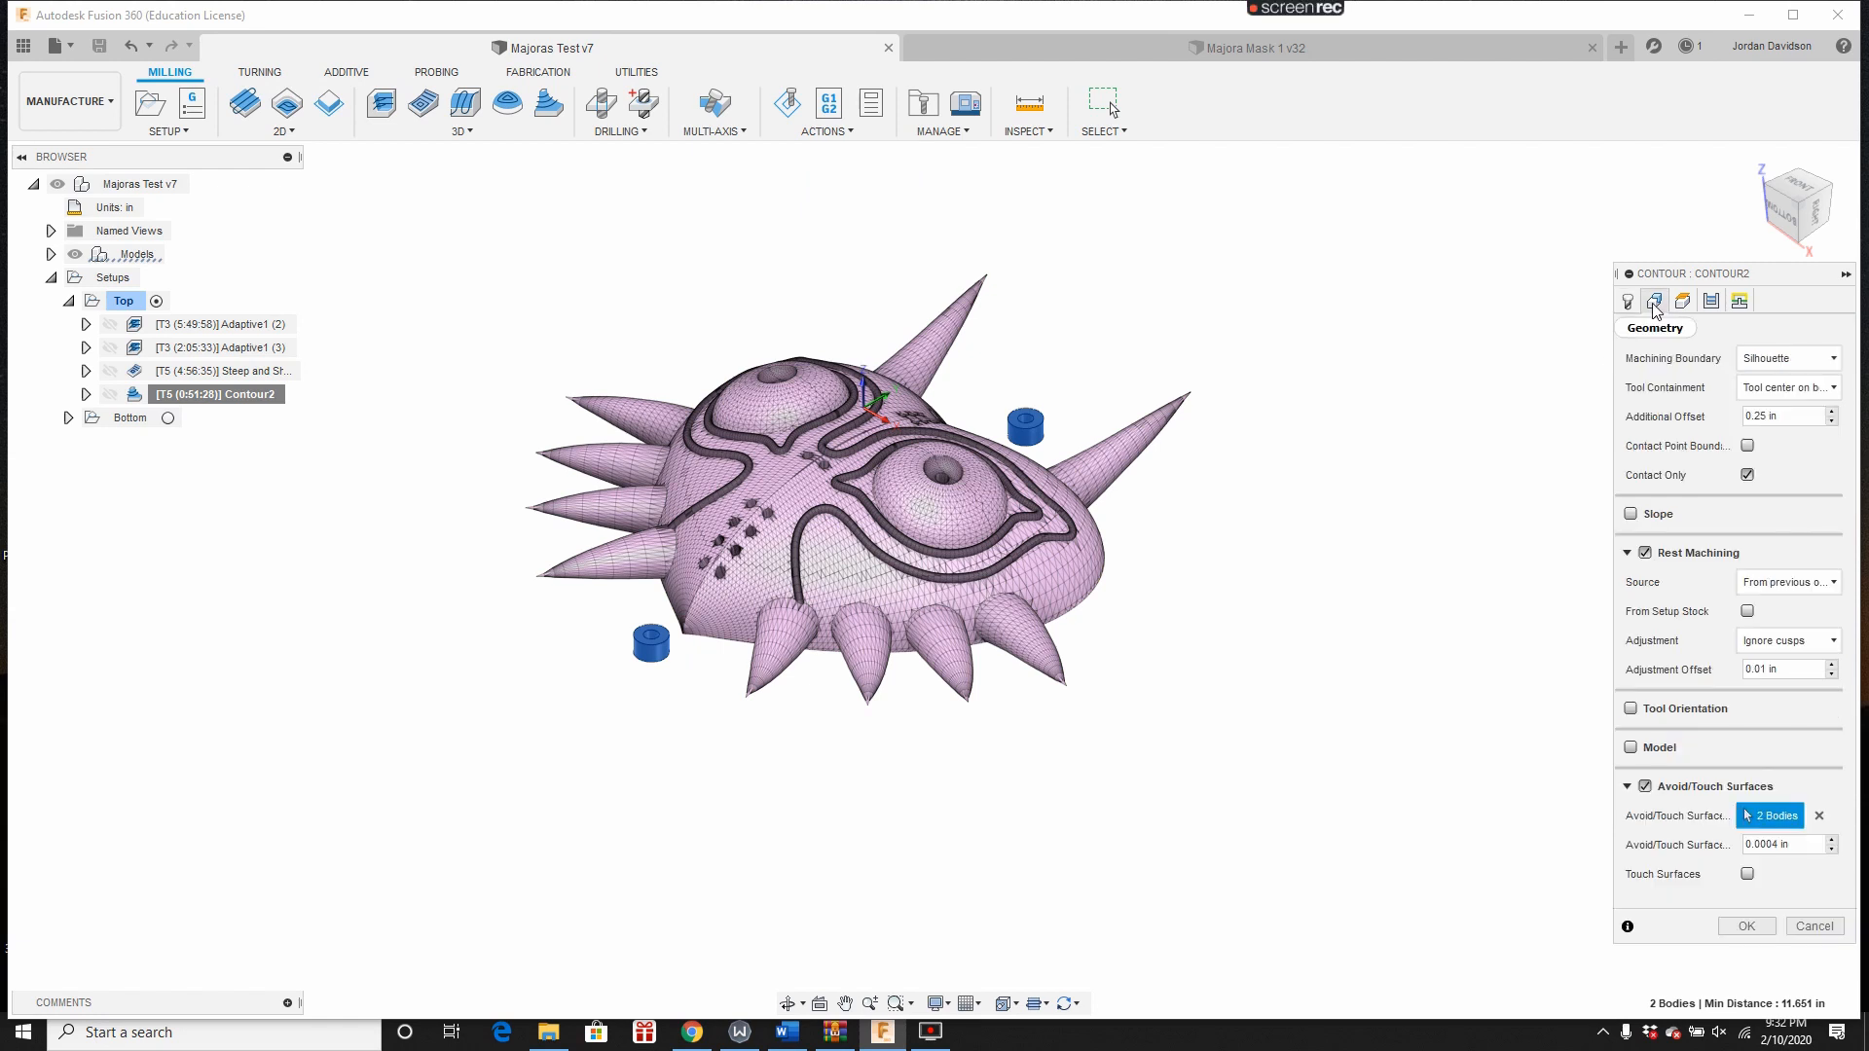
left_click(1628, 301)
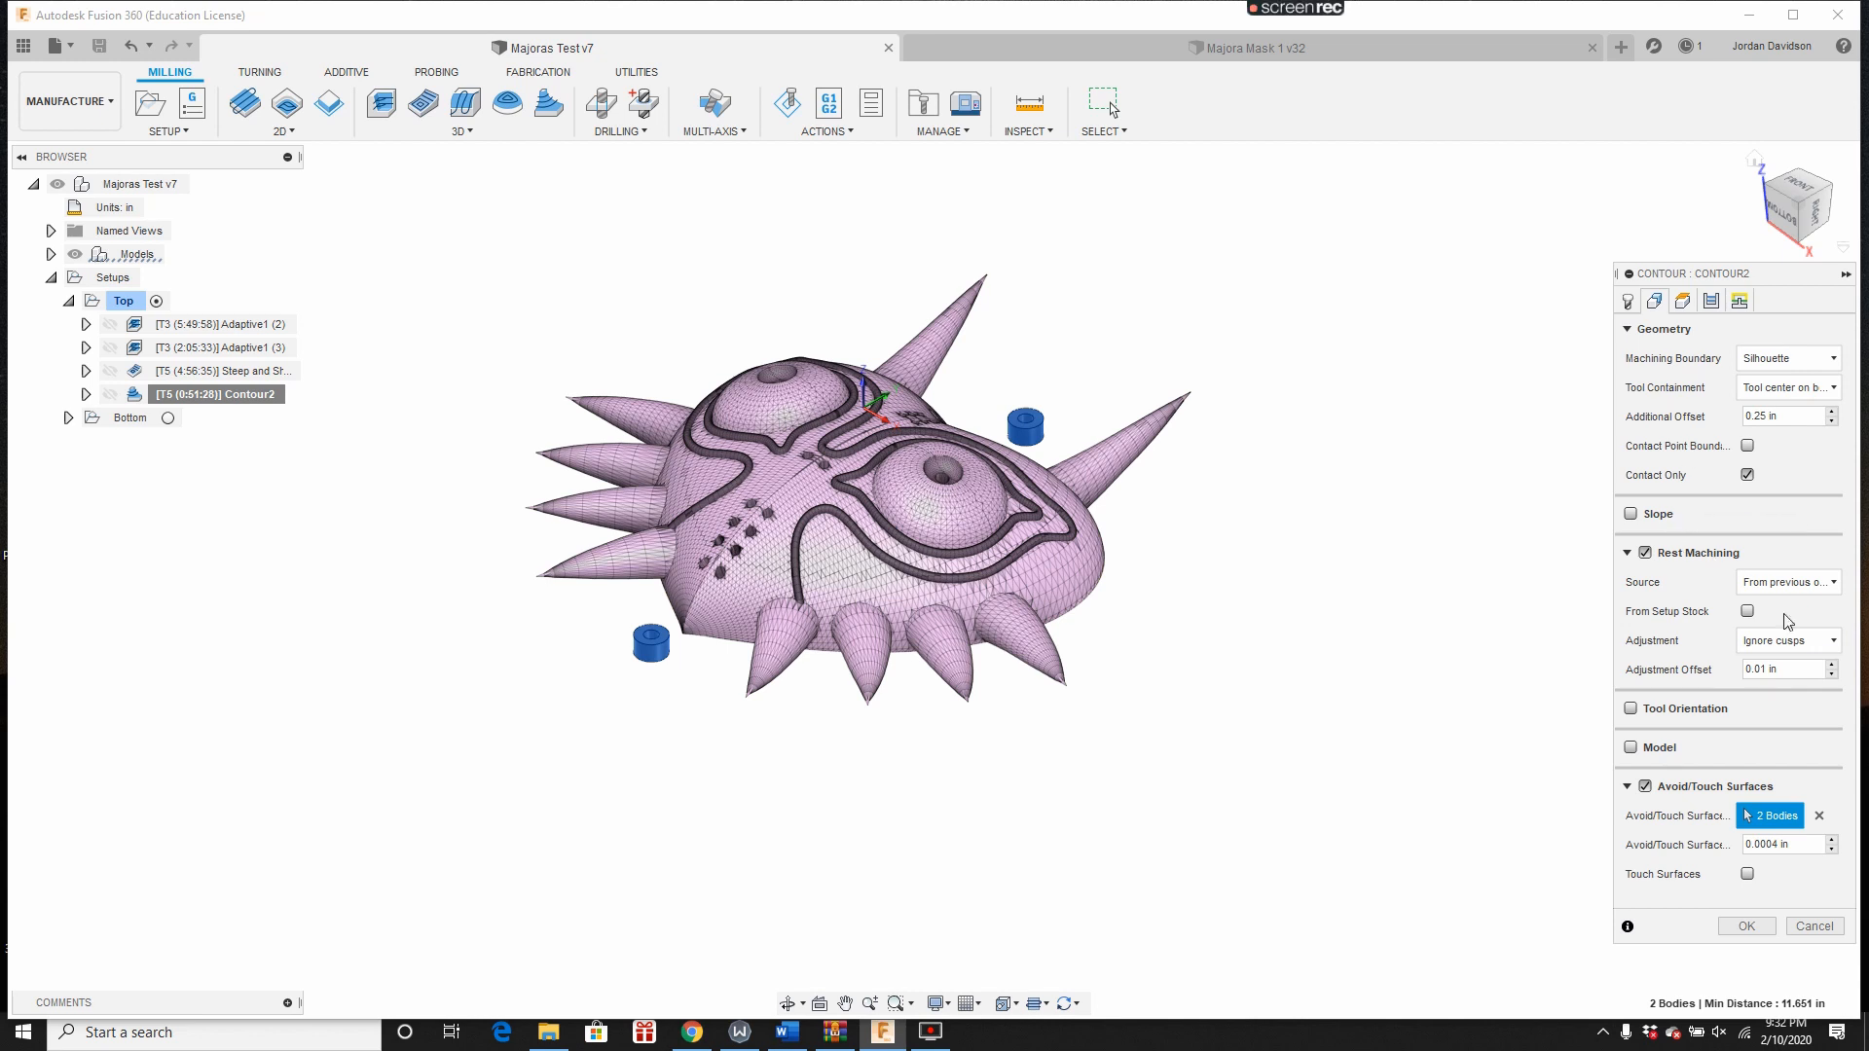
mouse_move(1699, 359)
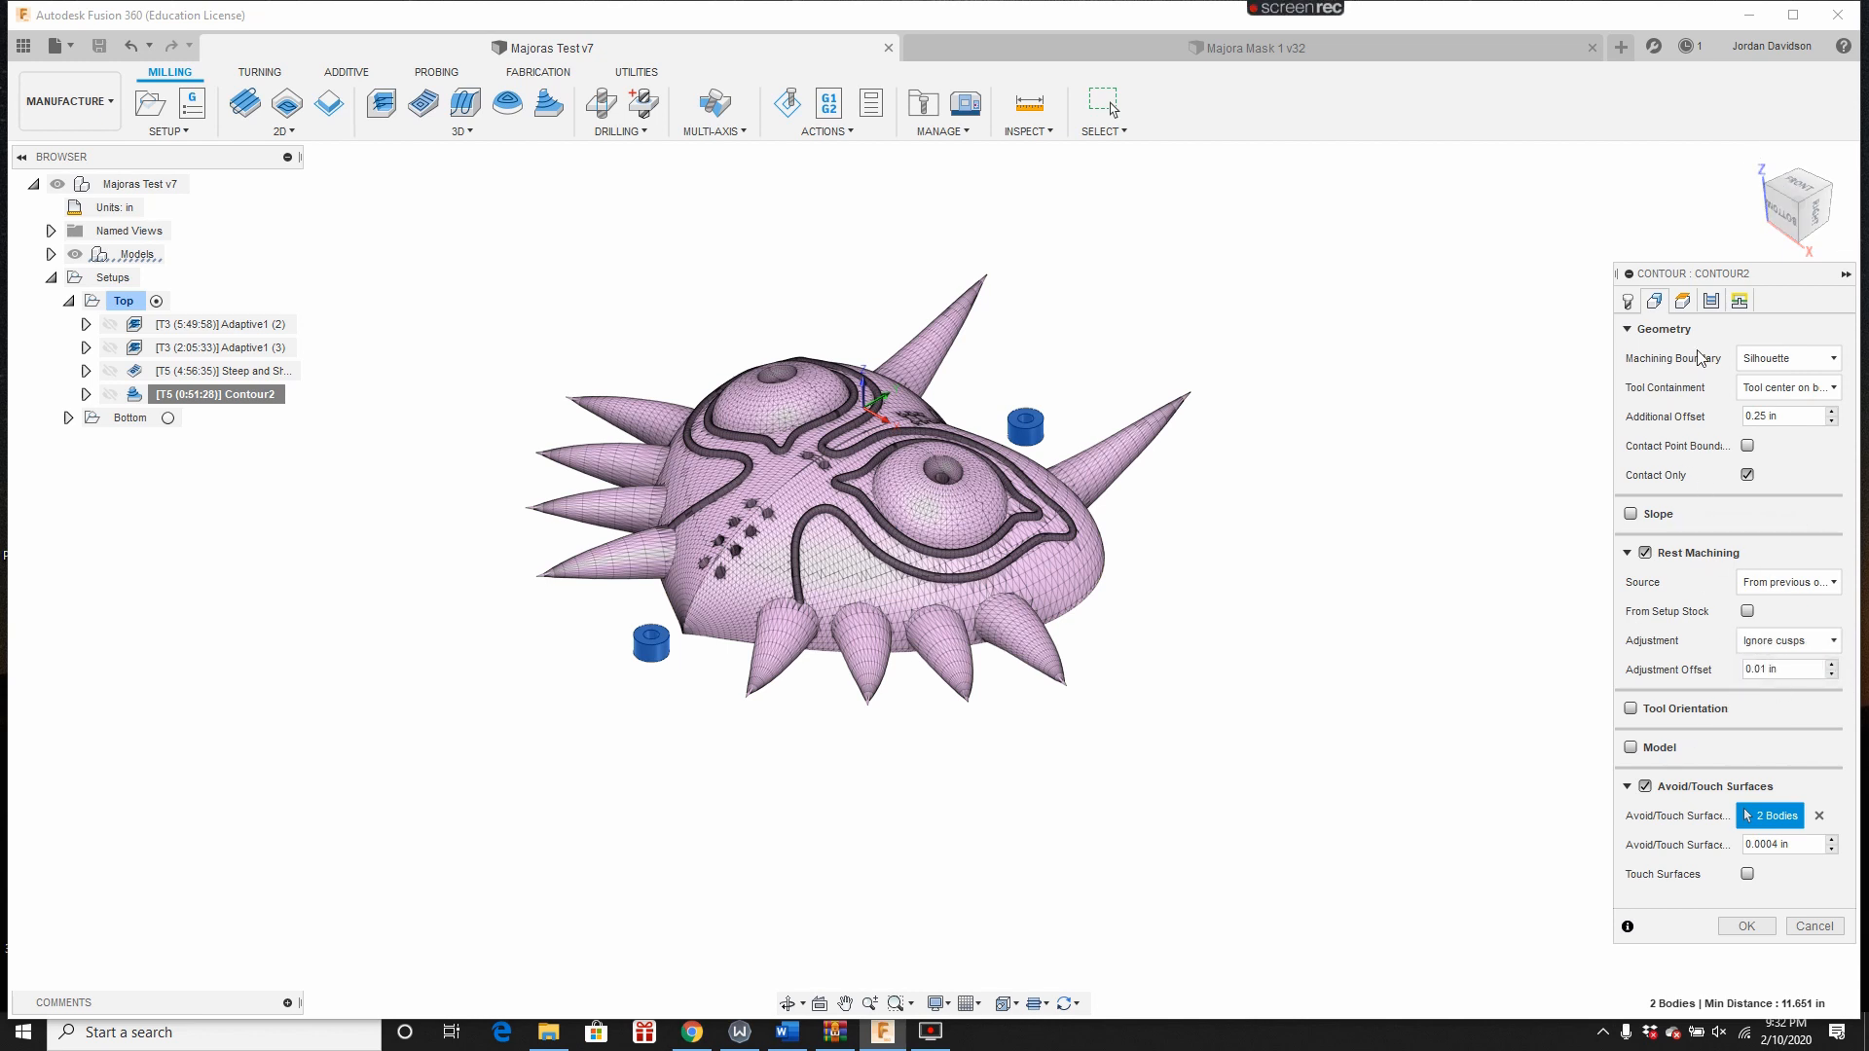
left_click(1655, 300)
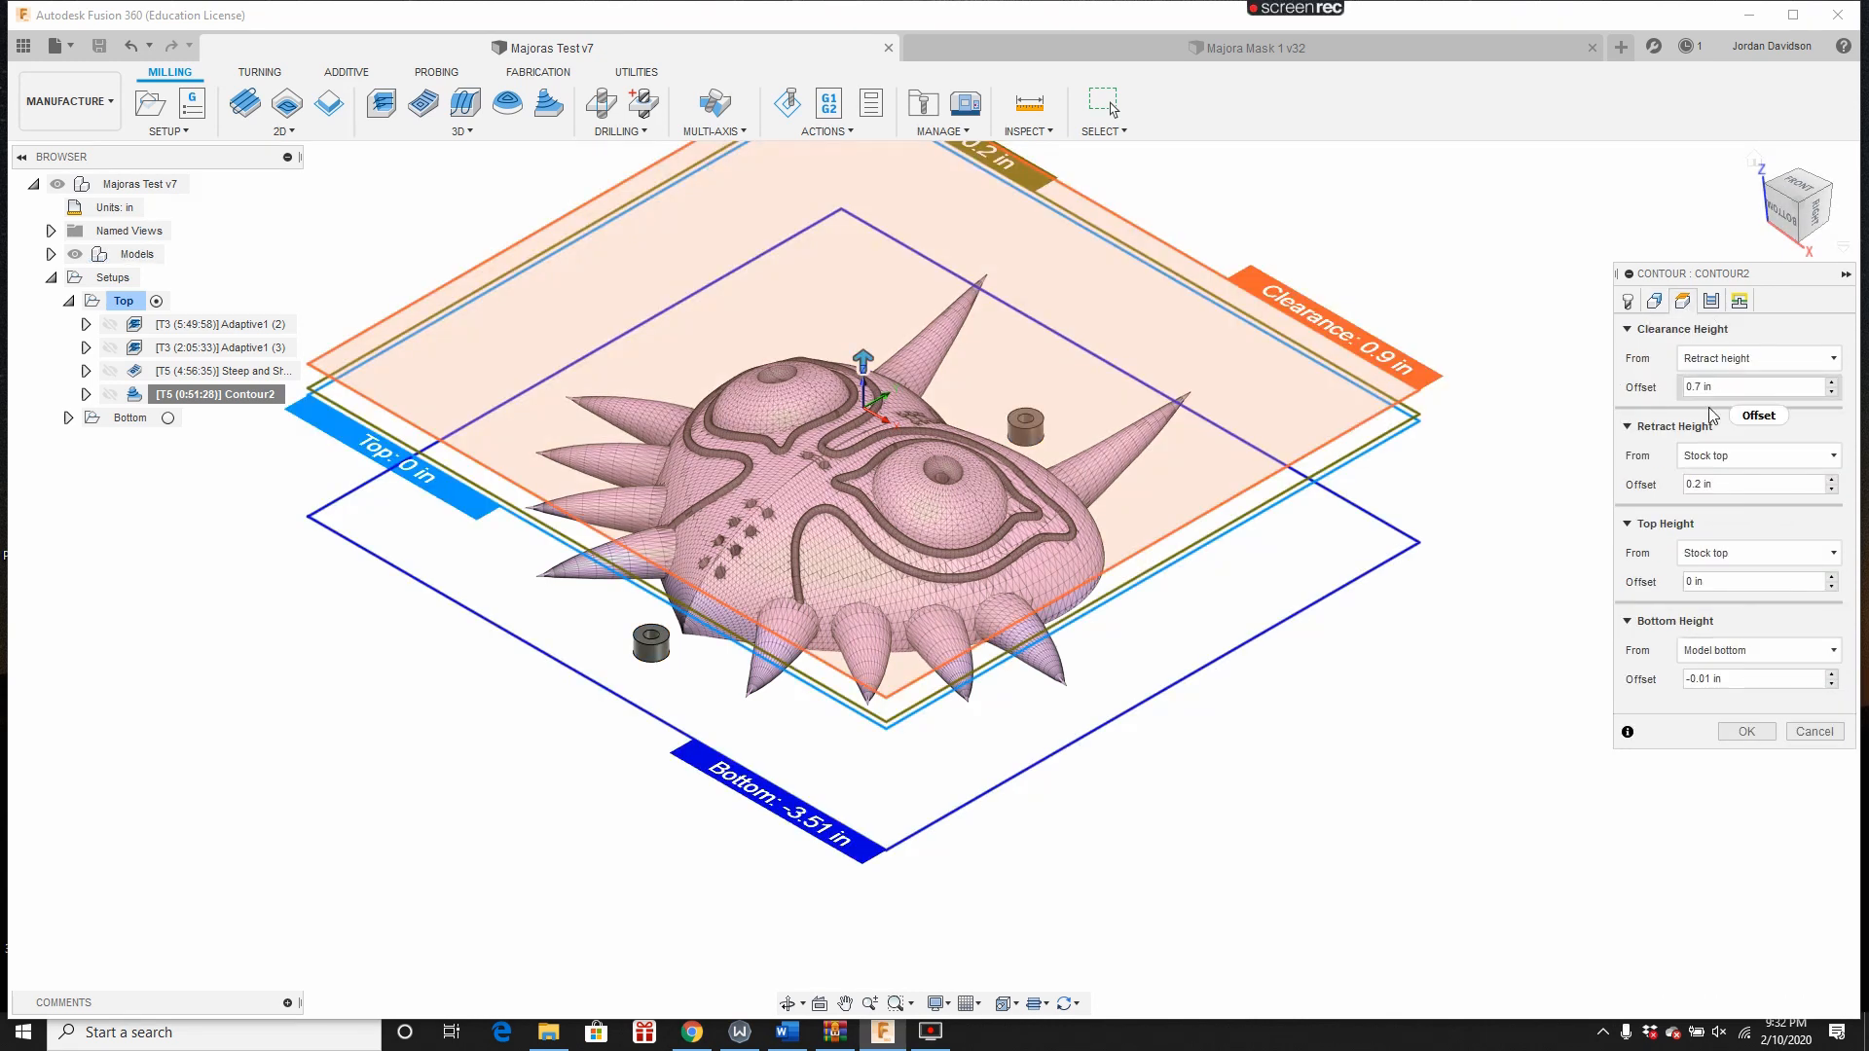
left_click(1710, 300)
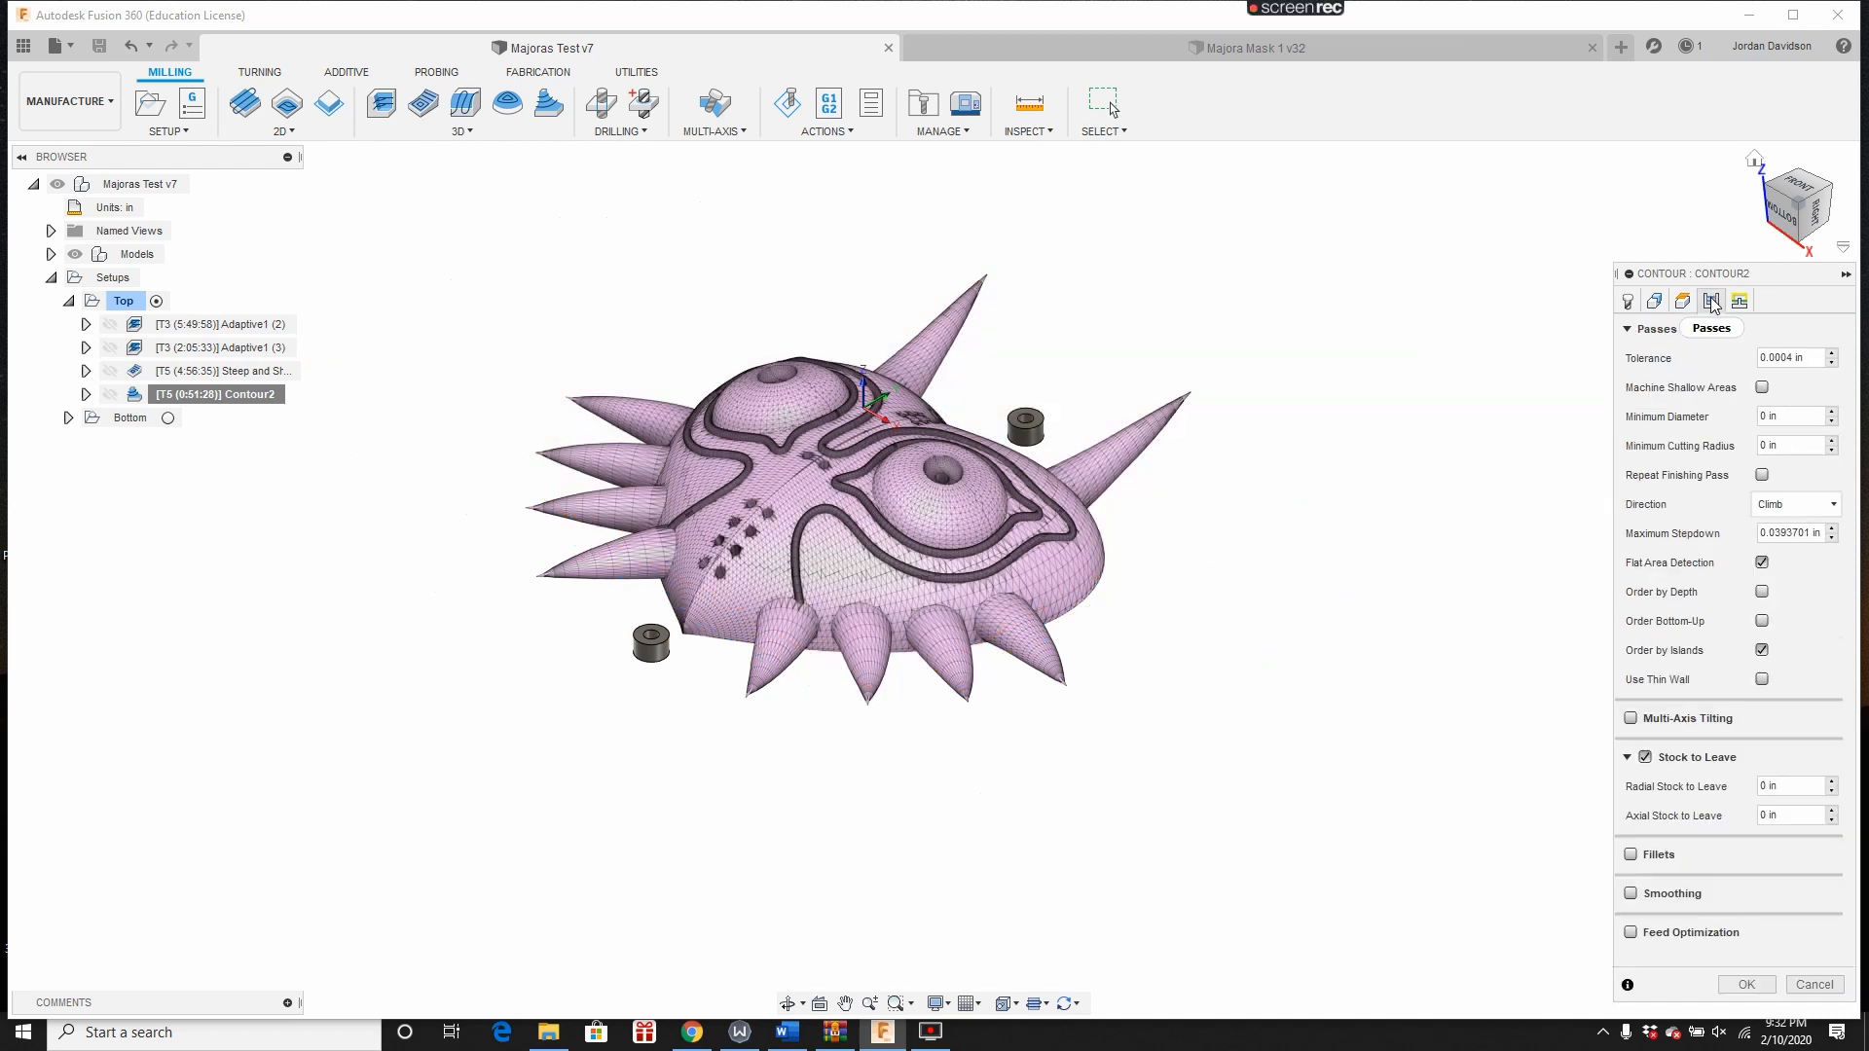
left_click(1736, 299)
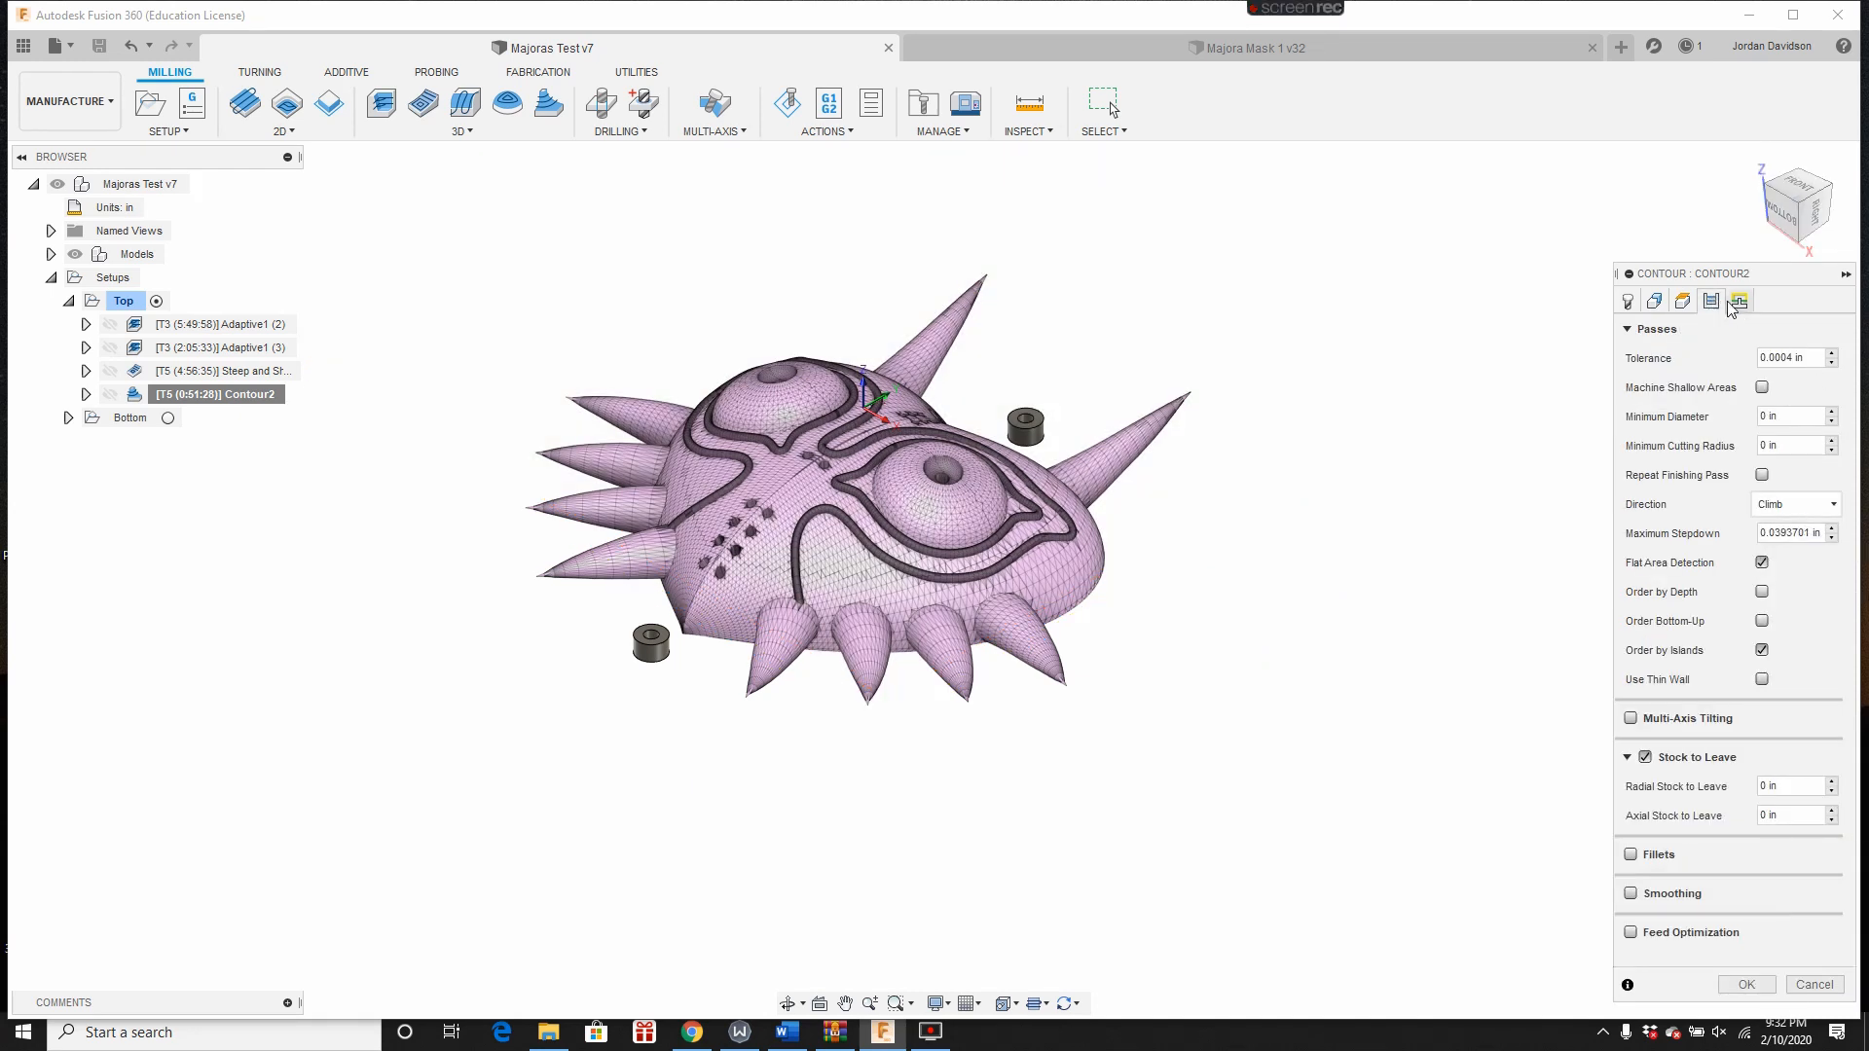
left_click(1739, 300)
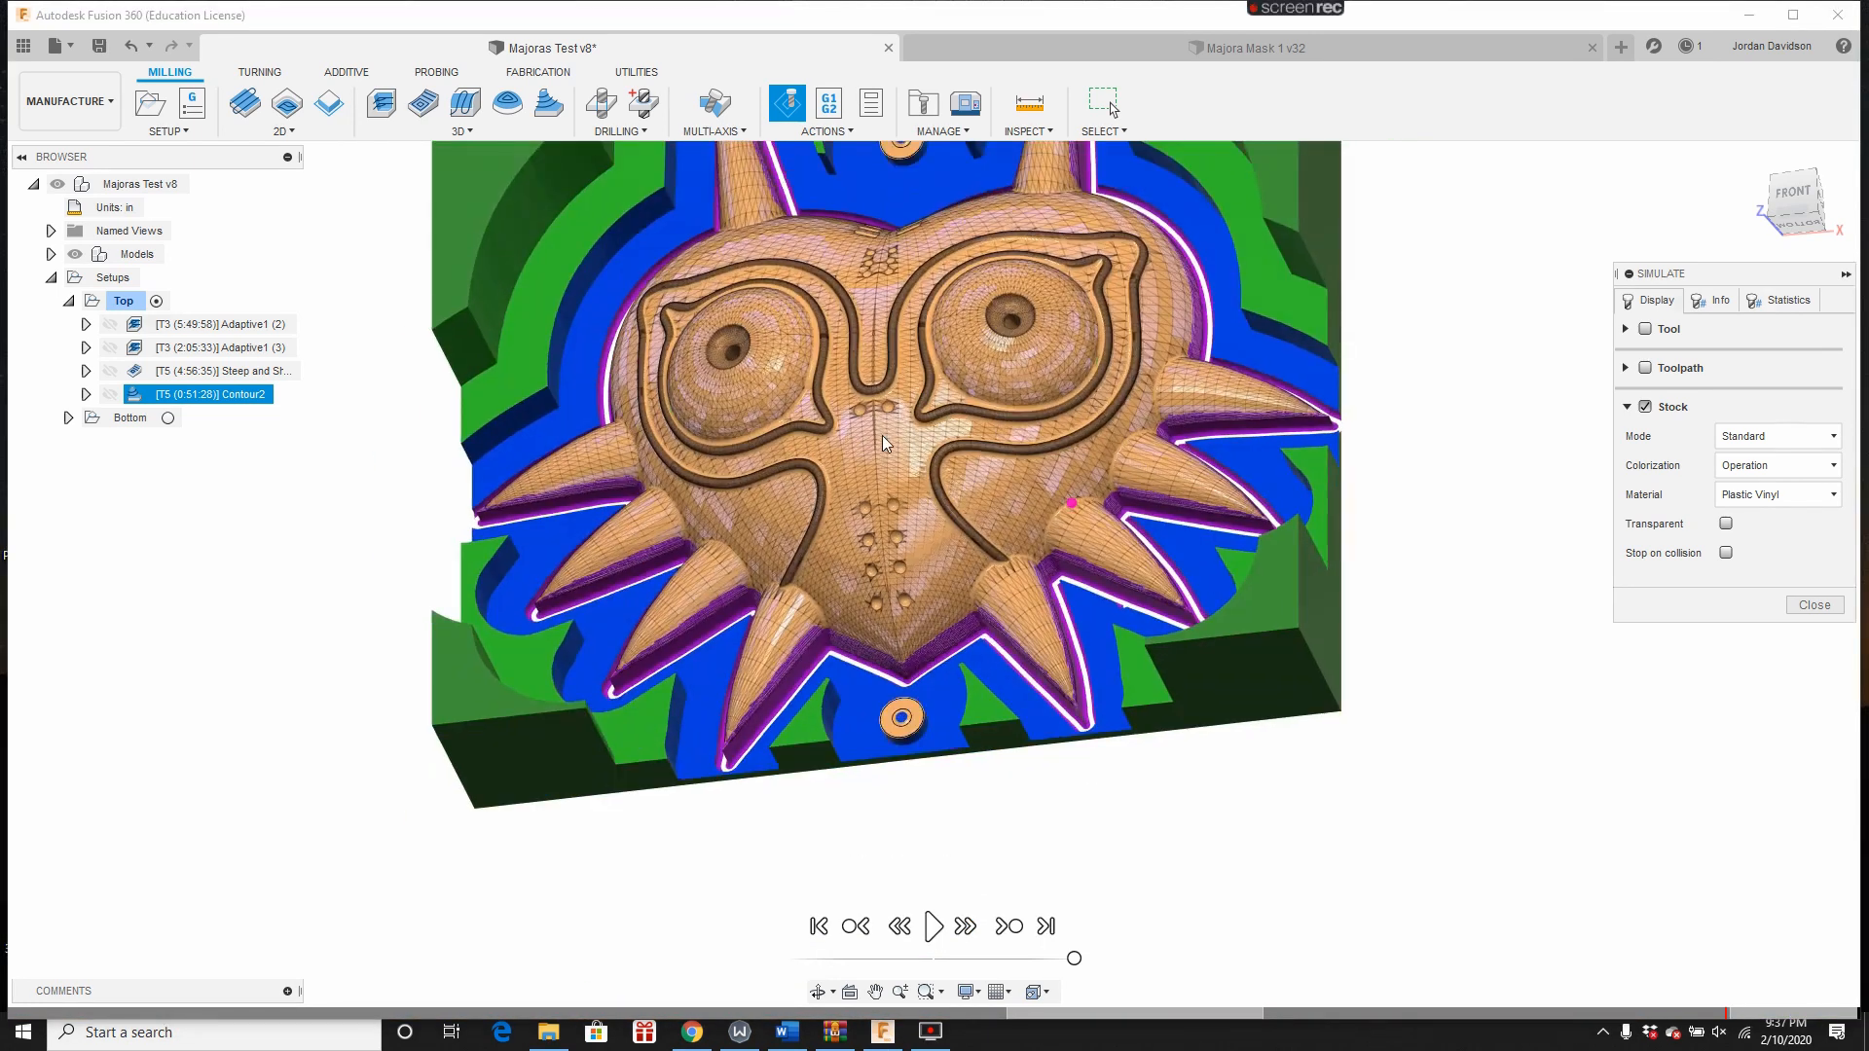
Step: Orbit the simulated stock to face the mask head-on, then close the simulation
left_click_drag(882, 444, 988, 535)
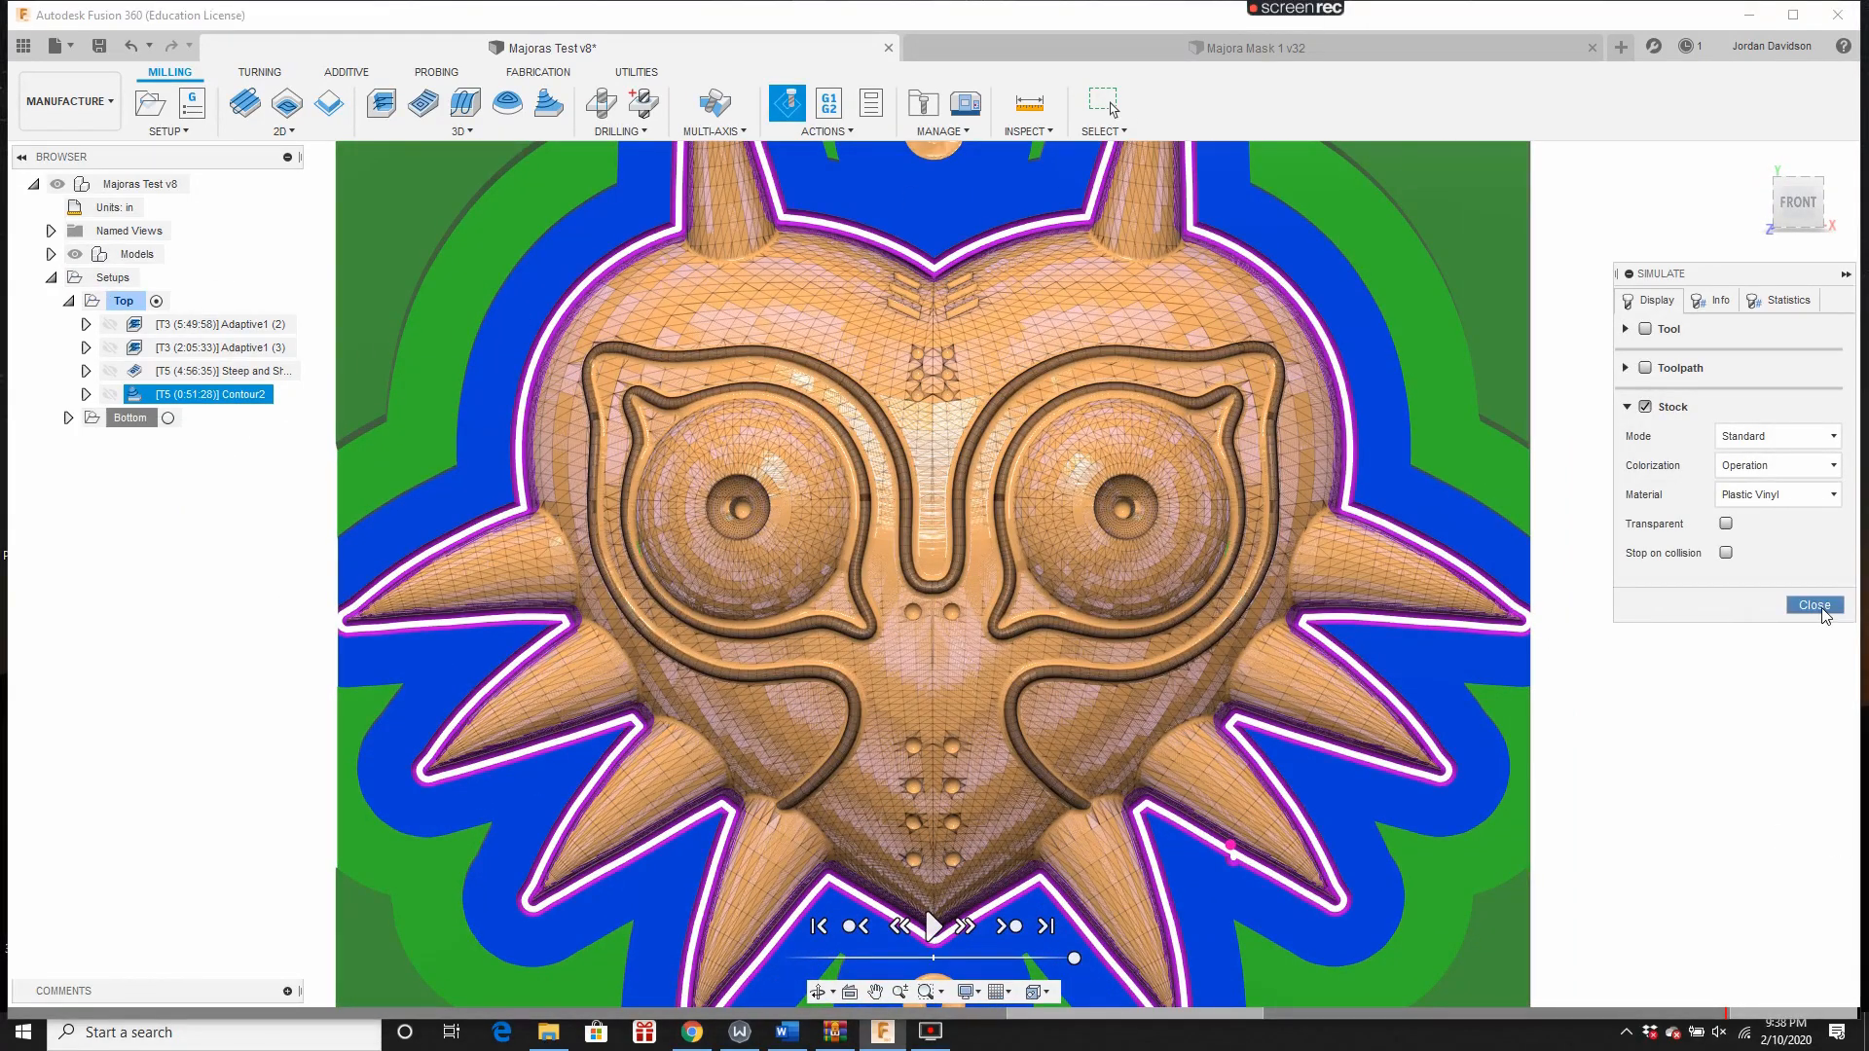
left_click(1814, 604)
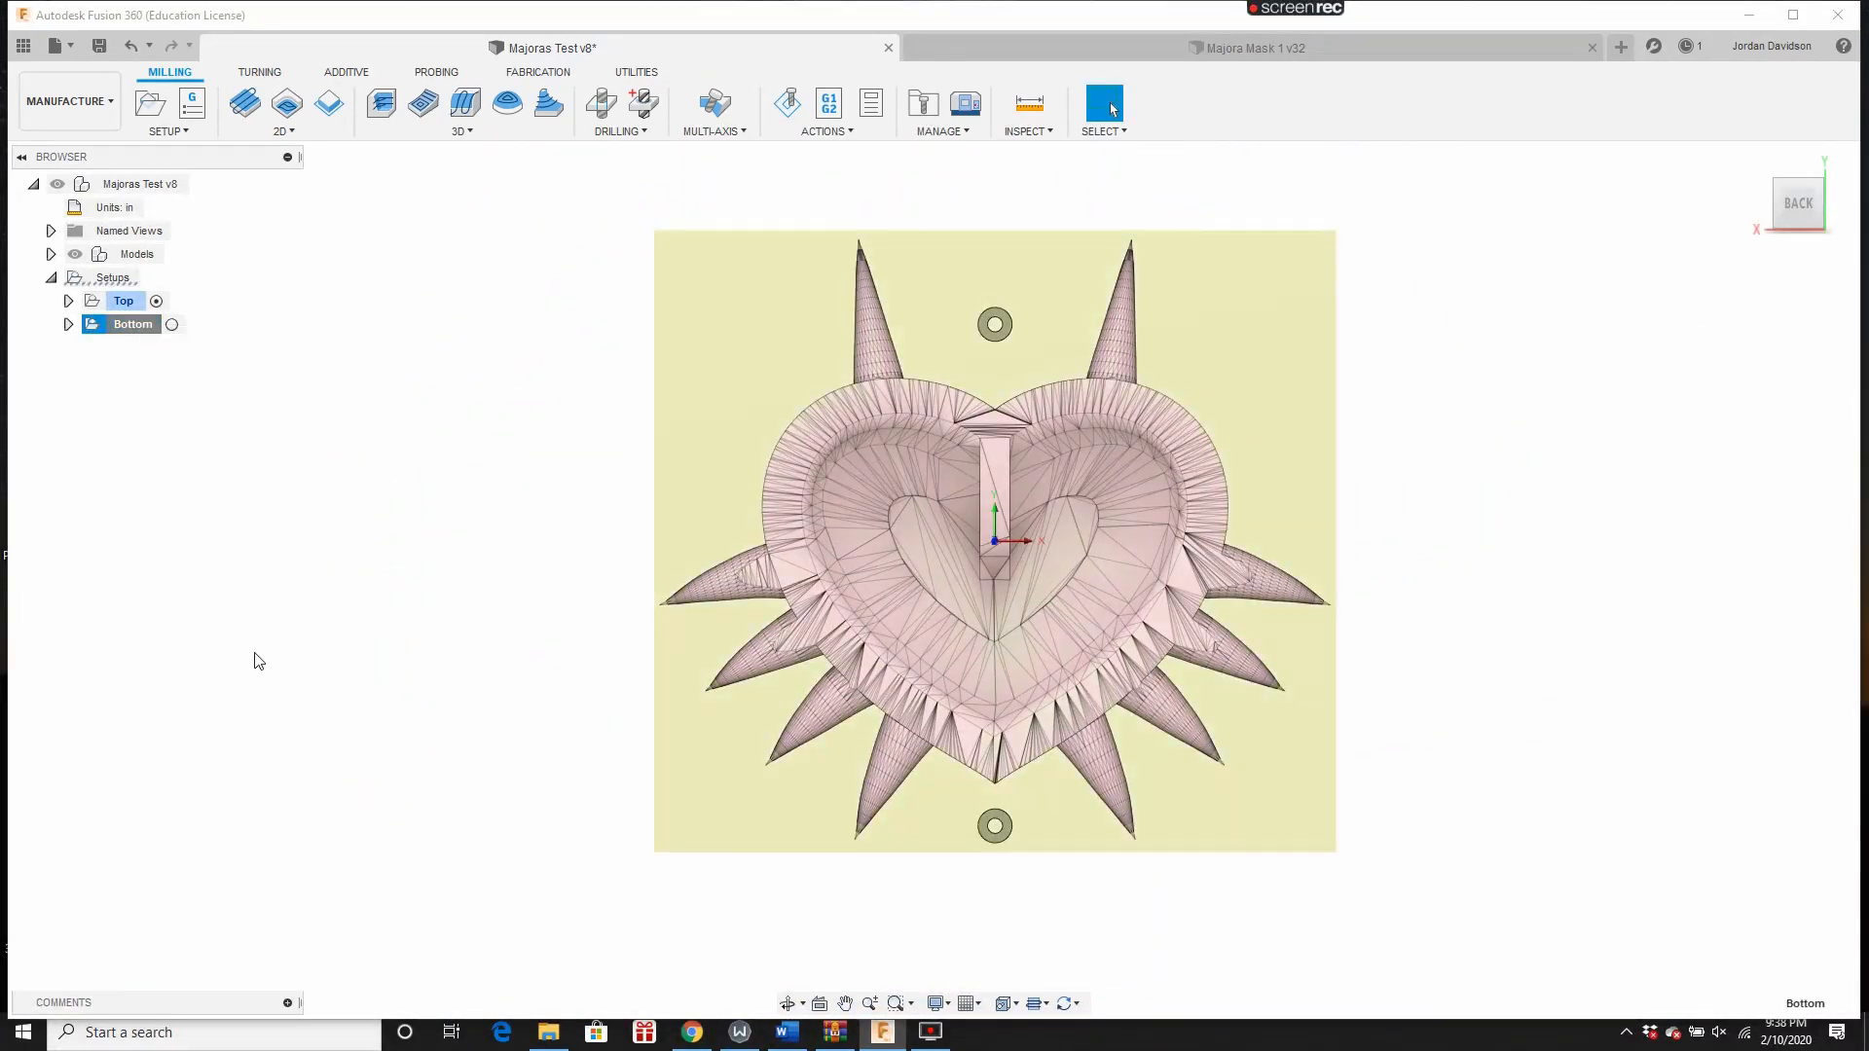
Step: Duplicate the Bottom setup, clear its copied operations, and rename it Drill Out
right_click(116, 347)
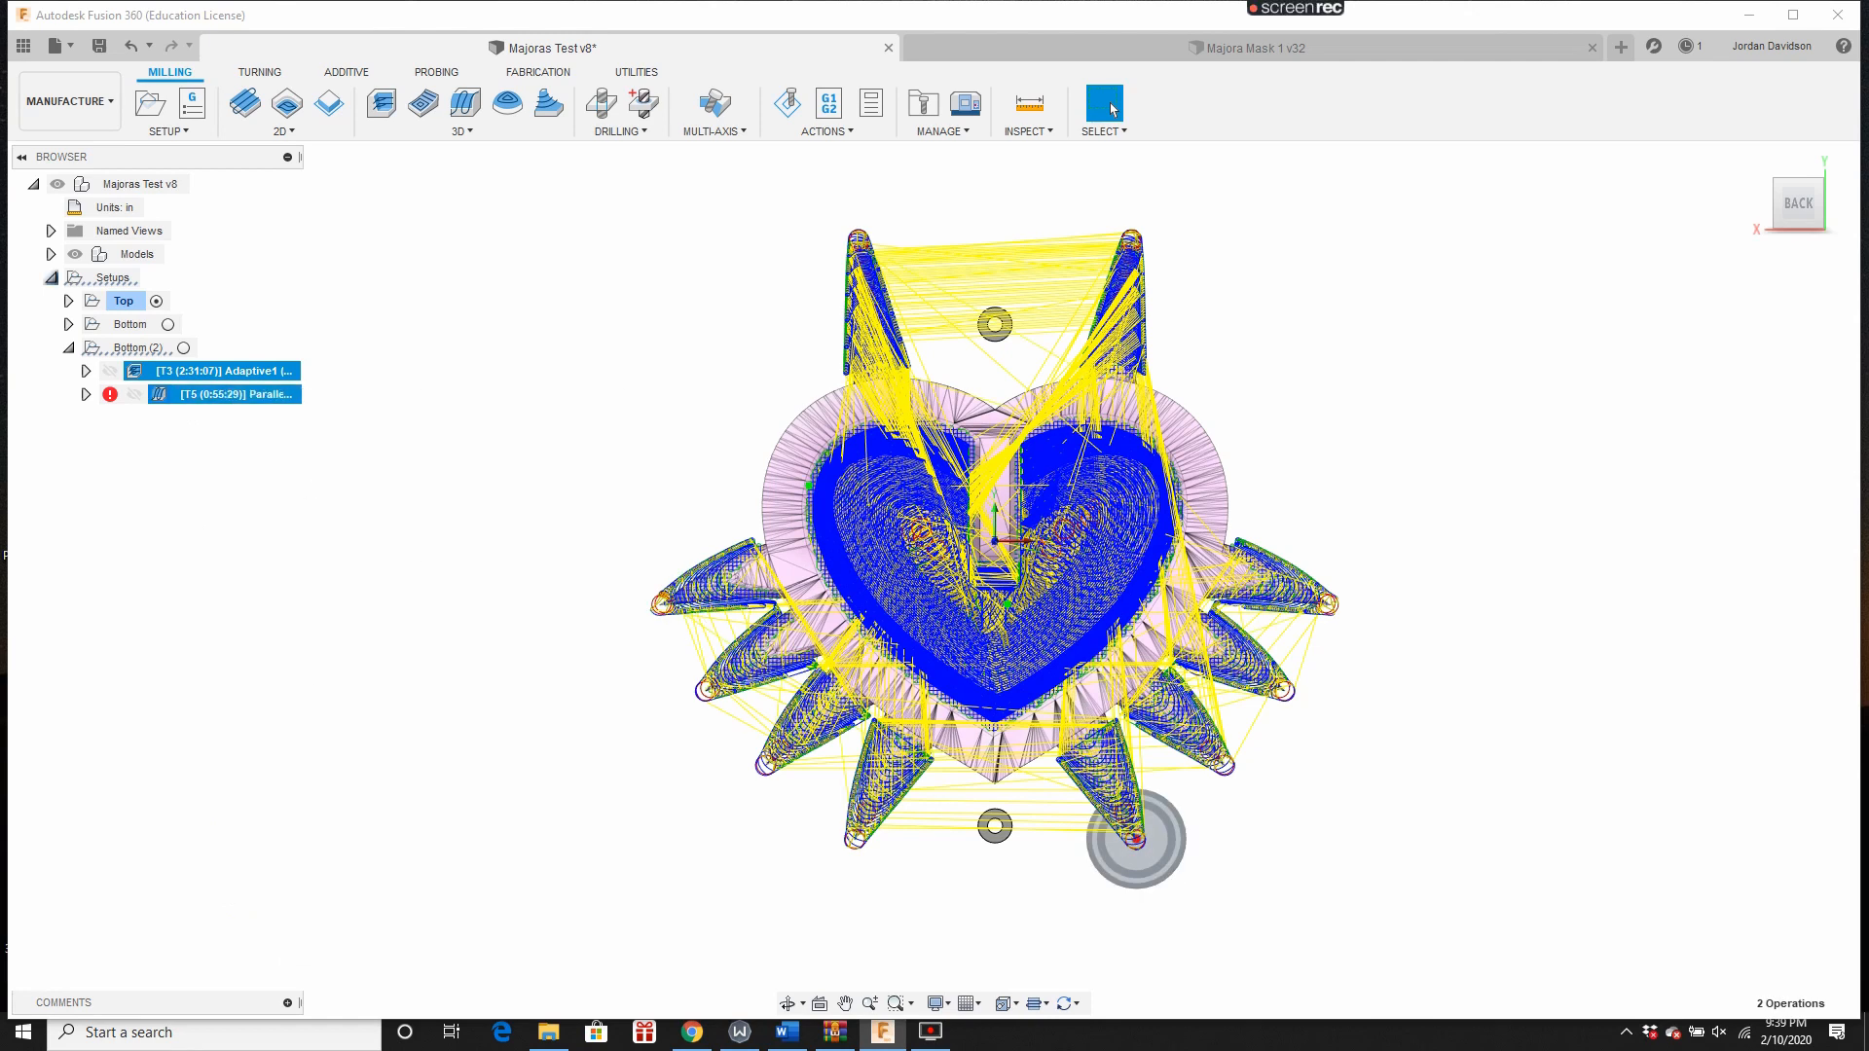
right_click(227, 394)
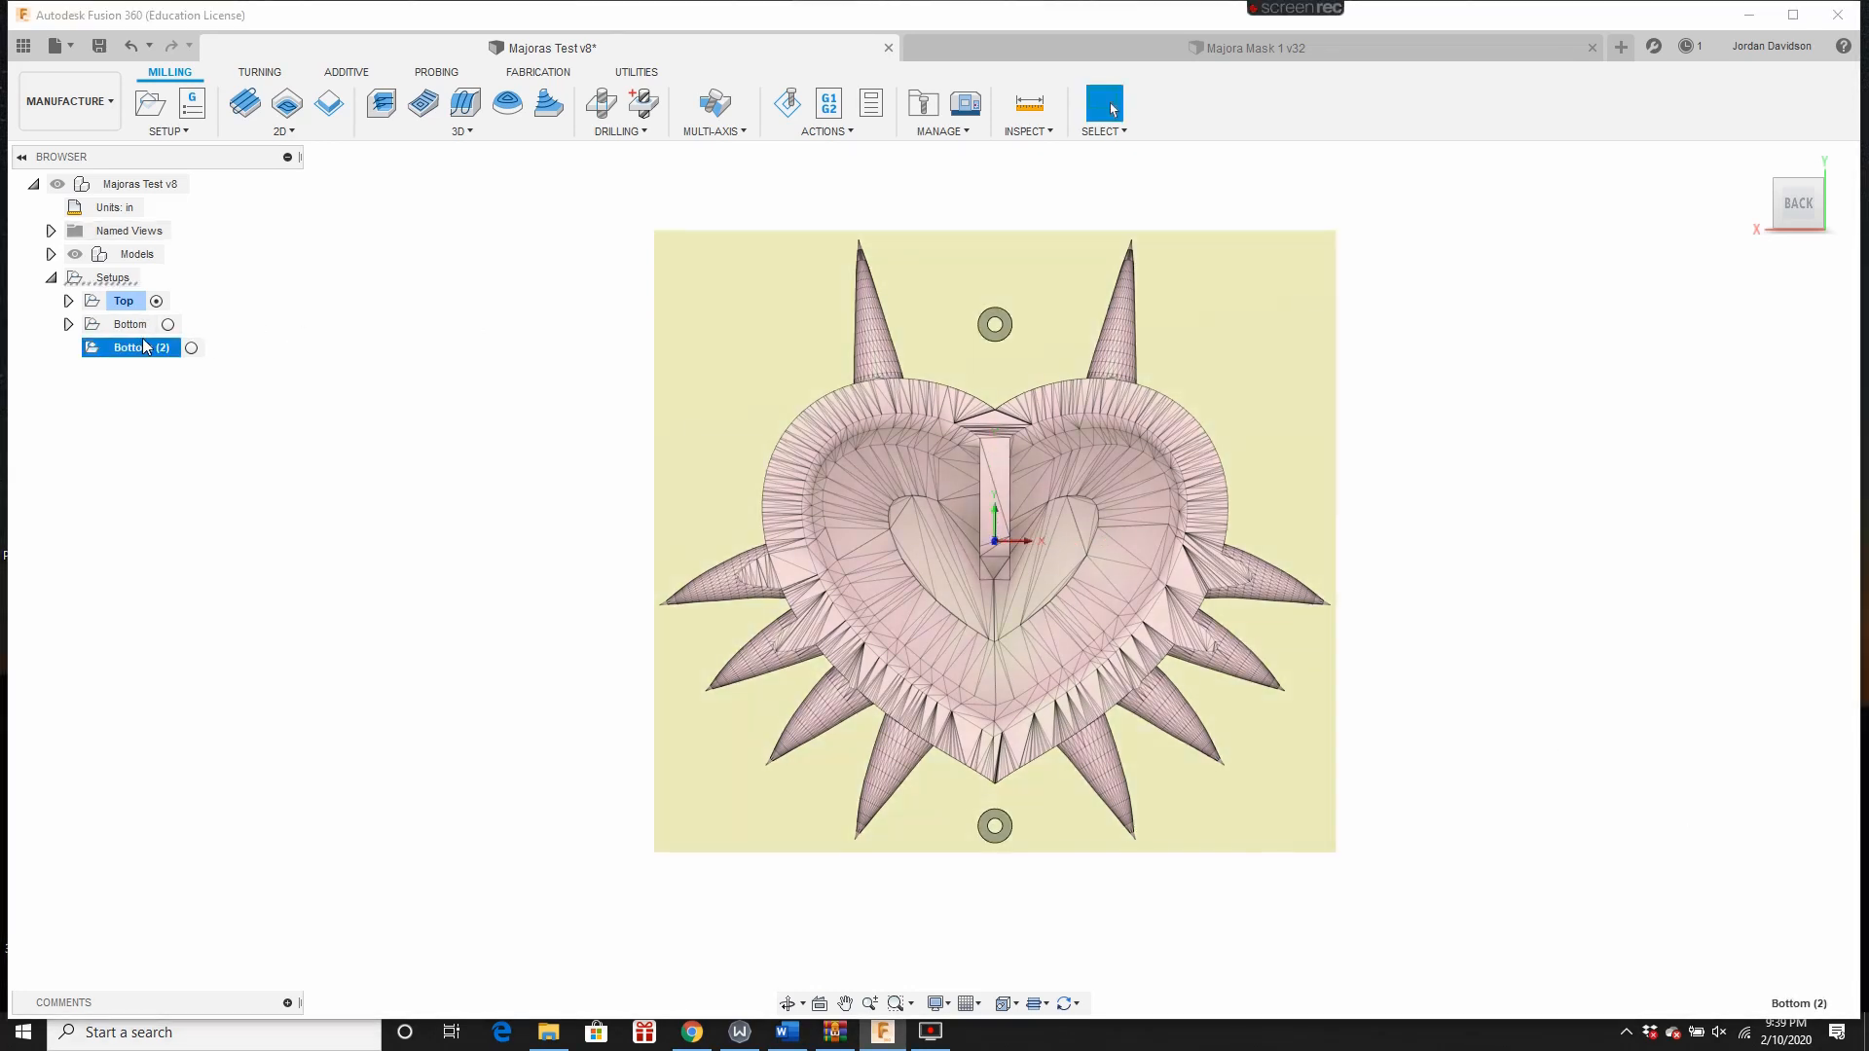
double_click(131, 347)
type("Drill Out")
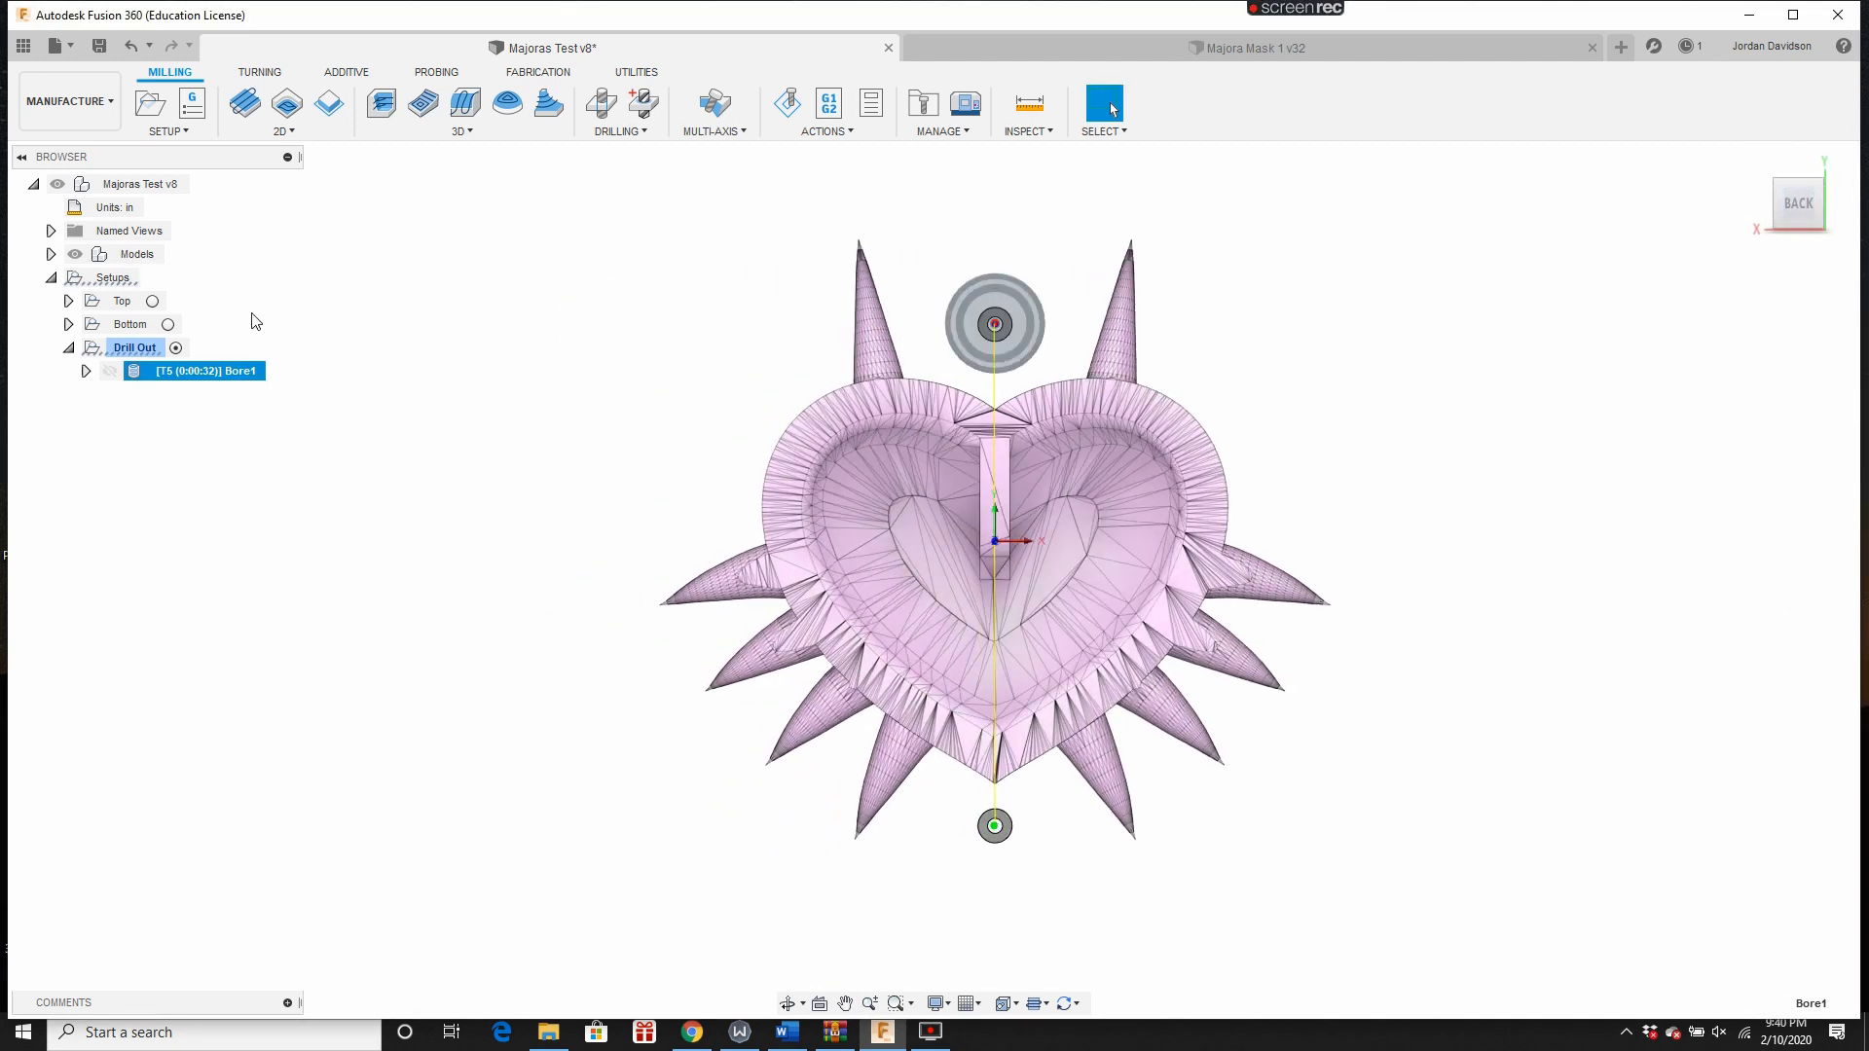
Step: Simulate Bore1, close the simulation, and confirm saving the new version
left_click(786, 104)
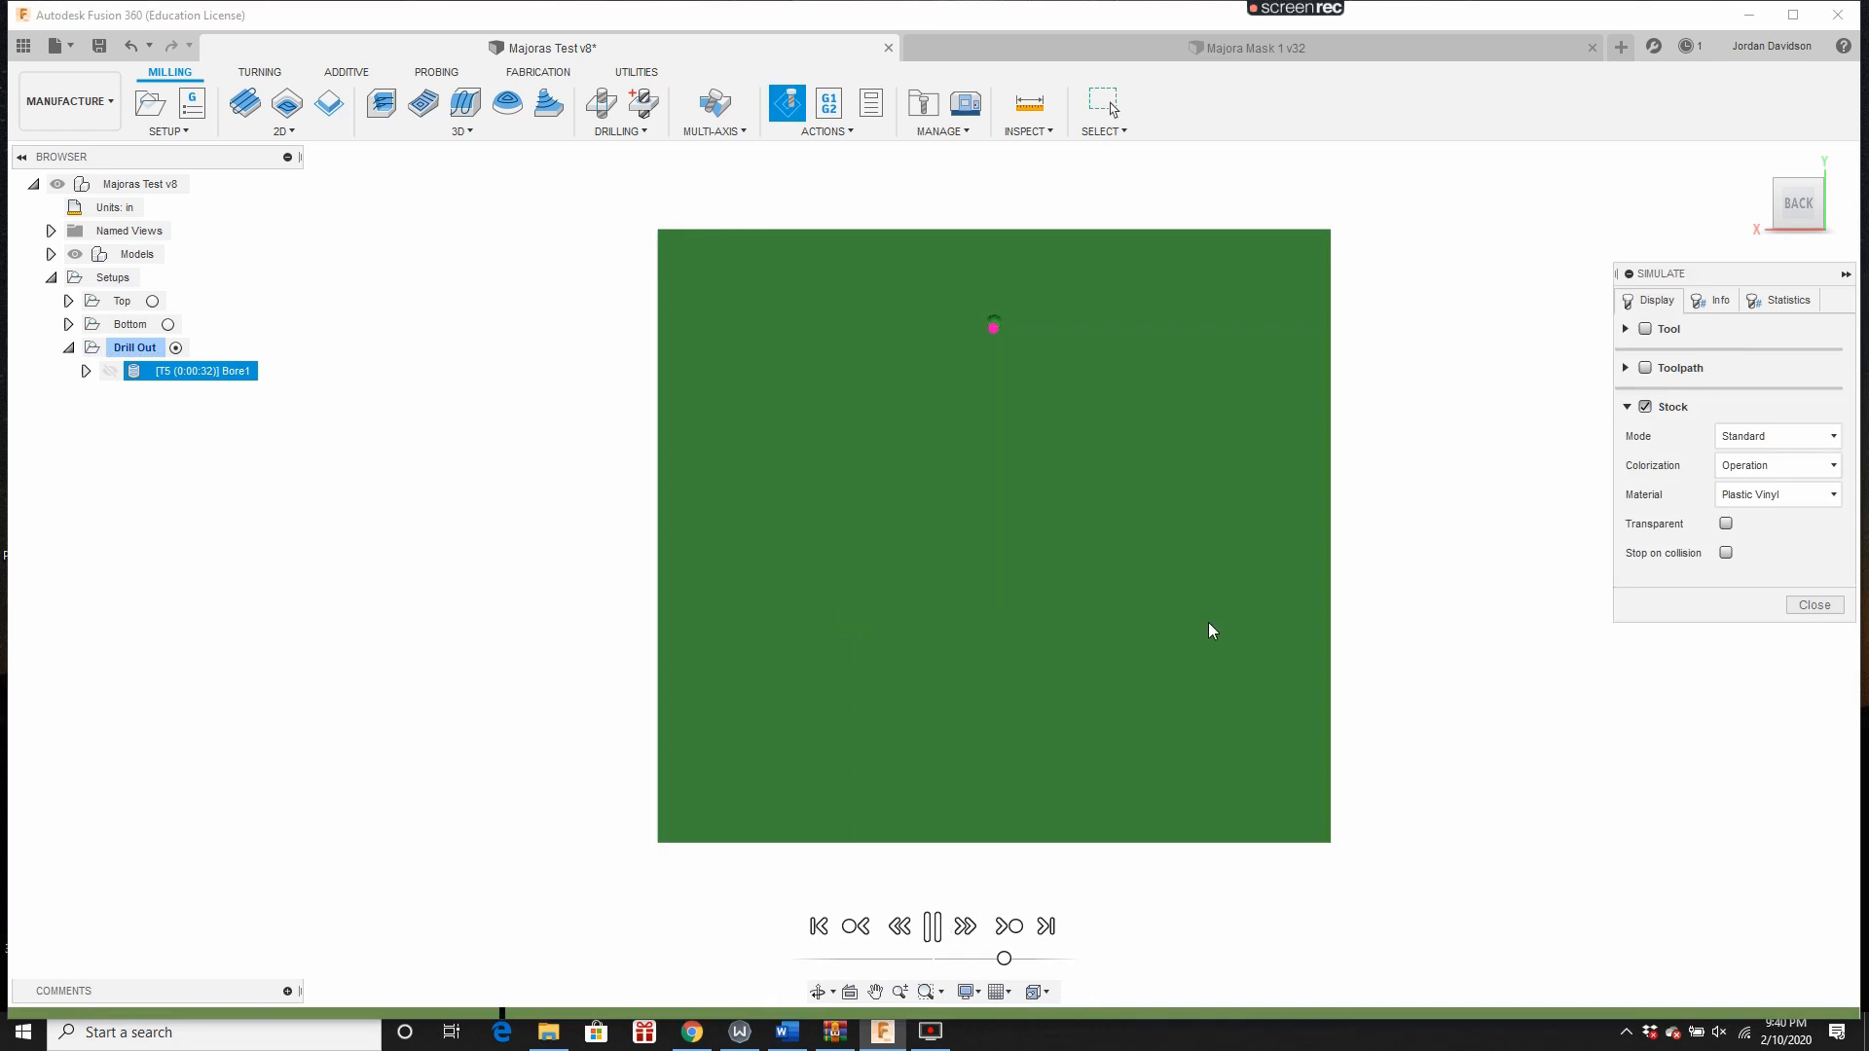
left_click(932, 926)
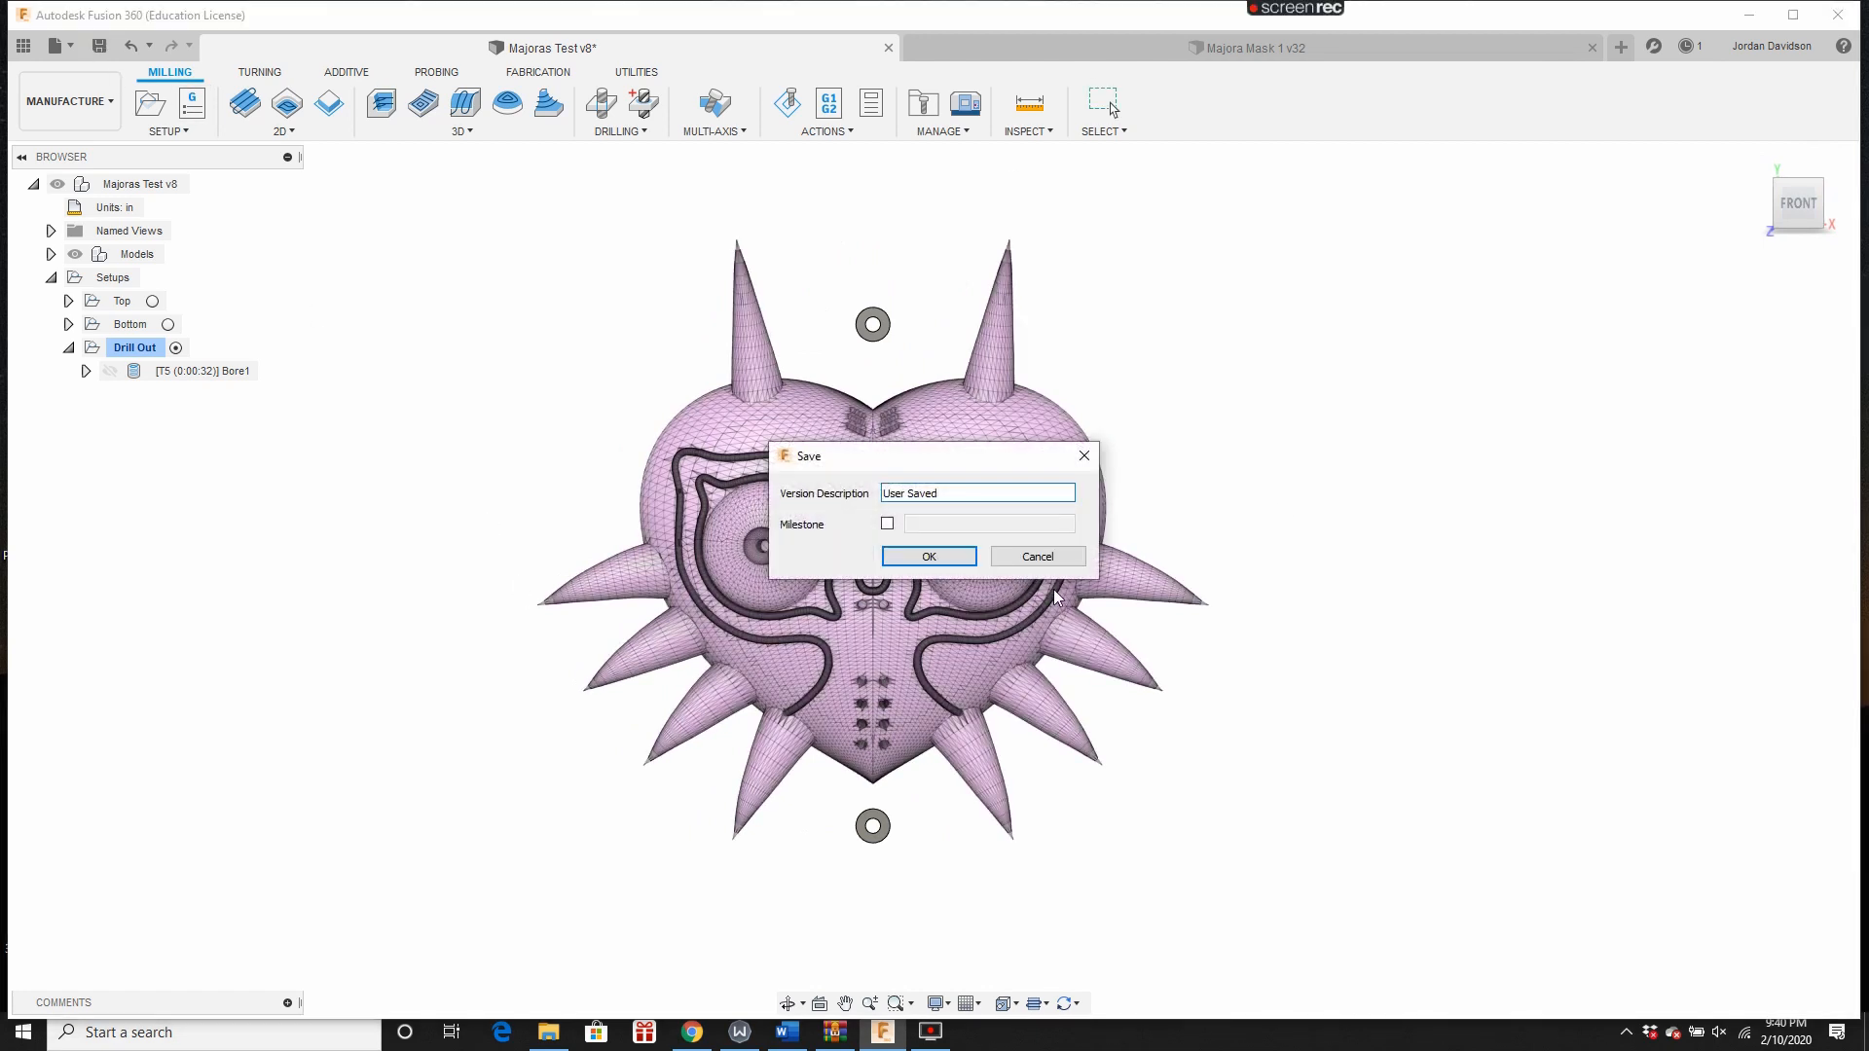
left_click(928, 556)
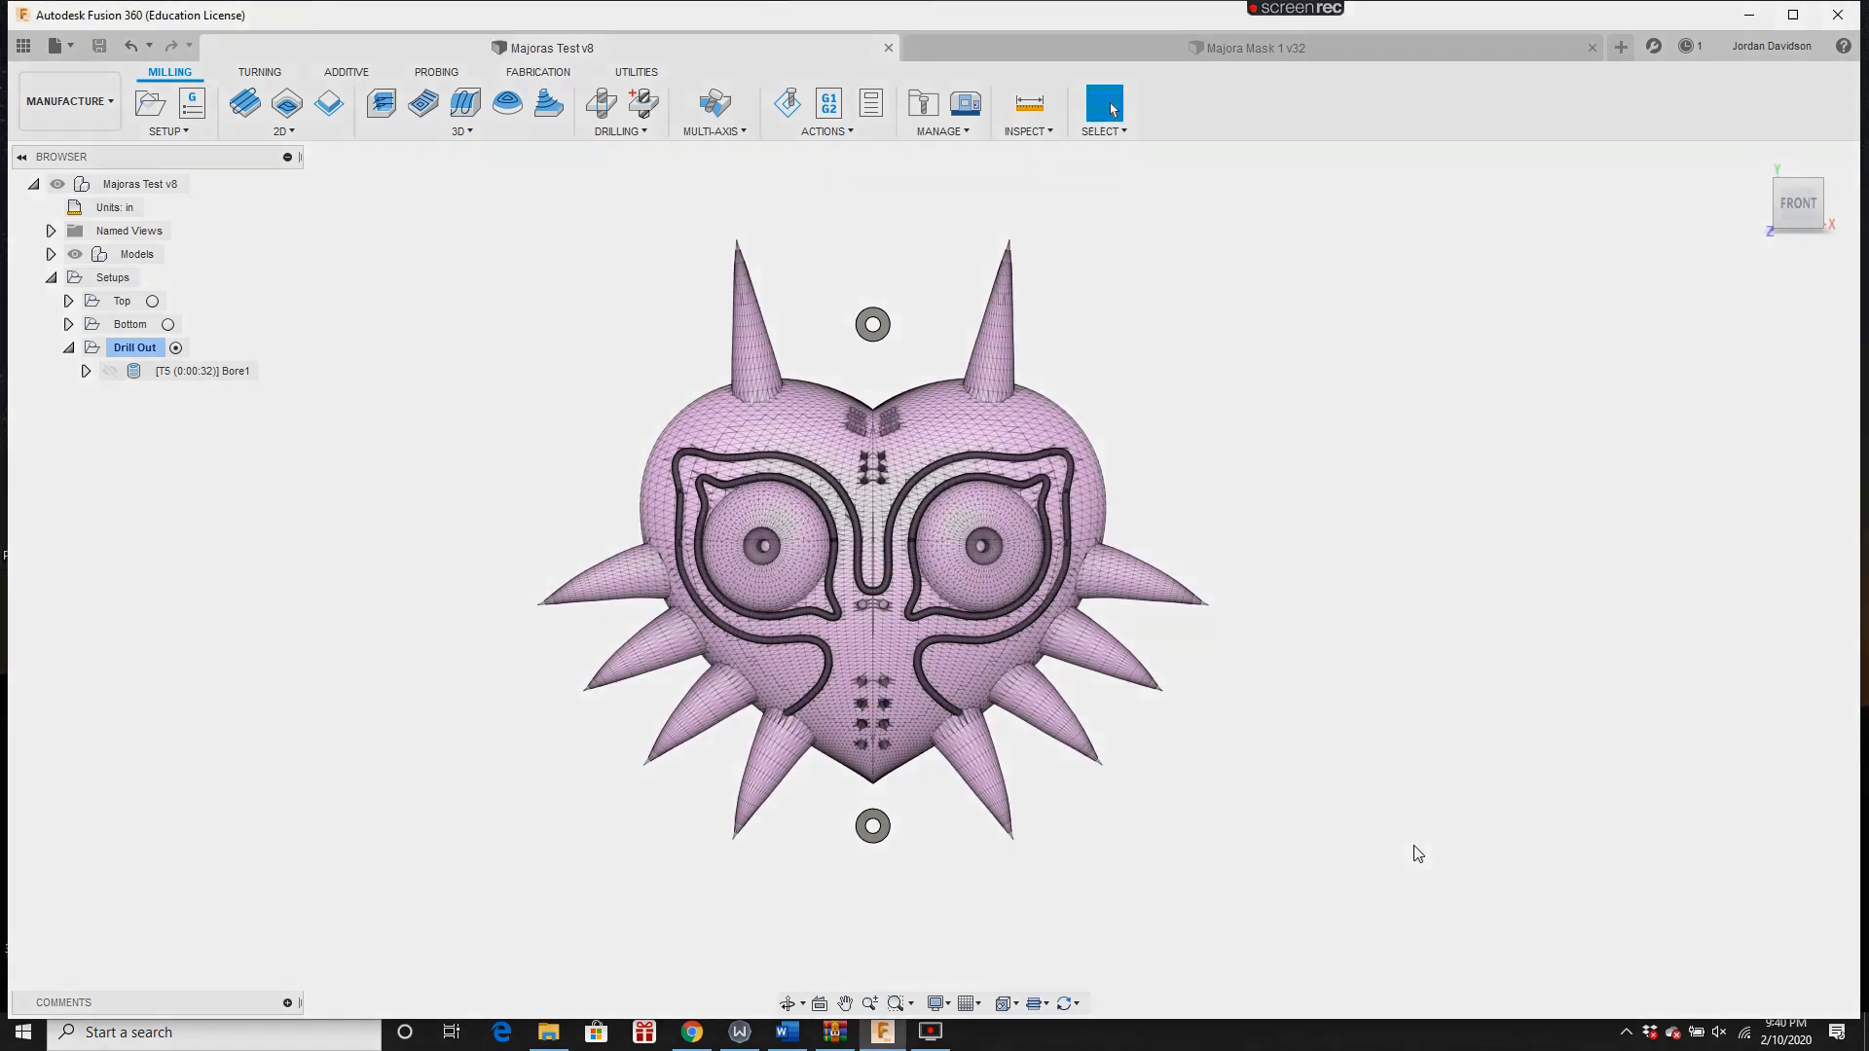